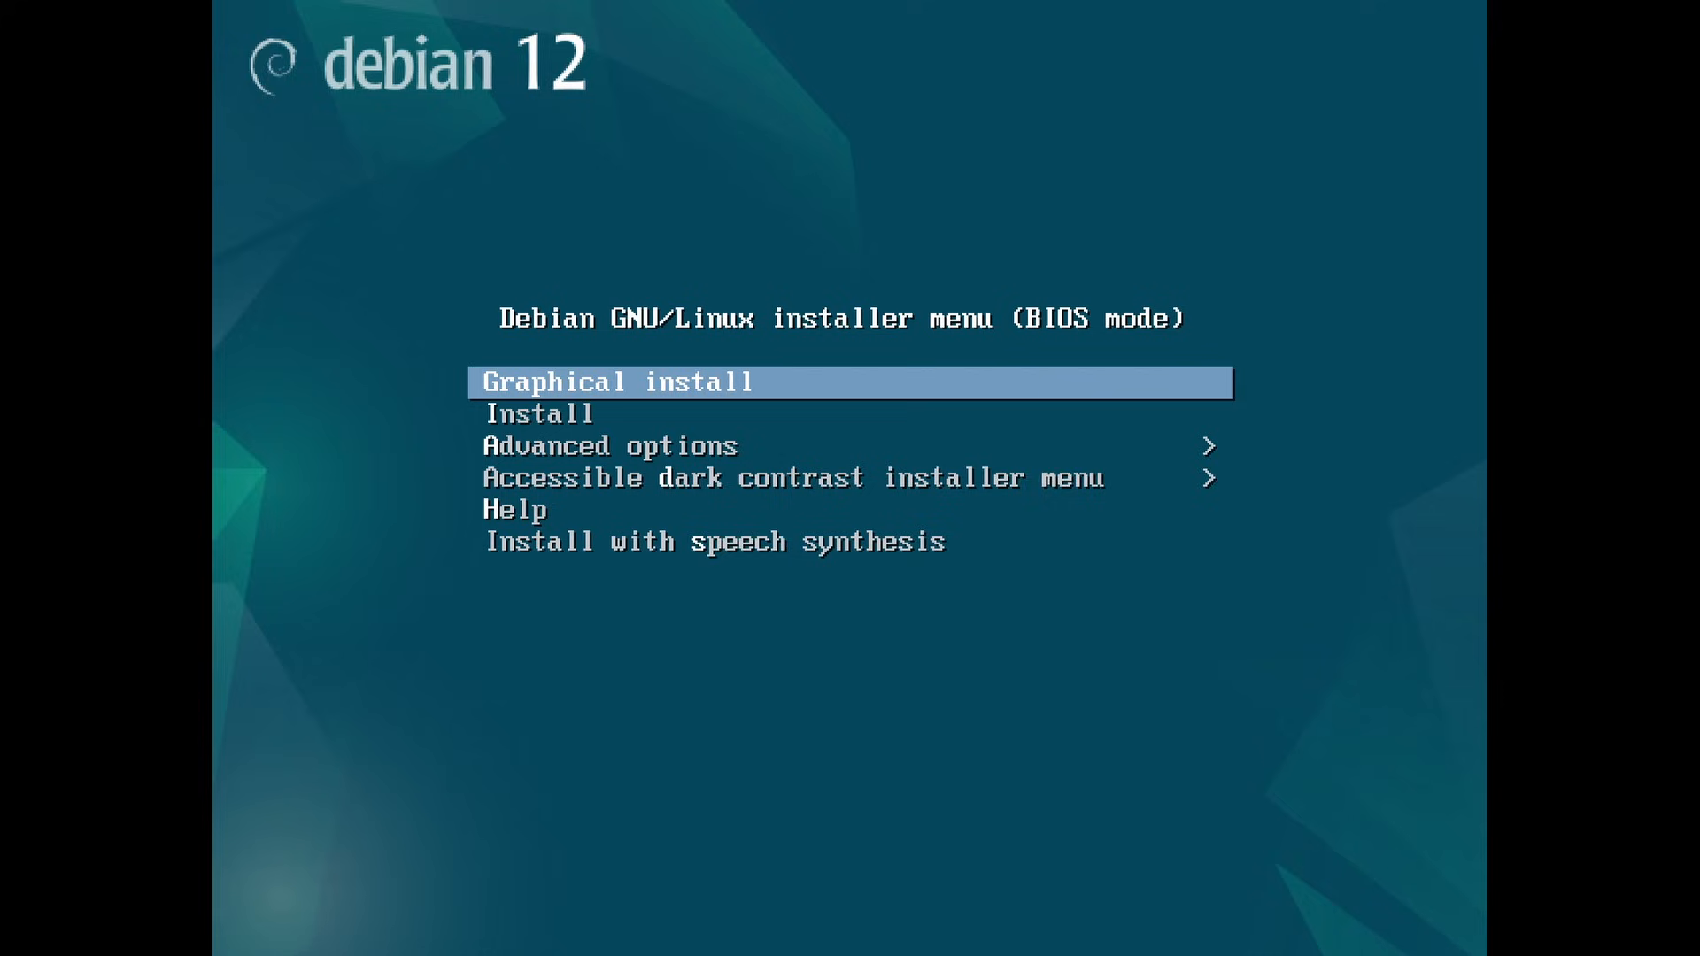
Start the text-mode Debian 12 installation from the boot menu.
{"action": "key", "text": "down"}
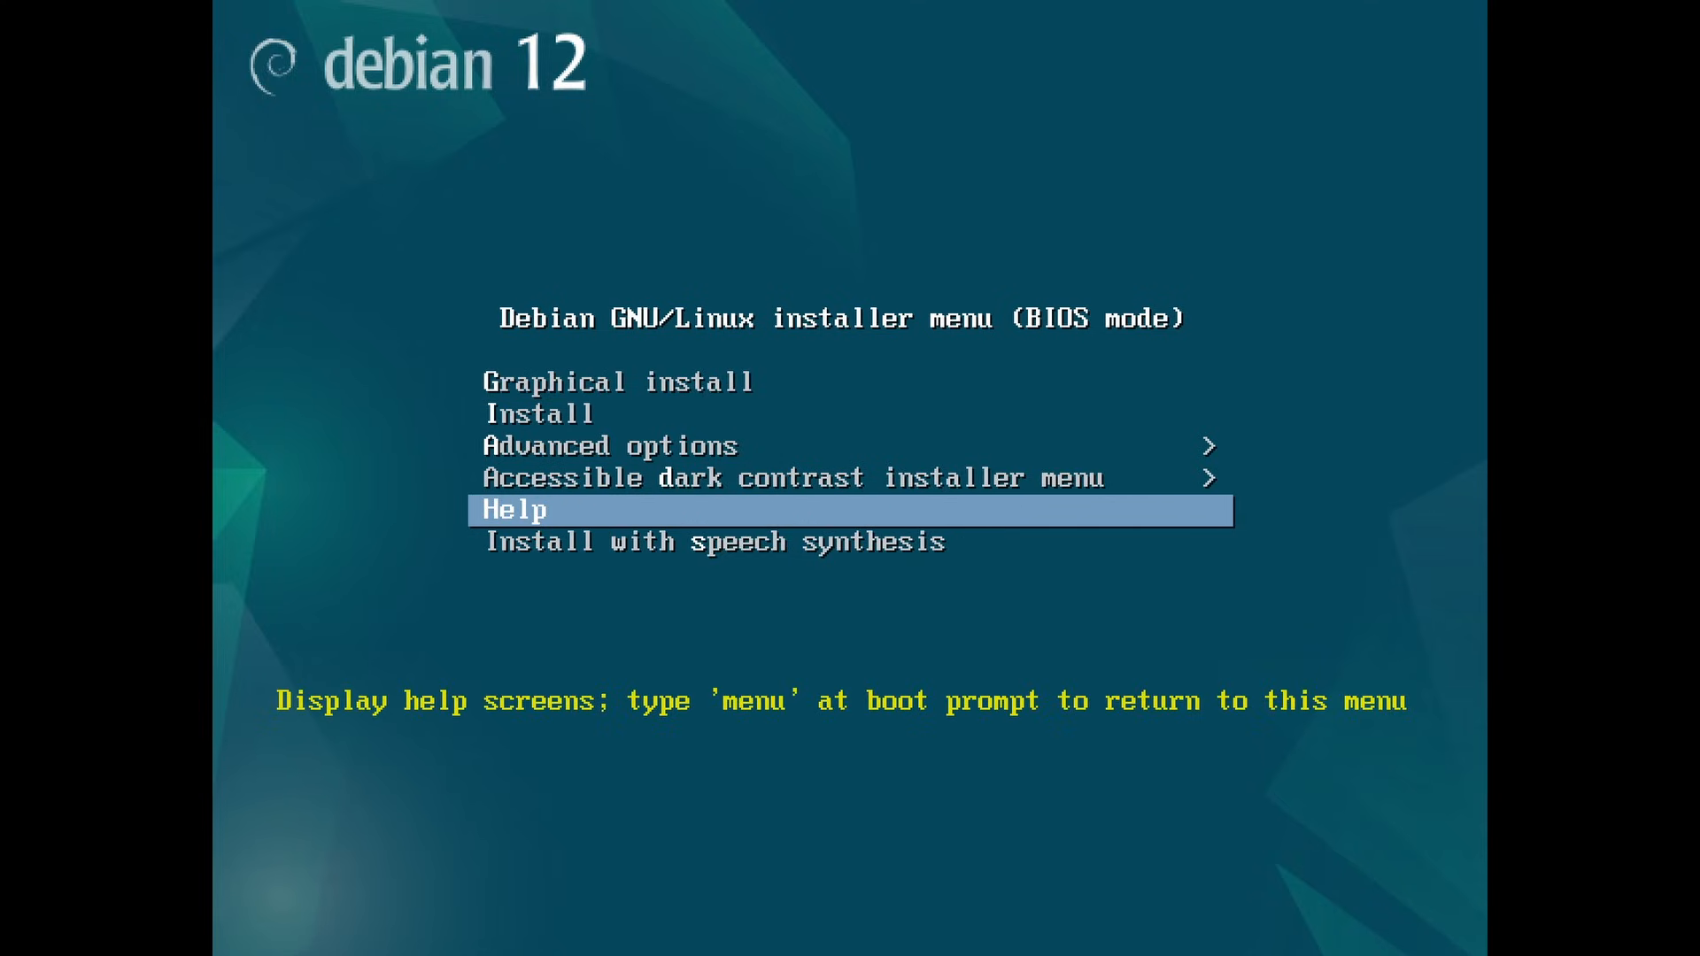
{"action": "key", "text": "Up"}
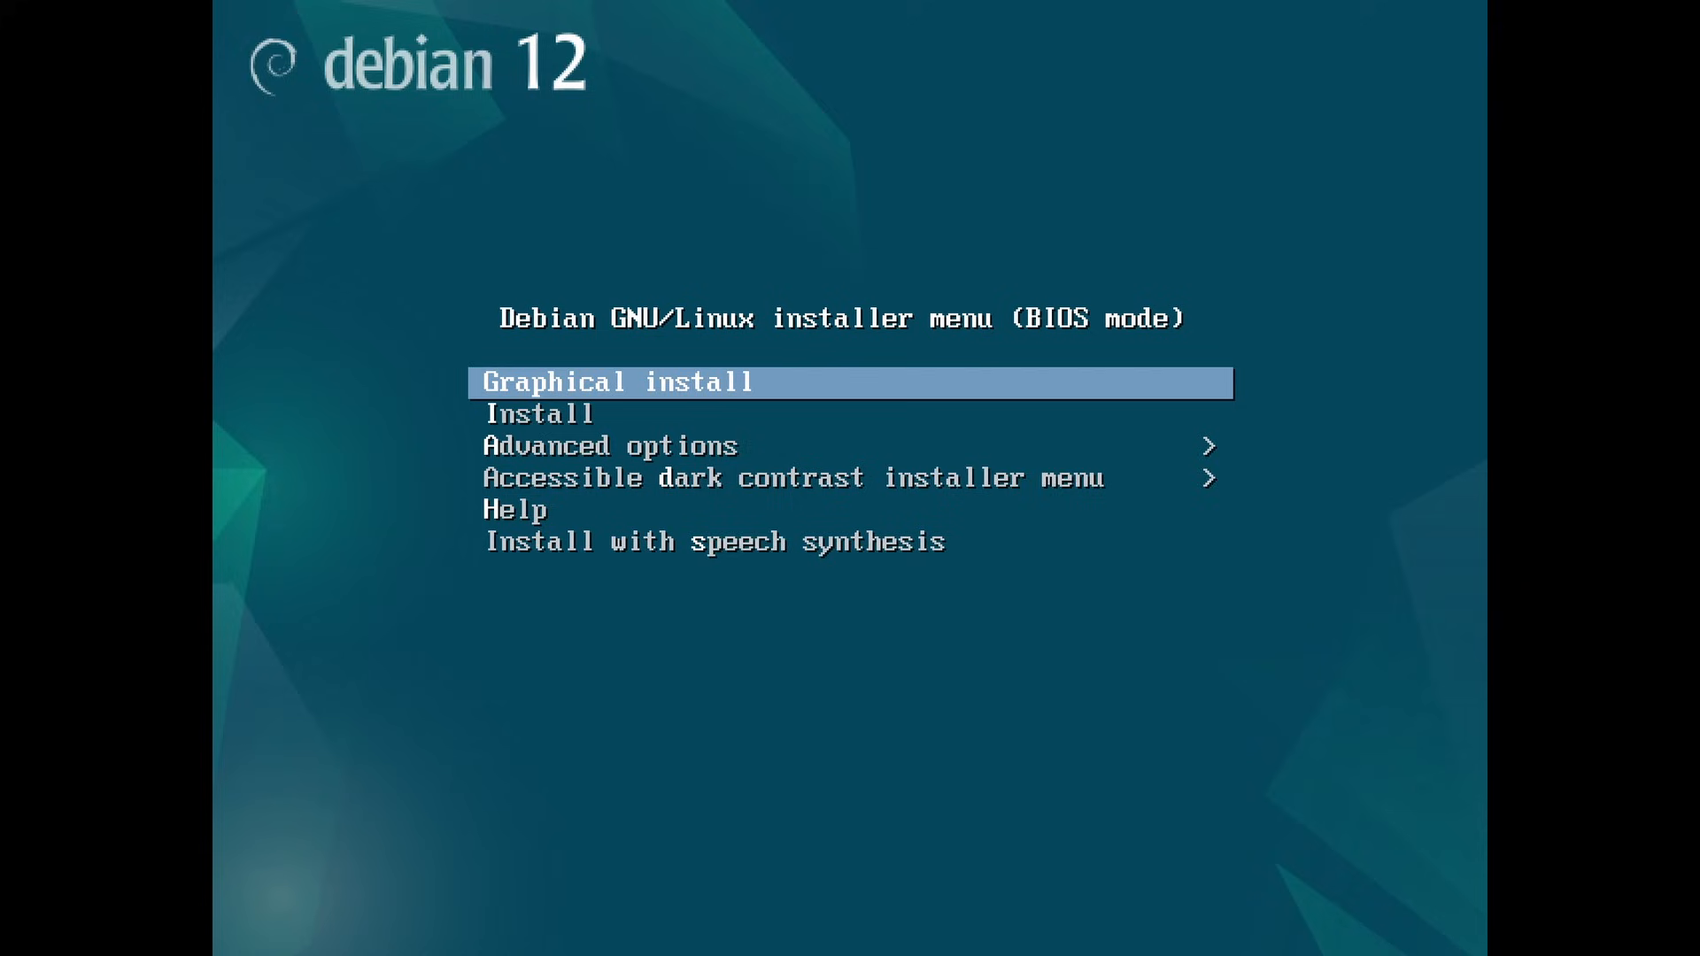
{"action": "key", "text": "Down"}
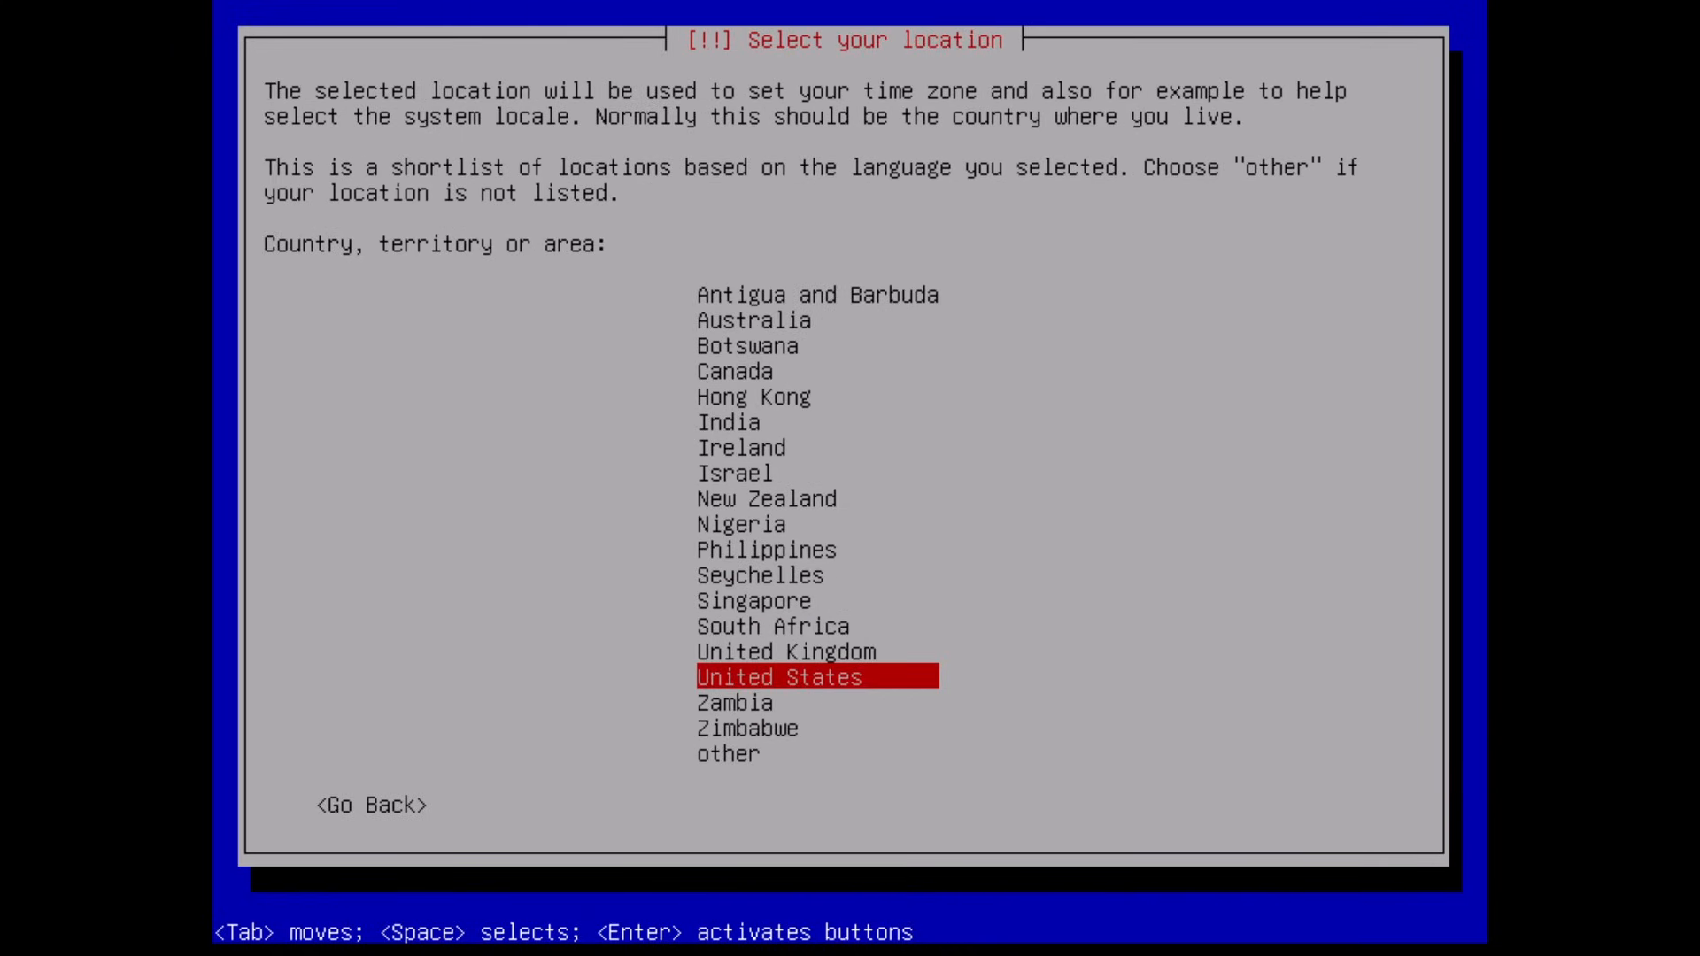
Choose 'other' in the location shortlist and browse toward Europe.
{"action": "left_click", "coordinate": [727, 752]}
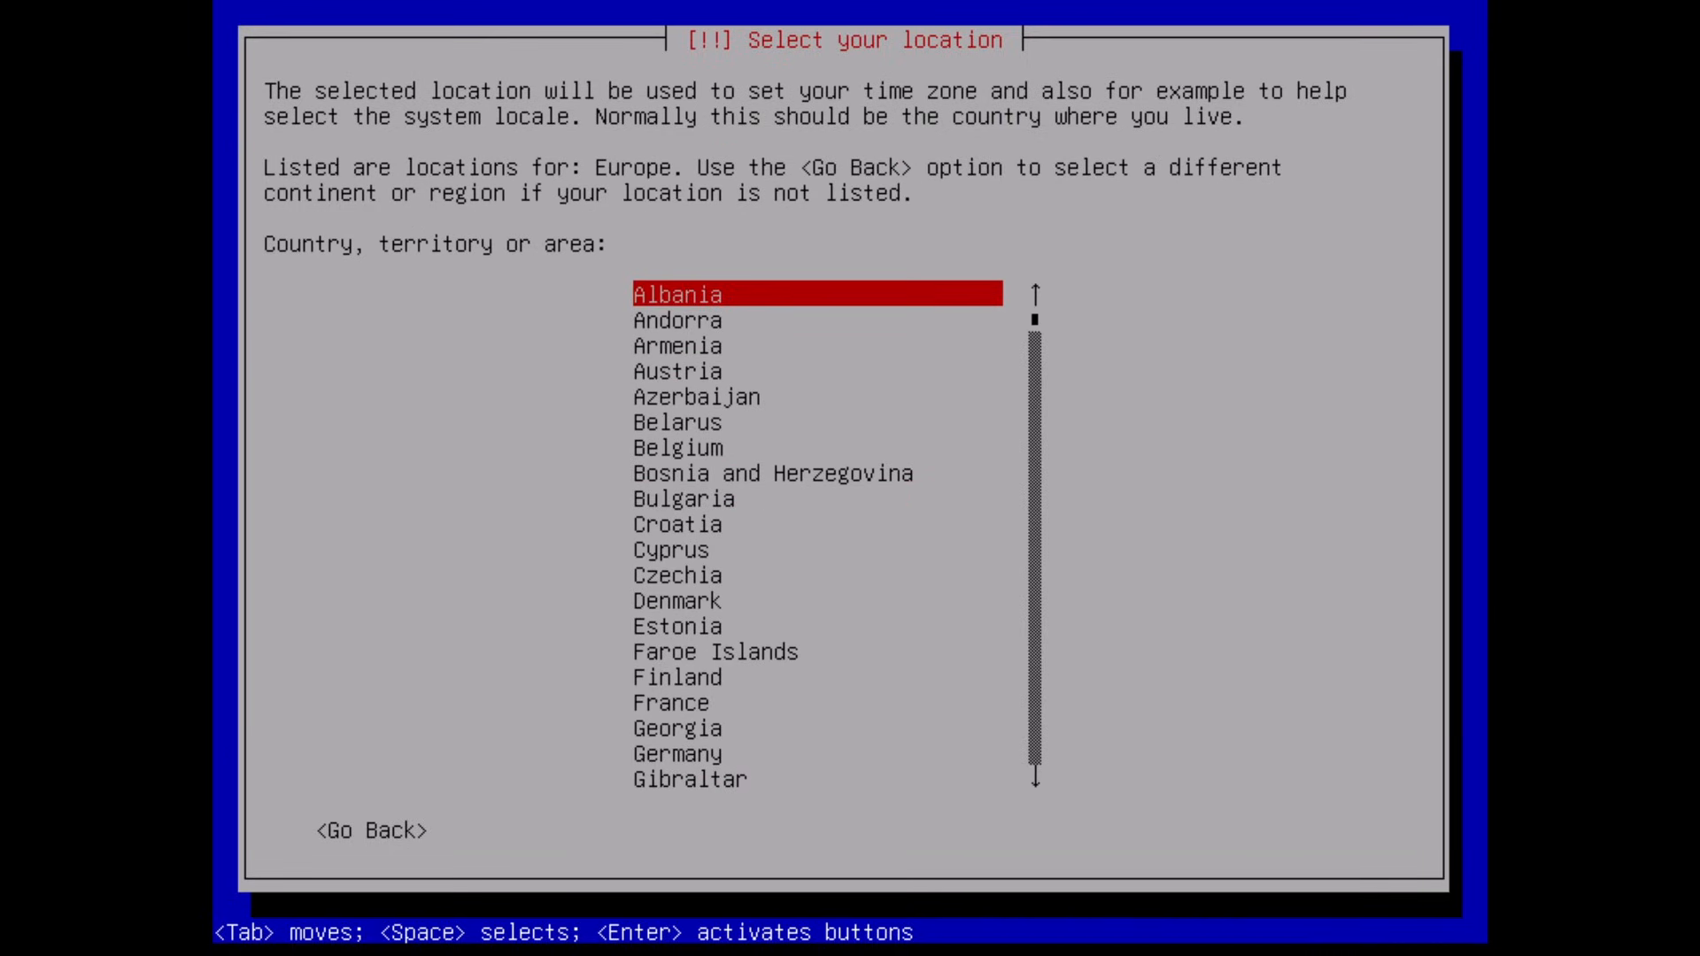
{"action": "scroll", "scroll_direction": "down", "scroll_amount": 3}
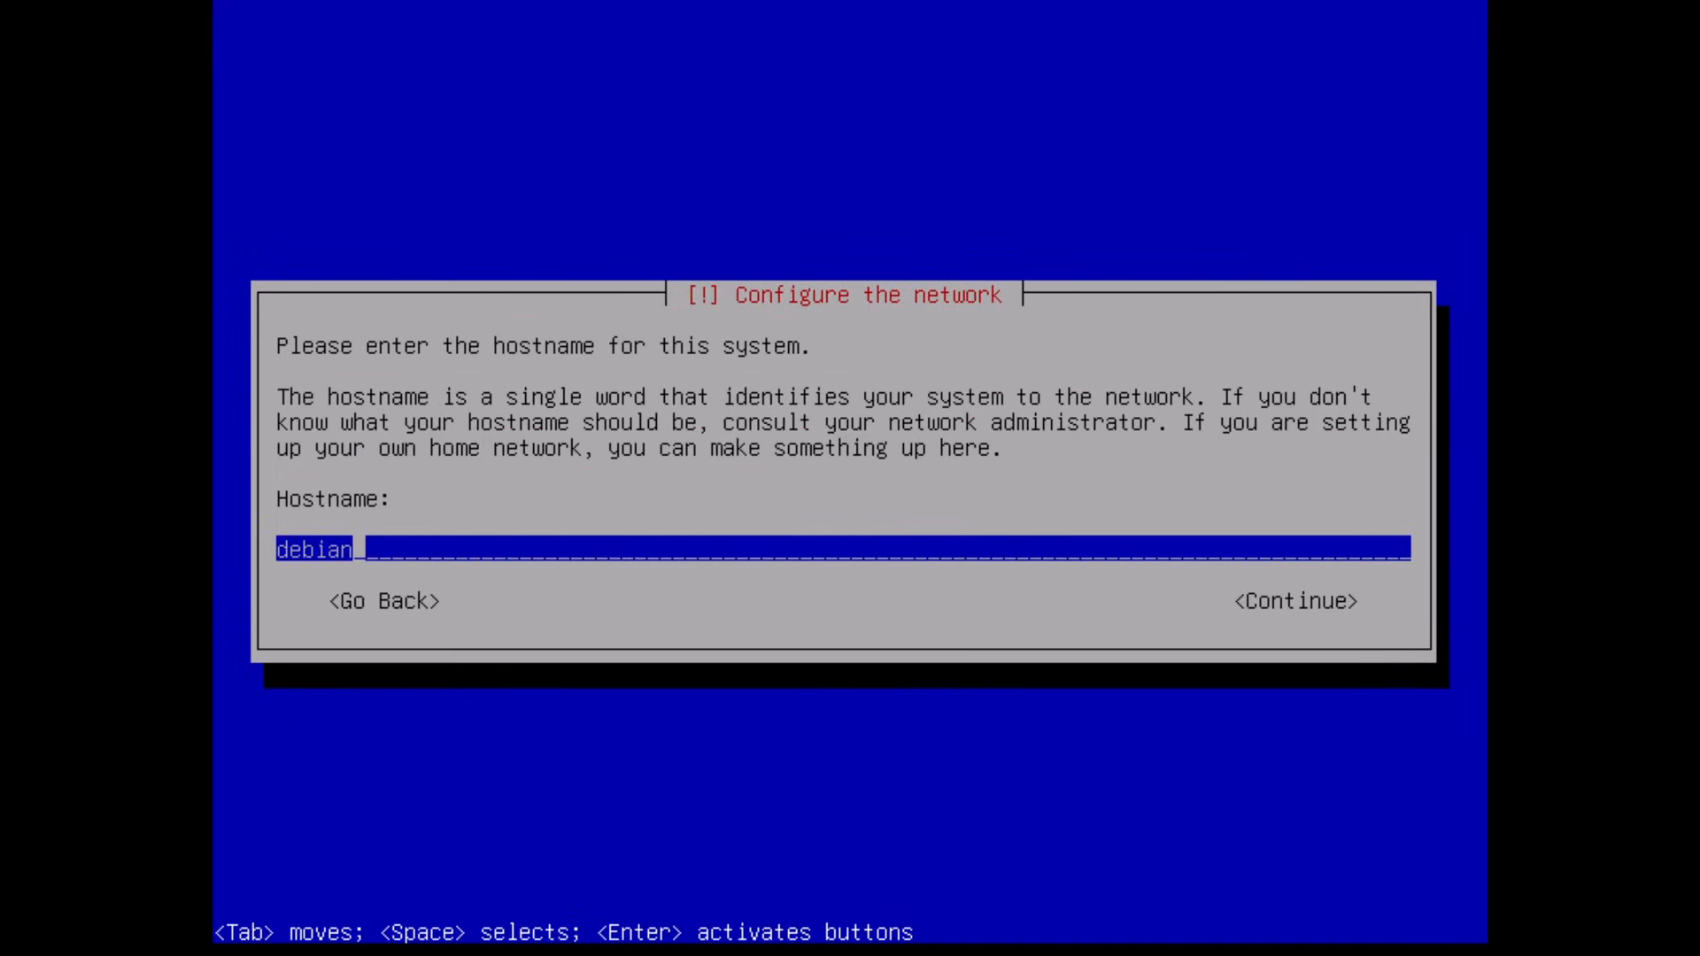
Keep hostname 'debian' and set and confirm the root password.
{"action": "left_click", "coordinate": [1291, 600]}
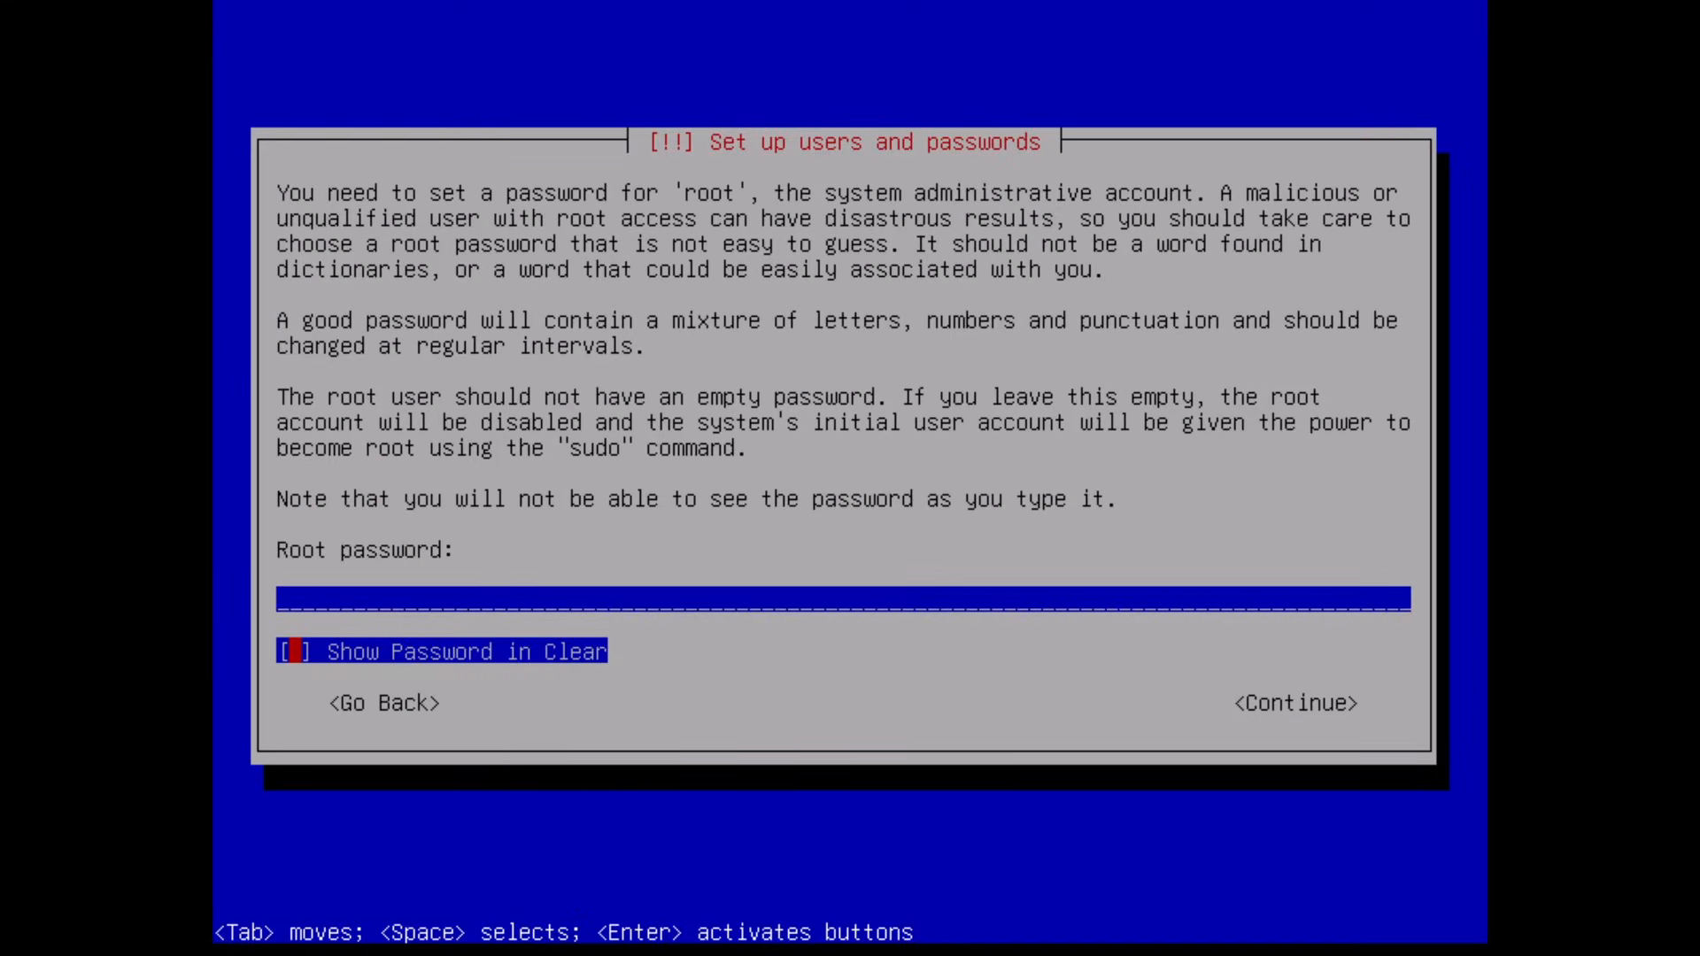
{"action": "key", "text": "Tab"}
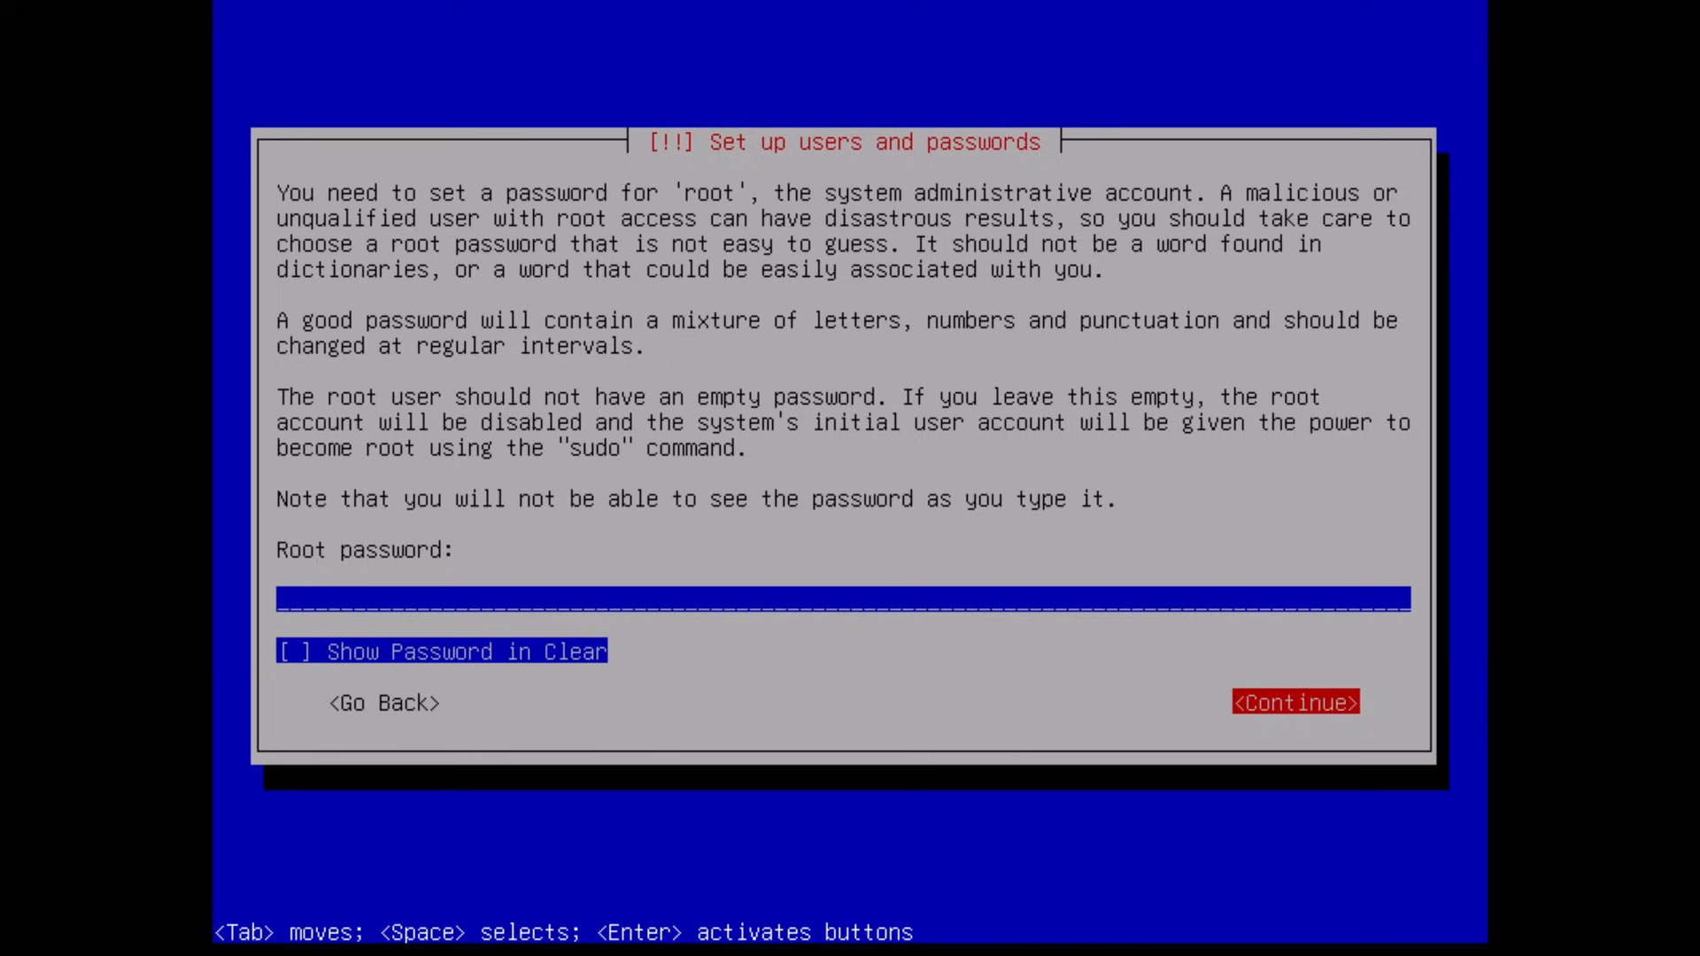
{"action": "left_click", "coordinate": [1294, 701]}
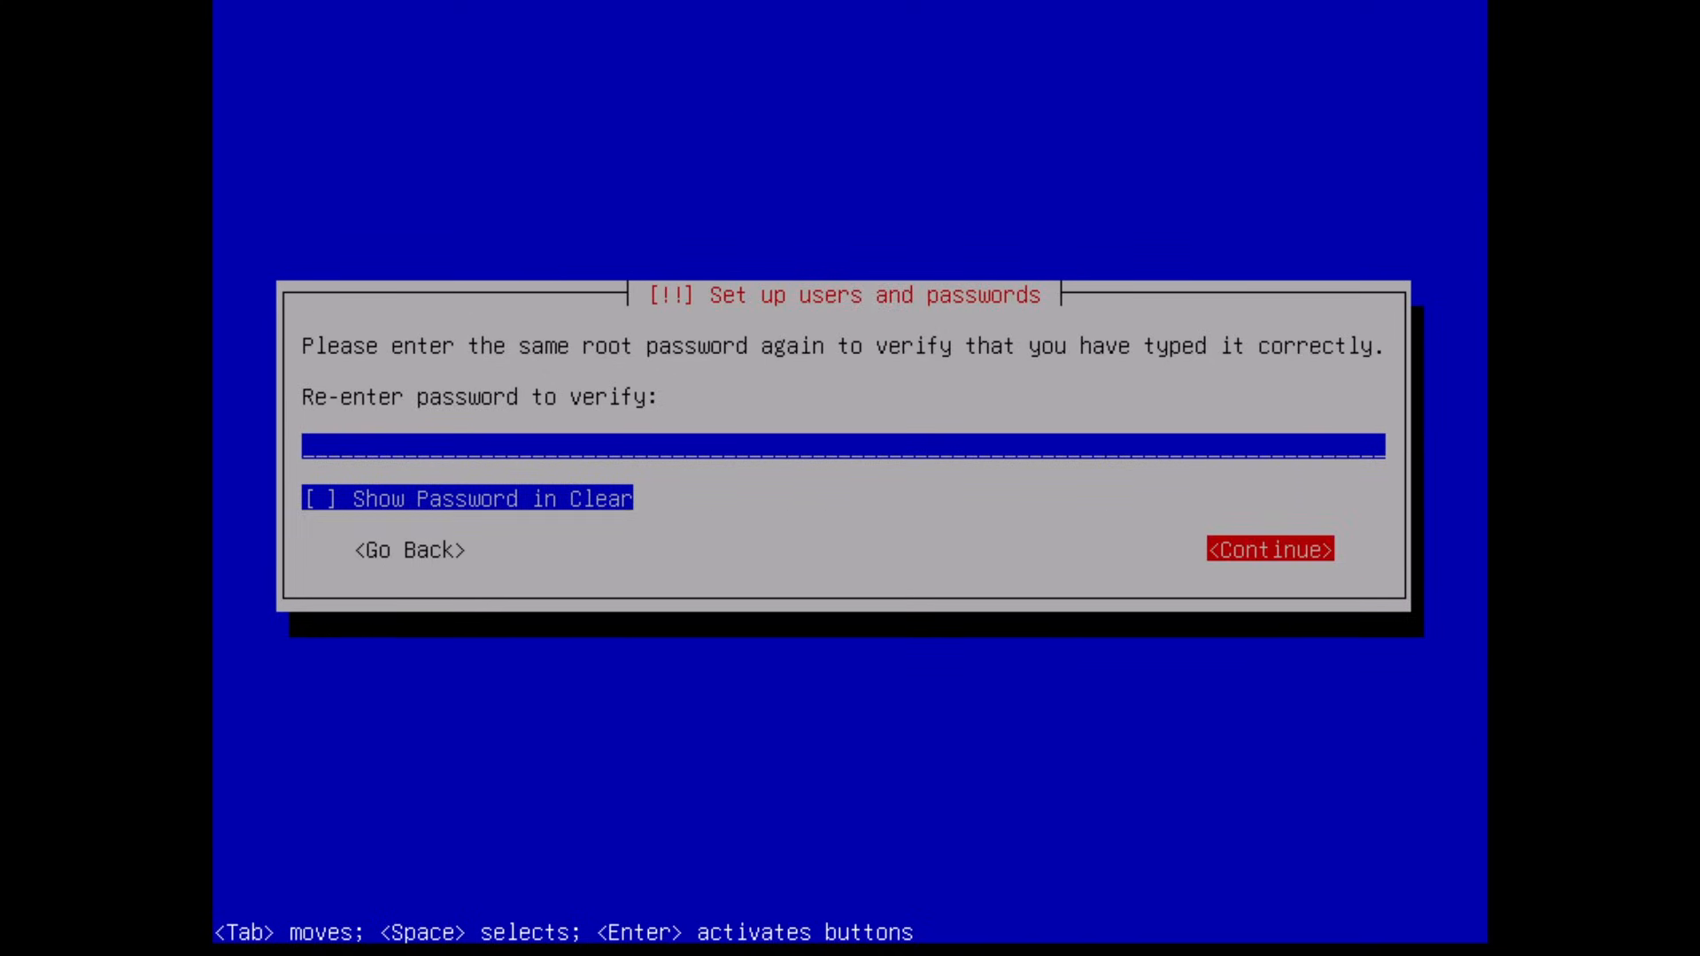
{"action": "left_click", "coordinate": [1268, 549]}
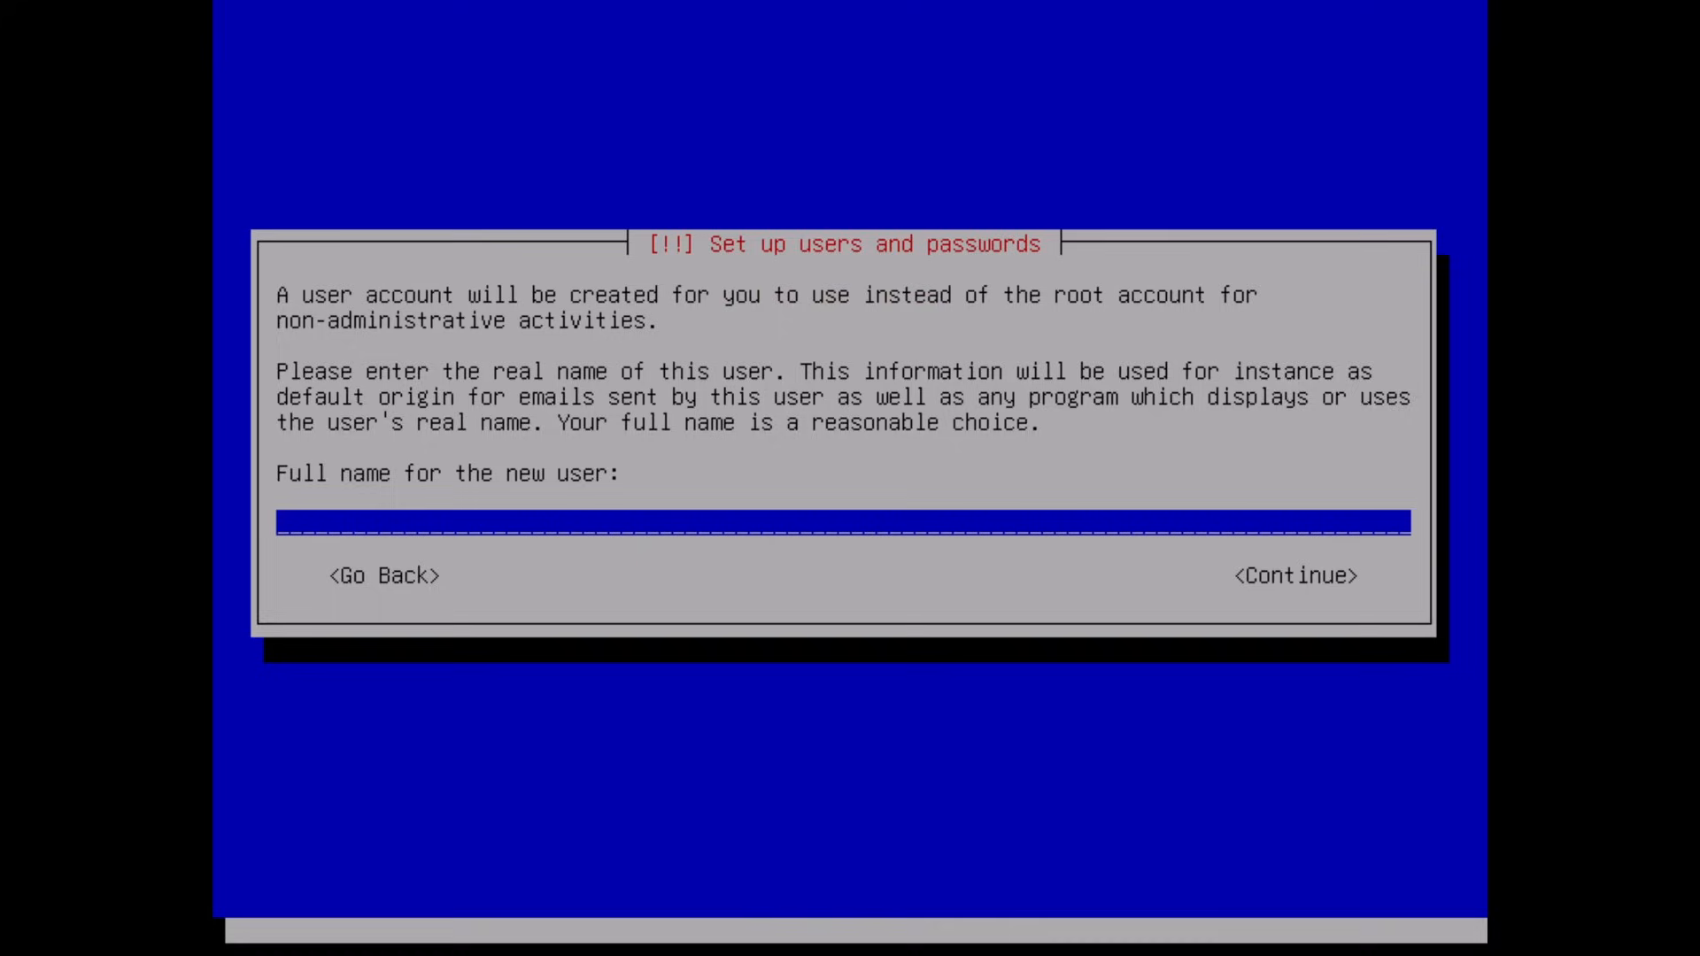
Create the new user account and accept its username.
{"action": "type", "text": "banana"}
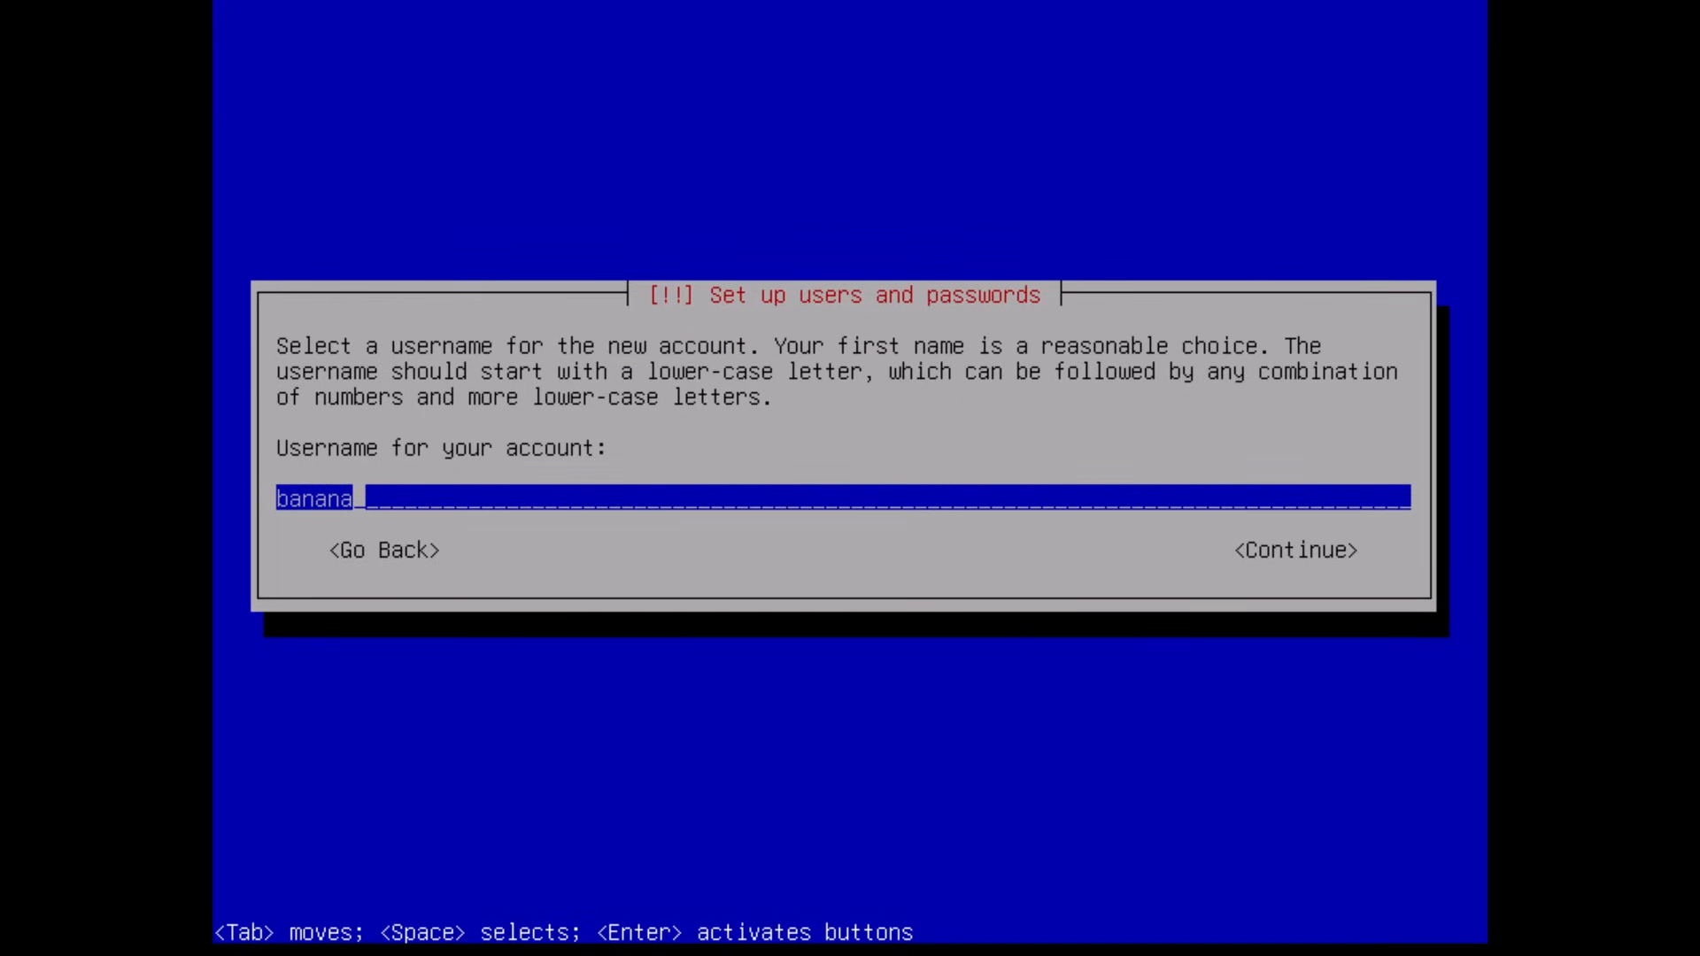
{"action": "left_click", "coordinate": [1292, 549]}
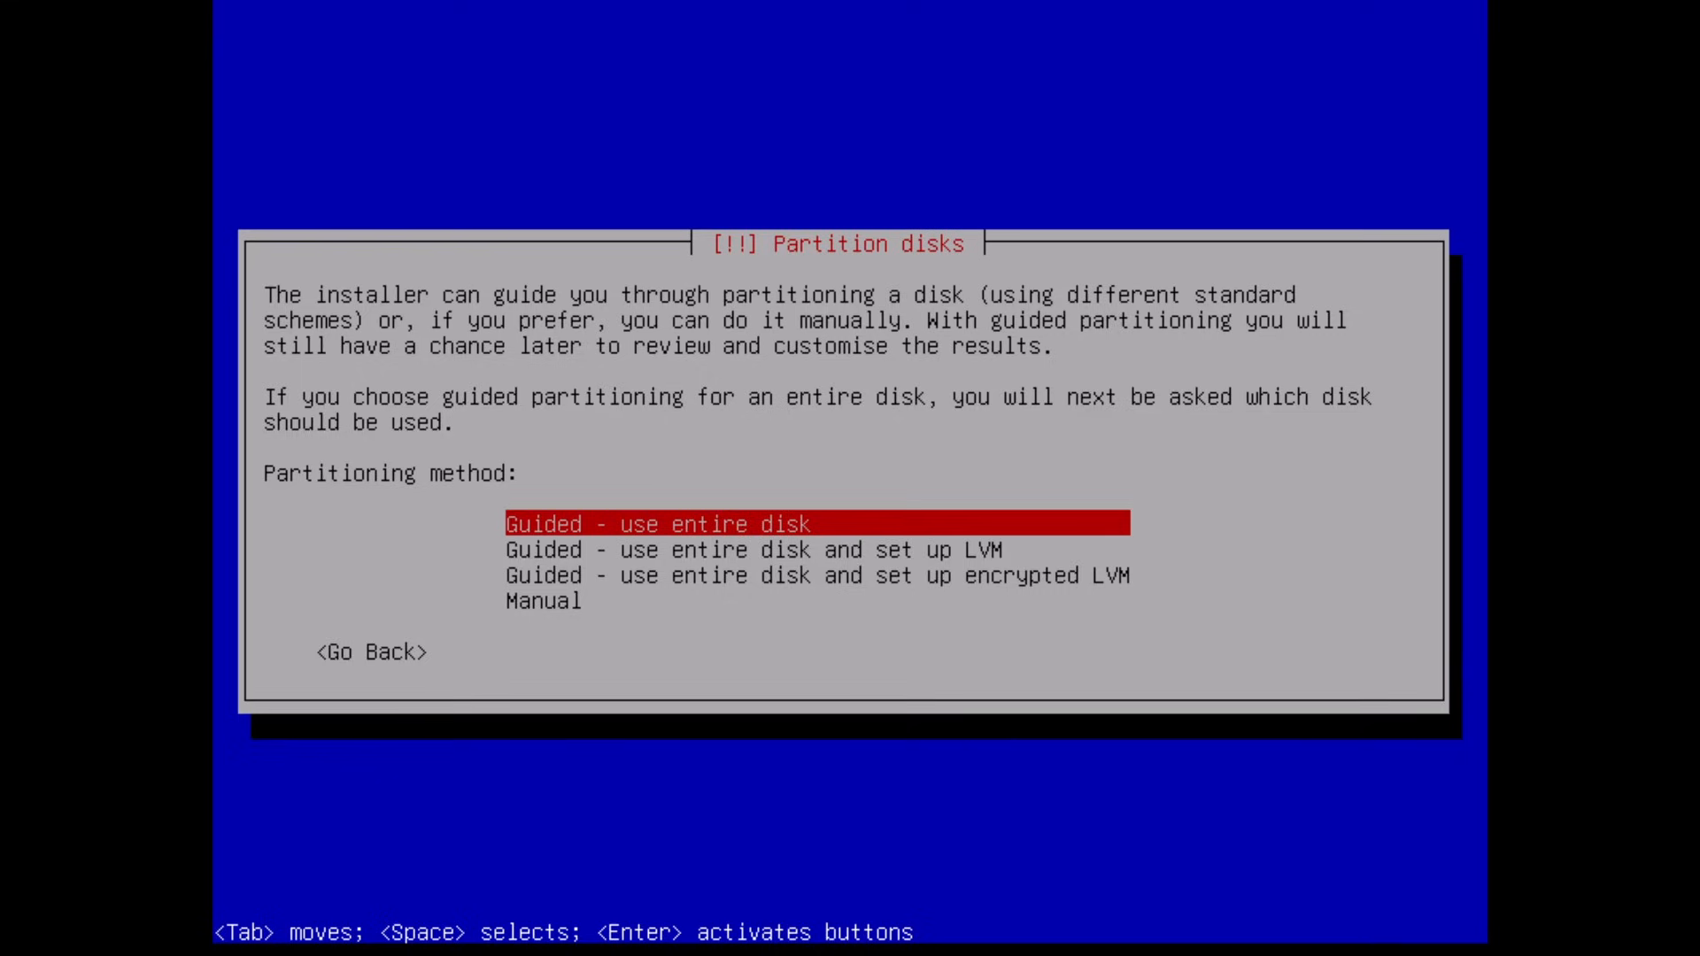
Choose guided partitioning, then undo the guided ext4 and swap layout.
{"action": "key", "text": "Return"}
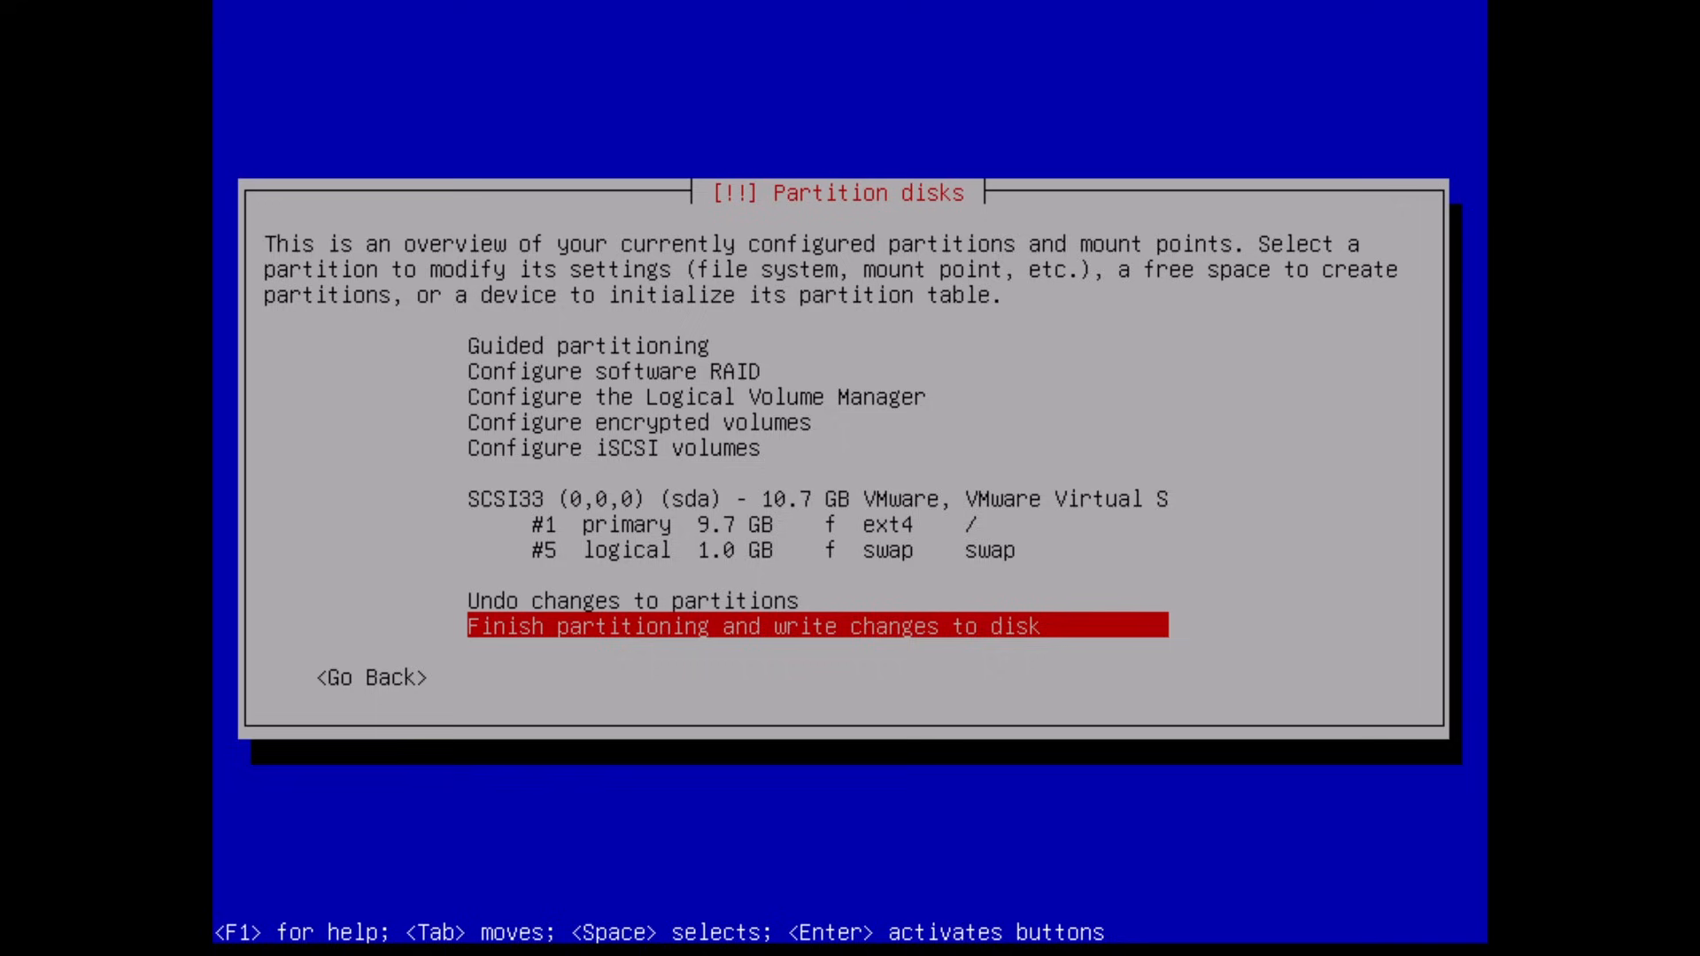
{"action": "key", "text": "Up"}
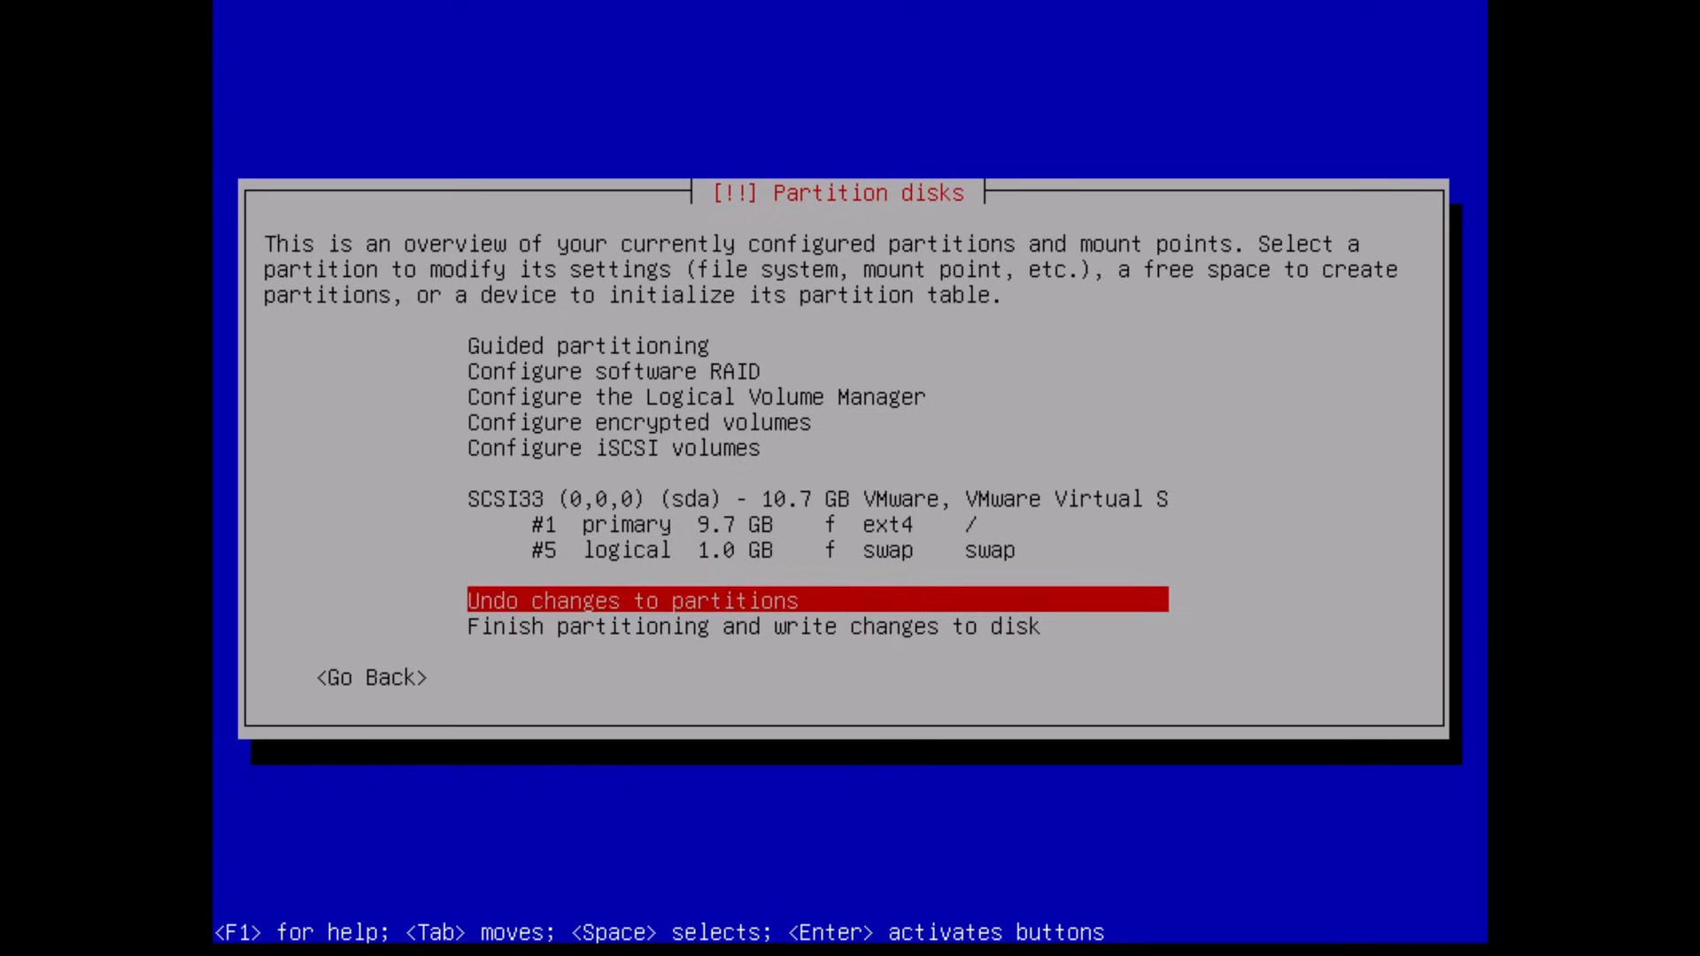
{"action": "key", "text": "Up"}
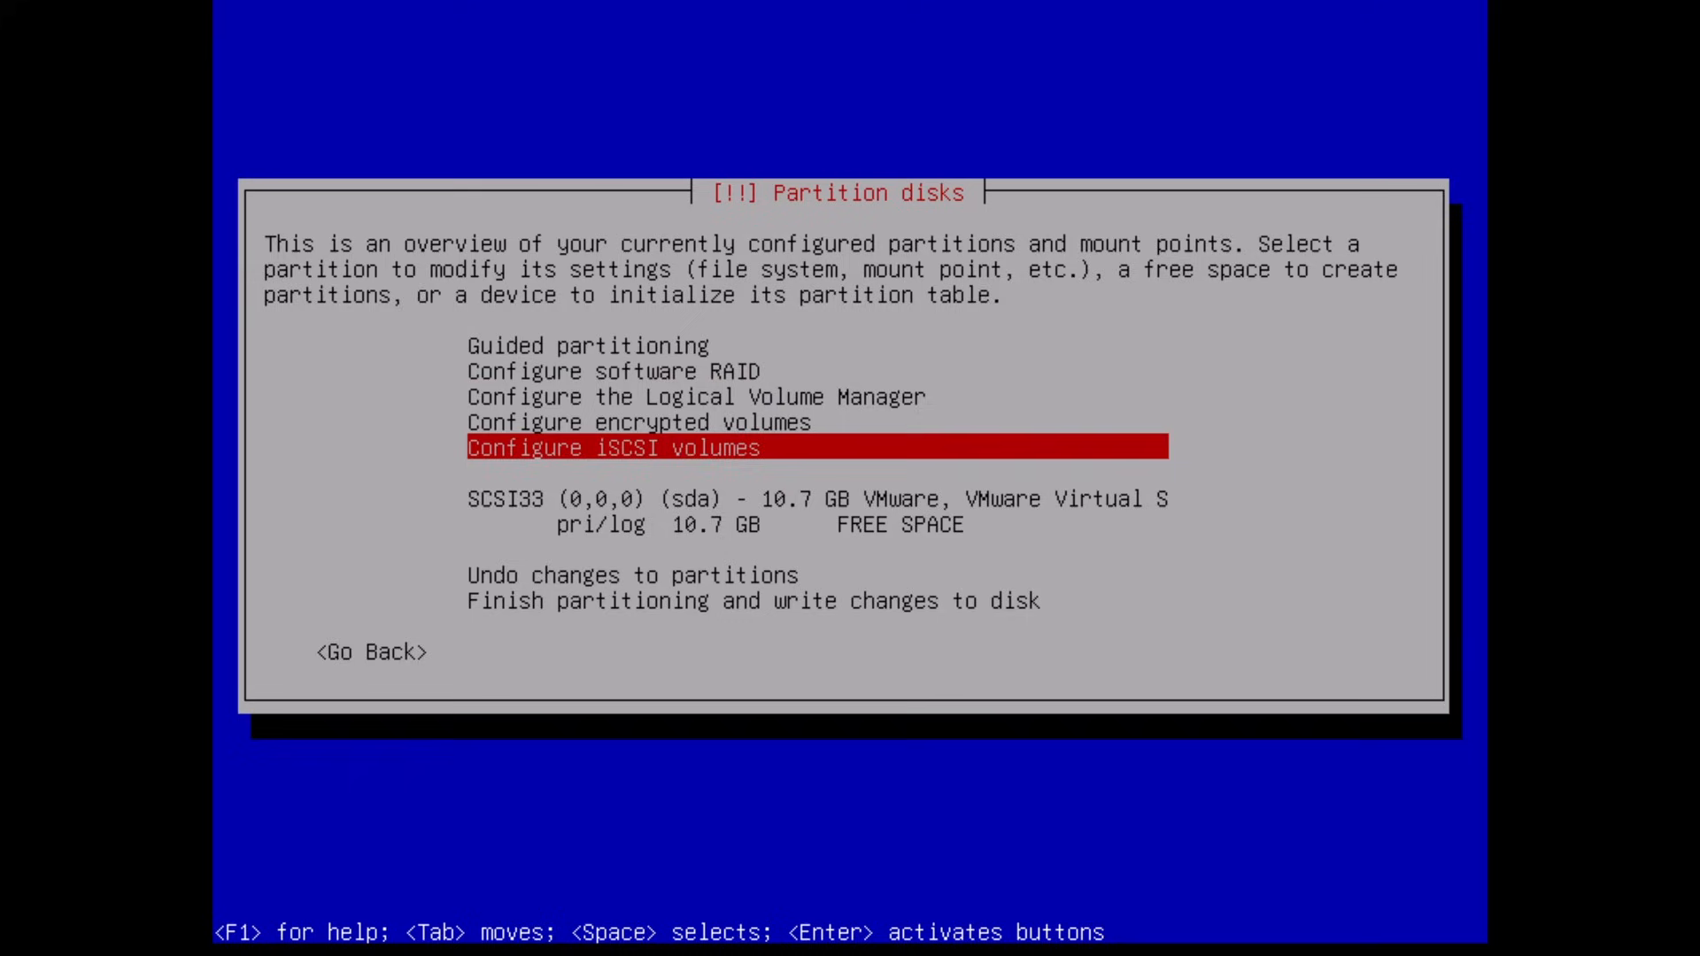
Create a single 10.7 GB ext4 root partition, finish and write it to disk.
{"action": "key", "text": "Down"}
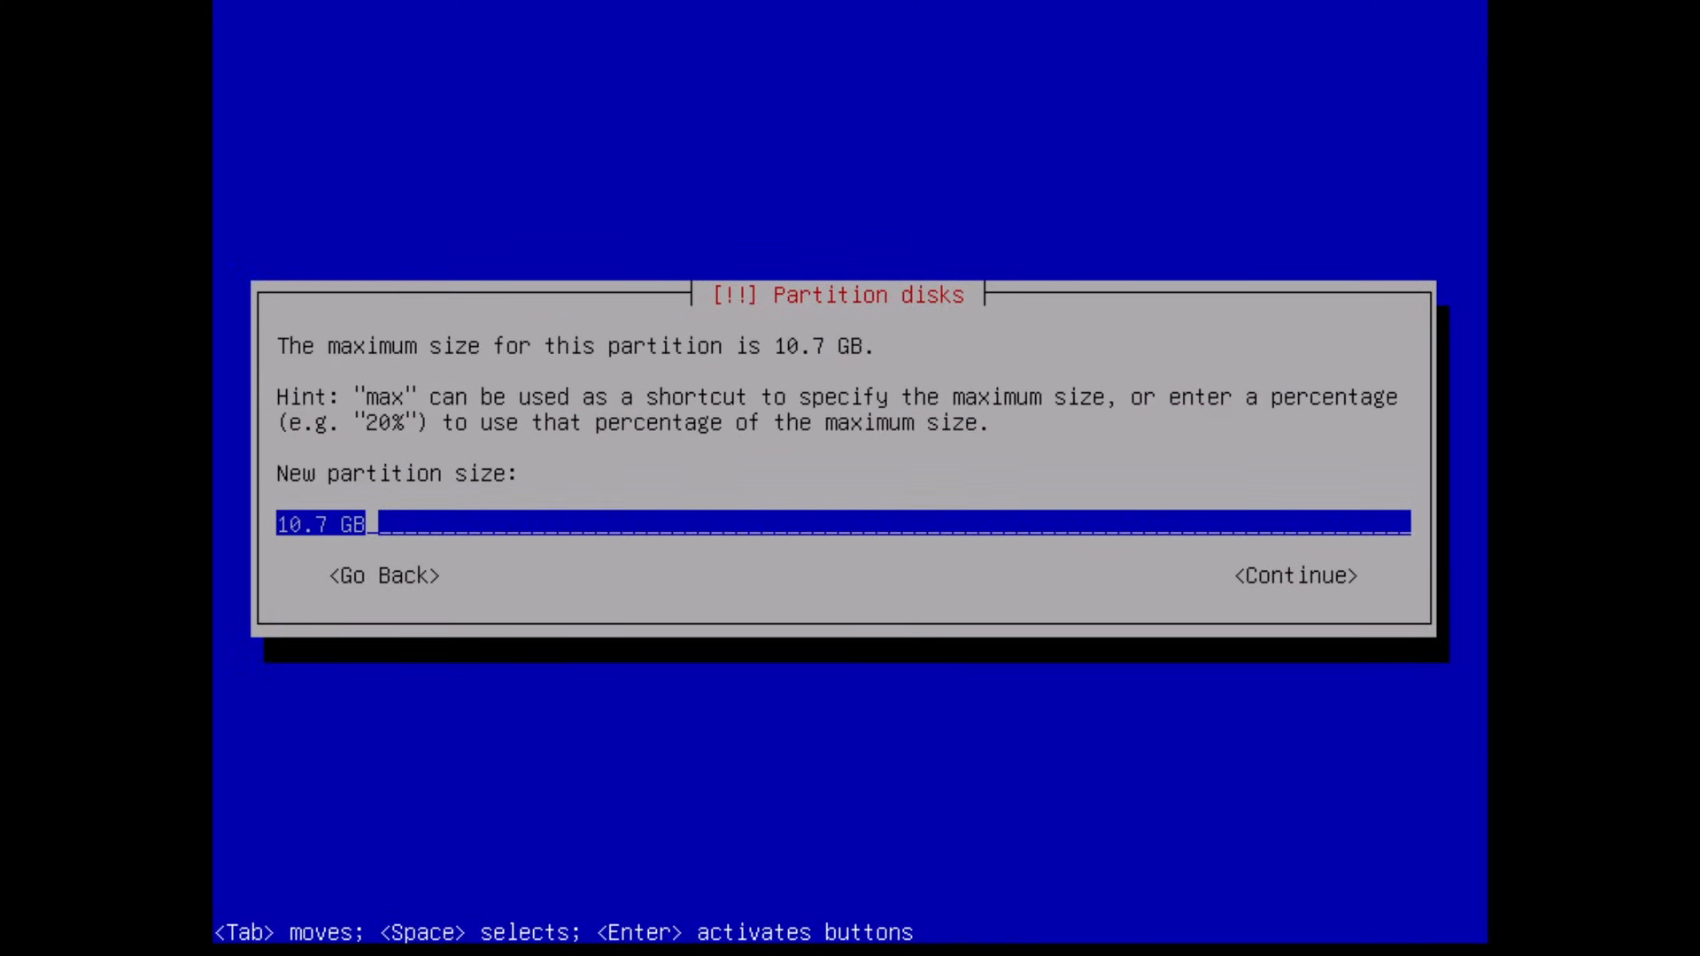
{"action": "left_click", "coordinate": [1292, 574]}
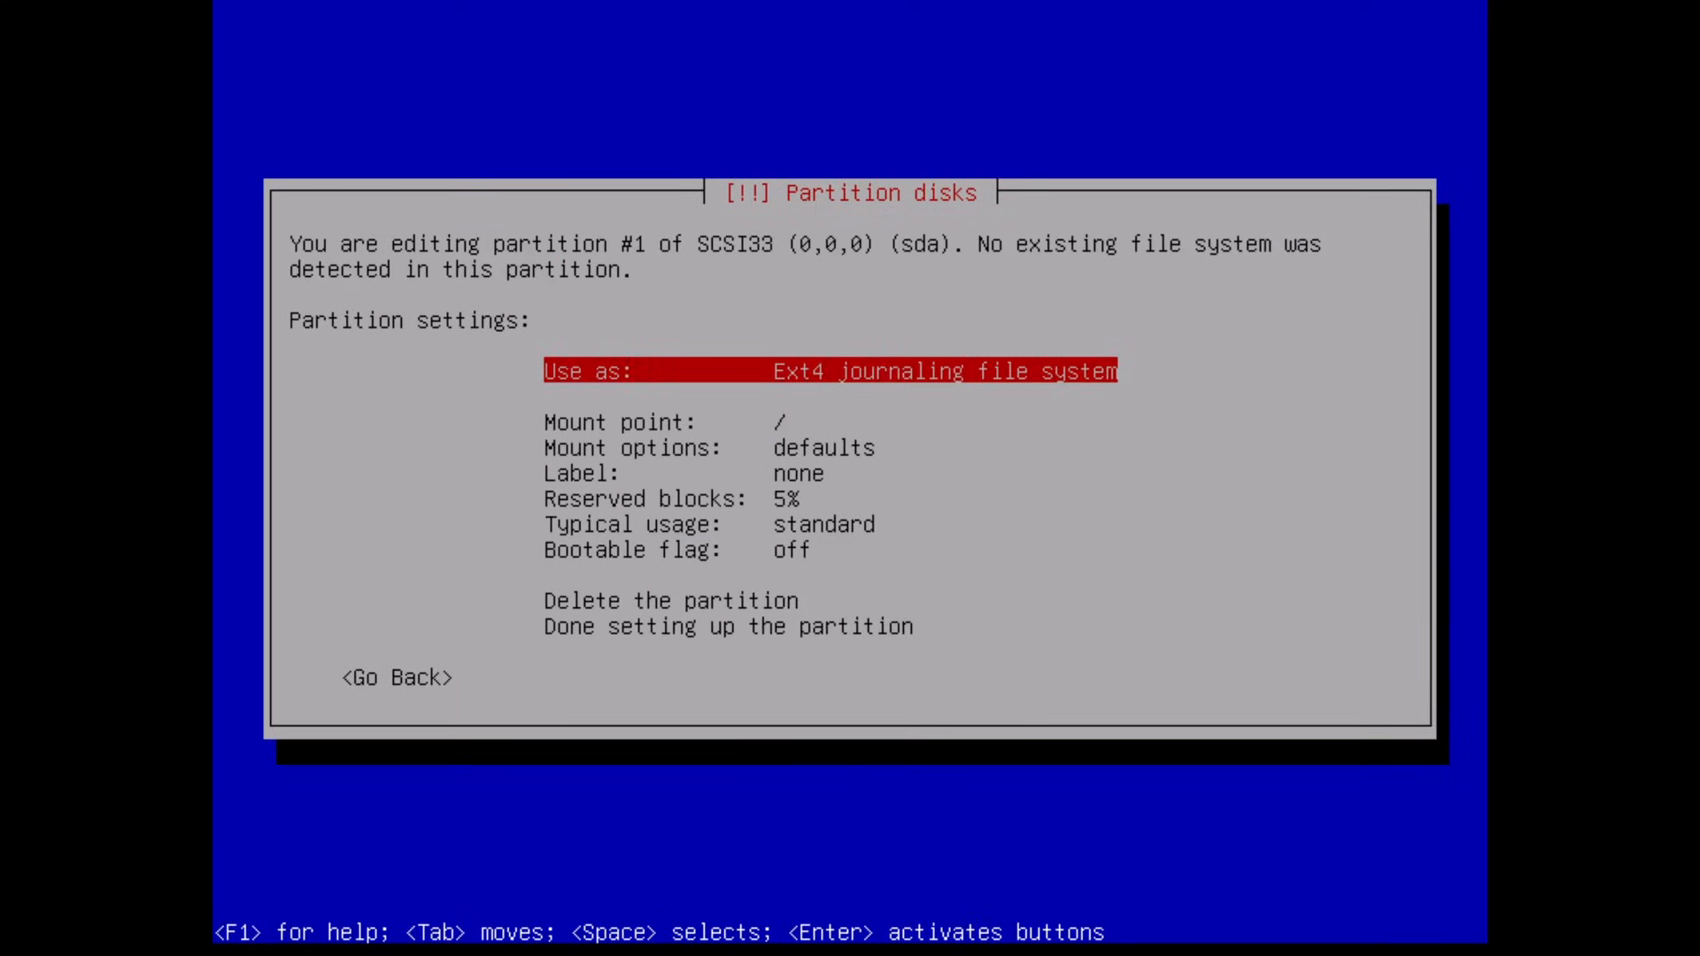
{"action": "key", "text": "Down"}
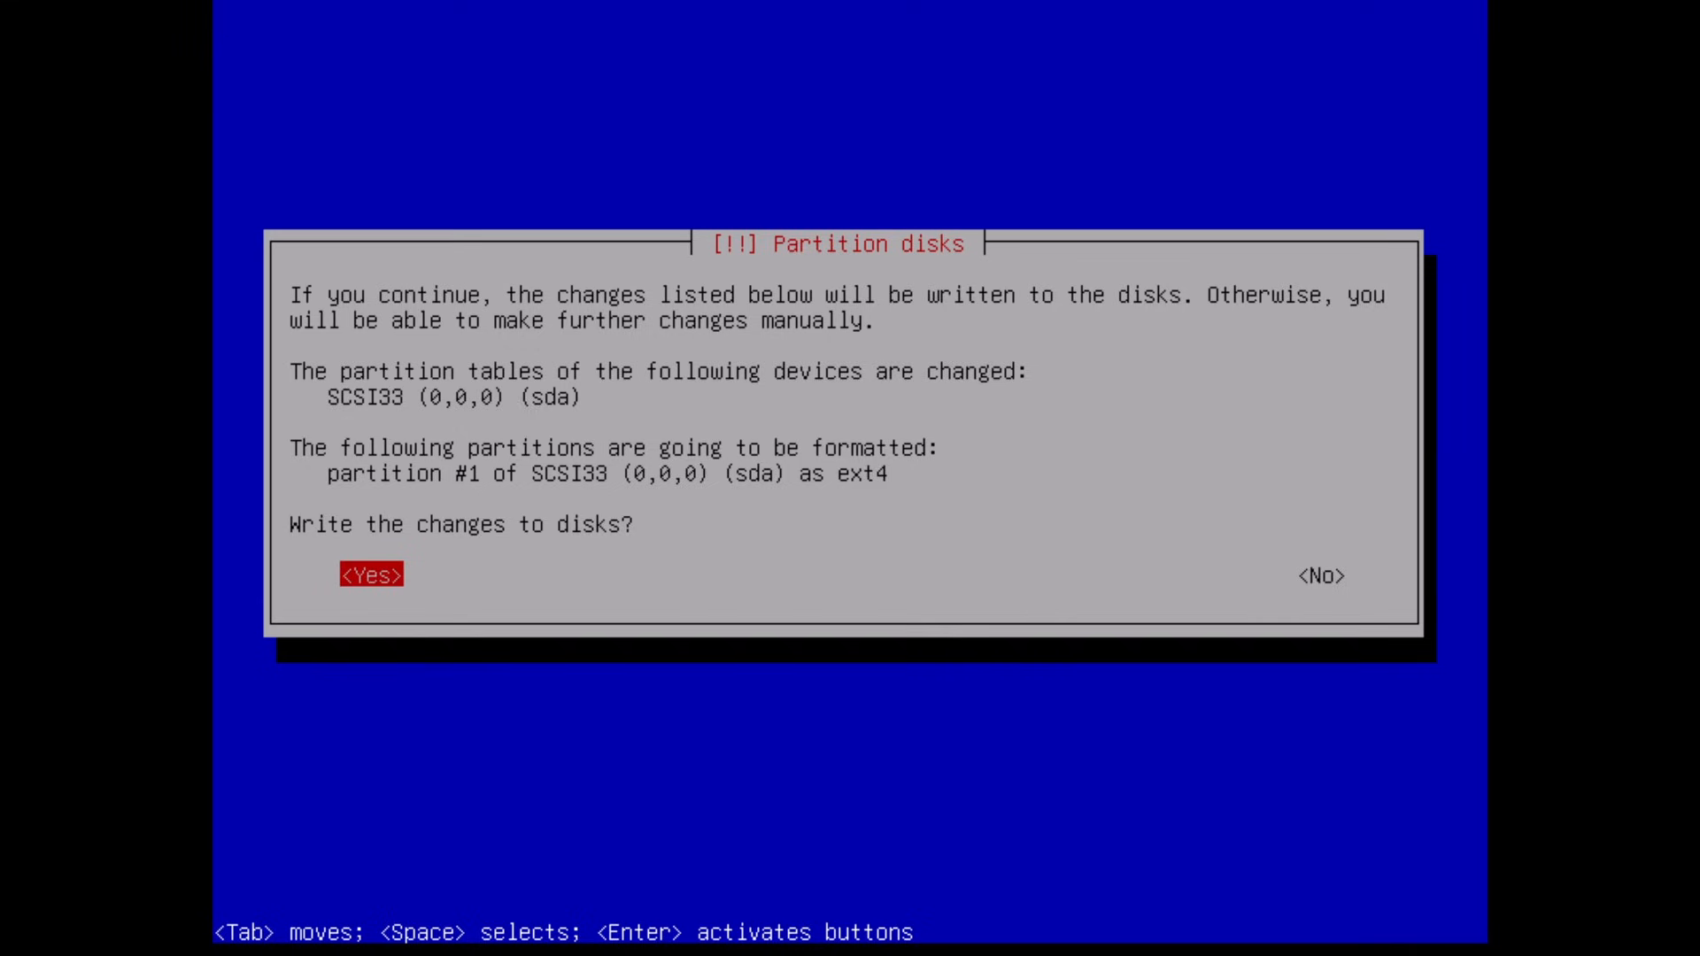
{"action": "left_click", "coordinate": [370, 573]}
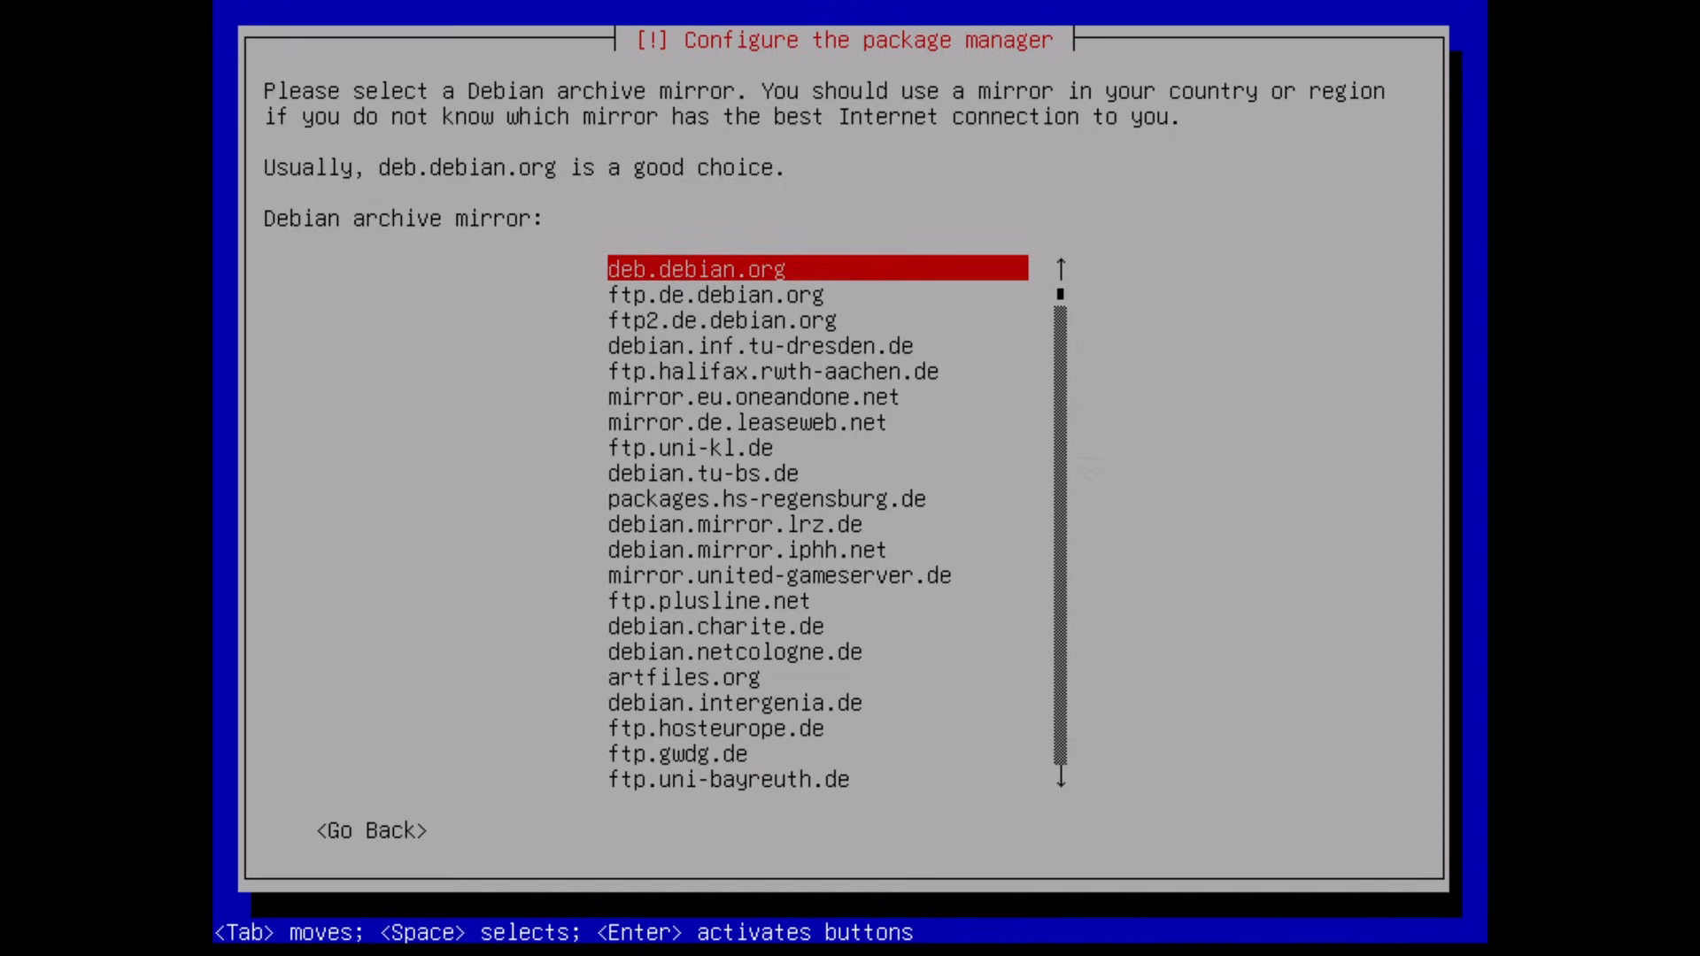
Use the deb.debian.org mirror with no HTTP proxy and let installation finish.
{"action": "key", "text": "Return"}
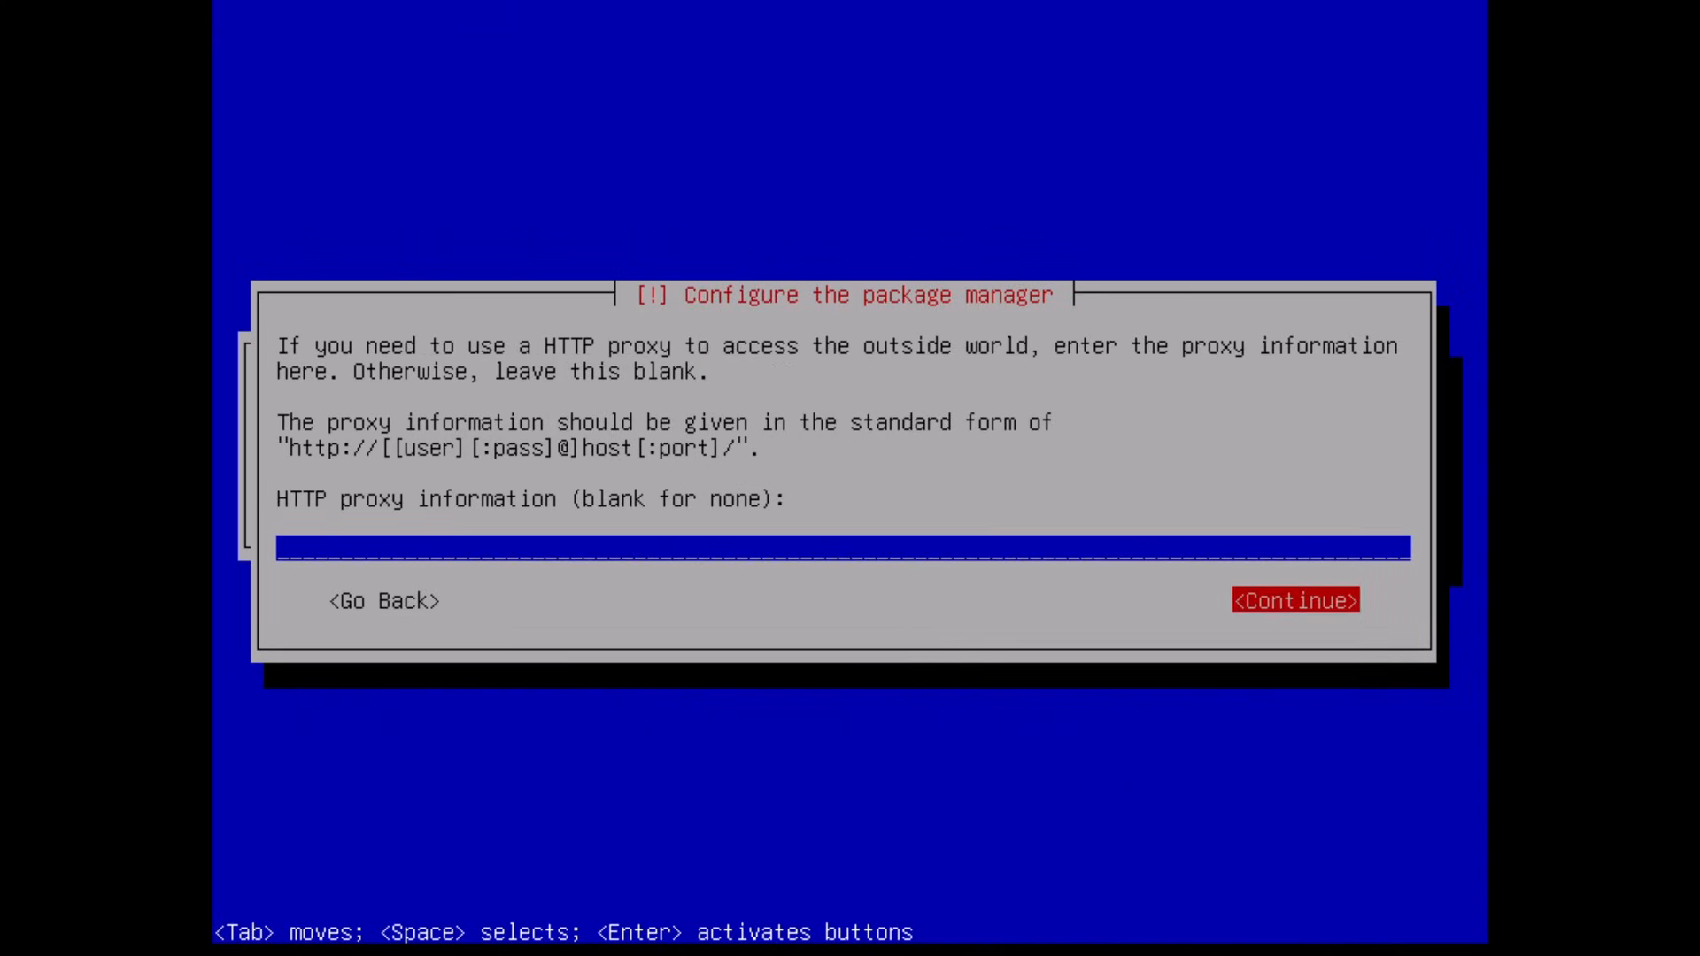
{"action": "left_click", "coordinate": [1292, 601]}
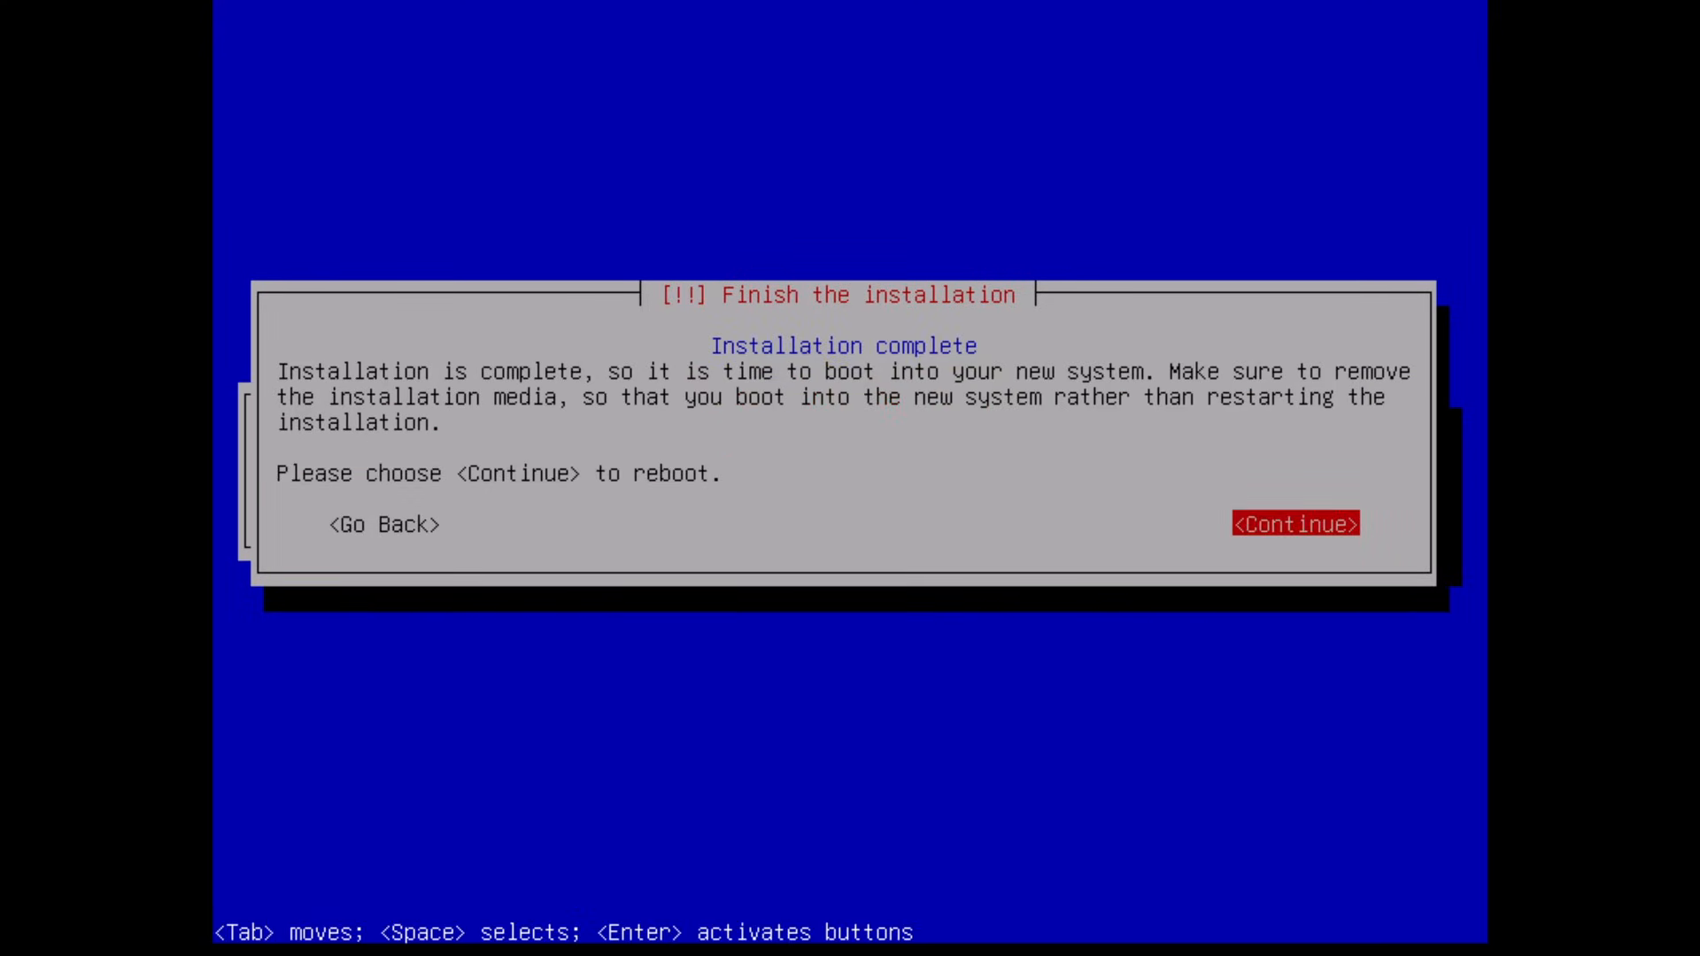
Reboot into the new system and log in as 'banana' at the console.
{"action": "left_click", "coordinate": [1292, 524]}
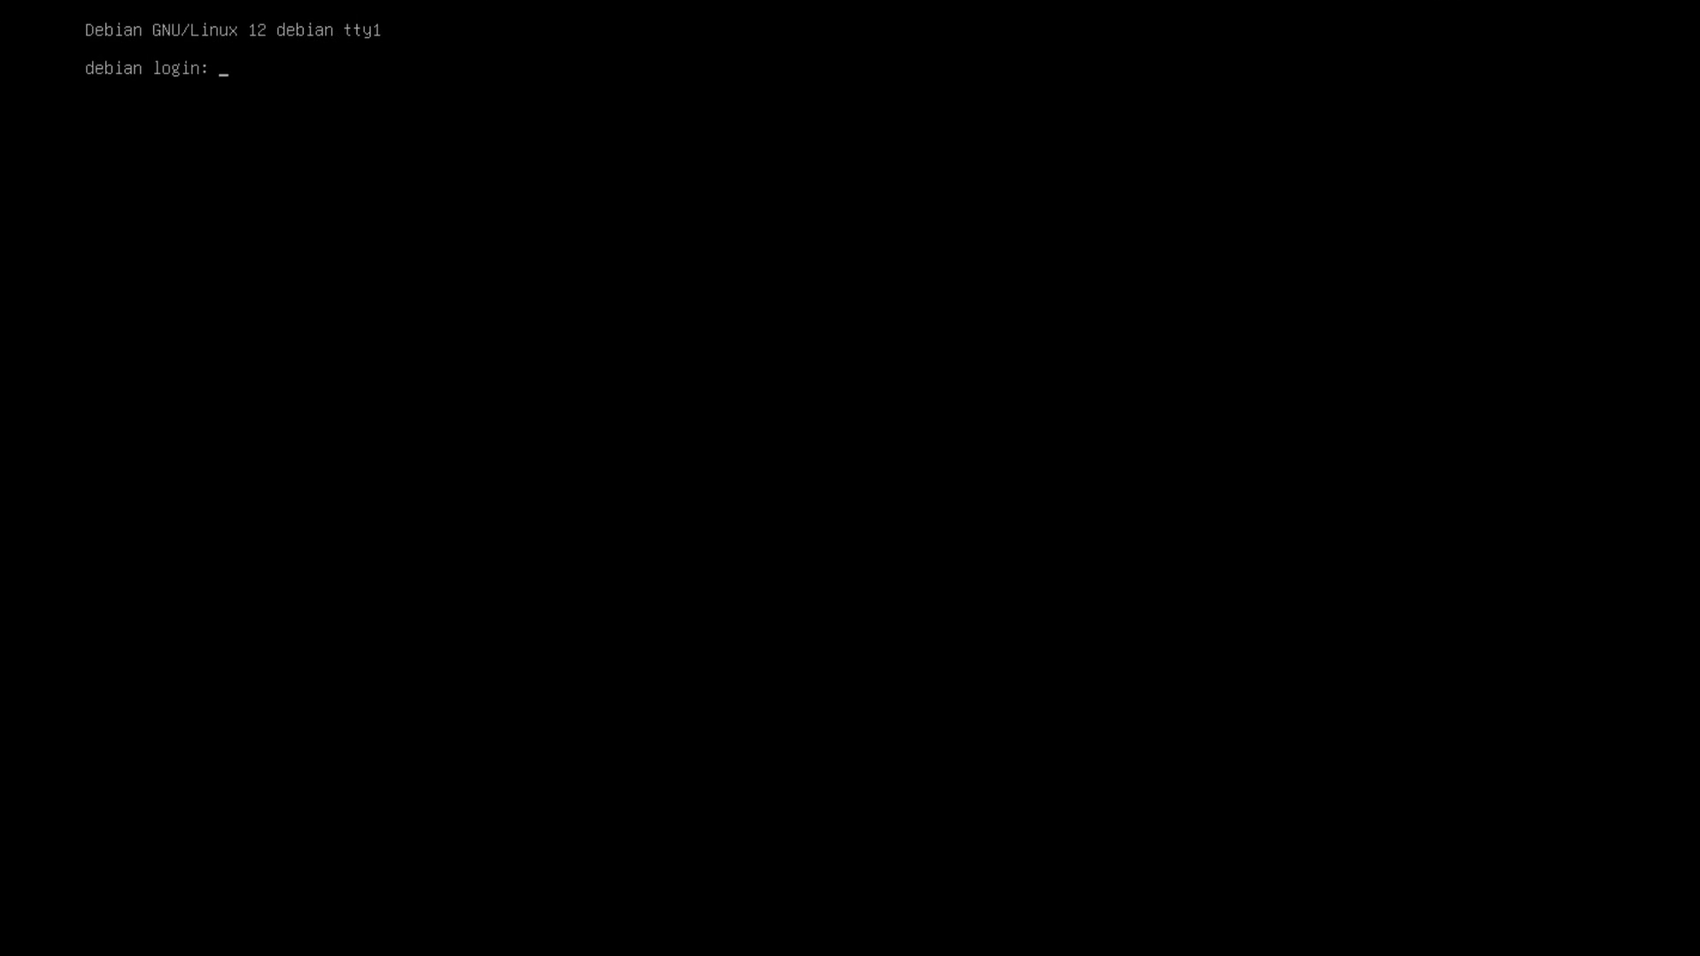
{"action": "type", "text": "banana"}
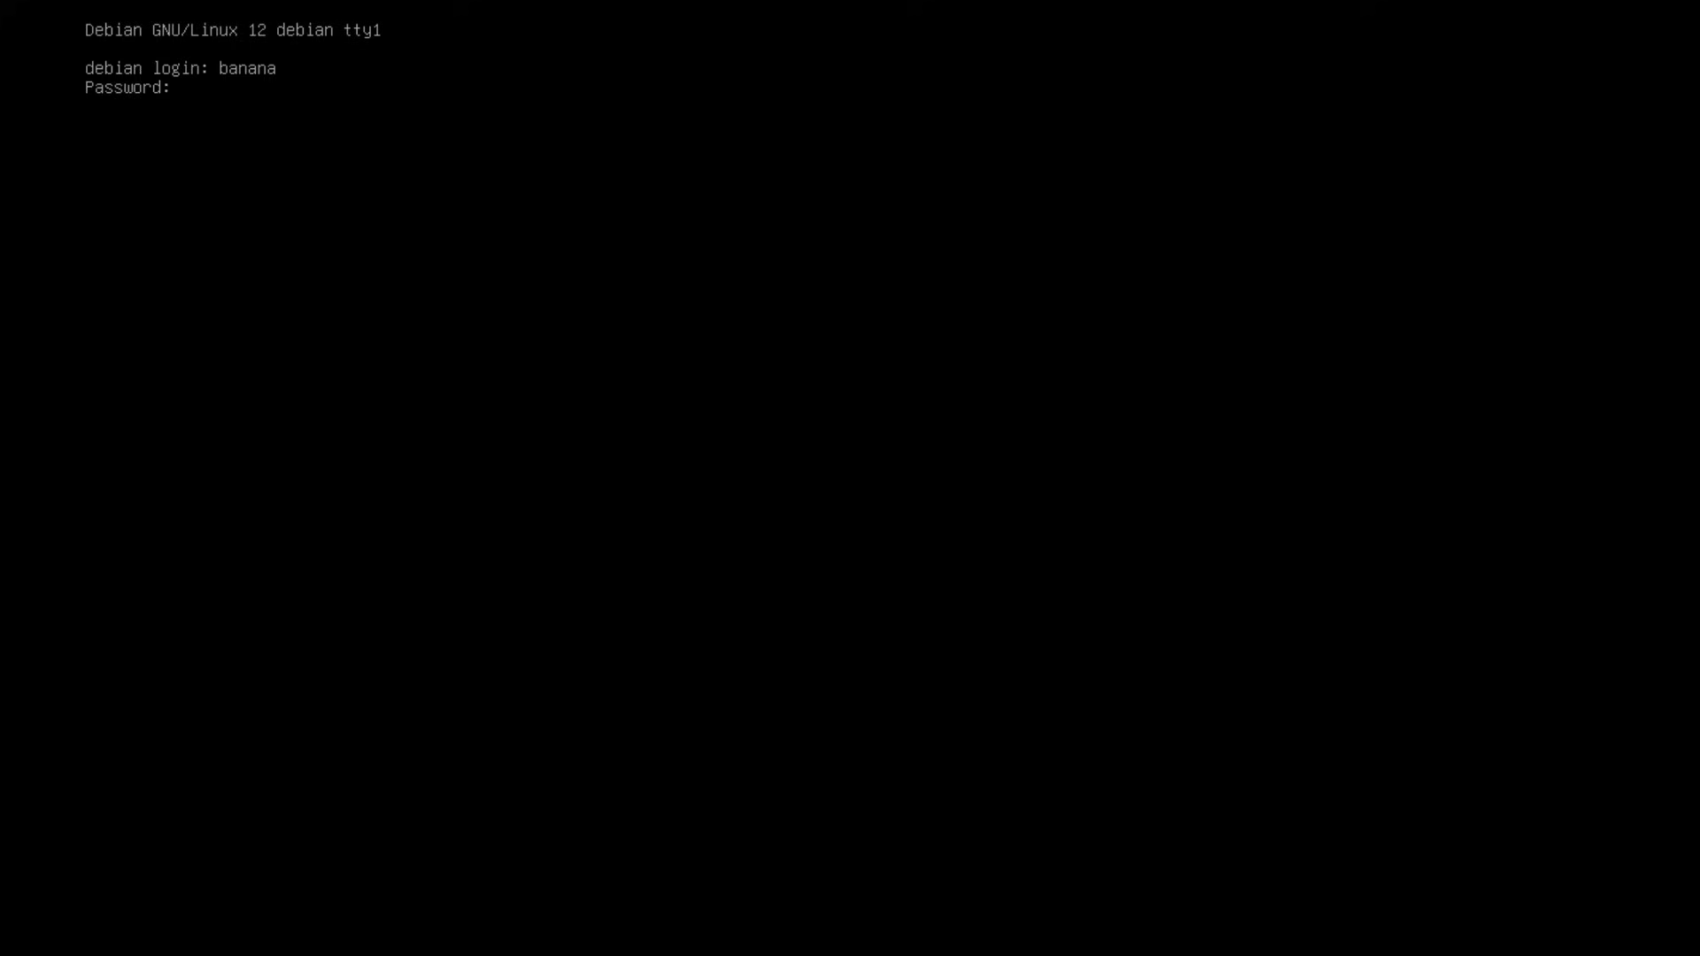
{"action": "key", "text": "Enter"}
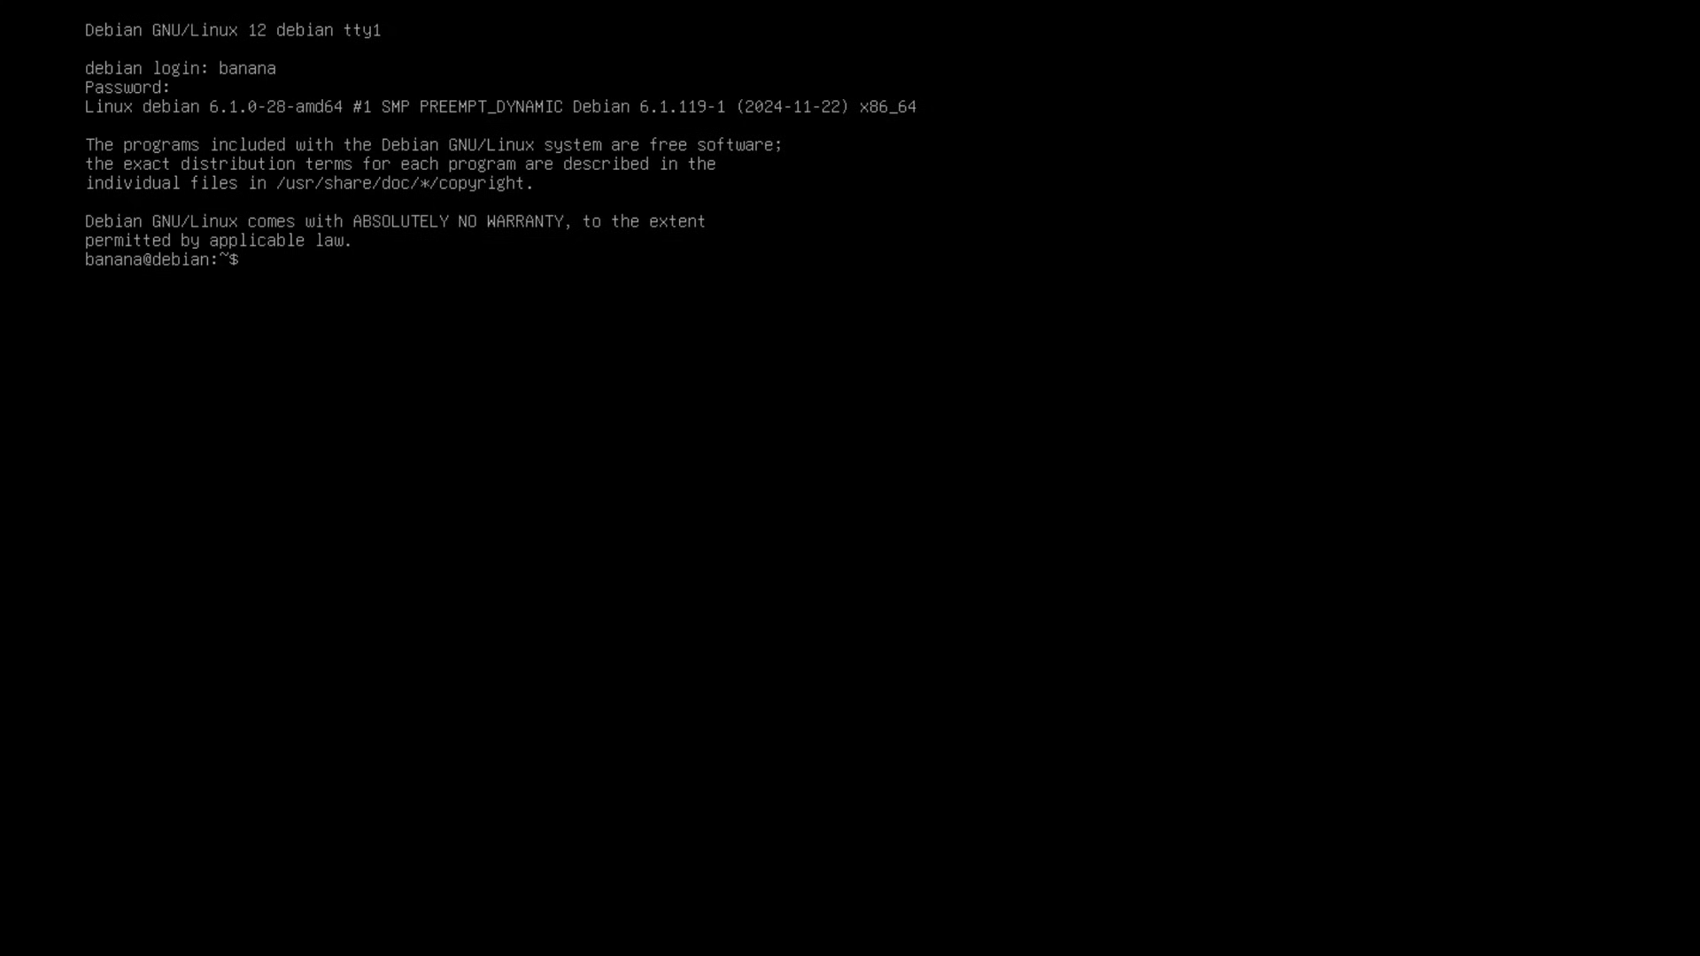
Install budgie-desktop with sudo apt, confirming with Y.
{"action": "type", "text": "sudo apt install b"}
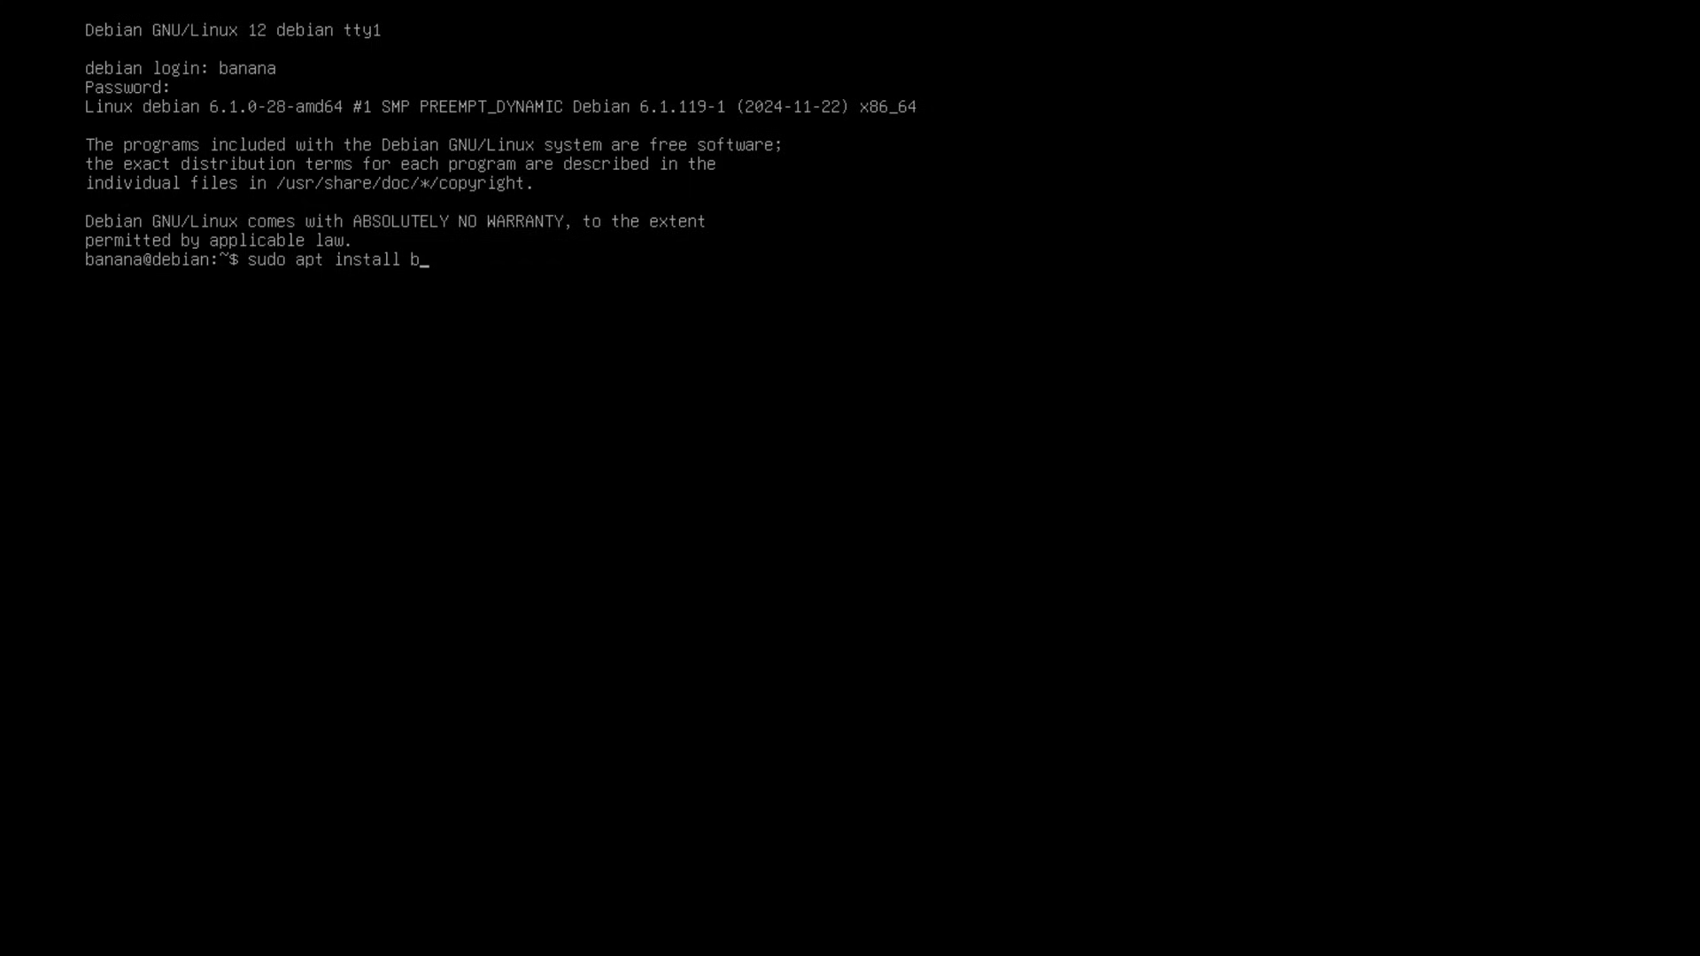
{"action": "type", "text": "udgie-desktop"}
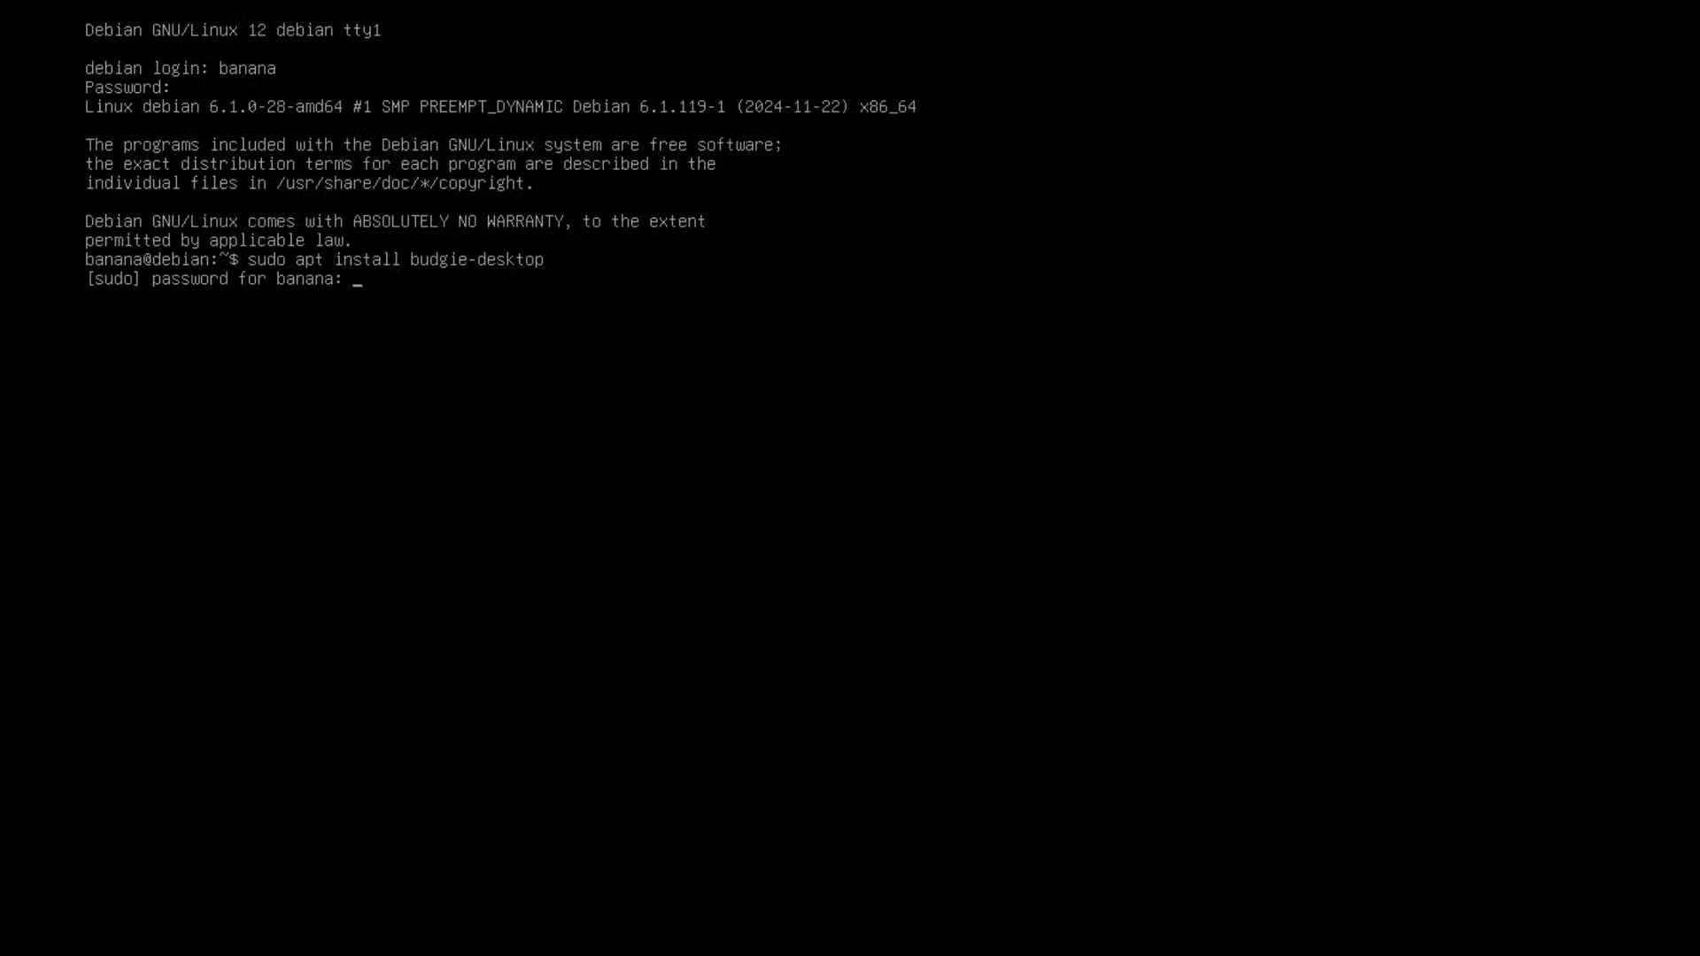
{"action": "key", "text": "Return"}
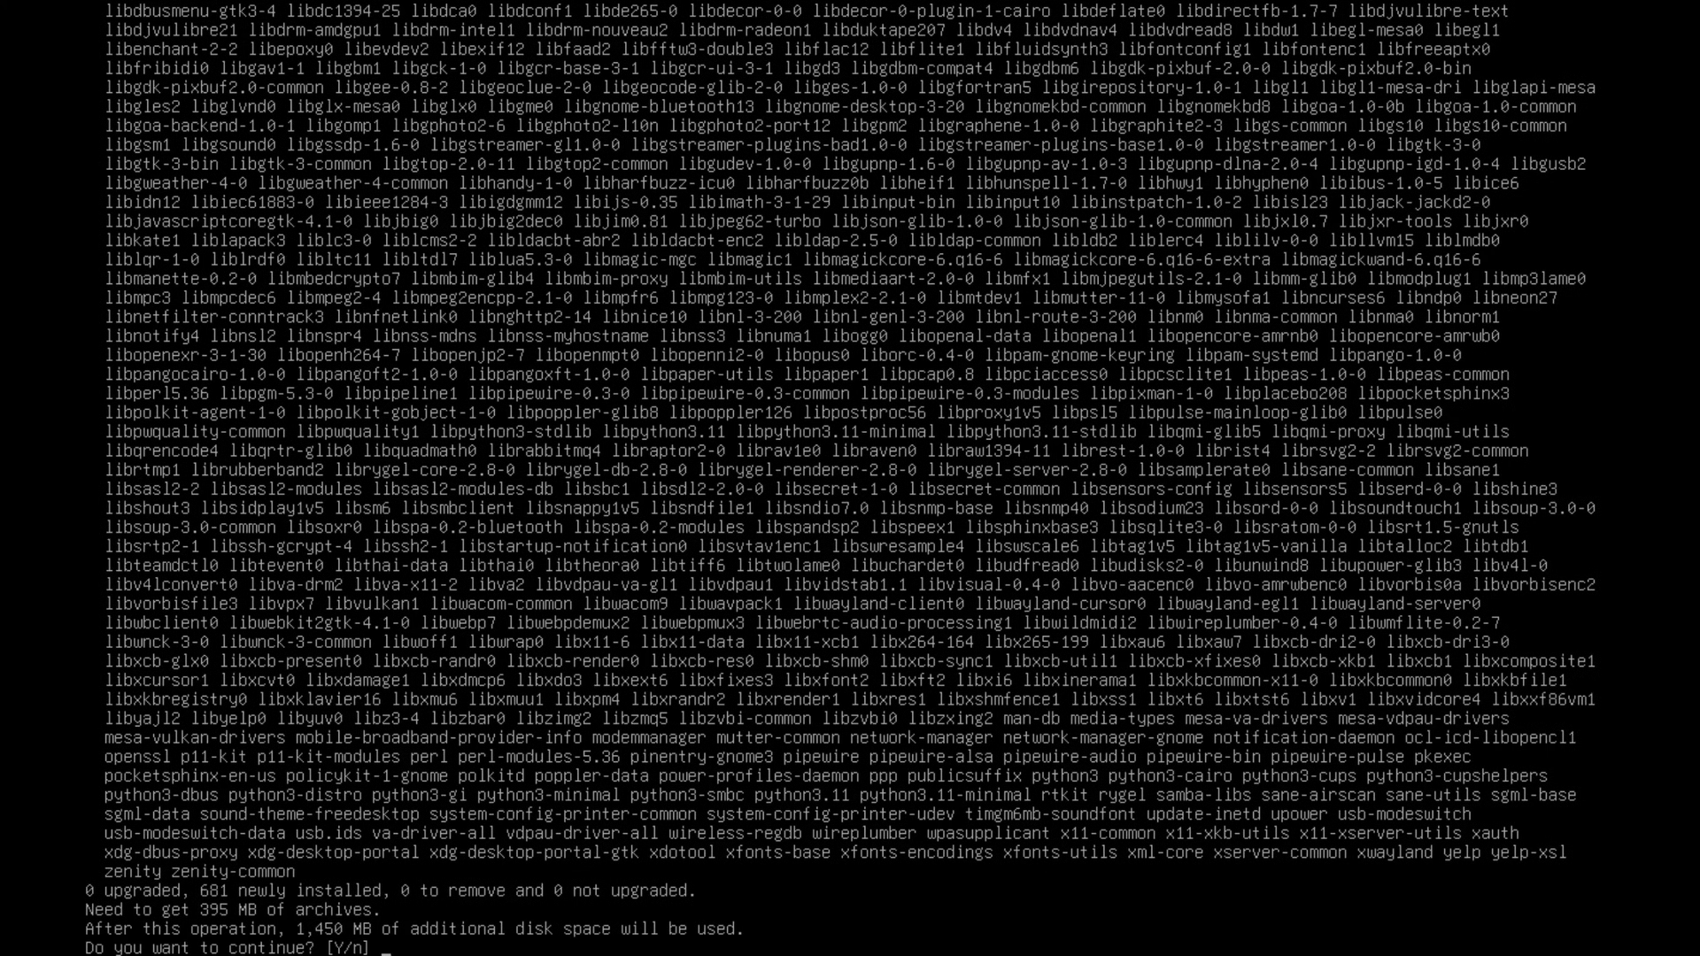
{"action": "type", "text": "y"}
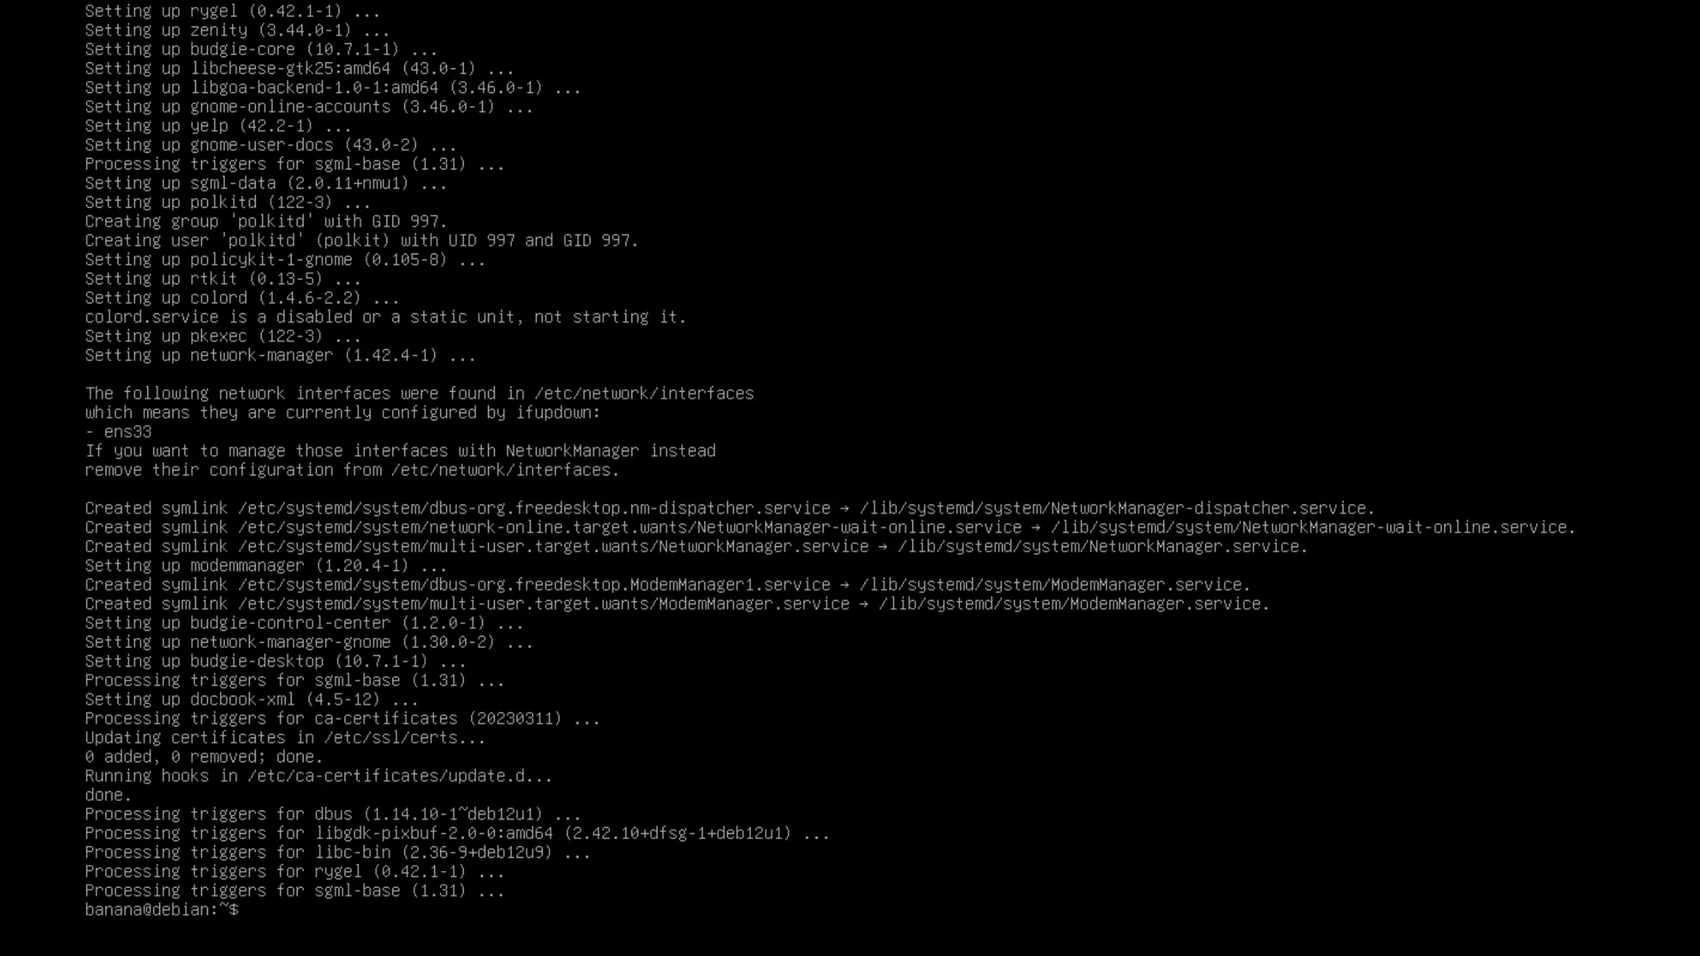
Install lightdm with sudo apt, confirming with y.
{"action": "type", "text": "sudo"}
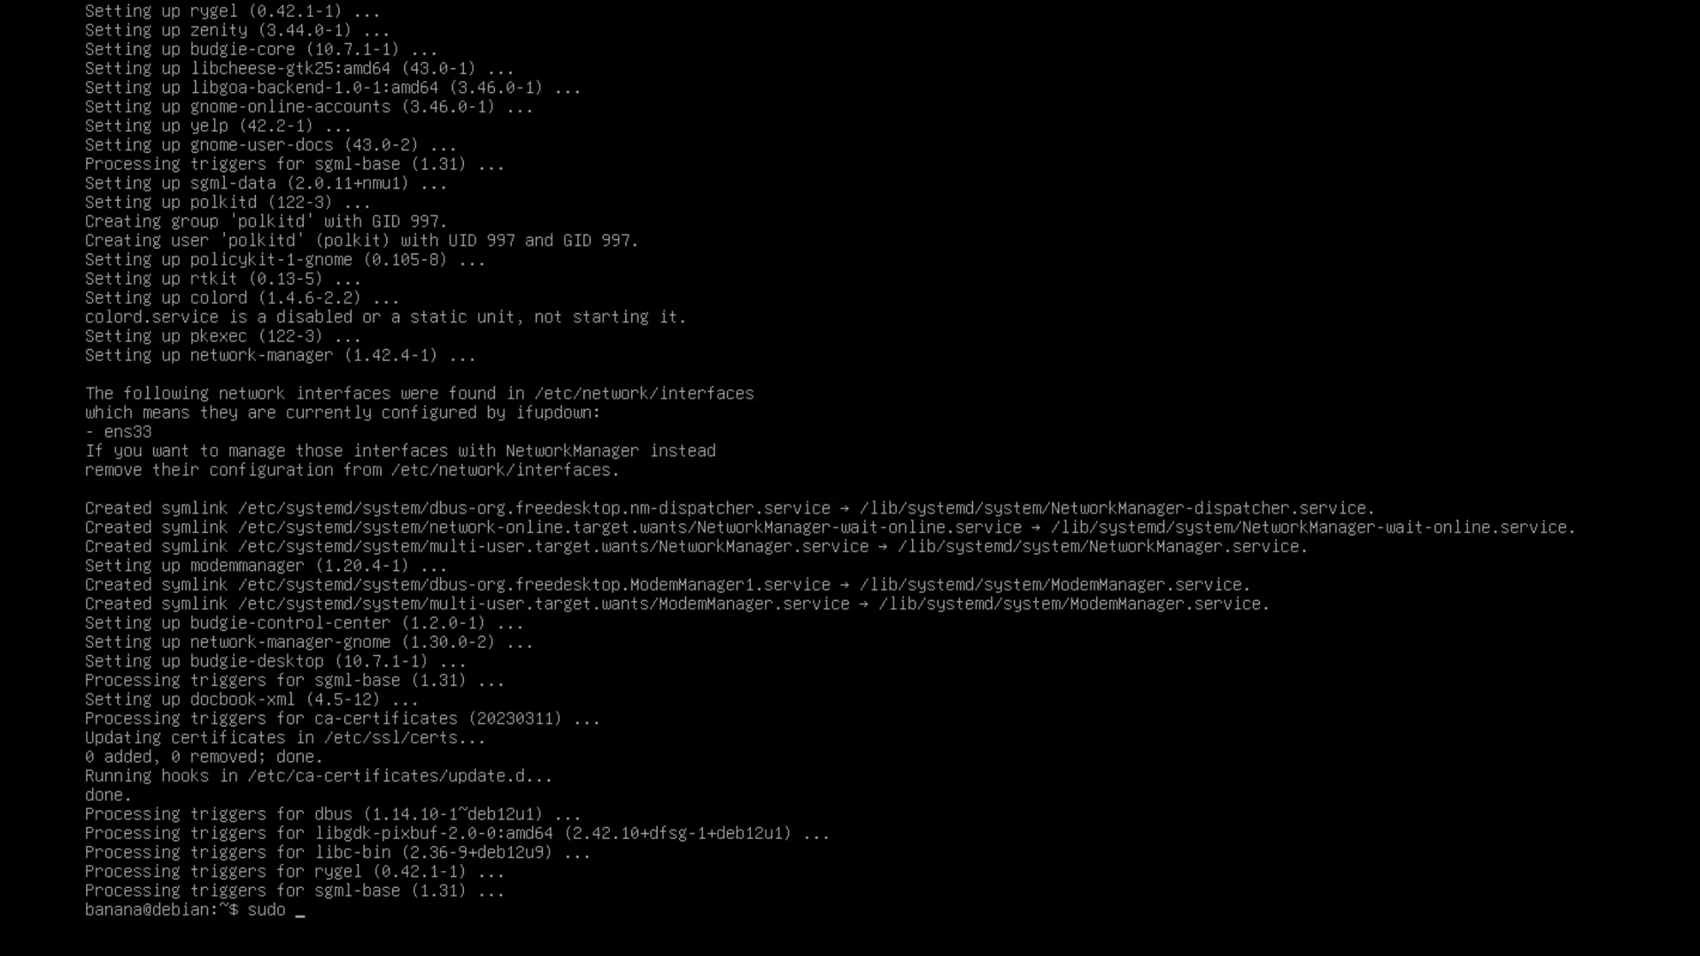
{"action": "type", "text": "apt install"}
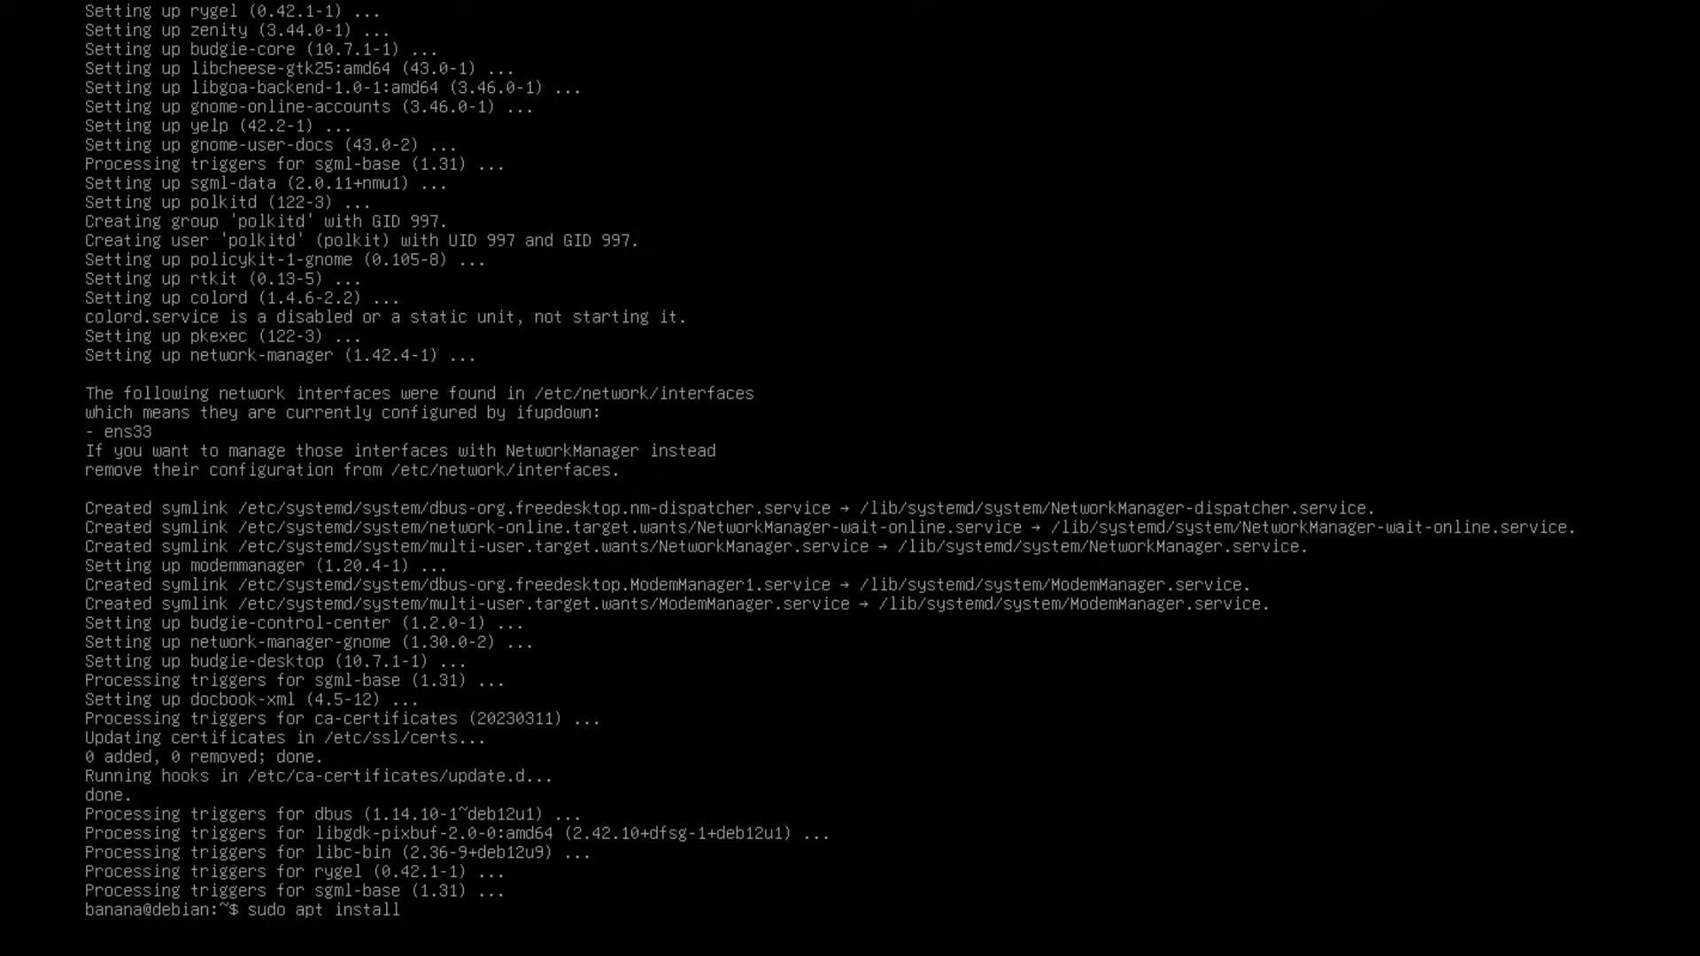
{"action": "type", "text": "light"}
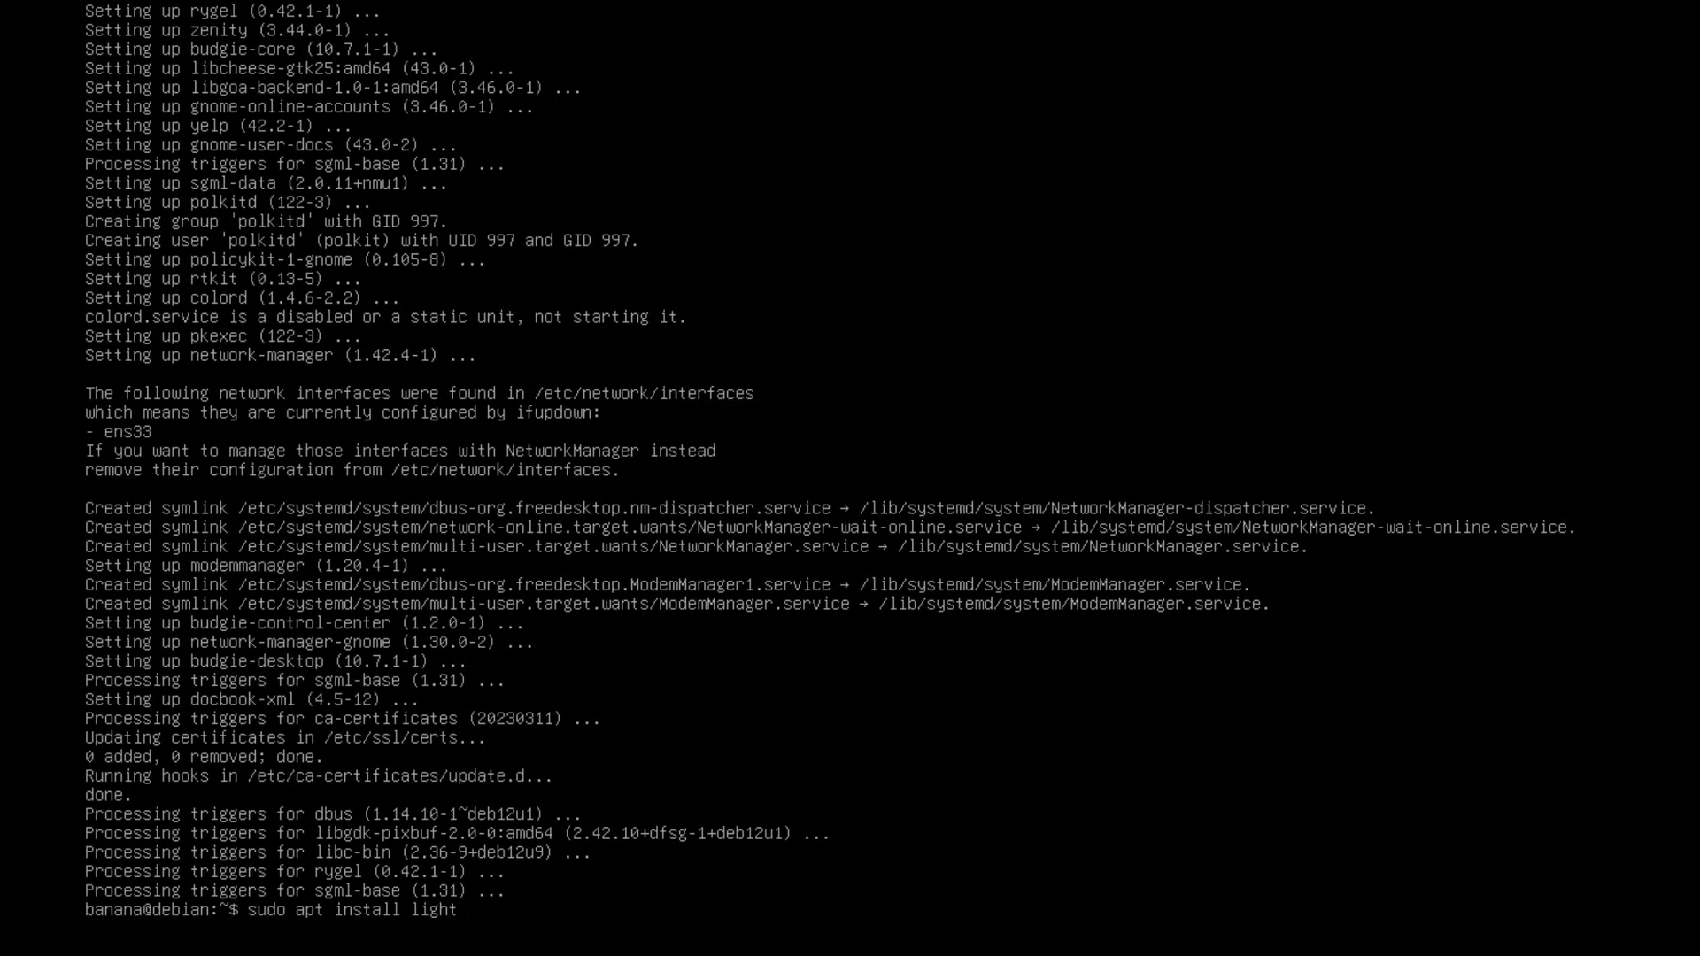
{"action": "type", "text": "dm"}
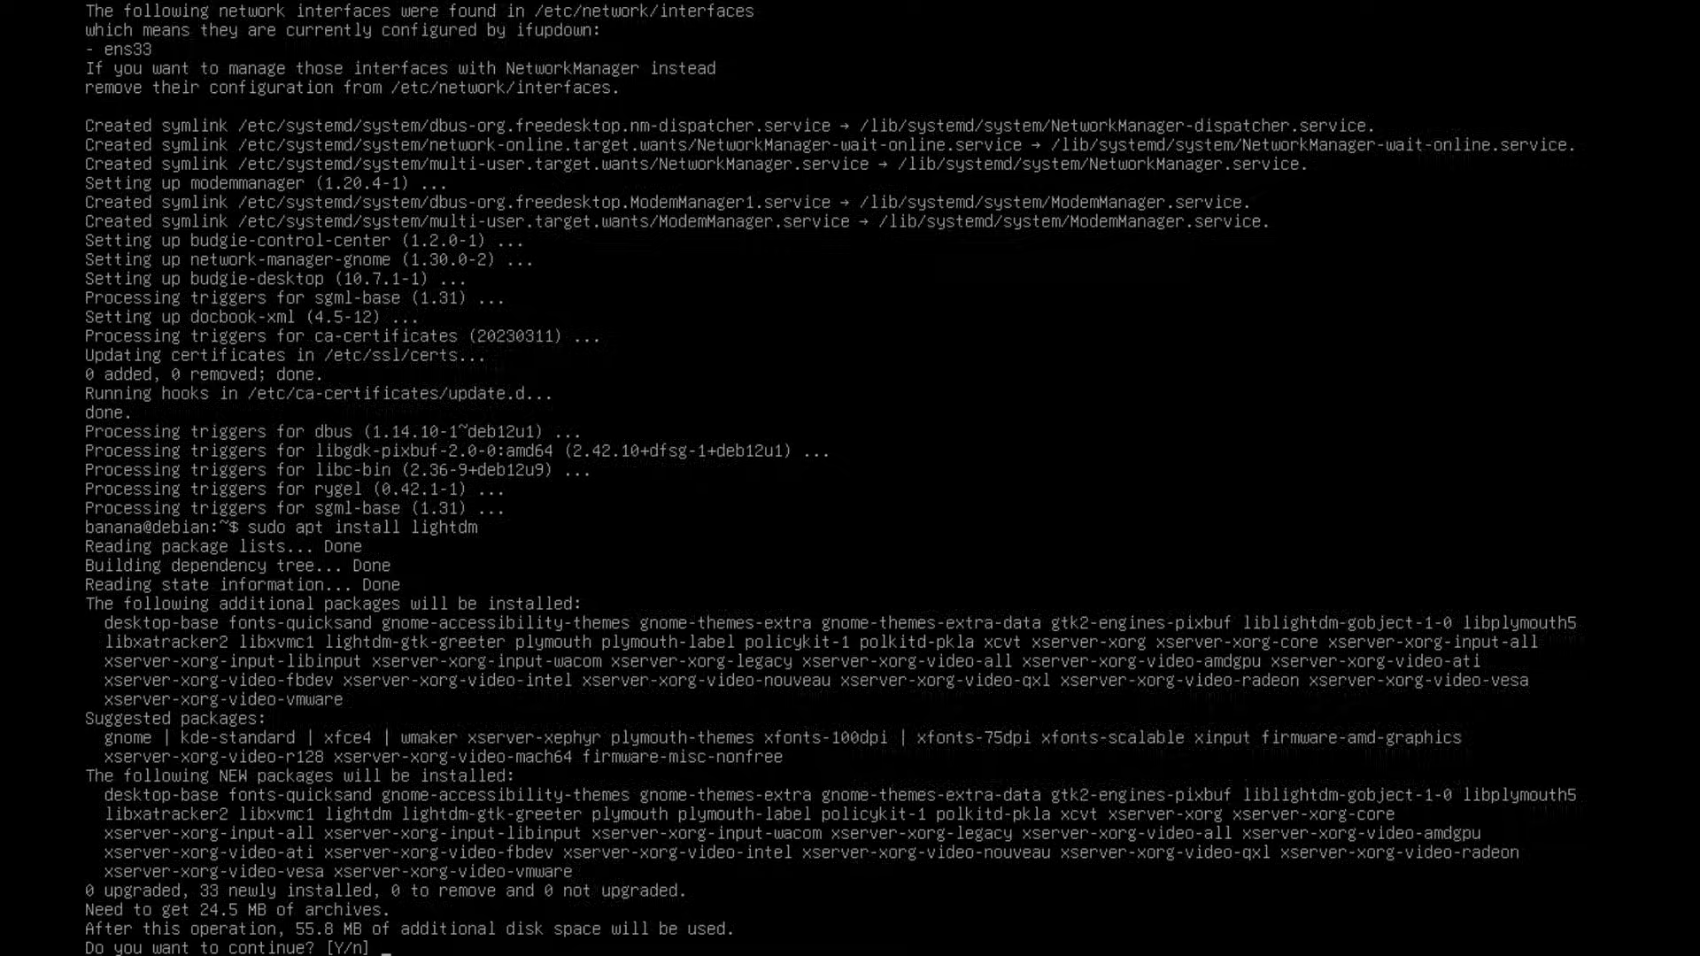
{"action": "type", "text": "y"}
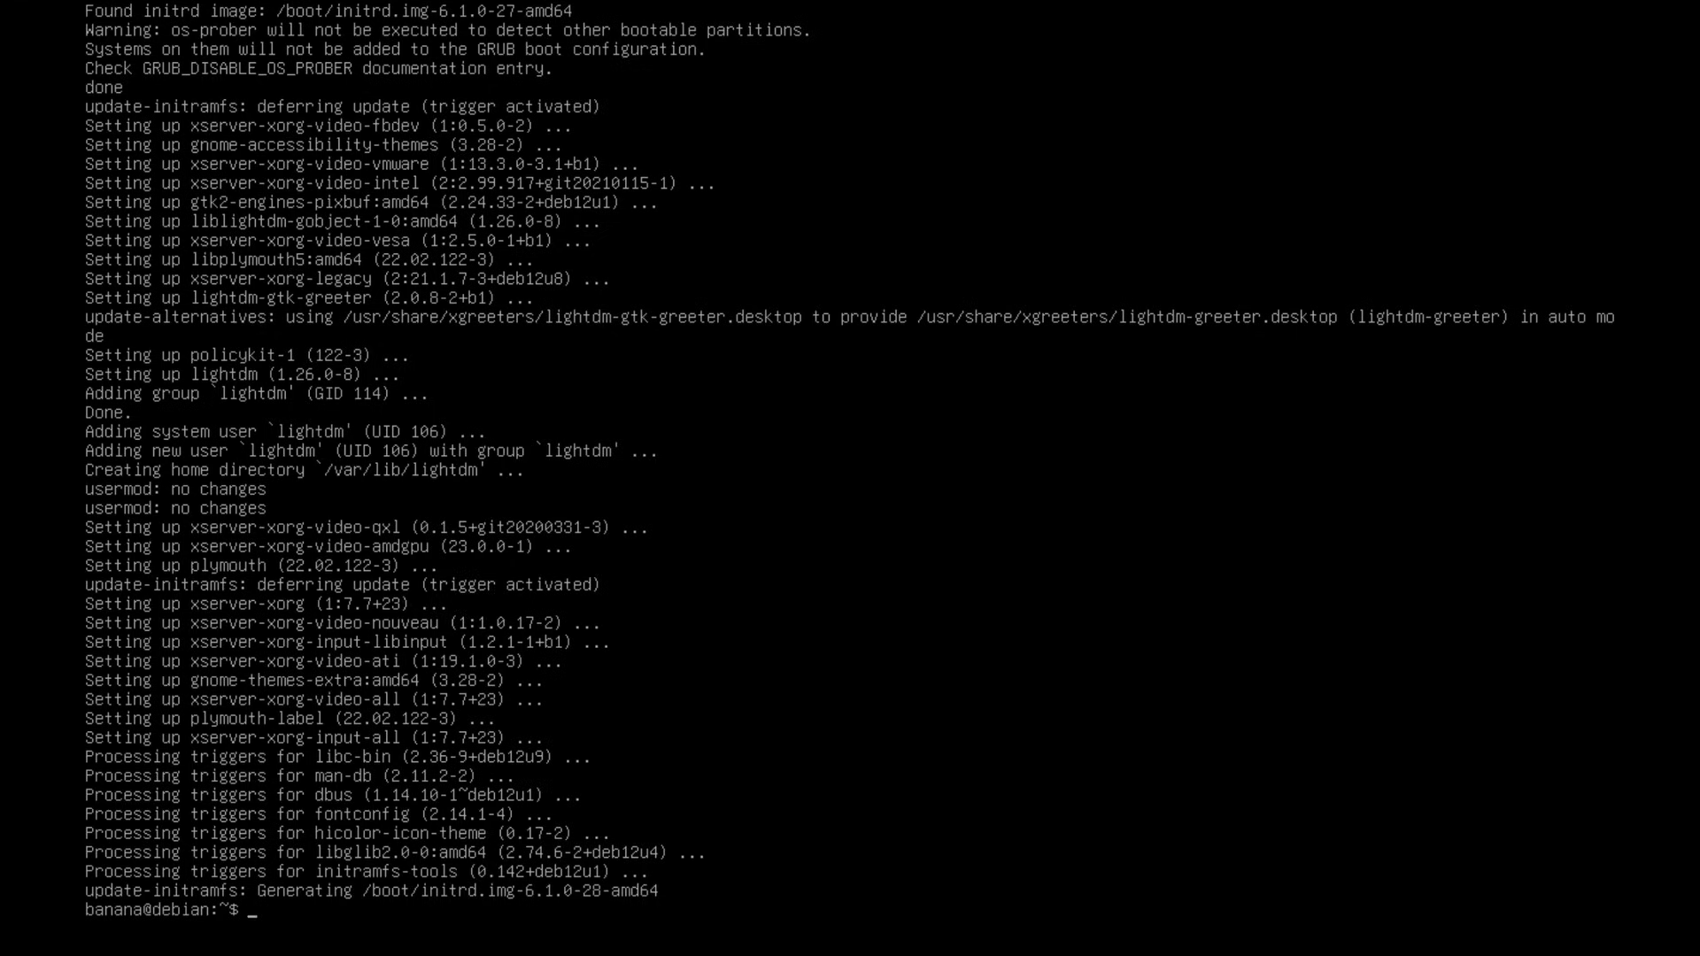
Install kitty, vim and firefox-esr with sudo apt, confirming with y.
{"action": "type", "text": "sudo apt install kitty vim"}
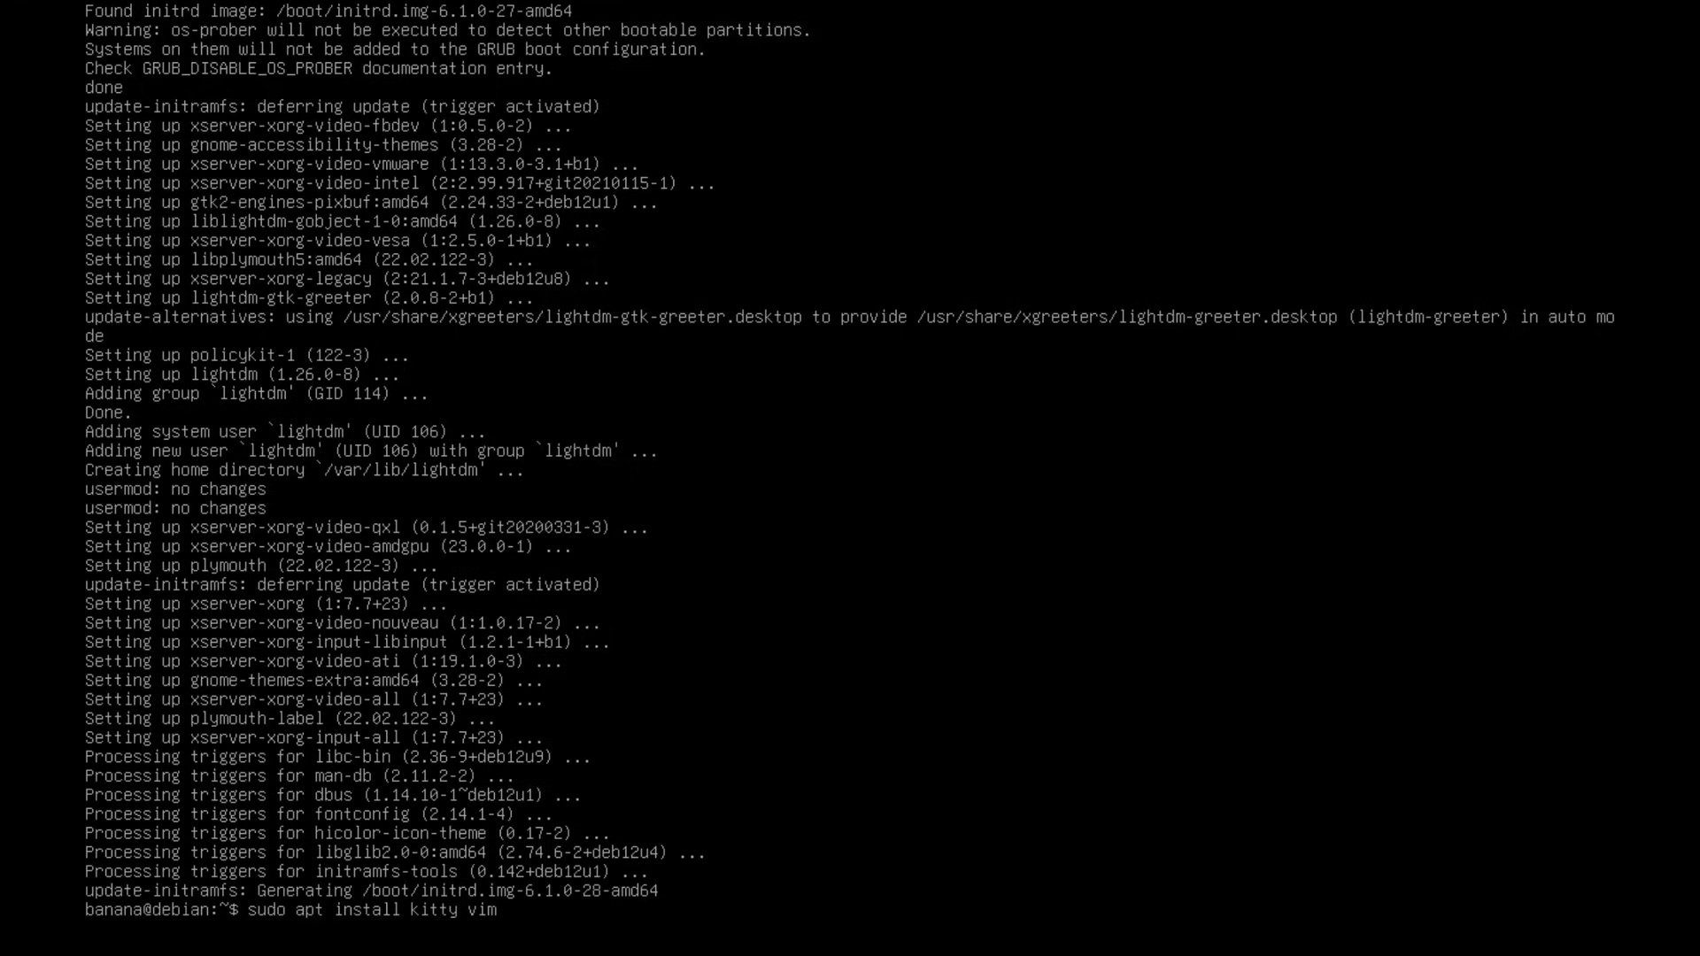
{"action": "type", "text": "firefox-"}
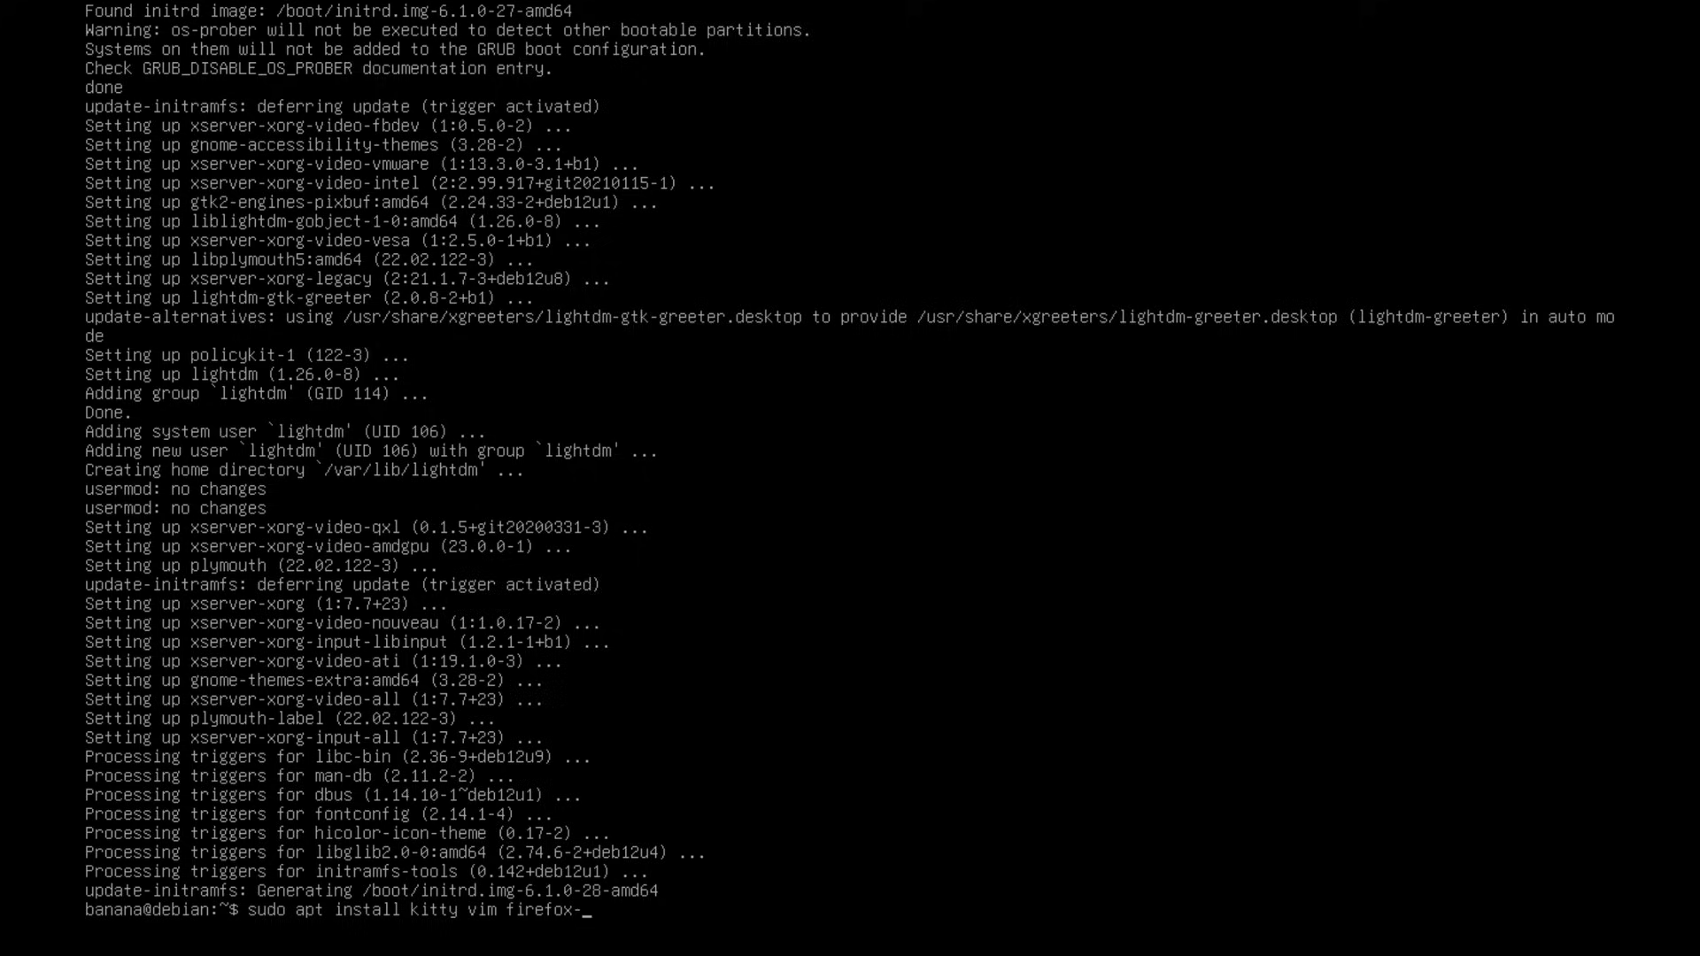
{"action": "type", "text": "esr"}
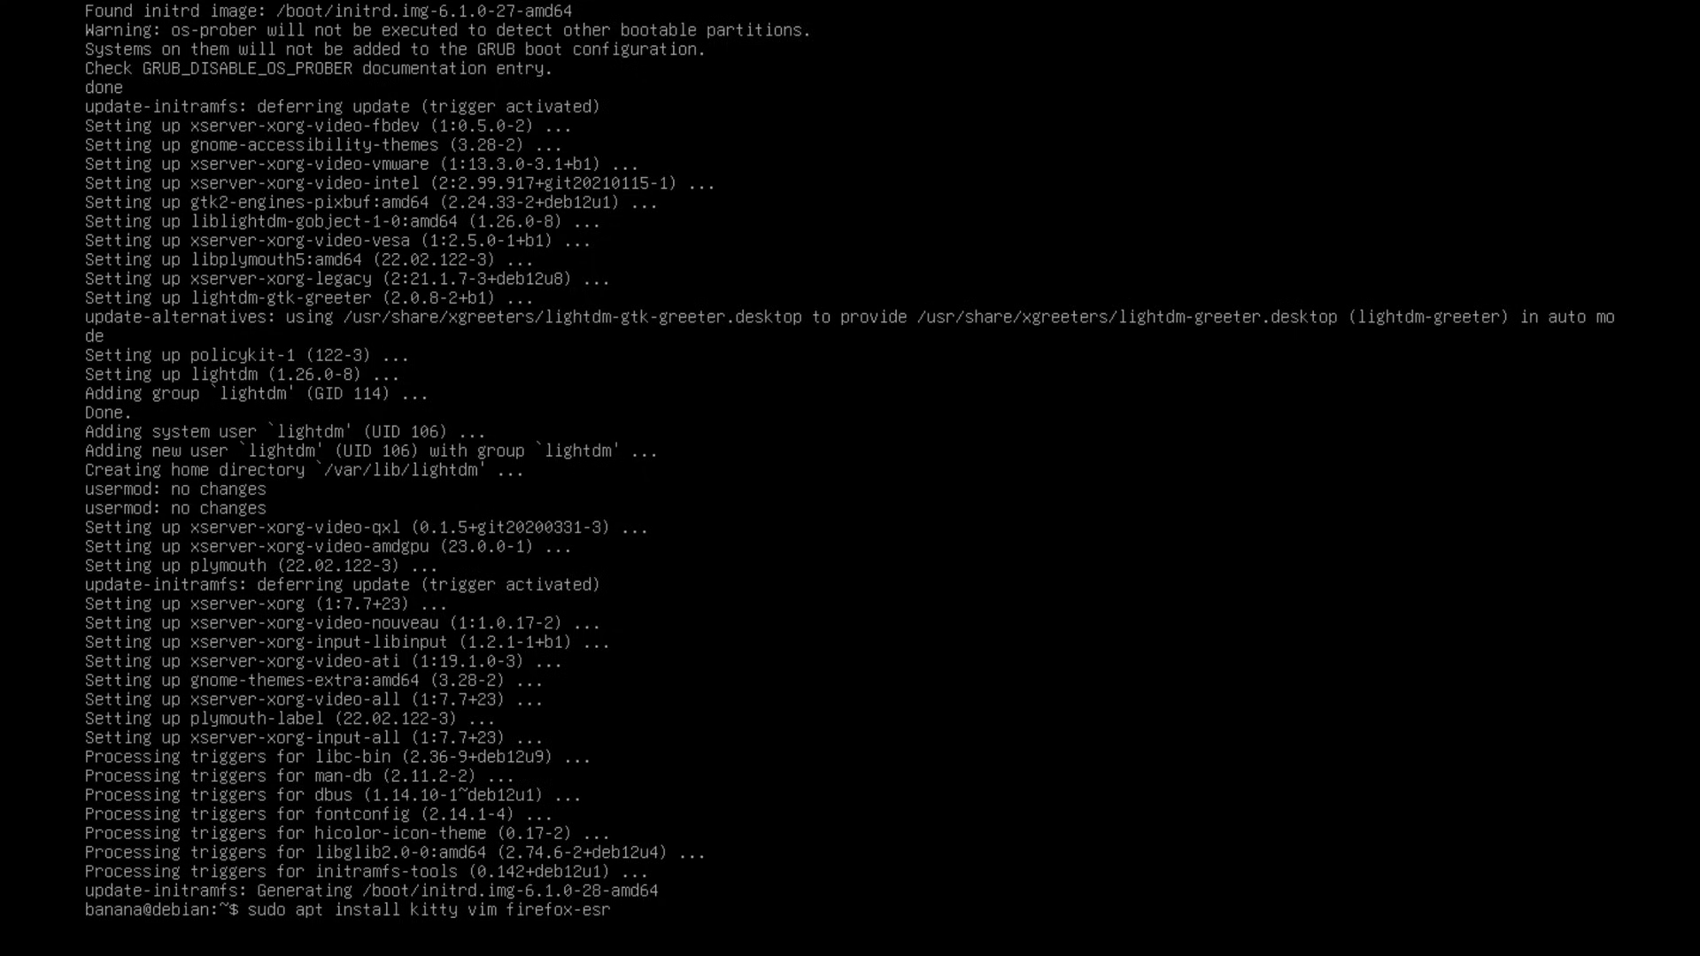
{"action": "key", "text": "Return"}
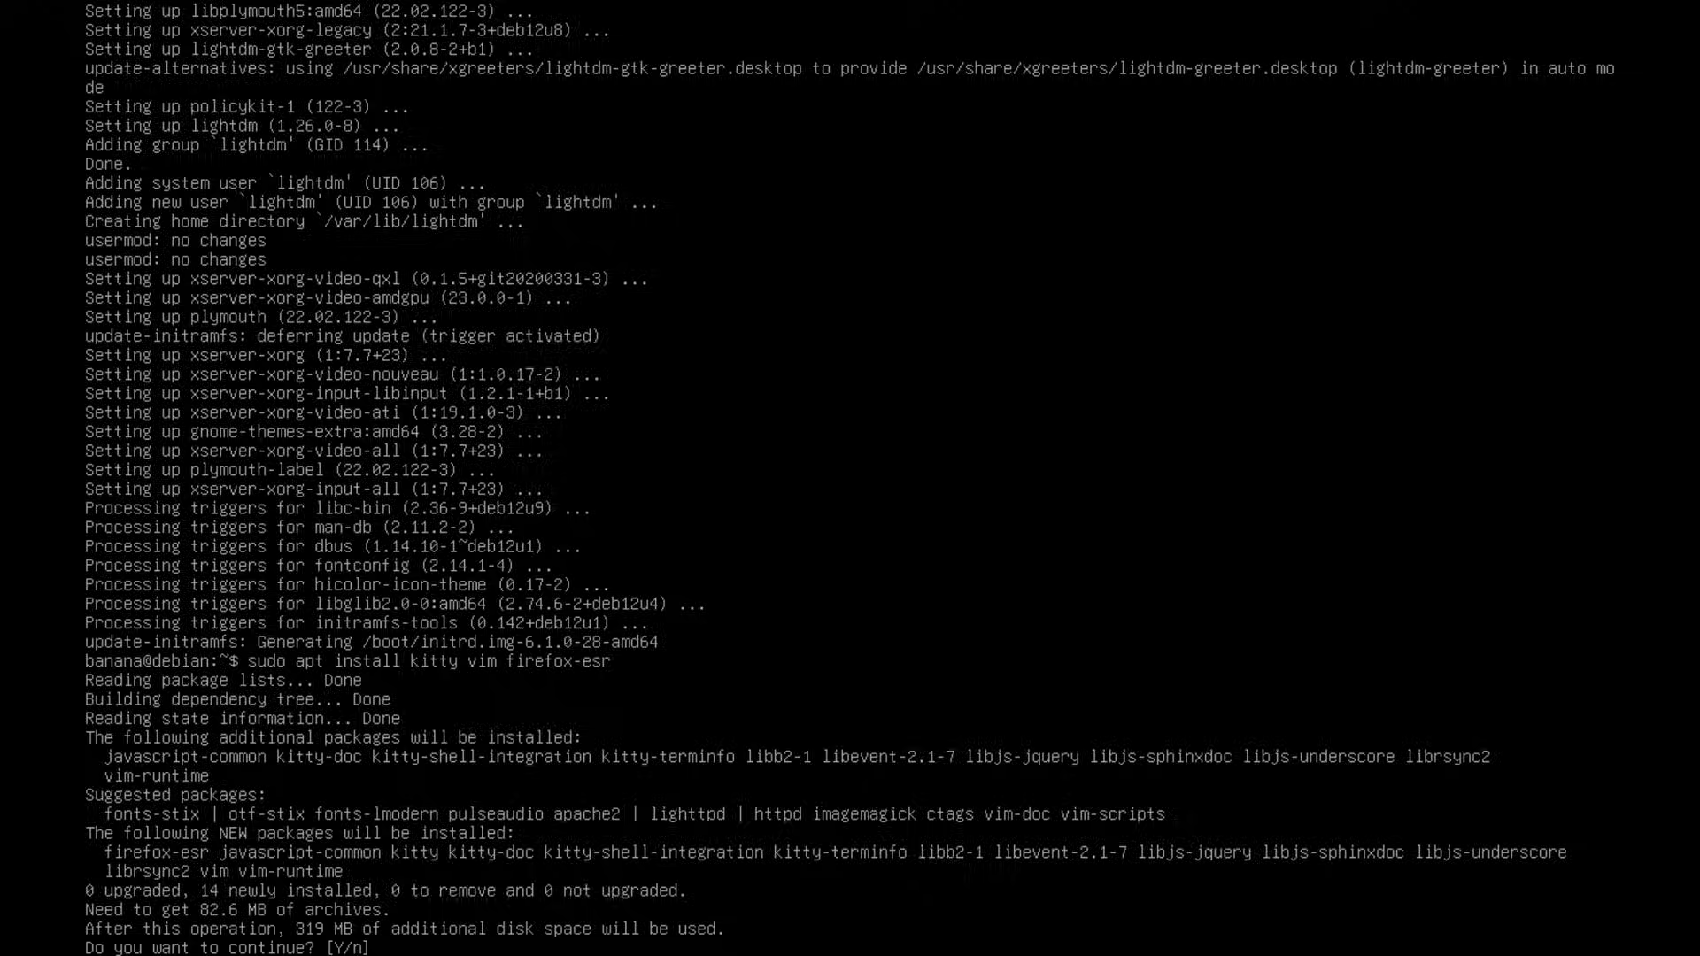
{"action": "type", "text": "y"}
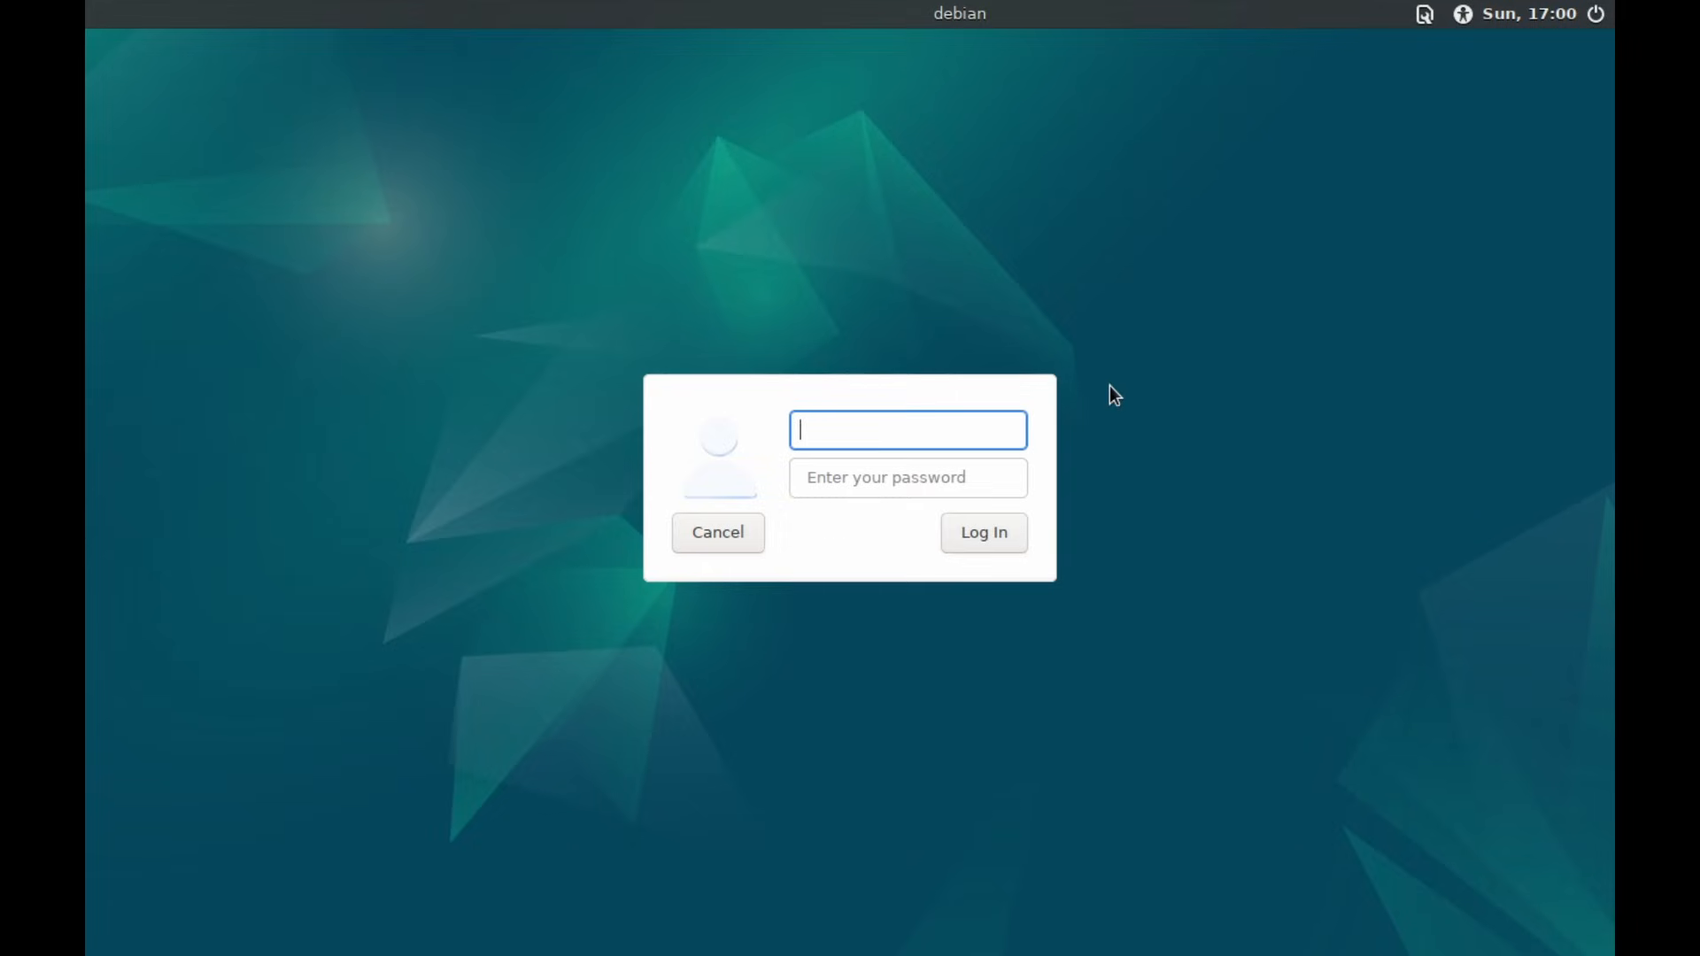
{"action": "mouse_move", "coordinate": [724, 350]}
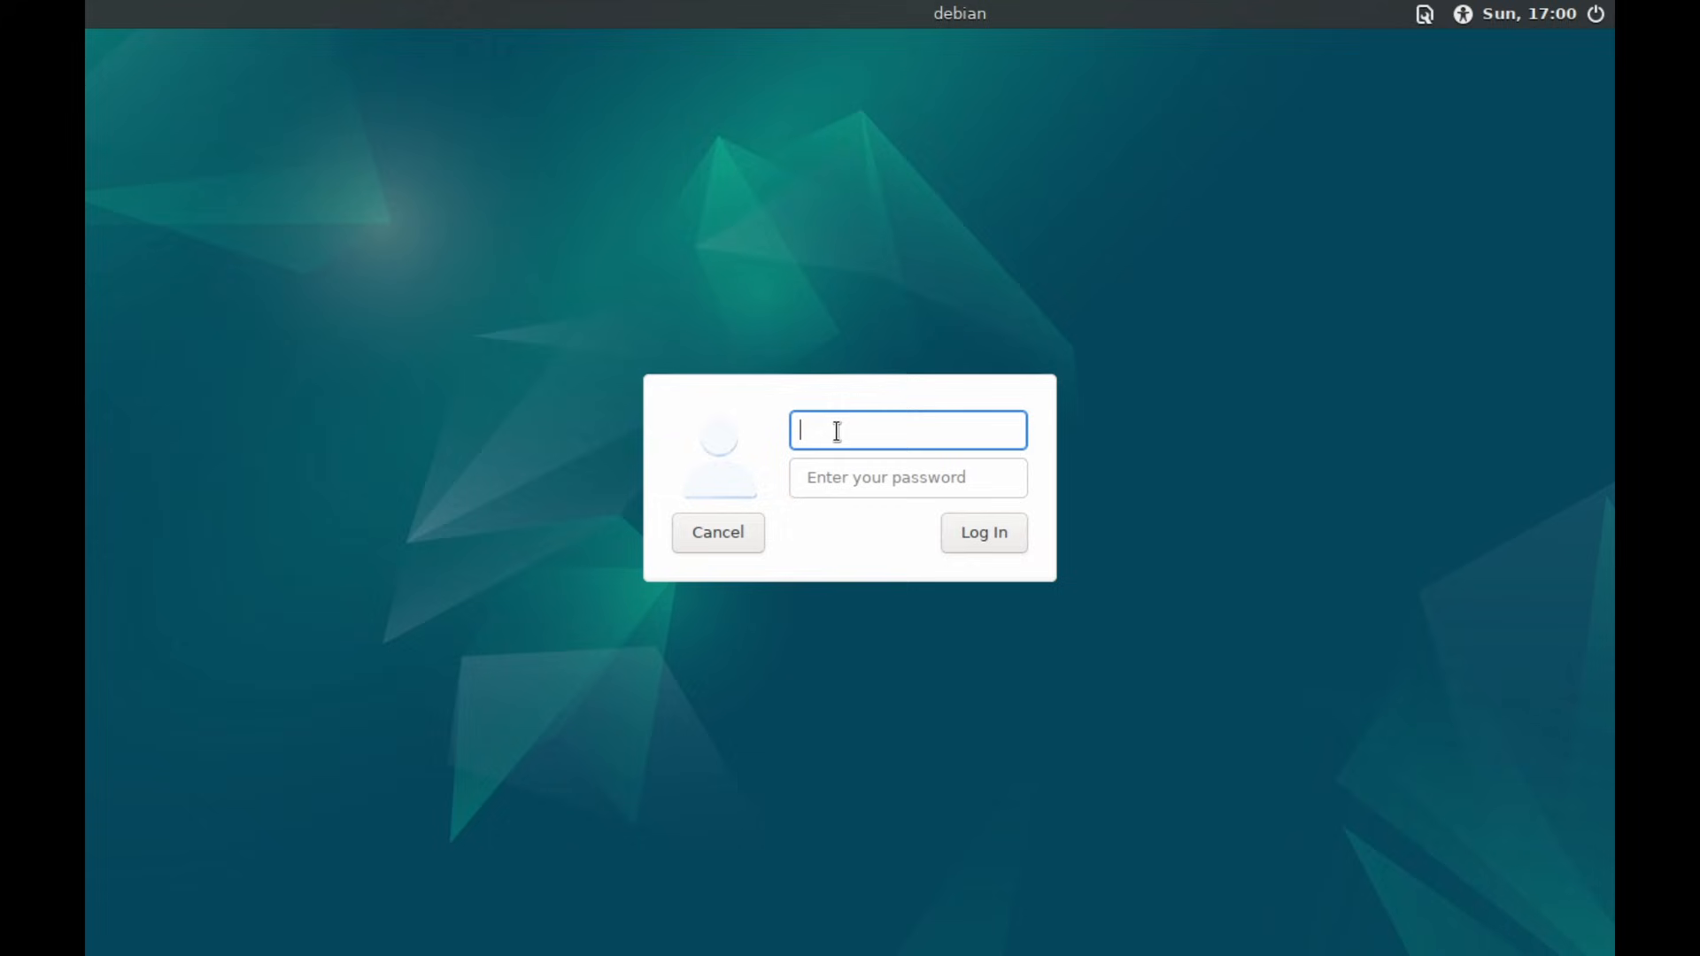
Attempt a LightDM login with a partial username, which fails.
{"action": "type", "text": "banana"}
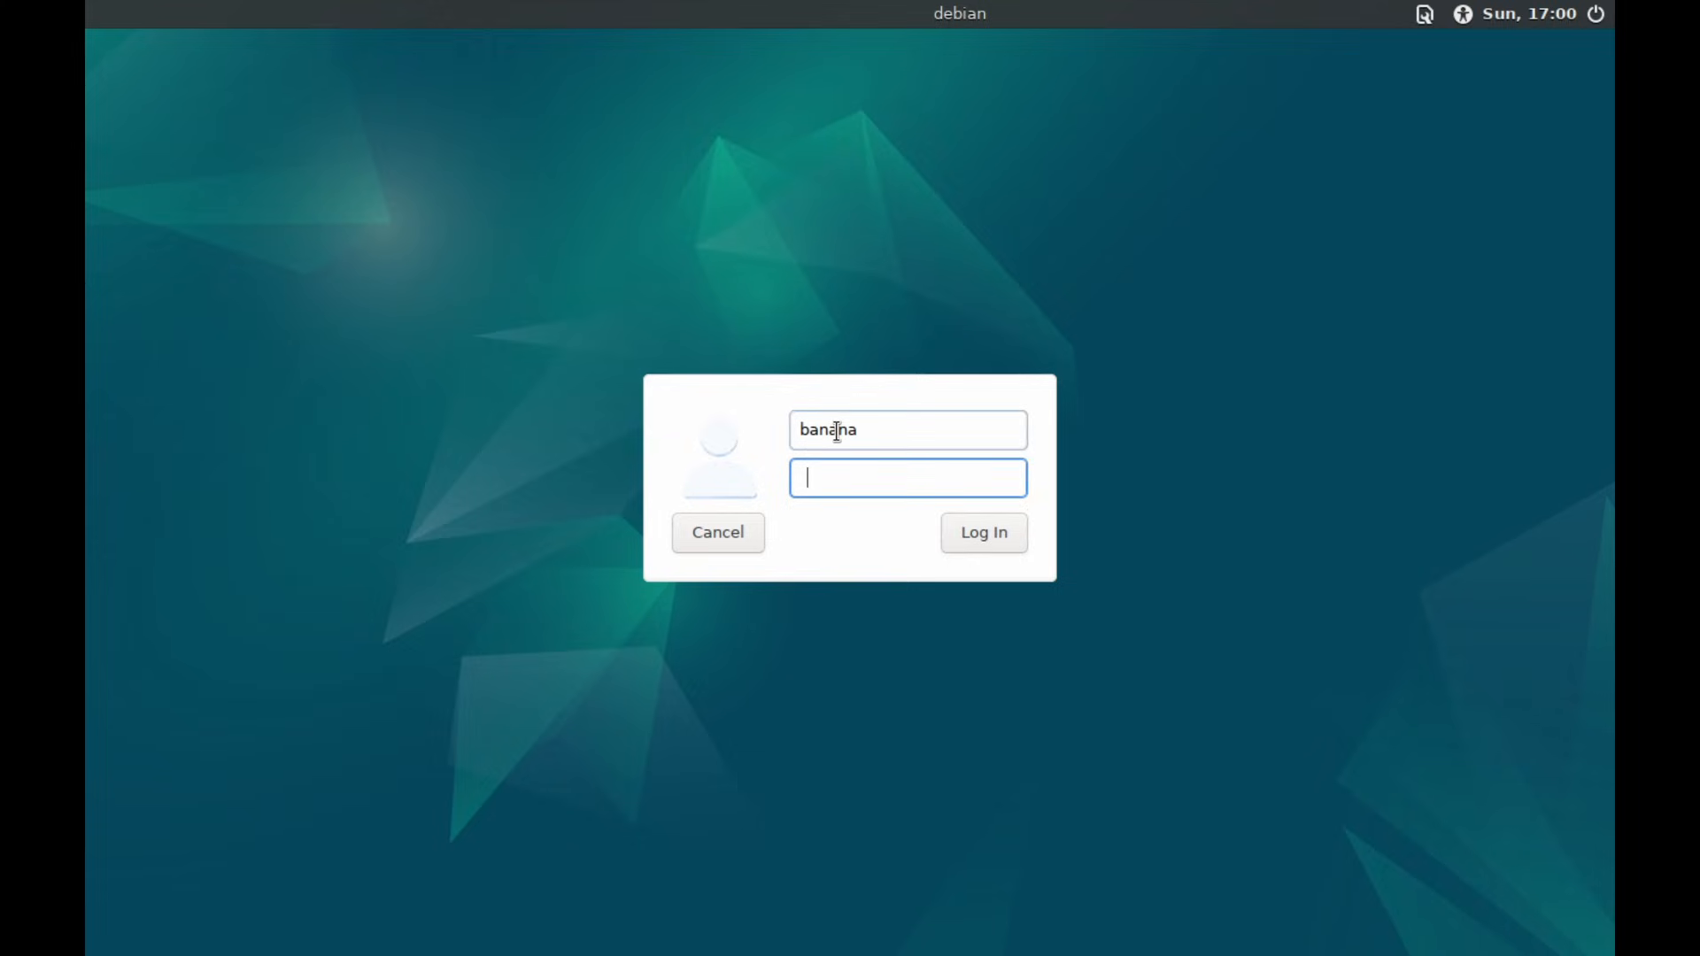
{"action": "type", "text": "••"}
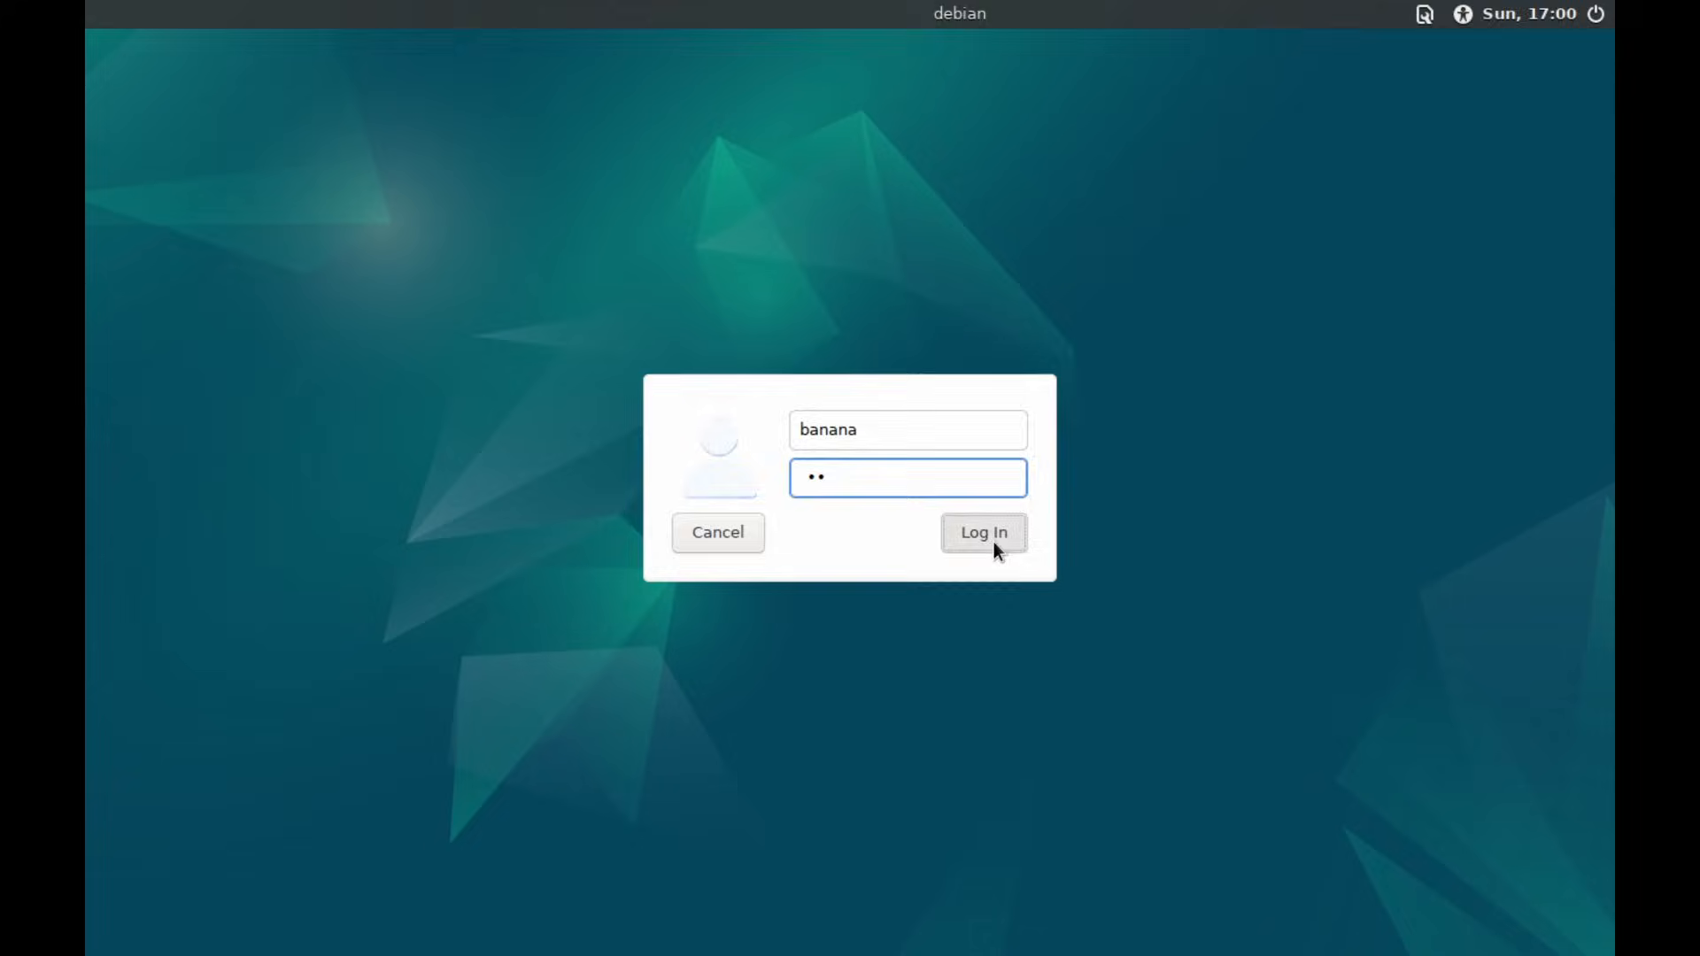
{"action": "left_click", "coordinate": [983, 533]}
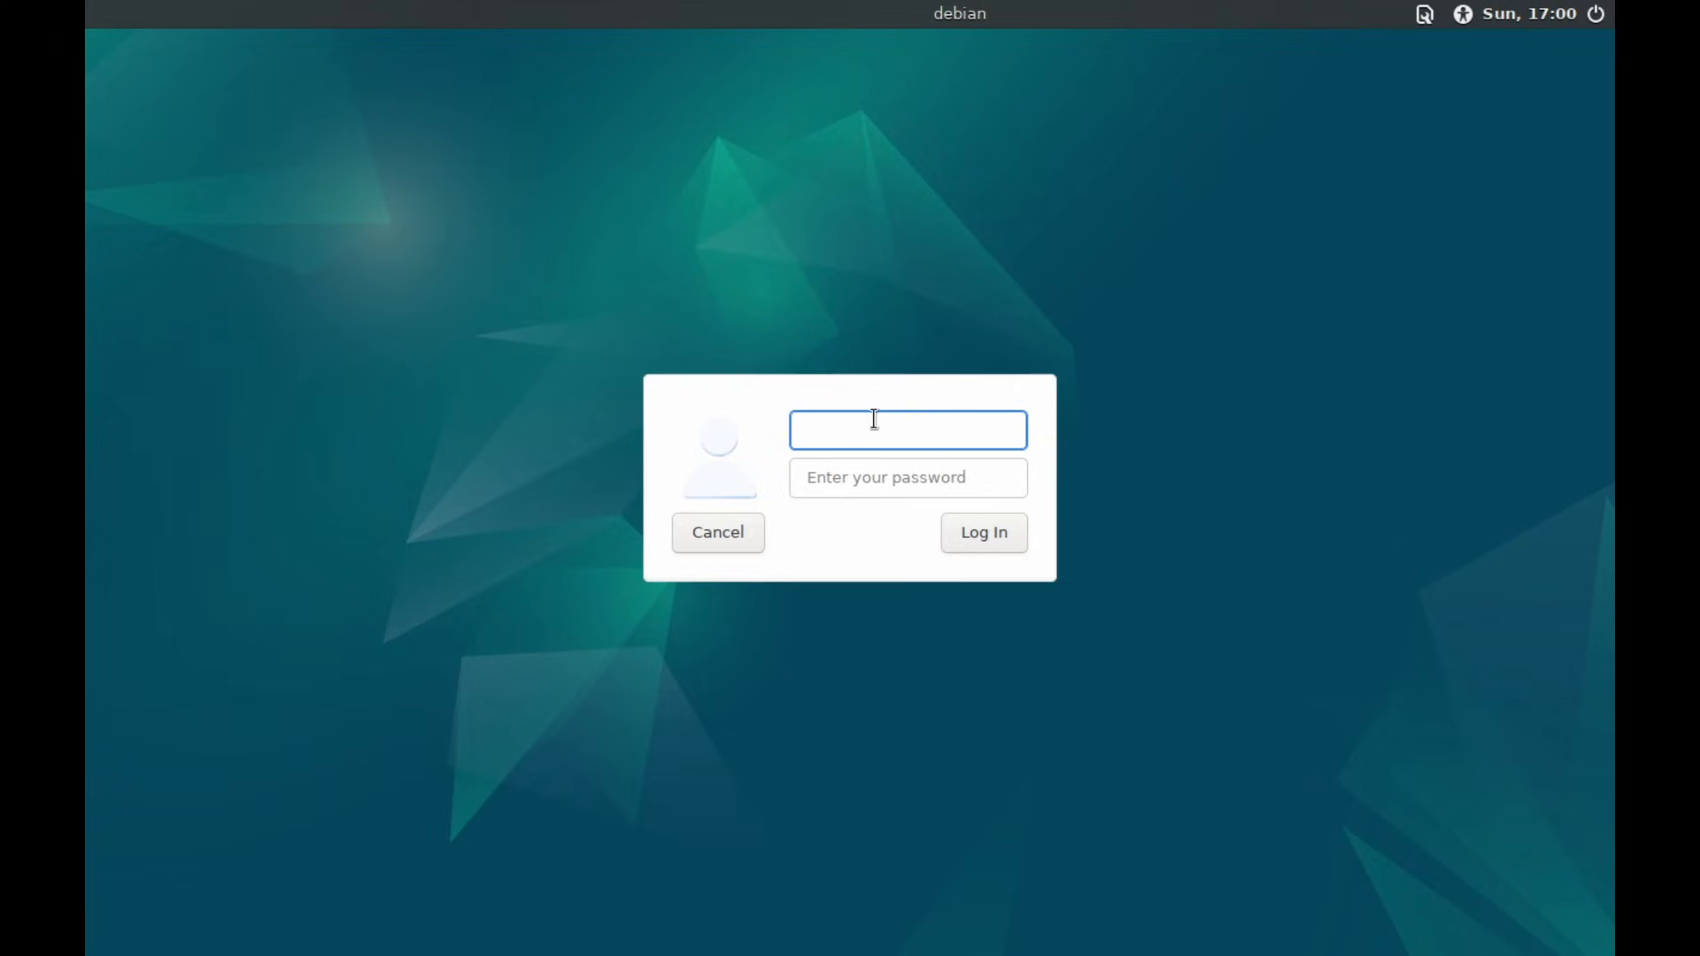
Sign in again as 'banana' with the password and reach the Budgie desktop.
{"action": "left_click", "coordinate": [1424, 13]}
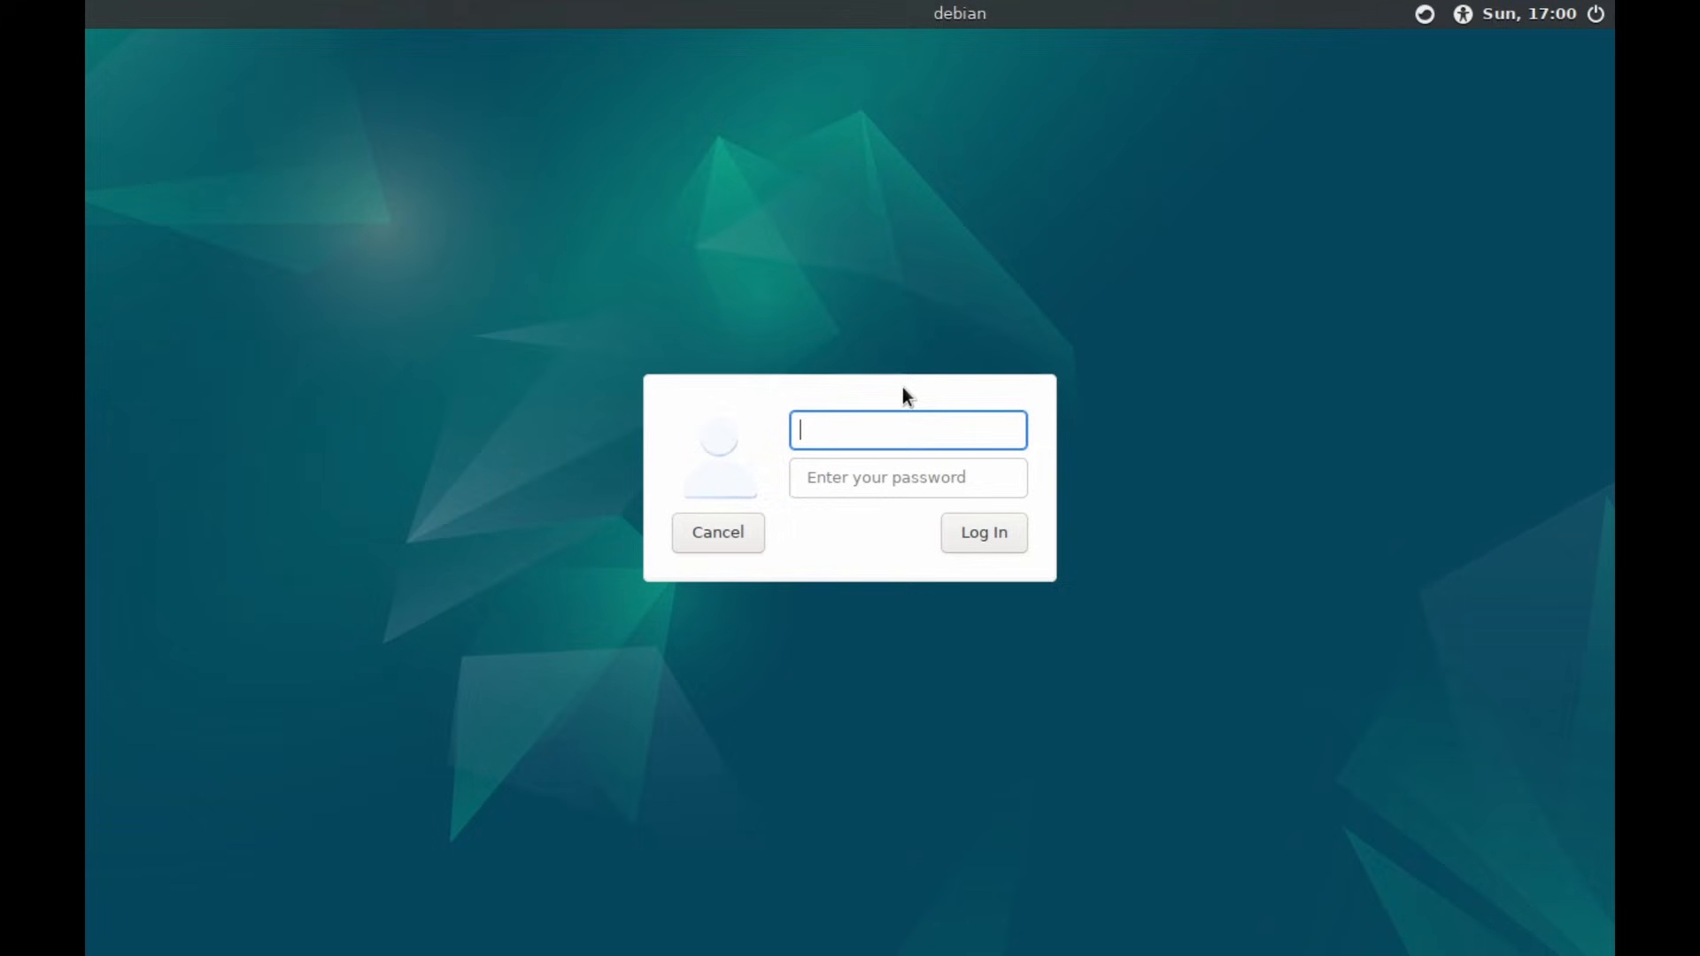
{"action": "type", "text": "banana"}
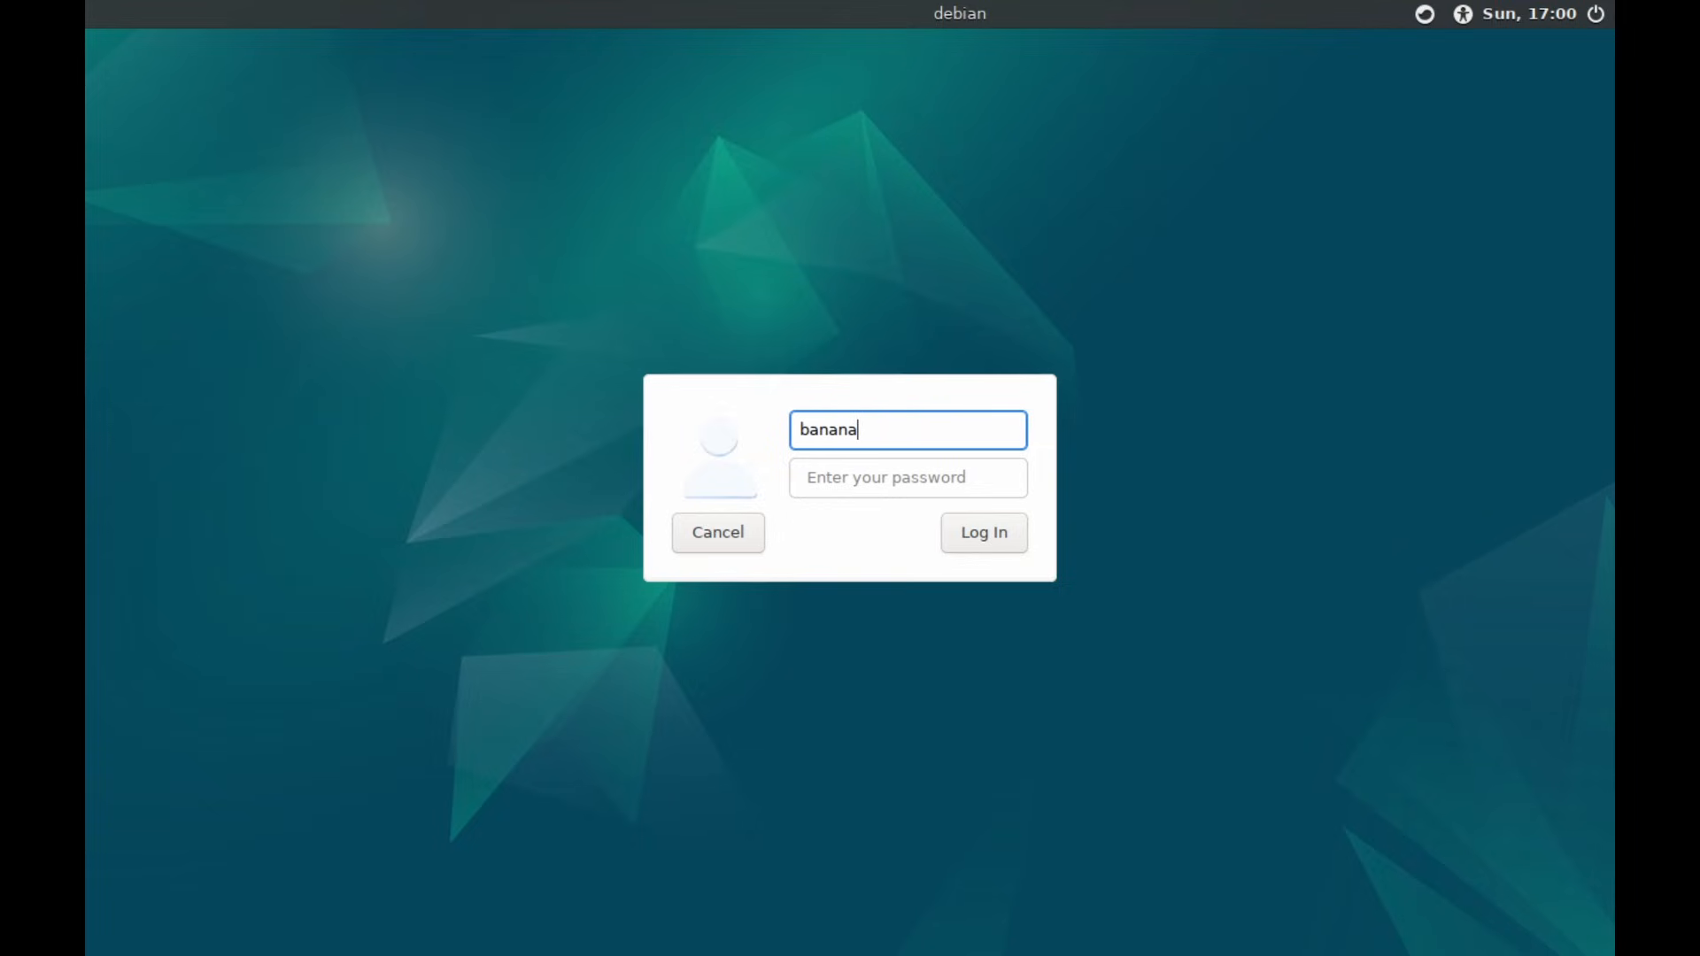
{"action": "left_click", "coordinate": [906, 476]}
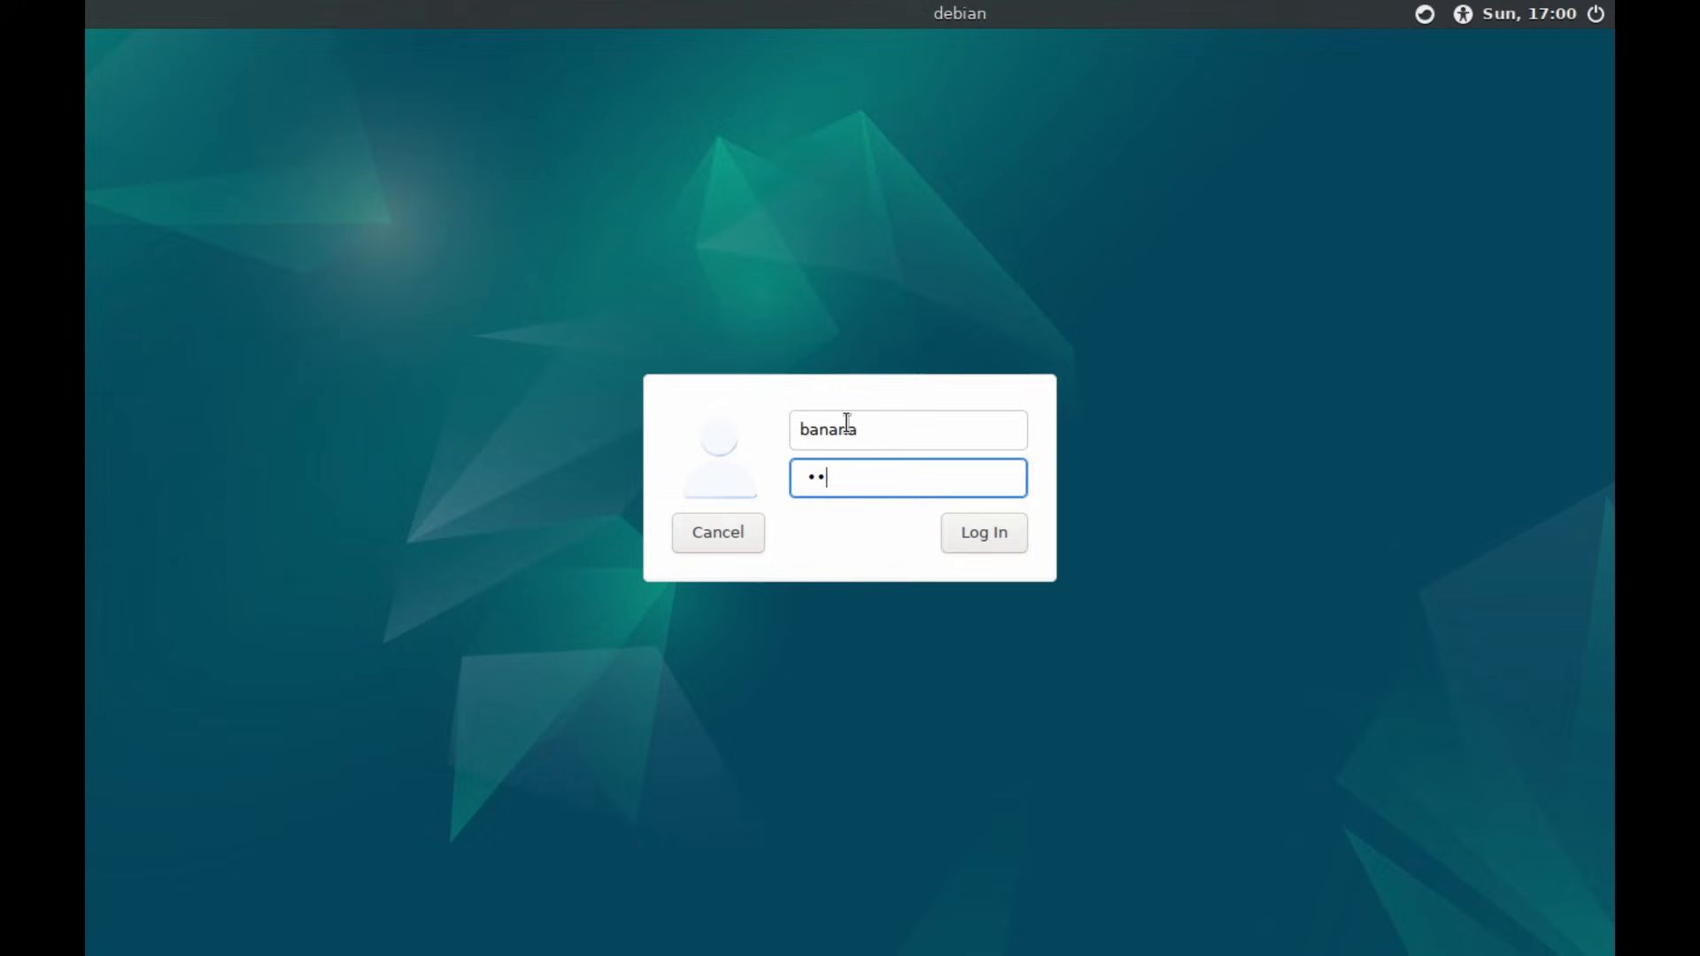
{"action": "left_click", "coordinate": [979, 533]}
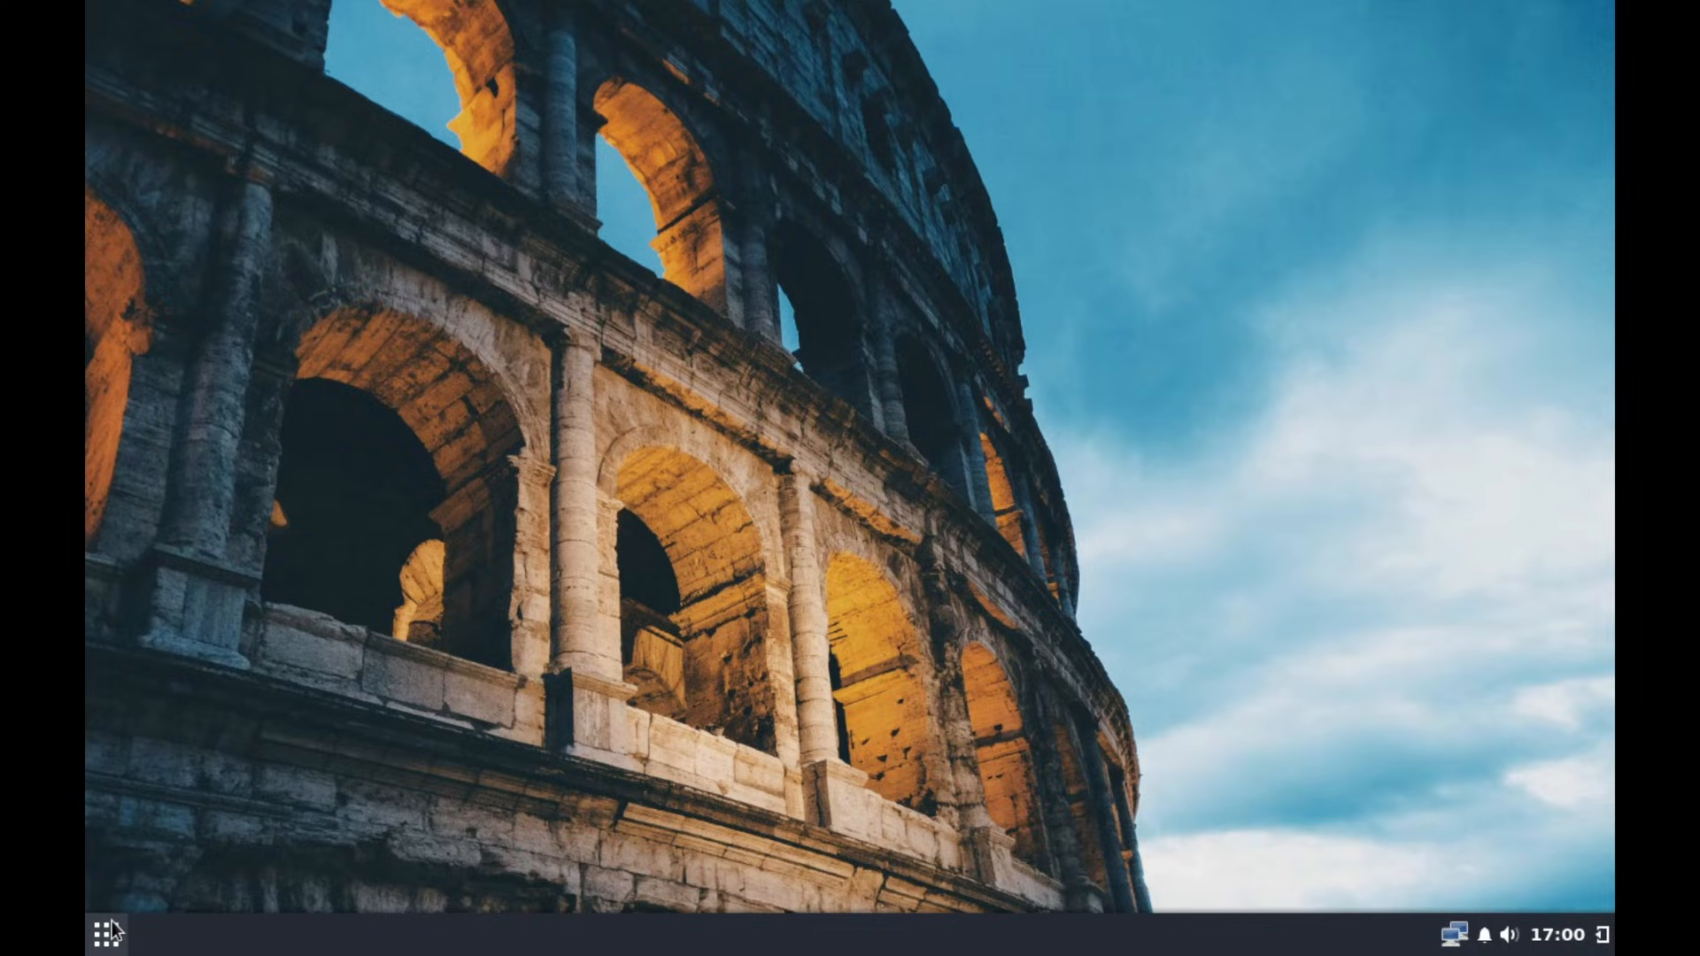
Browse the app menu categories and launch Budgie Desktop Settings.
{"action": "left_click", "coordinate": [105, 933]}
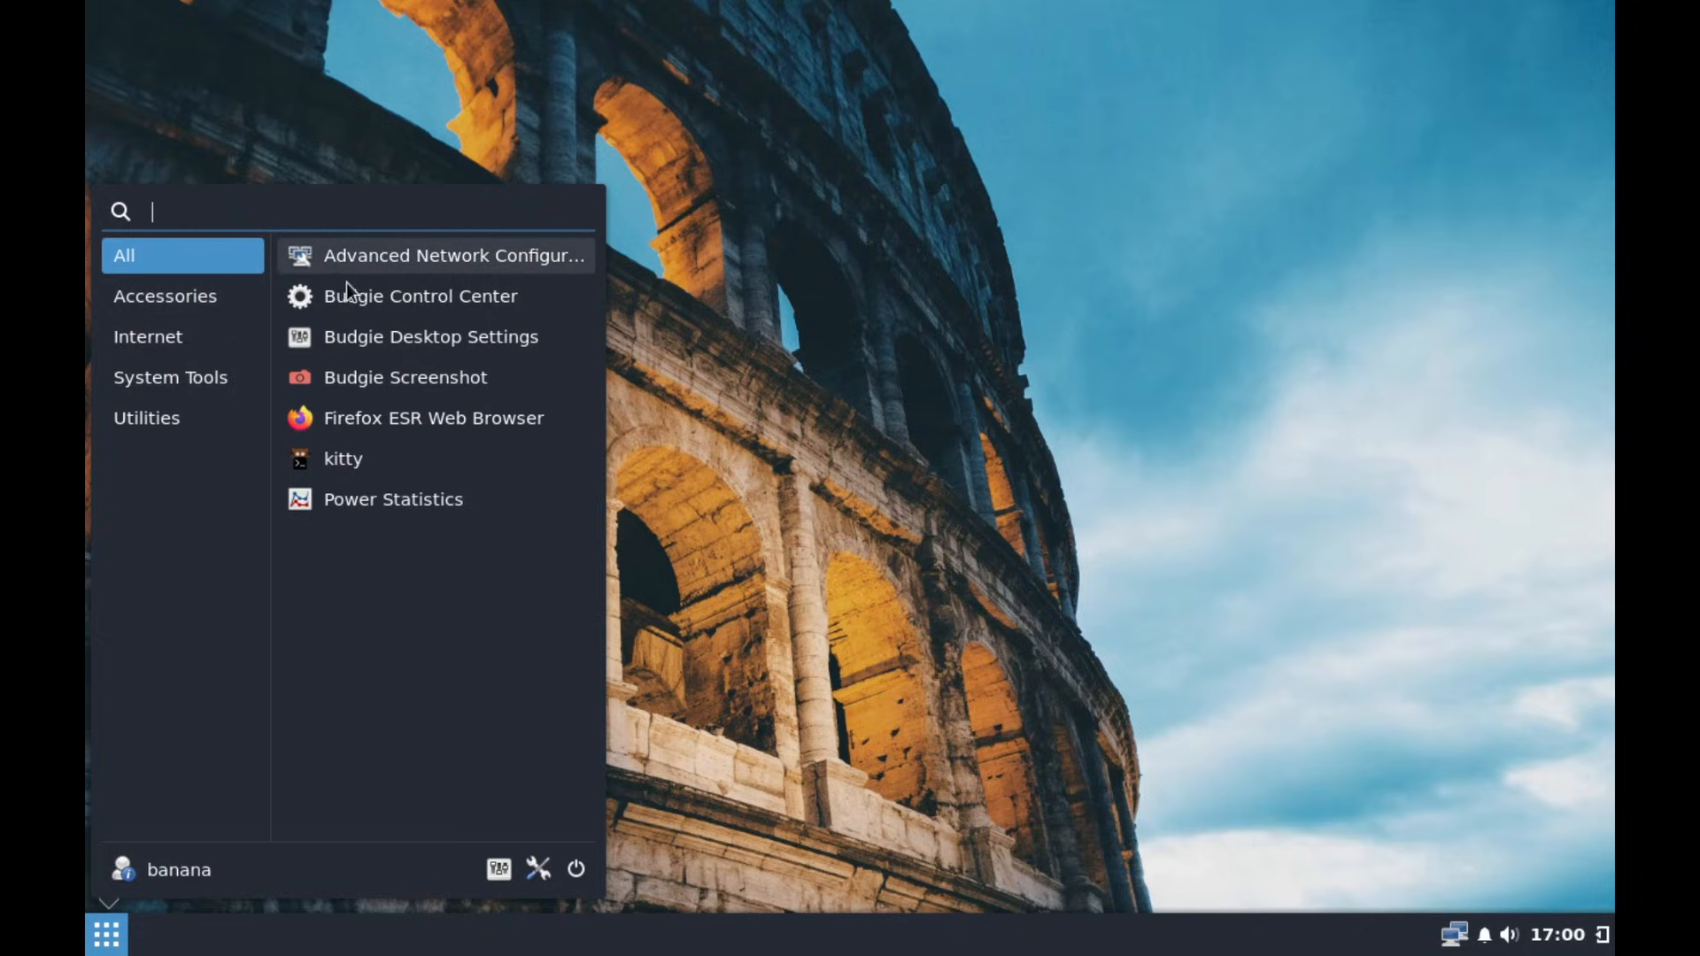
{"action": "mouse_move", "coordinate": [351, 504]}
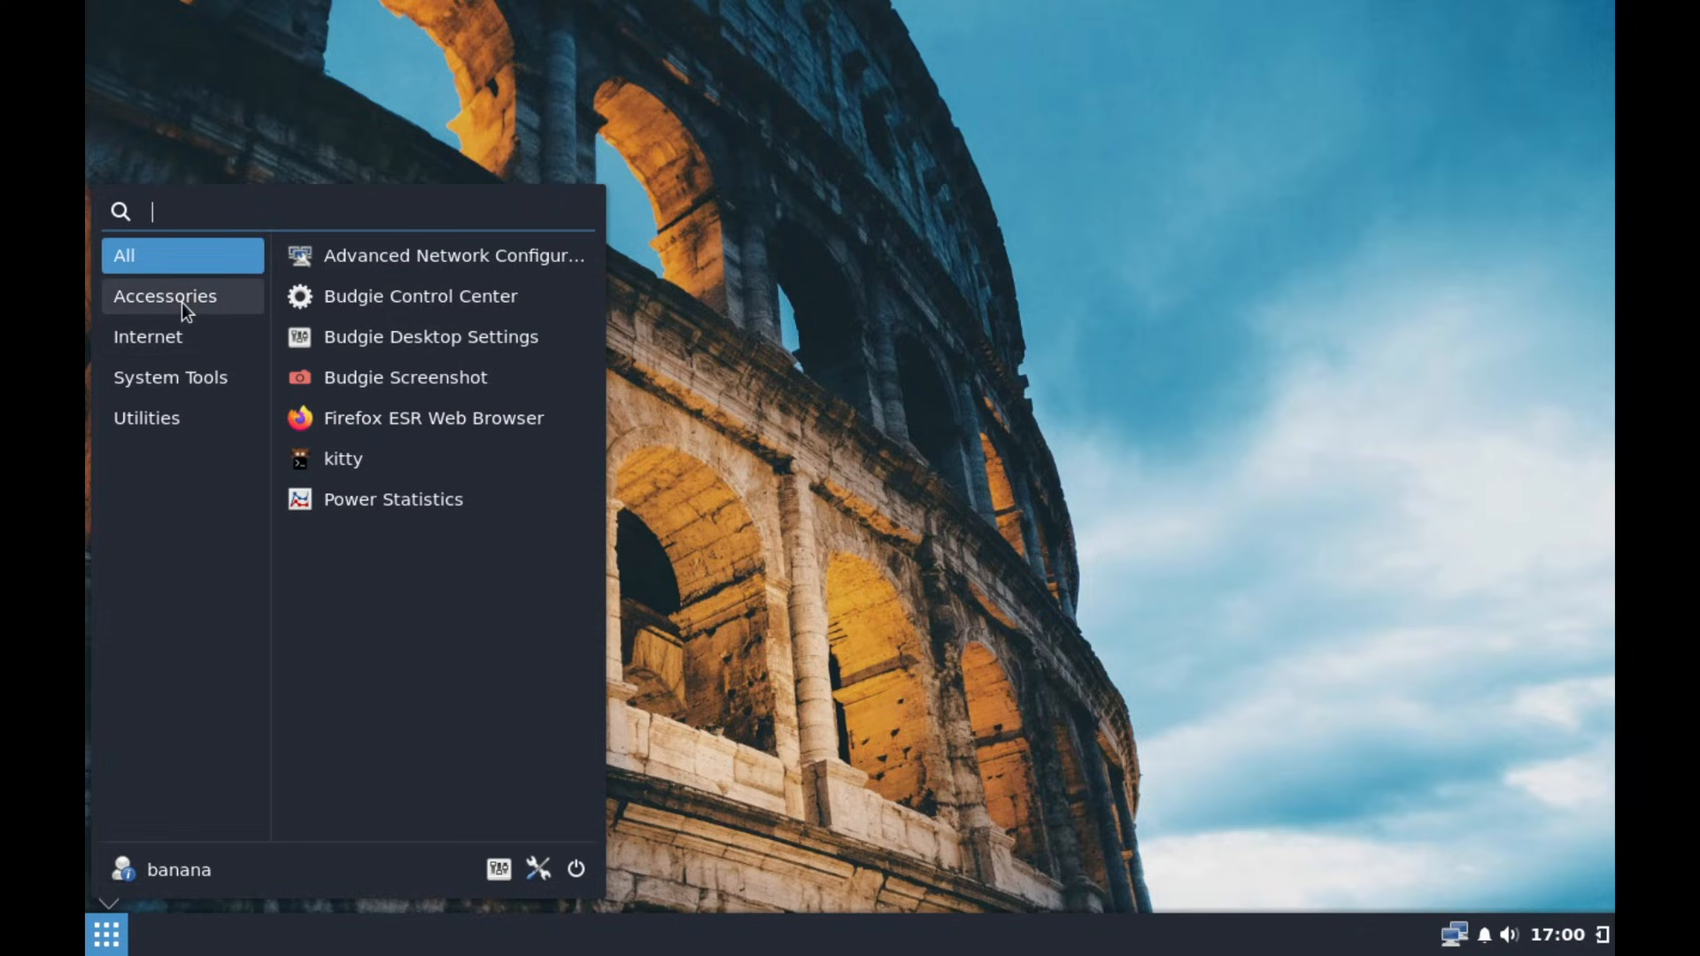
{"action": "left_click", "coordinate": [147, 418]}
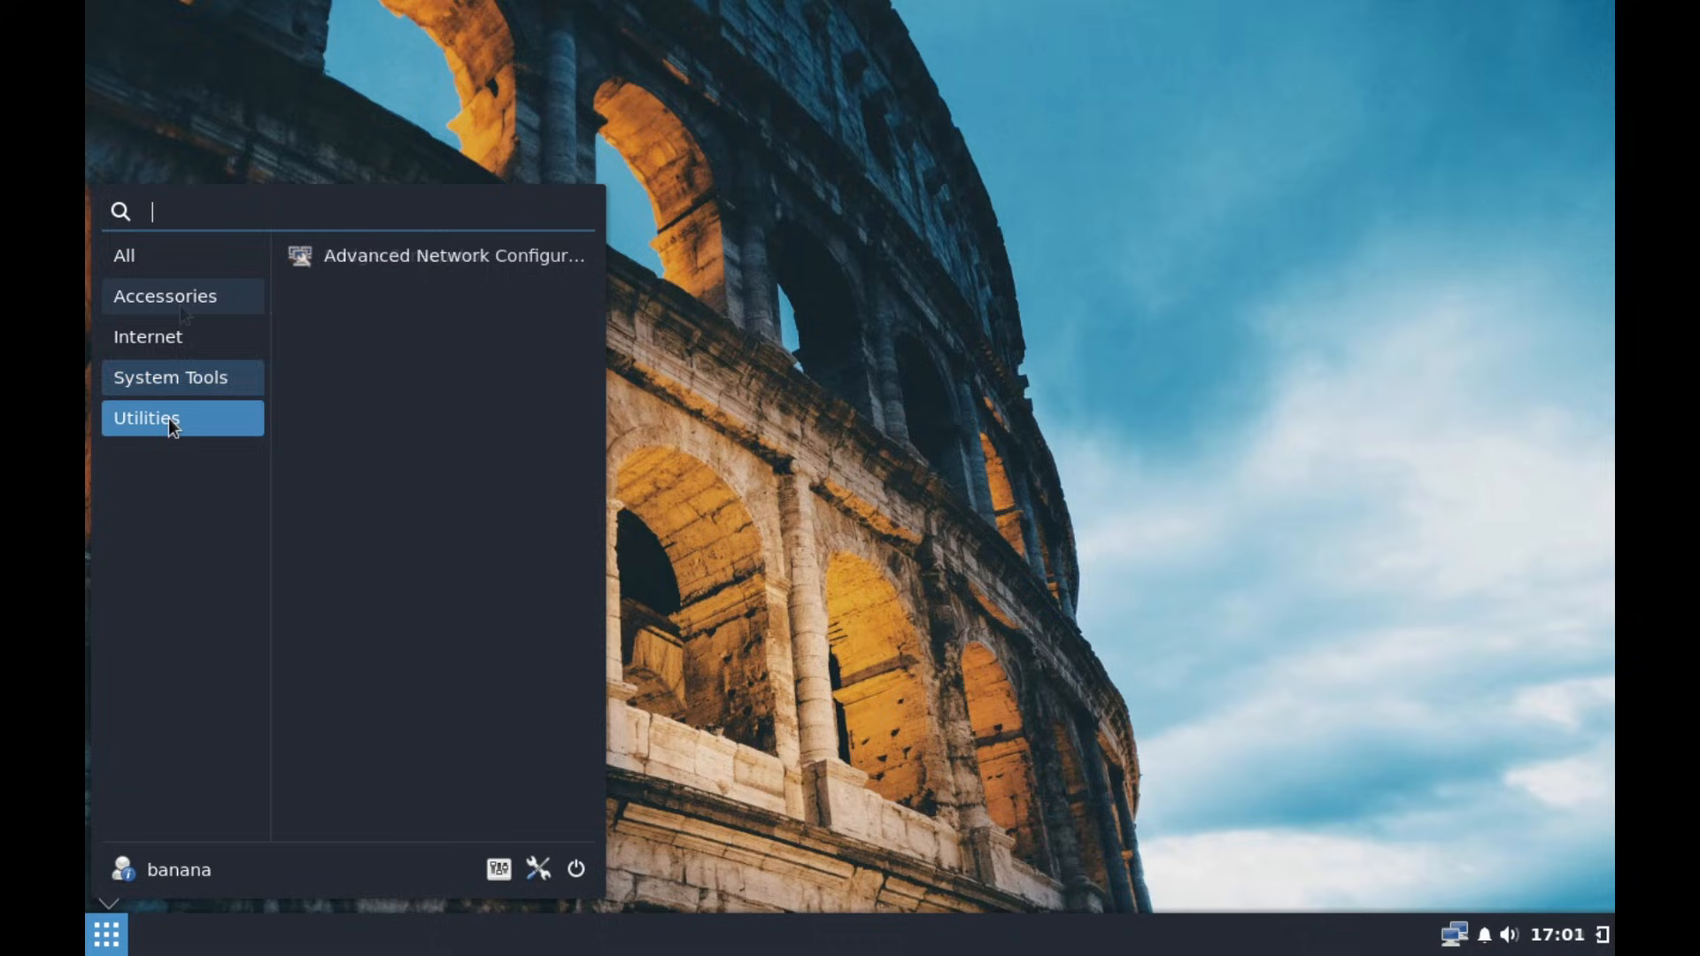
{"action": "left_click", "coordinate": [124, 255]}
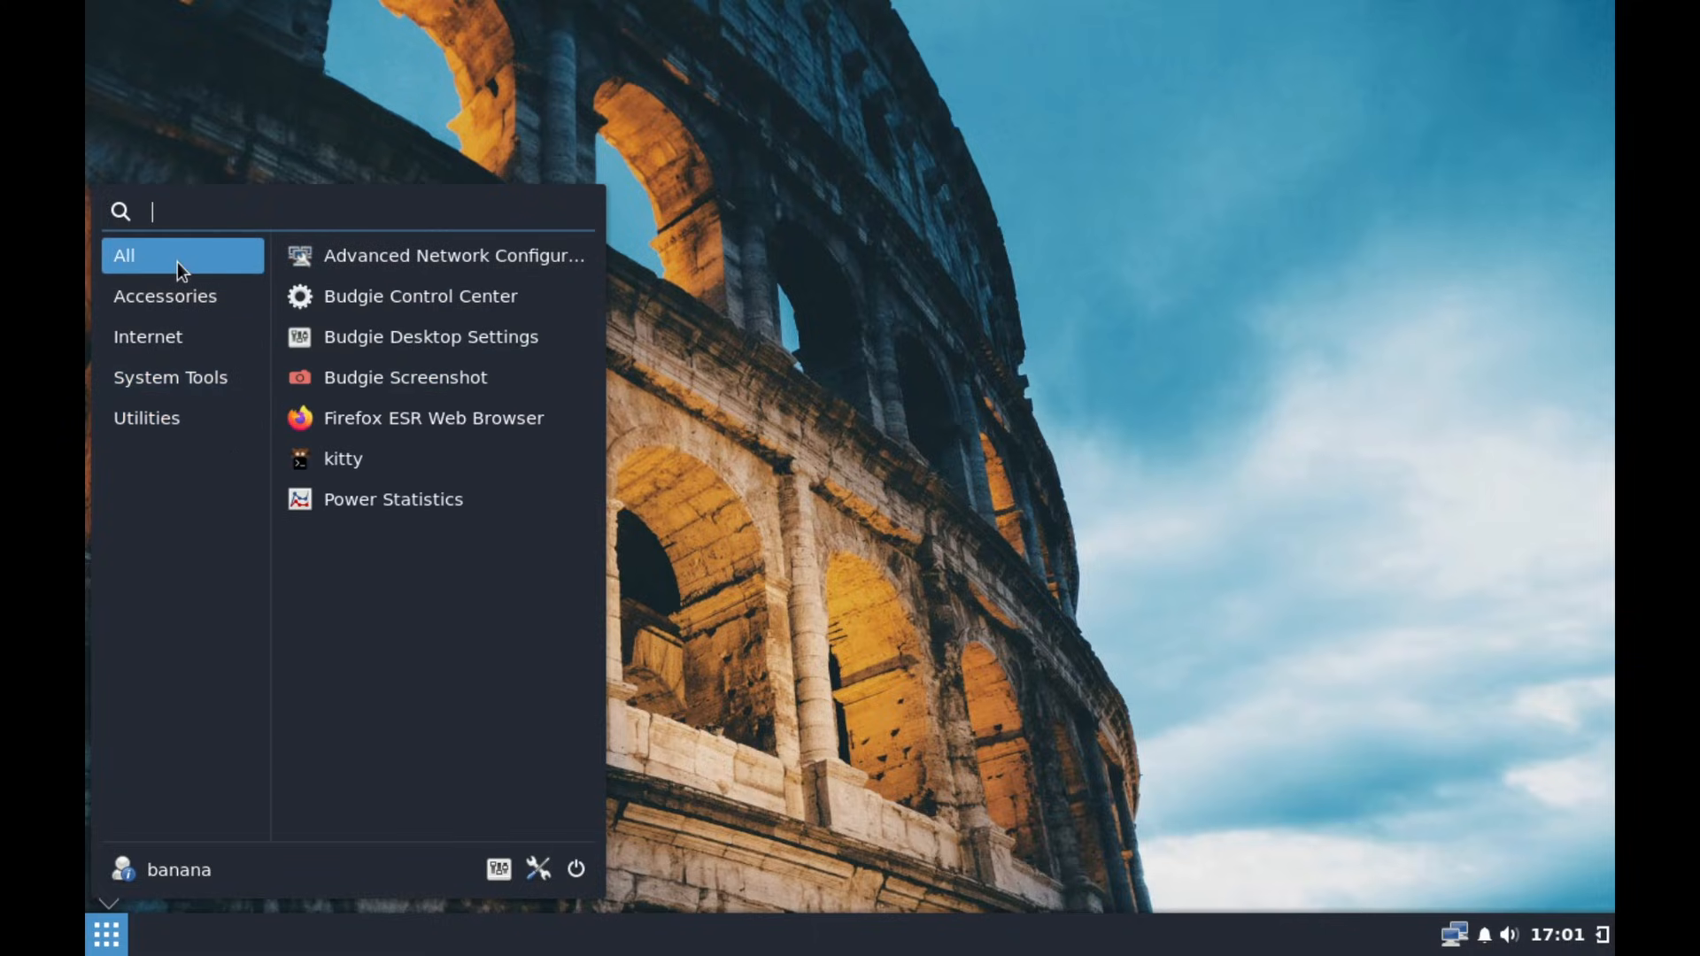
{"action": "mouse_move", "coordinate": [510, 716]}
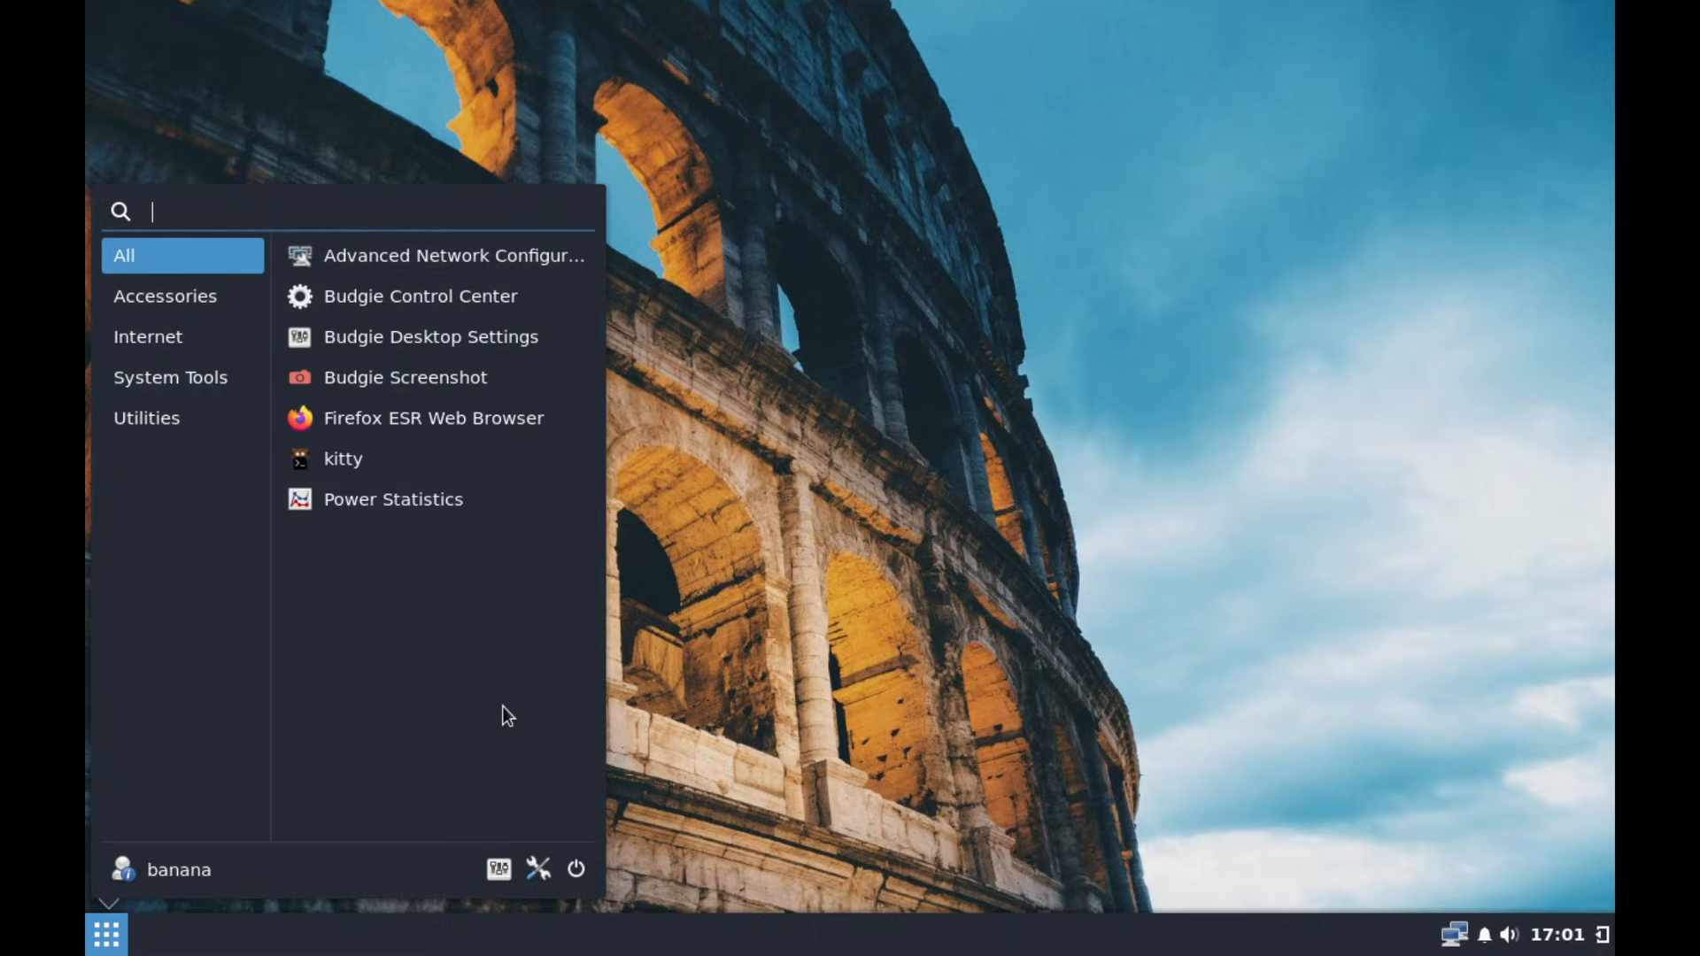
{"action": "left_click", "coordinate": [431, 336]}
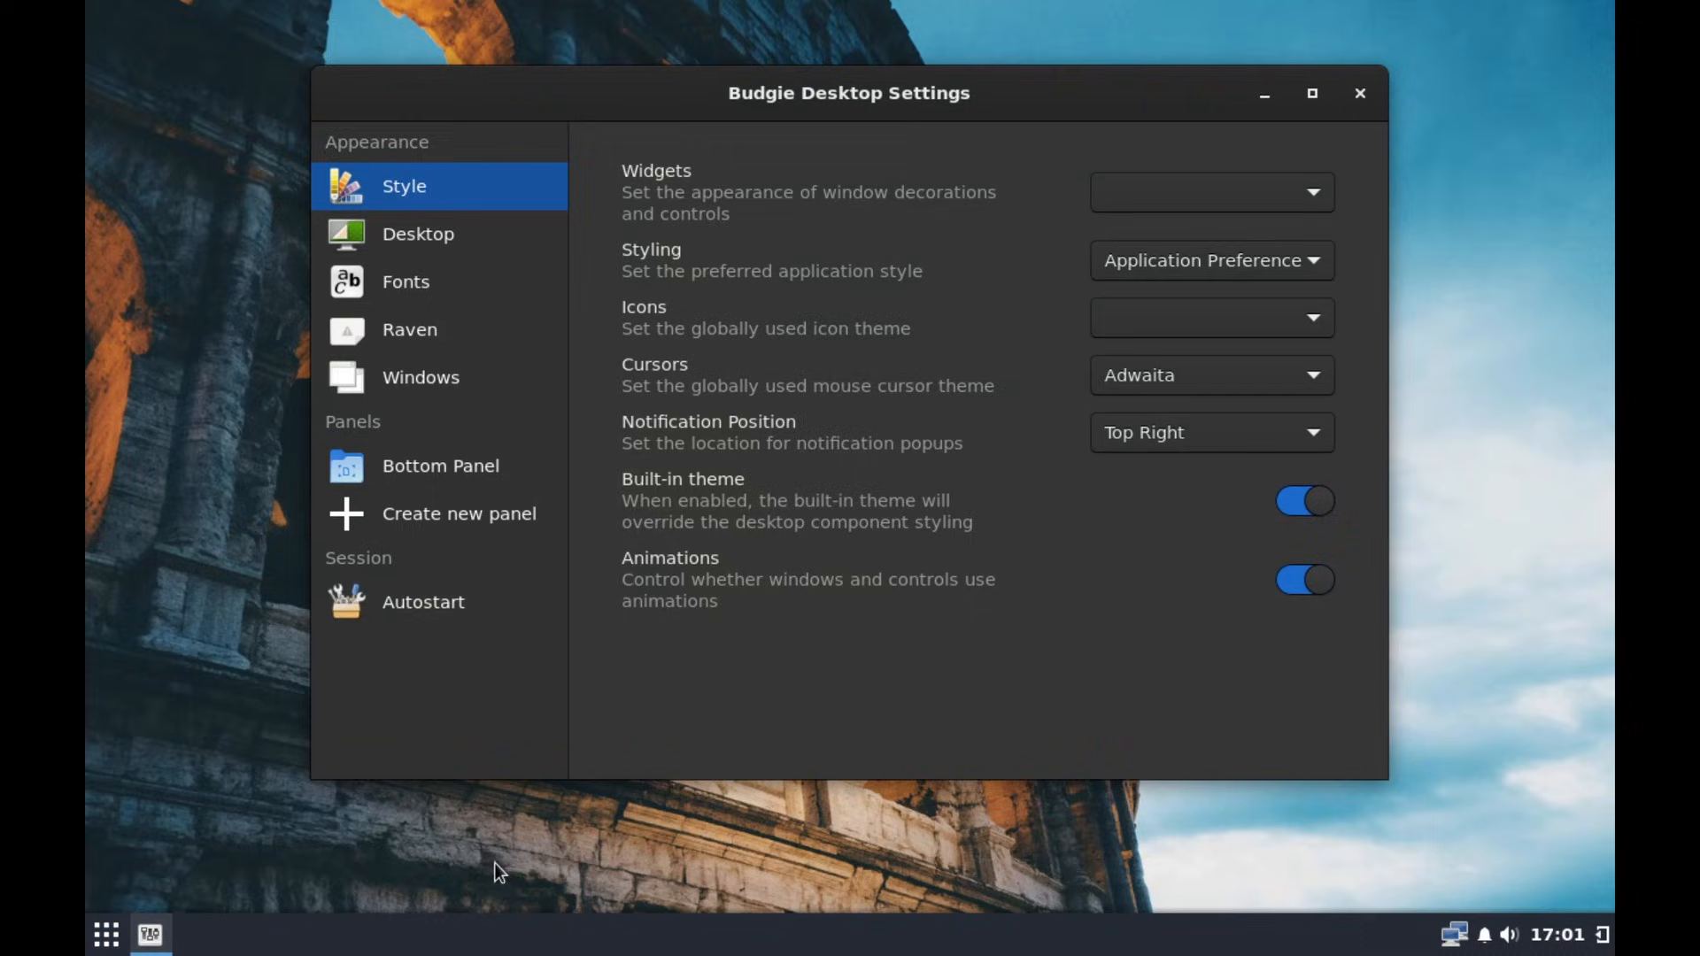
{"action": "mouse_move", "coordinate": [481, 317]}
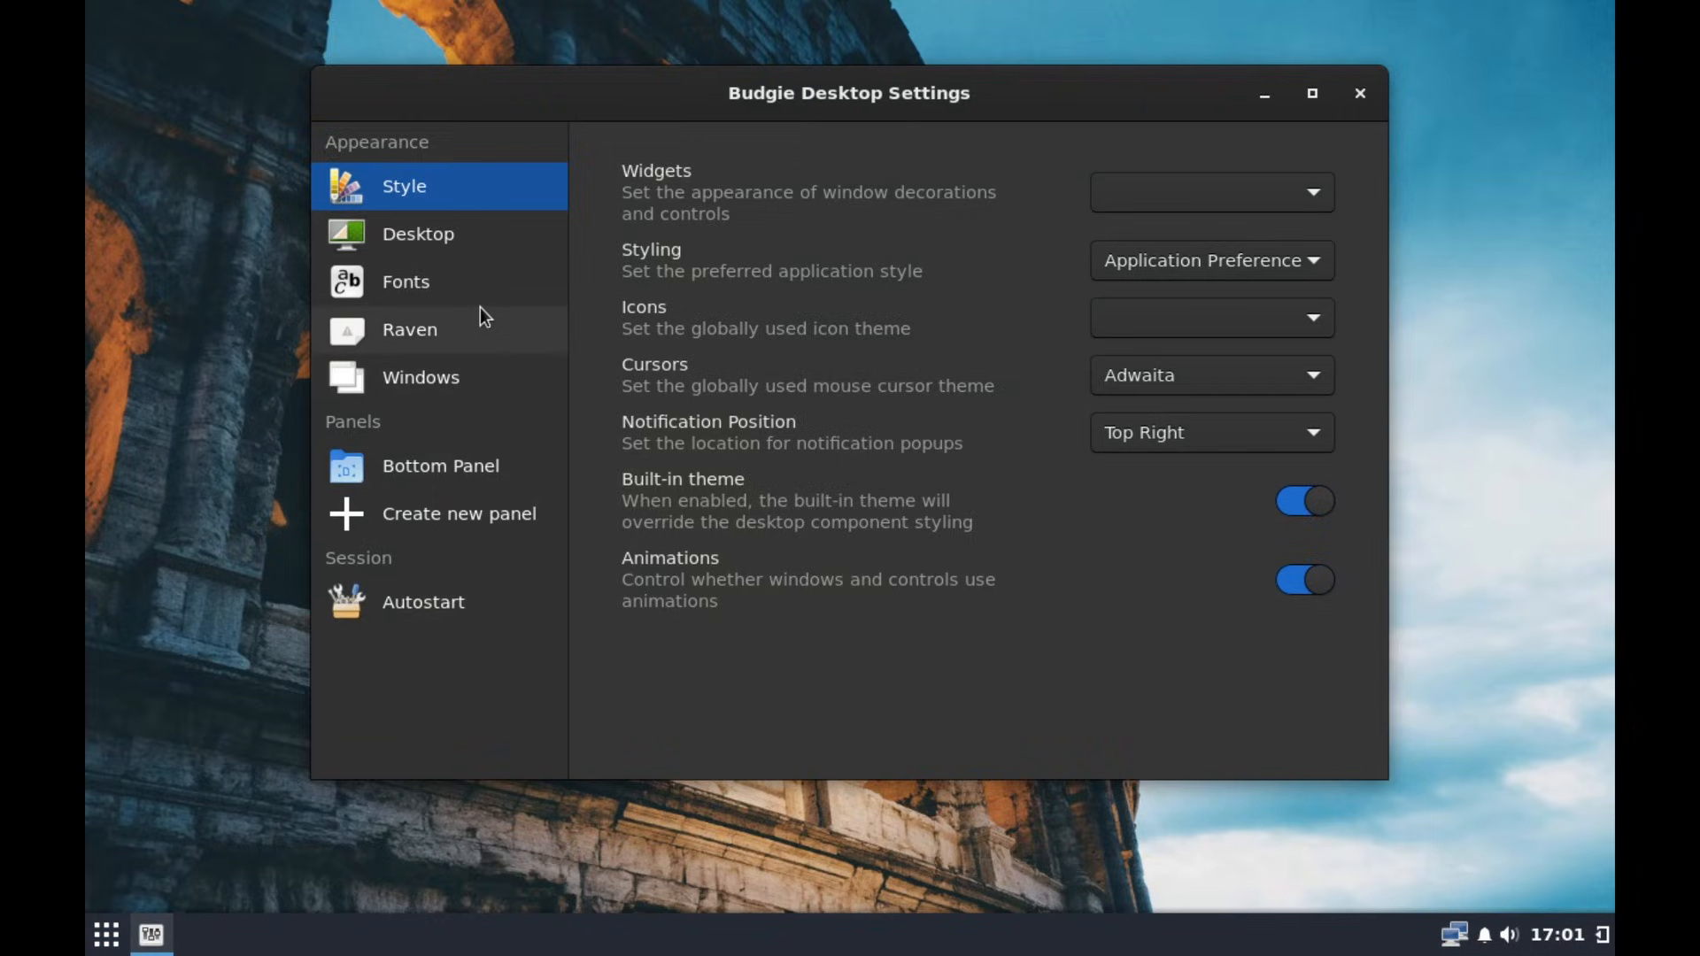
View the Desktop, Fonts and Windows pages, close settings, then launch Budgie Control Center.
{"action": "left_click", "coordinate": [418, 233]}
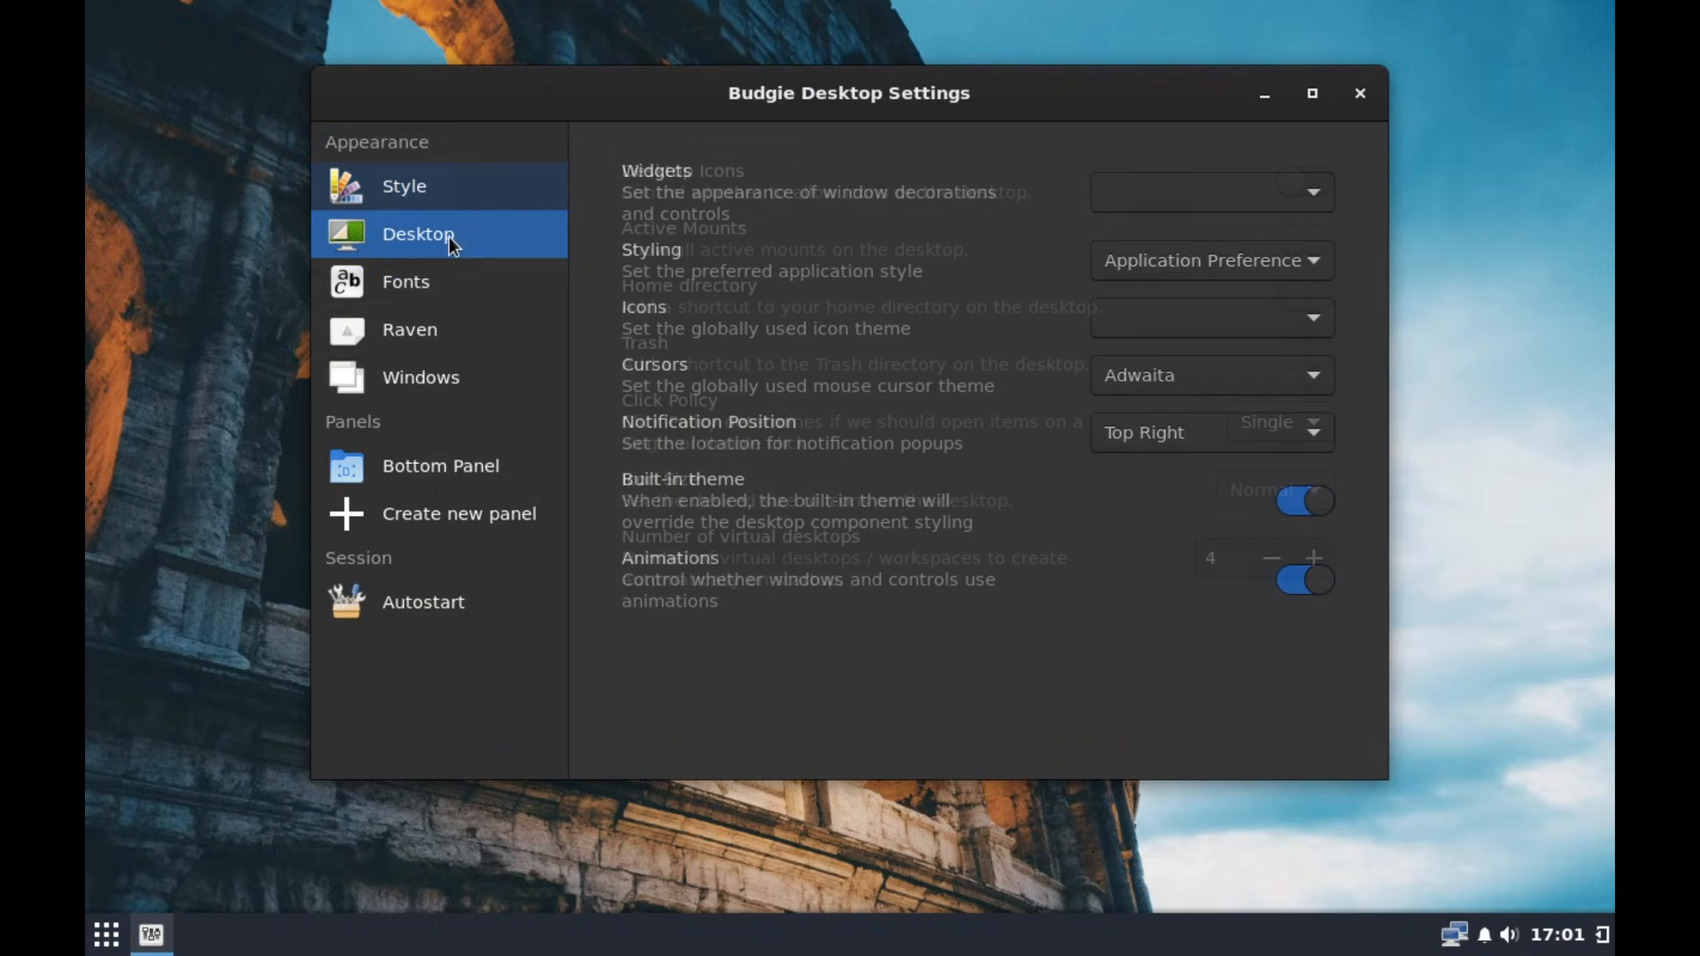
{"action": "left_click", "coordinate": [406, 281]}
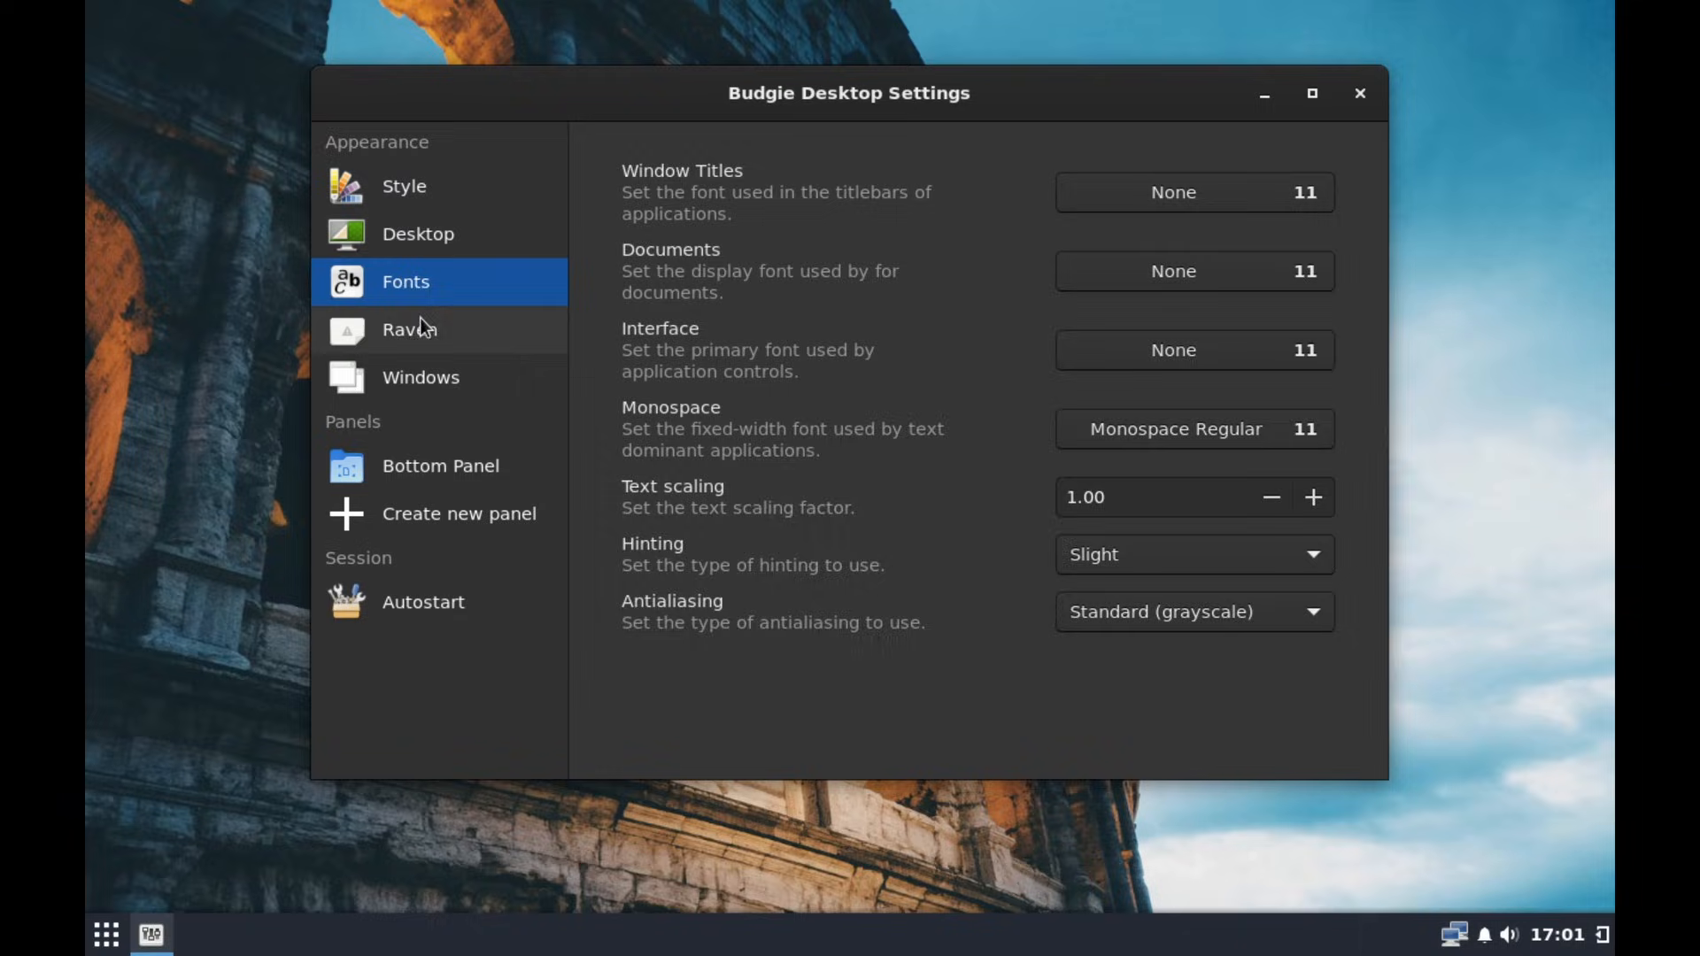
{"action": "left_click", "coordinate": [421, 375]}
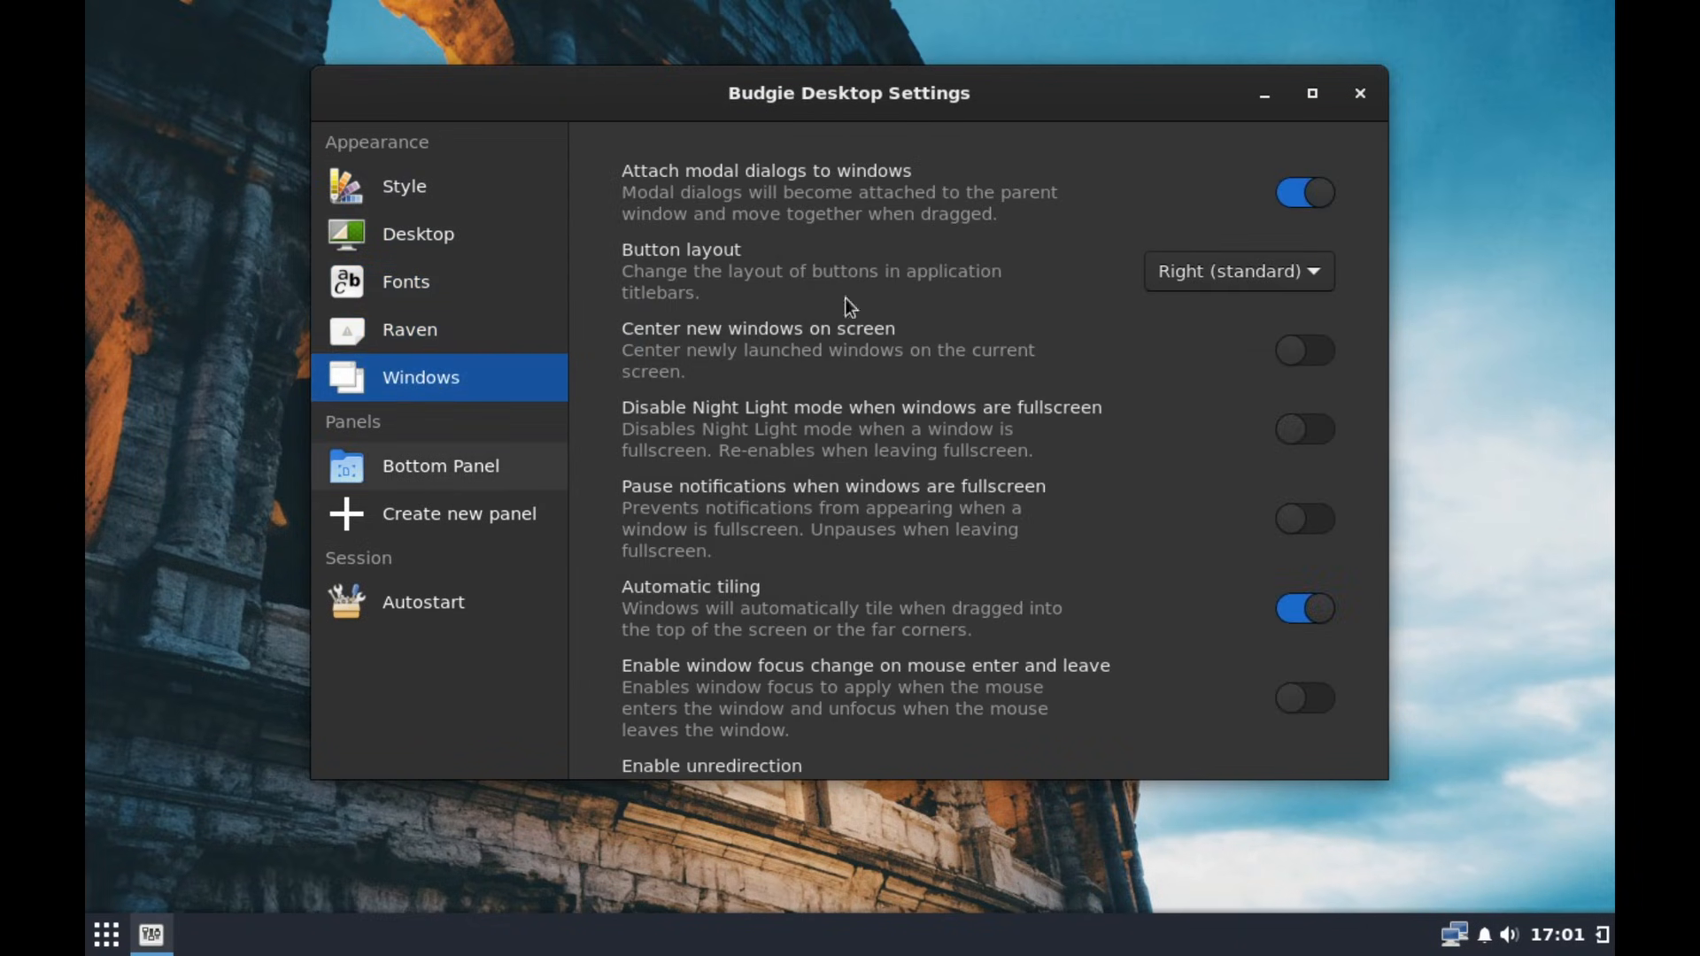
{"action": "left_click", "coordinate": [106, 935]}
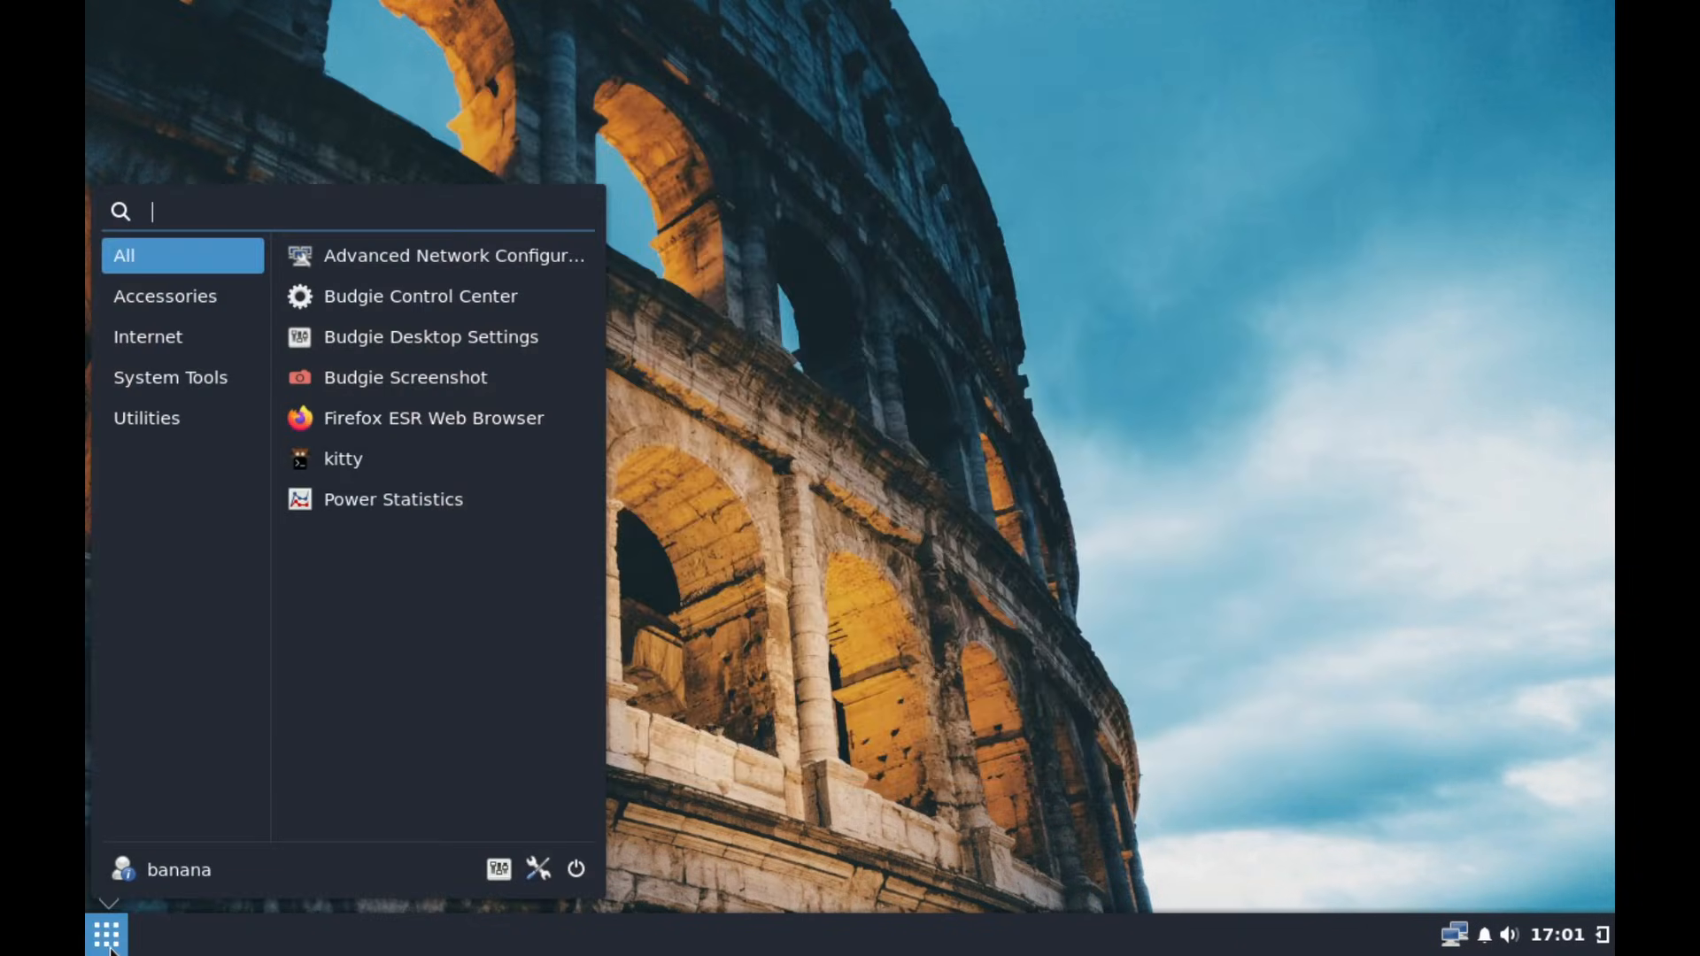
{"action": "left_click", "coordinate": [422, 296]}
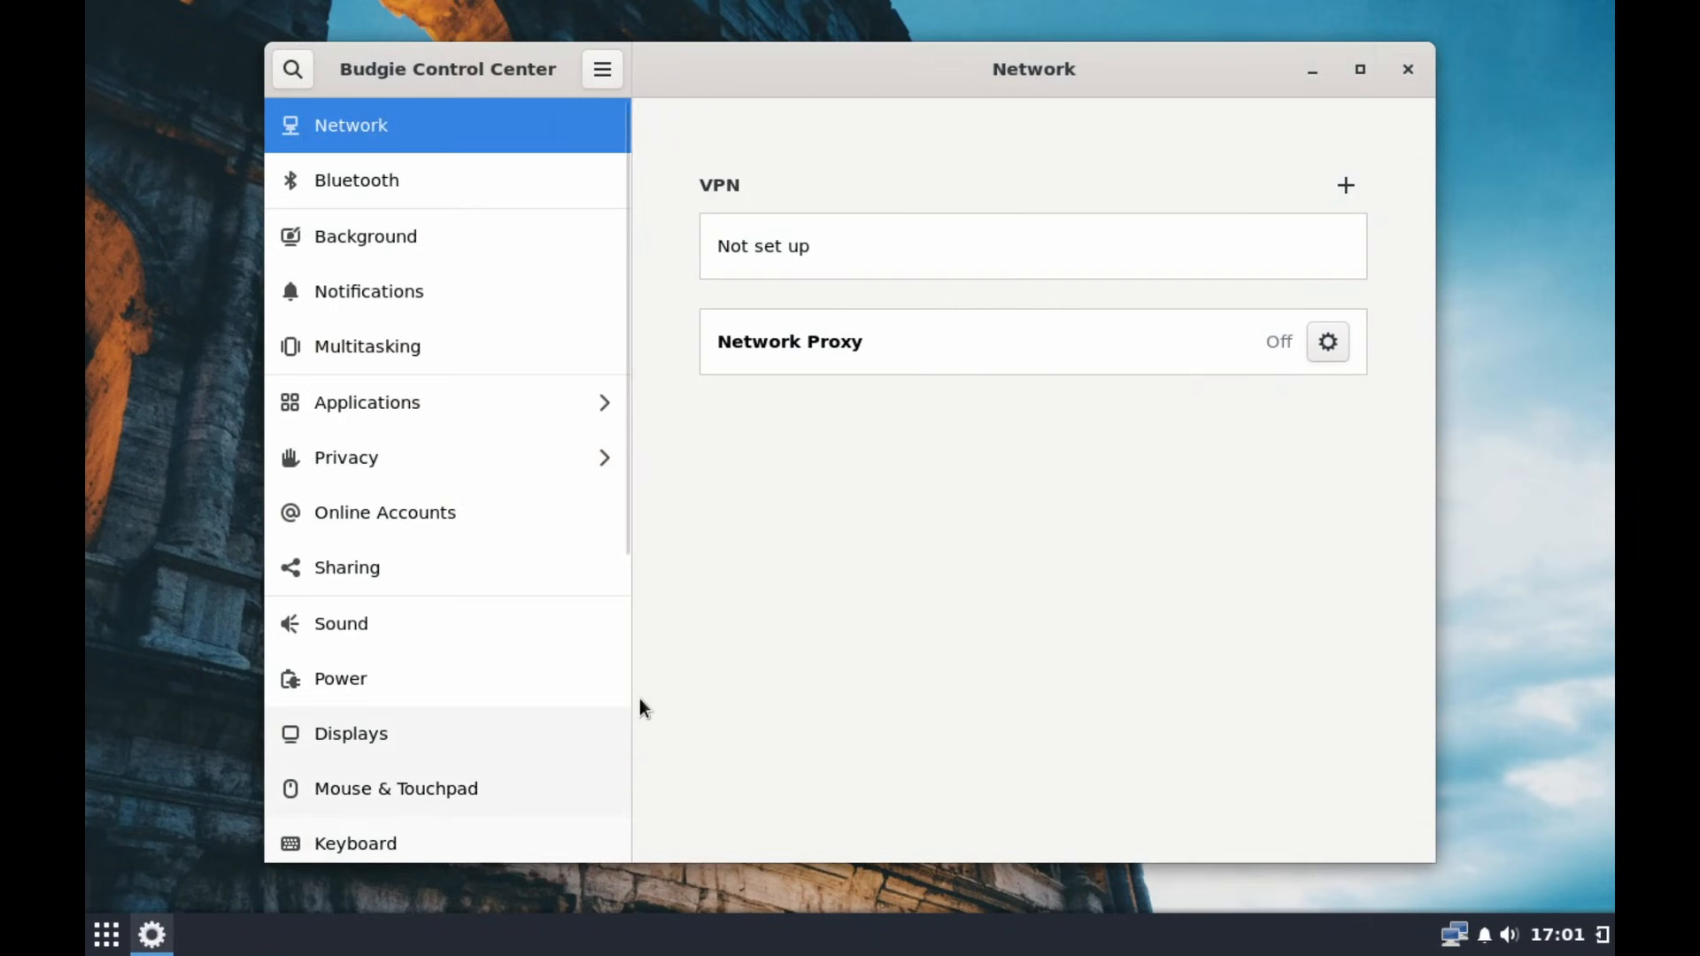
{"action": "mouse_move", "coordinate": [409, 315]}
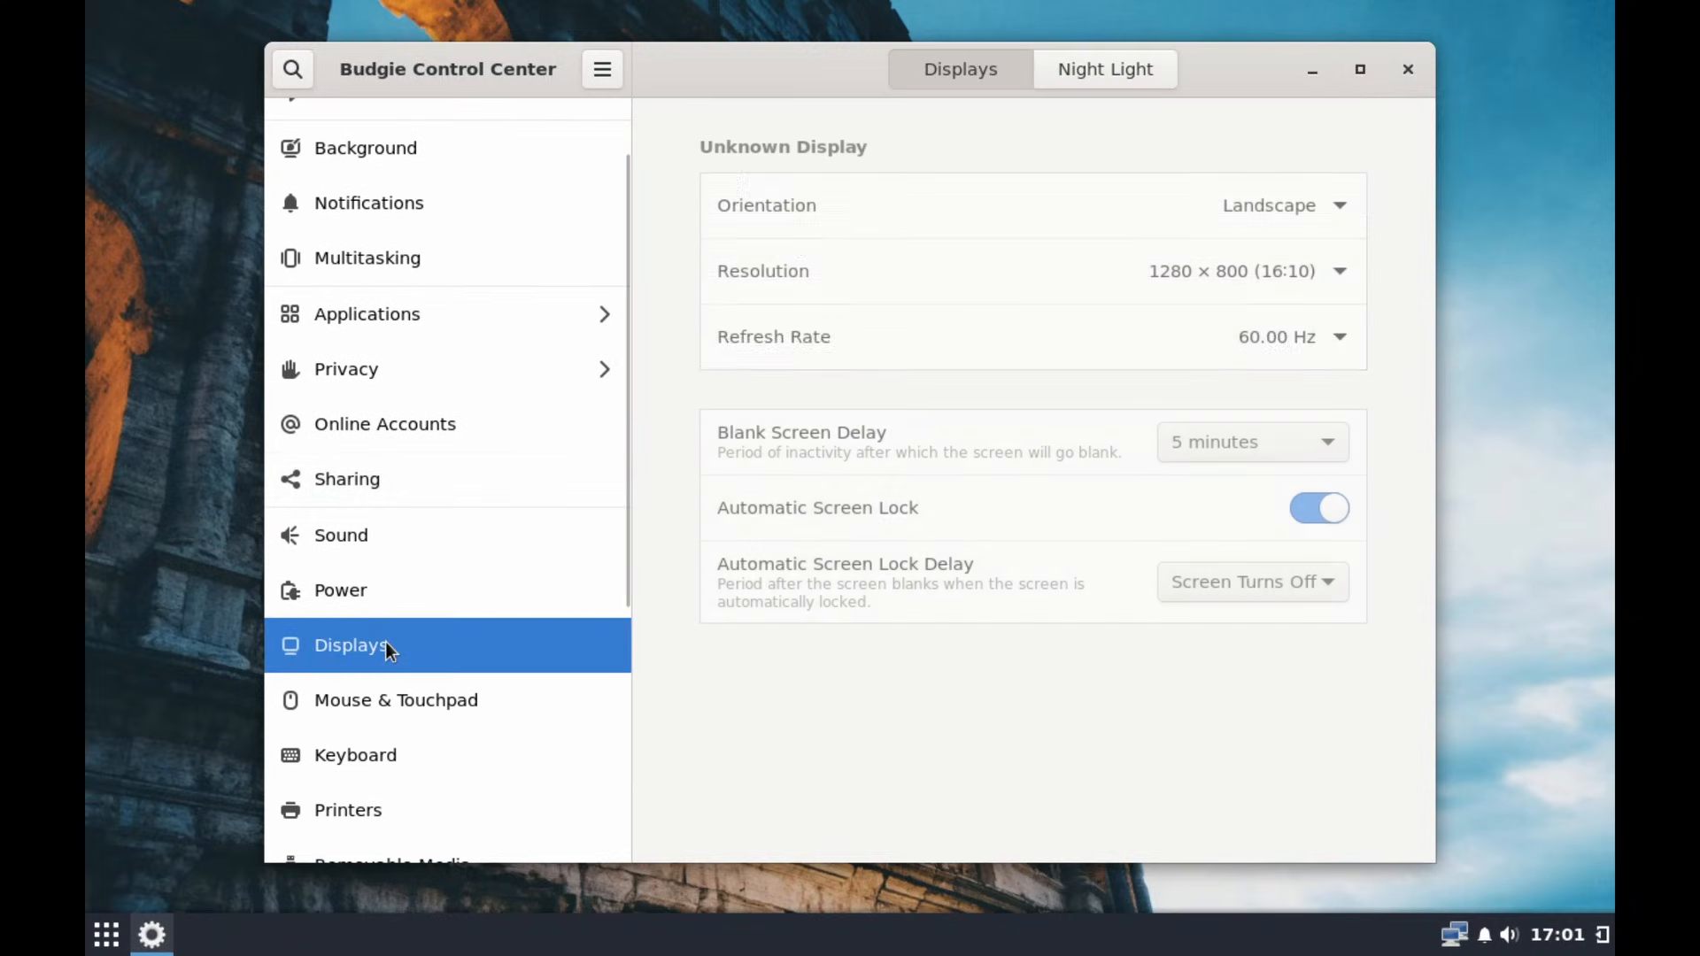
Set the display resolution to 1920 × 1080, keep the new configuration and close the Control Center.
{"action": "left_click", "coordinate": [1339, 271]}
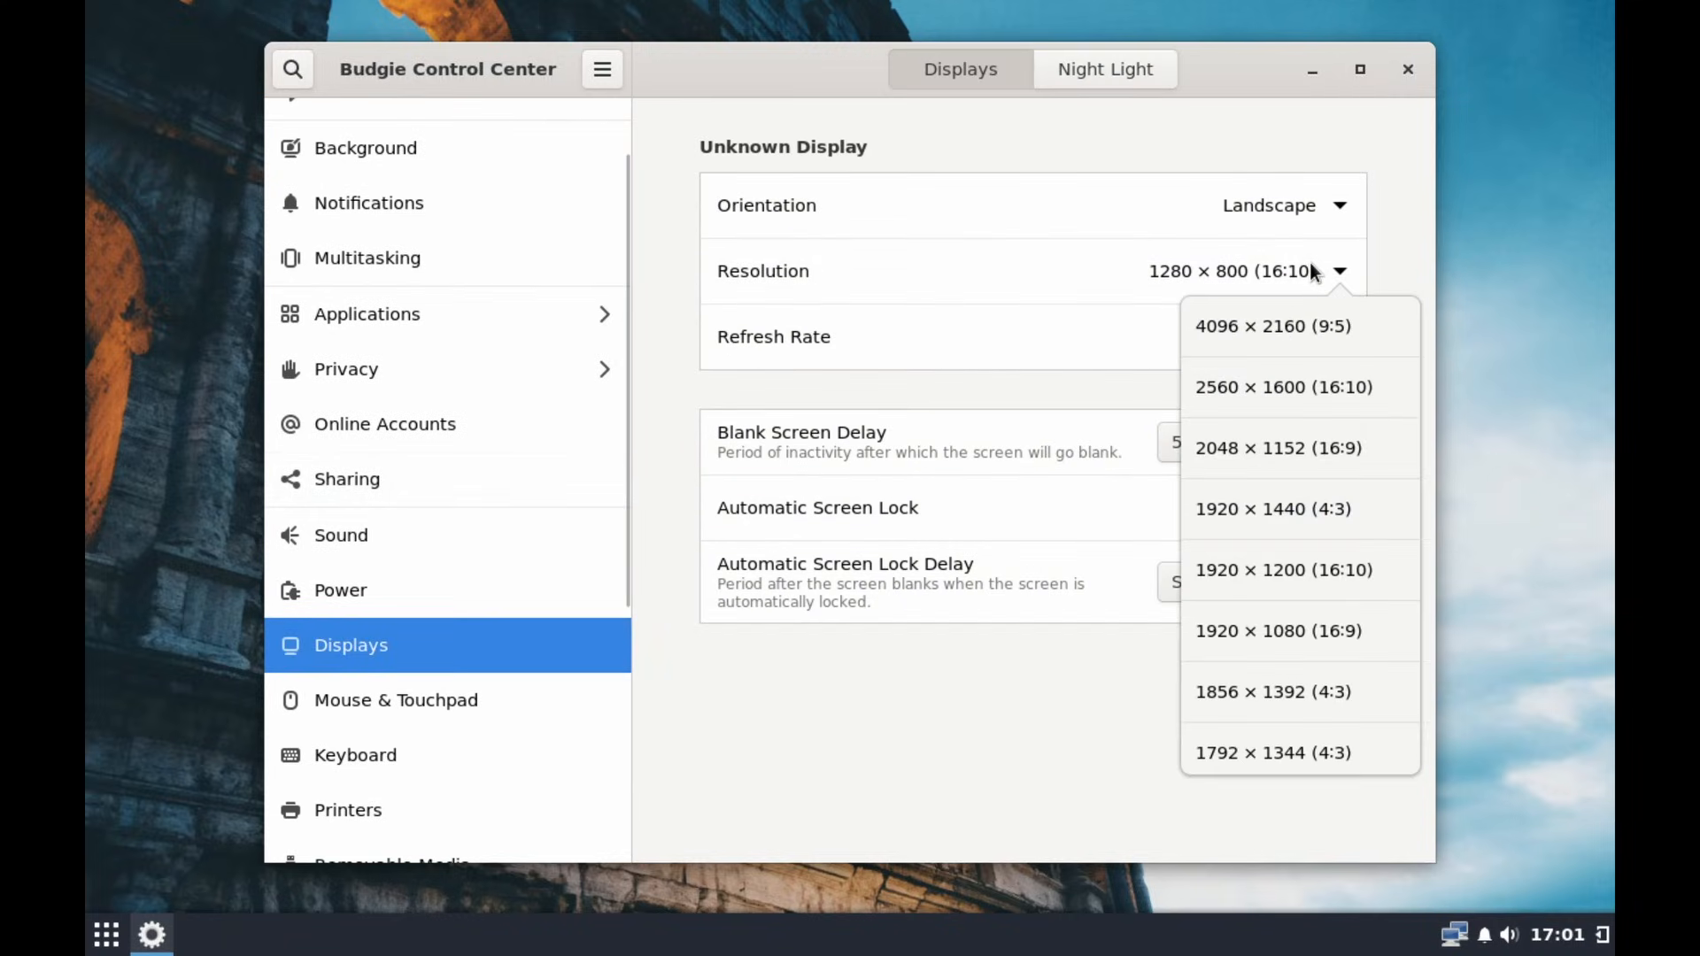
{"action": "left_click", "coordinate": [1277, 630]}
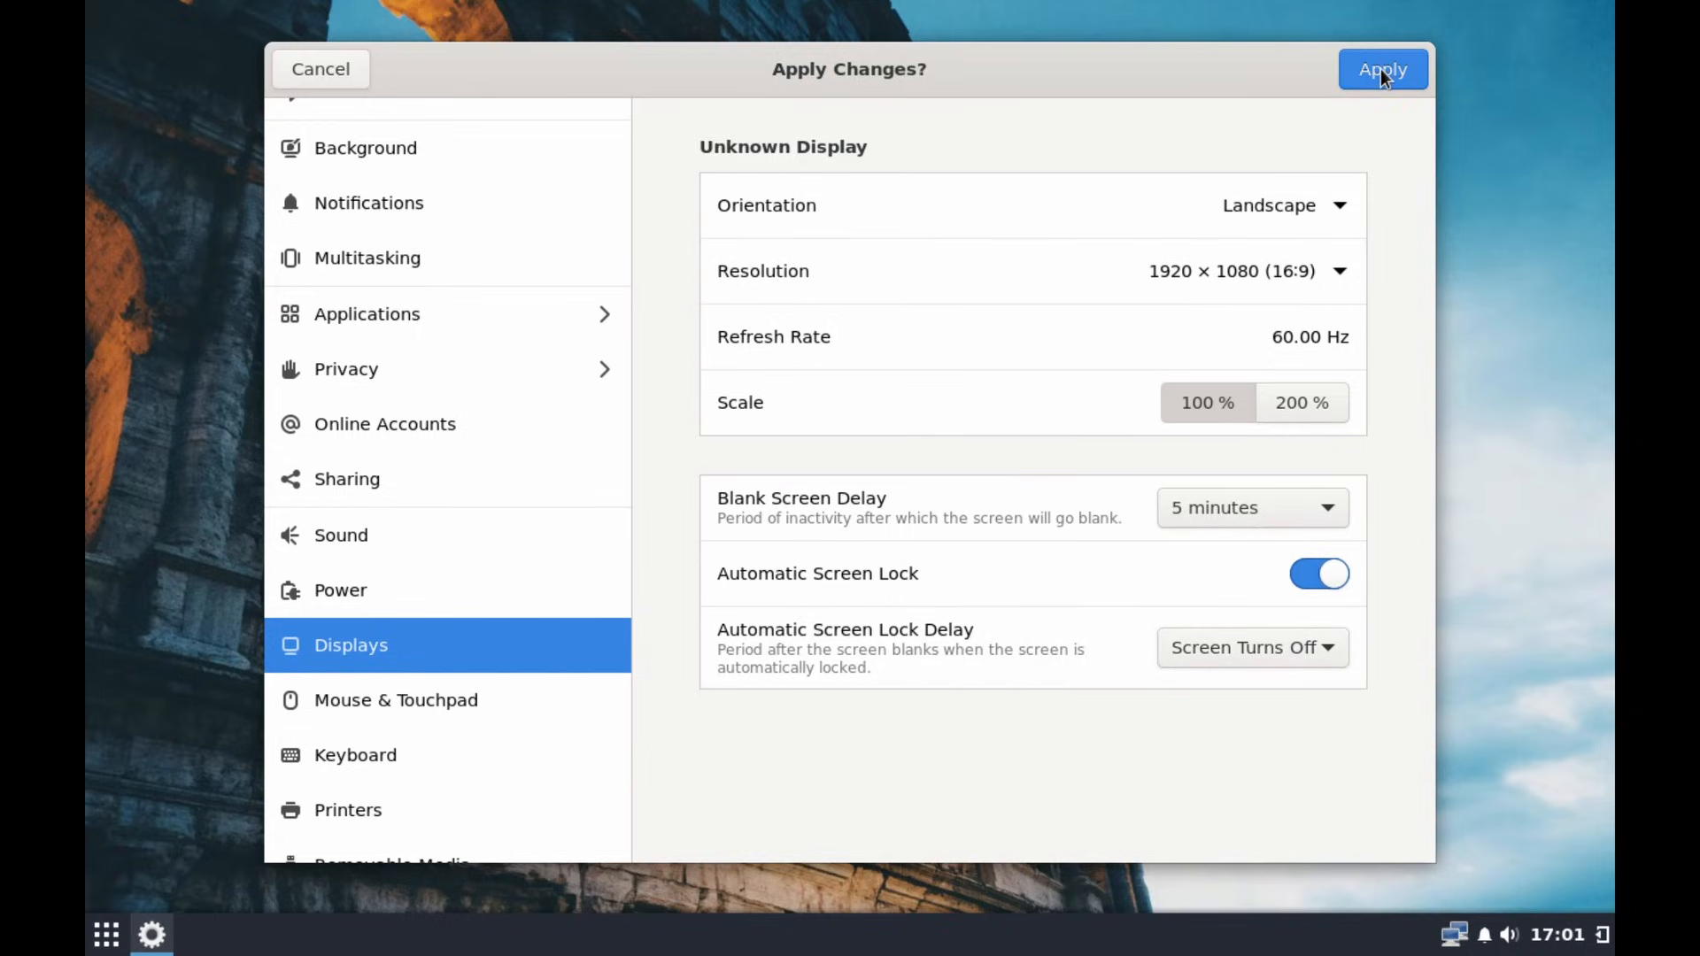
{"action": "left_click", "coordinate": [1381, 69]}
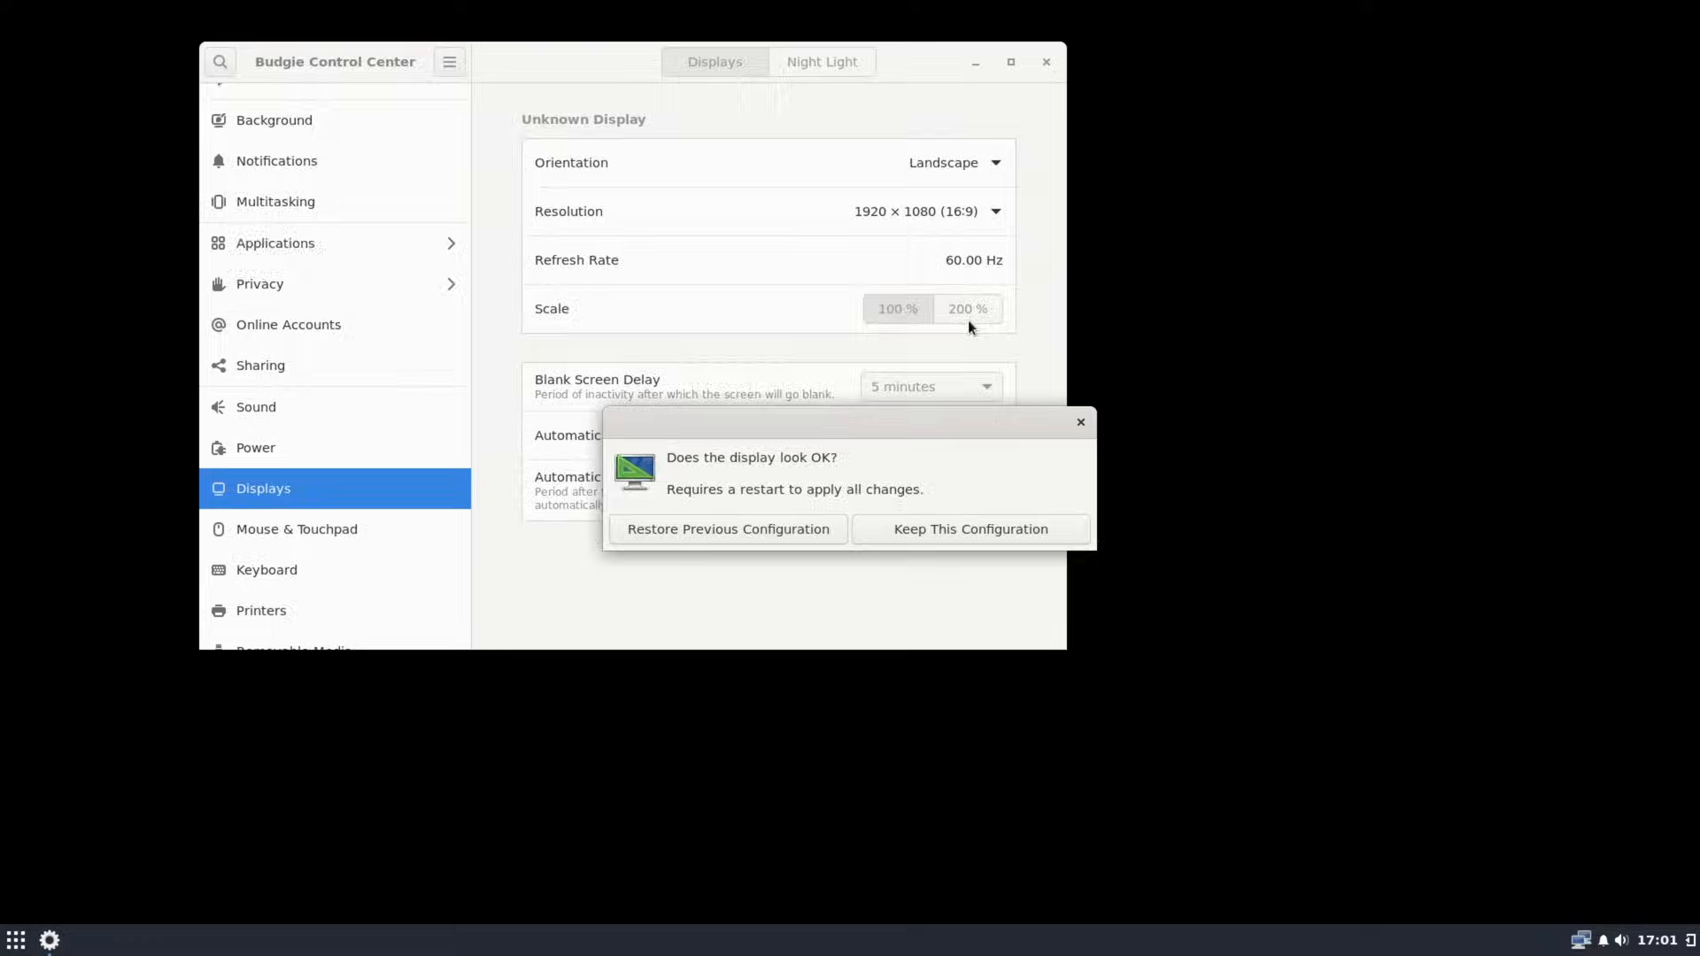
{"action": "left_click", "coordinate": [969, 529]}
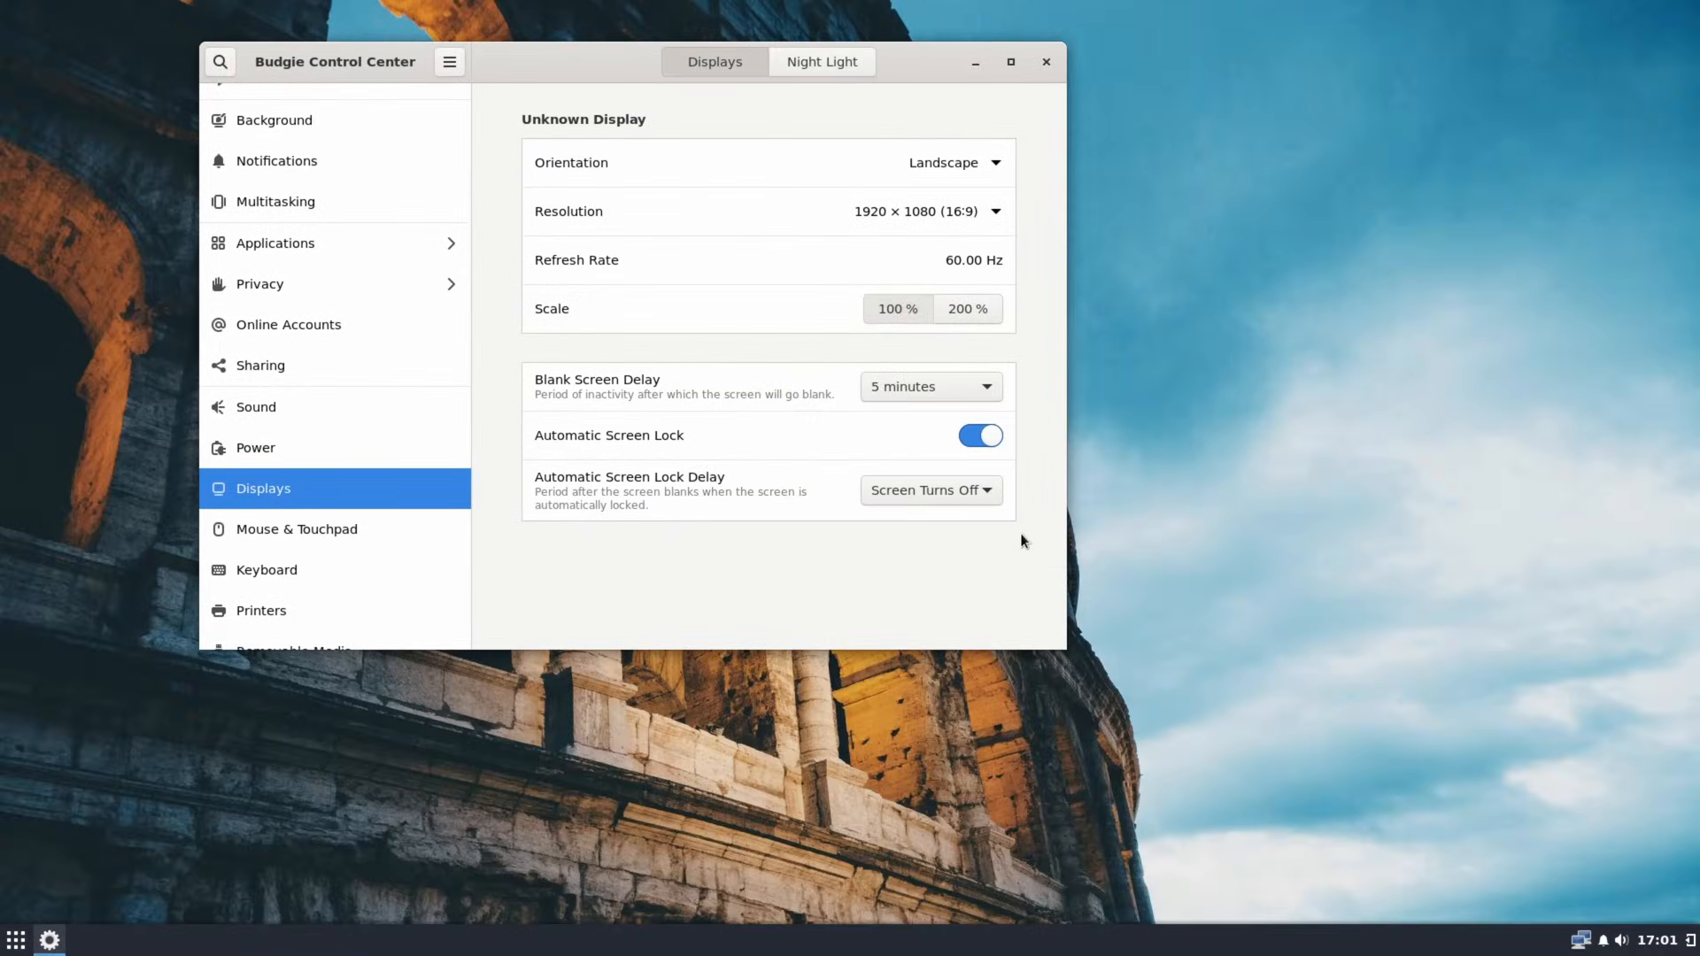
{"action": "left_click", "coordinate": [16, 939]}
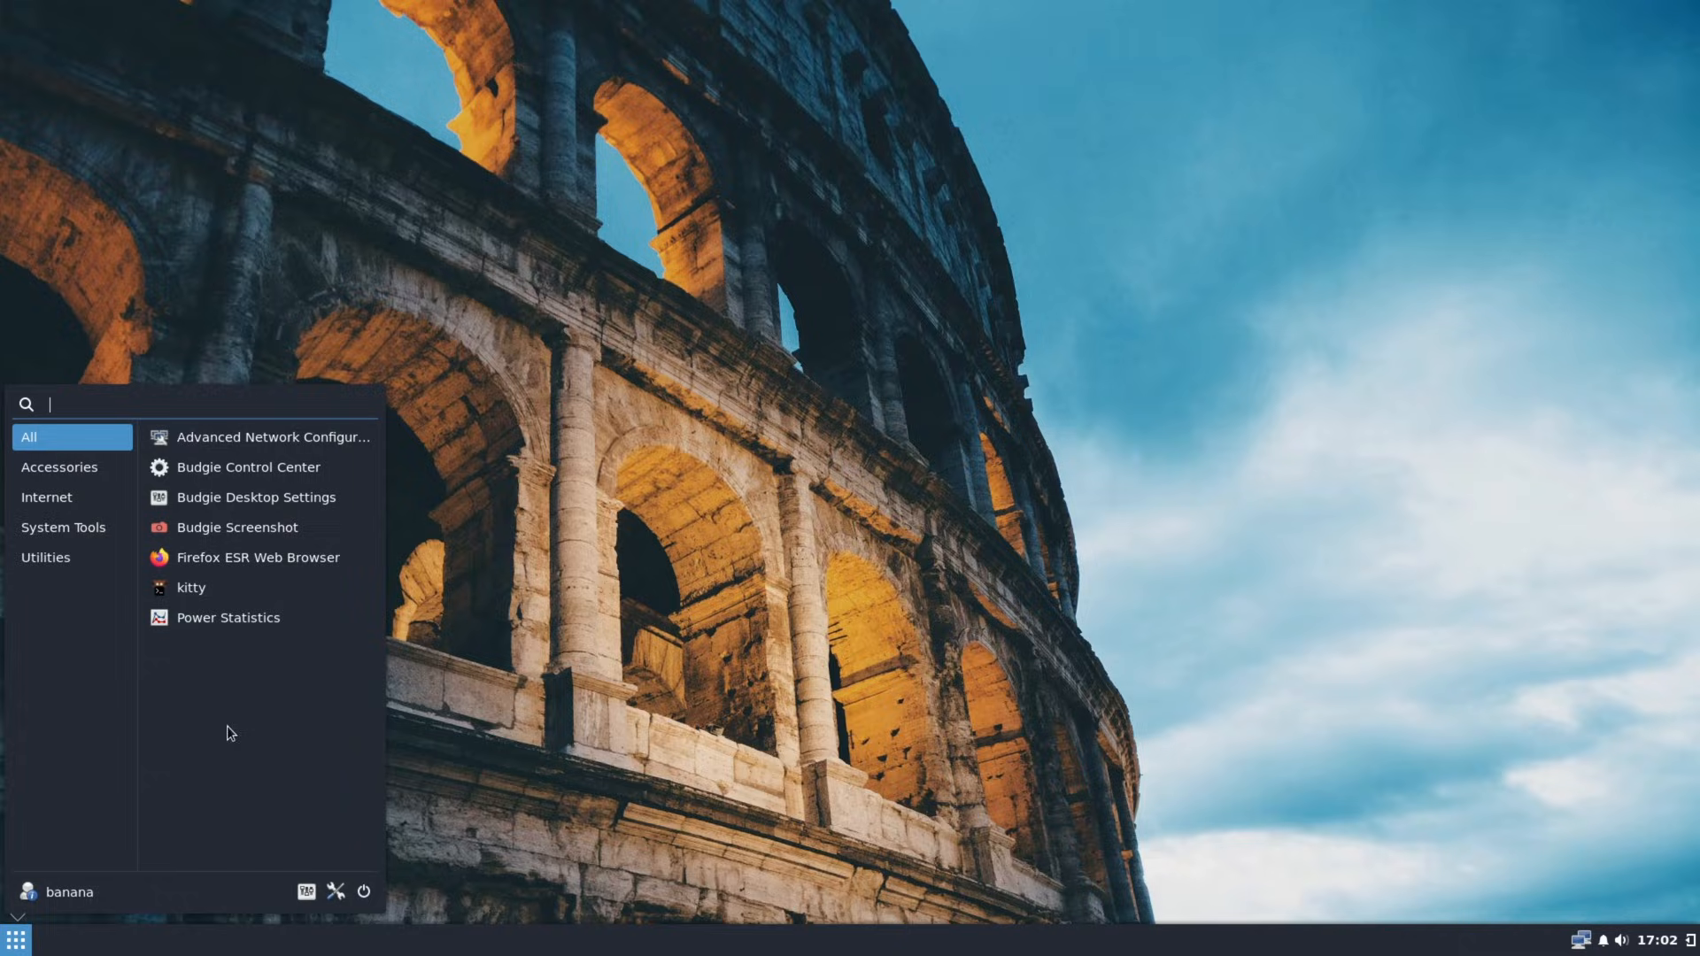
{"action": "mouse_move", "coordinate": [212, 595]}
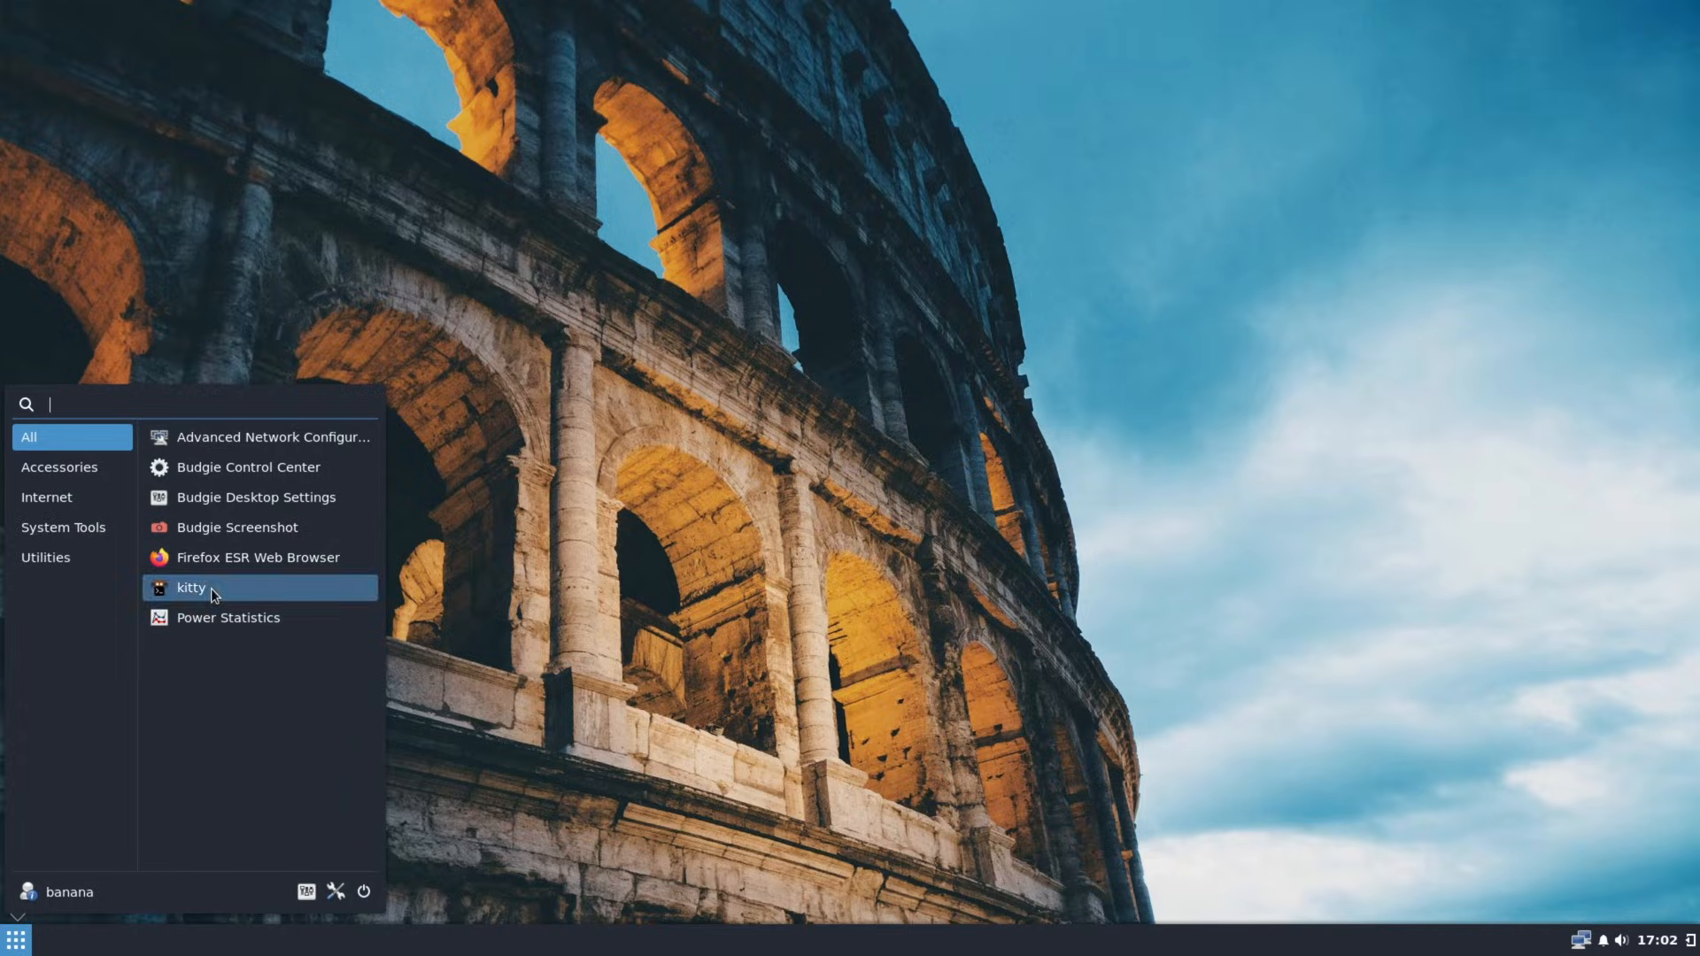
In kitty, run 'sudo apt install plank nautilus synaptic' and confirm with y.
{"action": "left_click", "coordinate": [191, 586]}
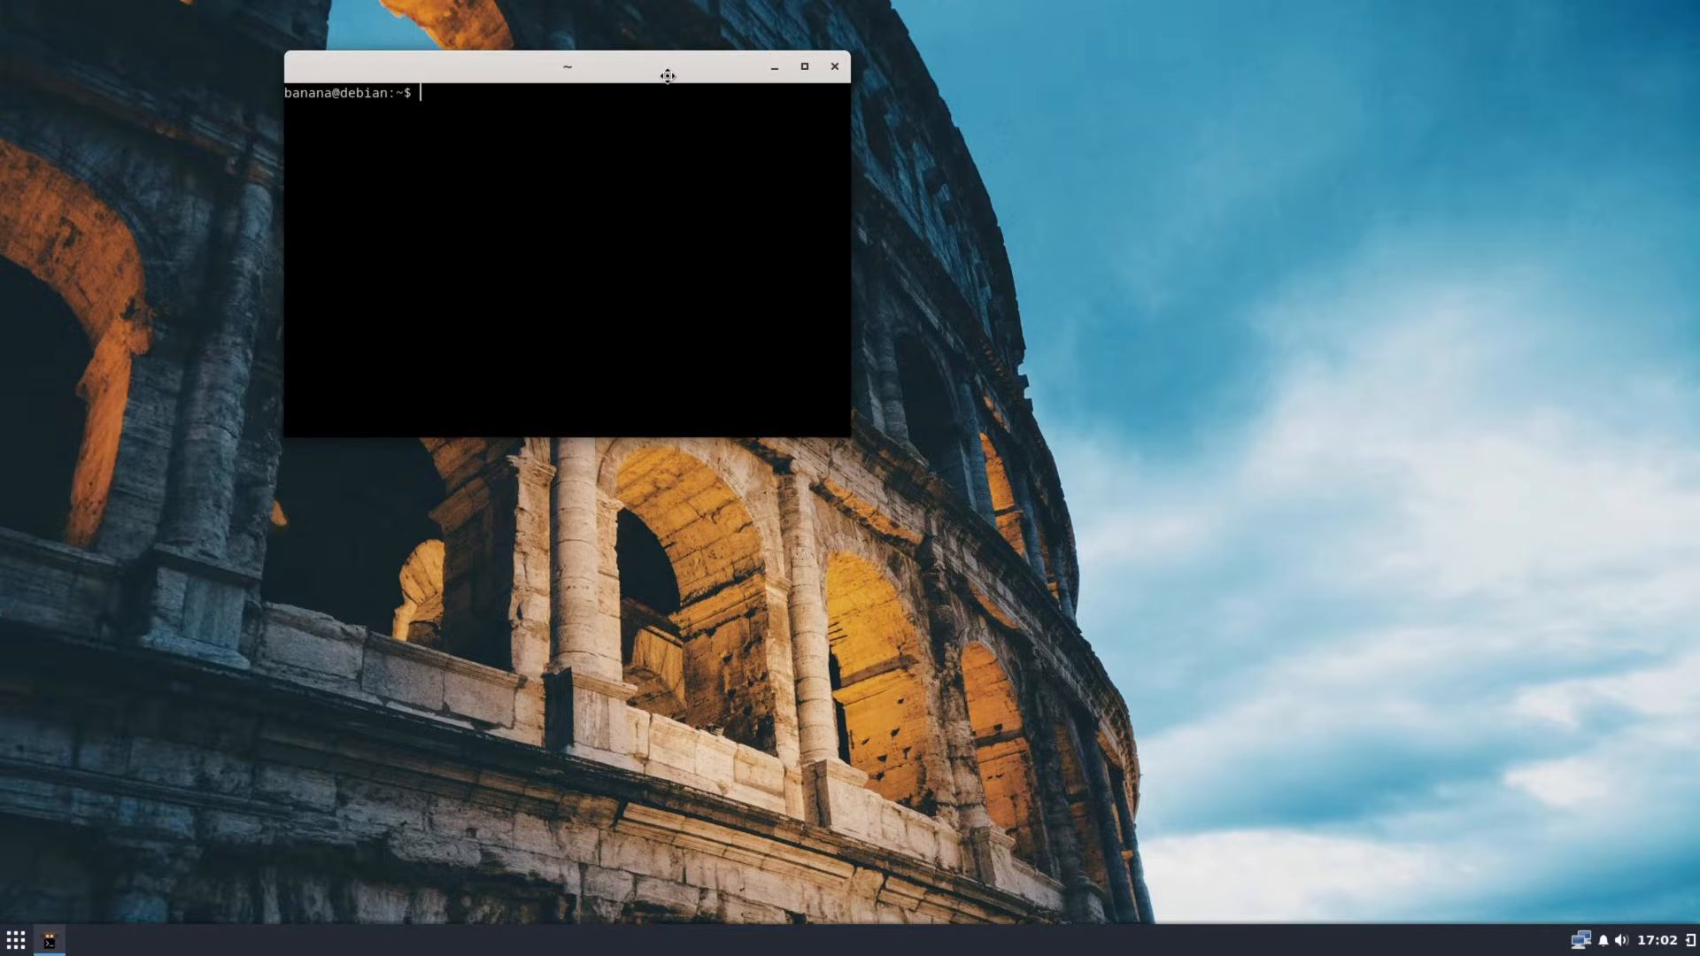
{"action": "left_click_drag", "start_coordinate": [567, 66], "coordinate": [900, 290]}
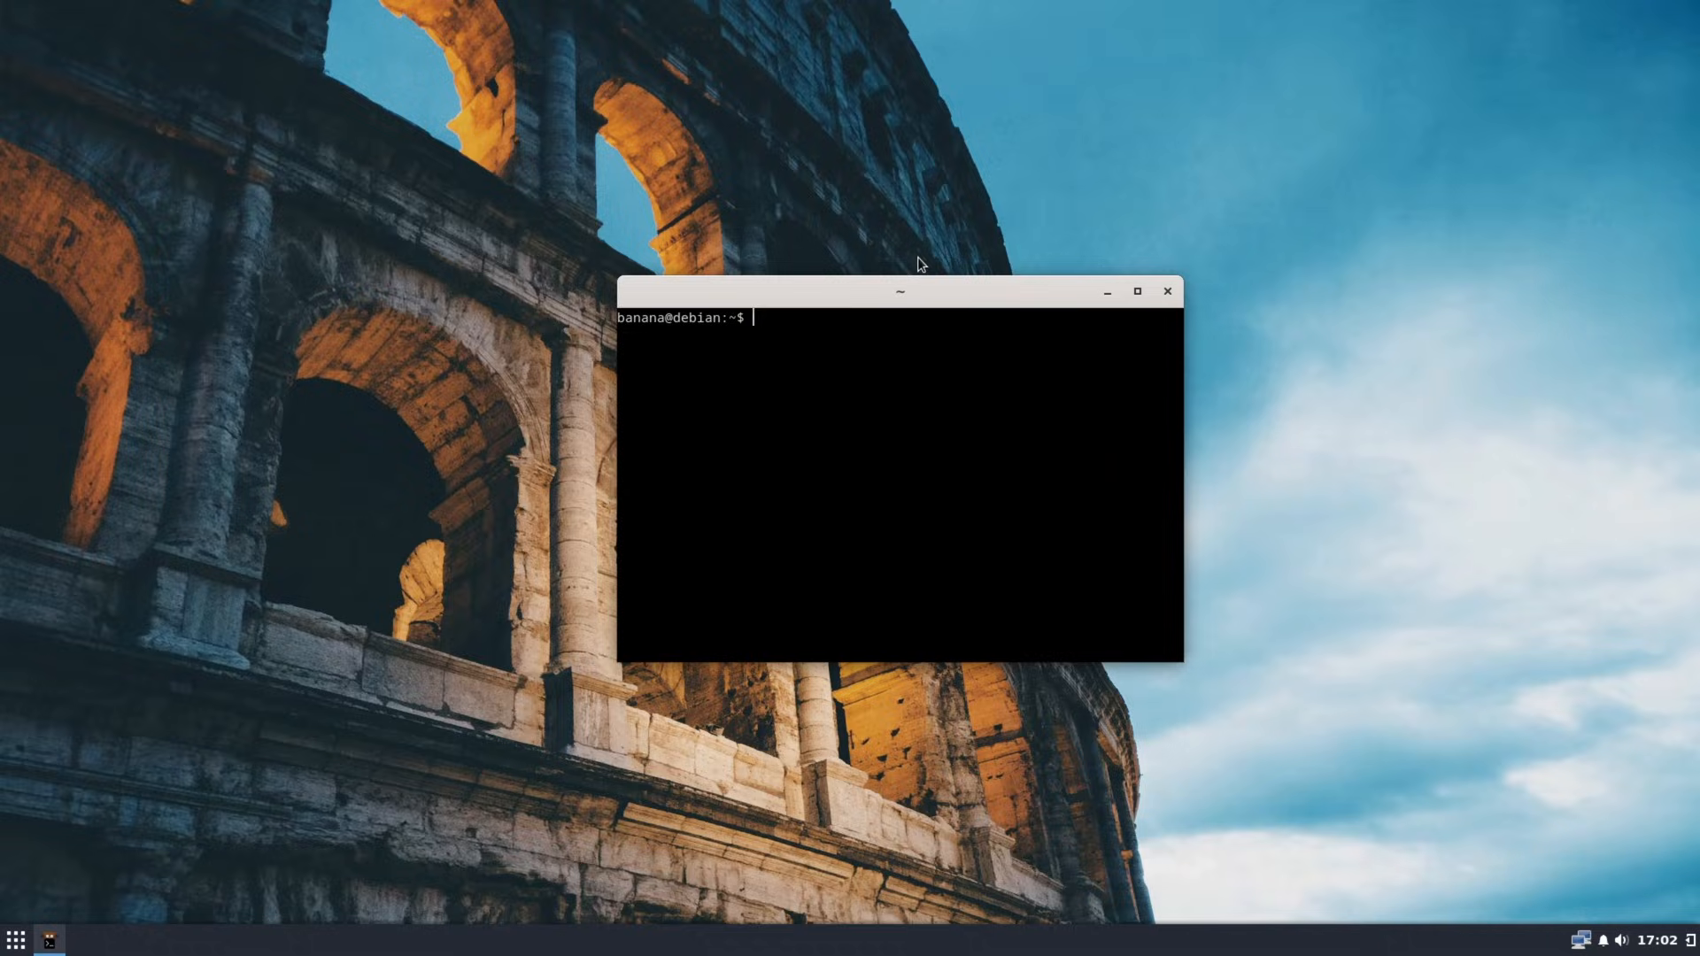
{"action": "type", "text": "sudo apt i"}
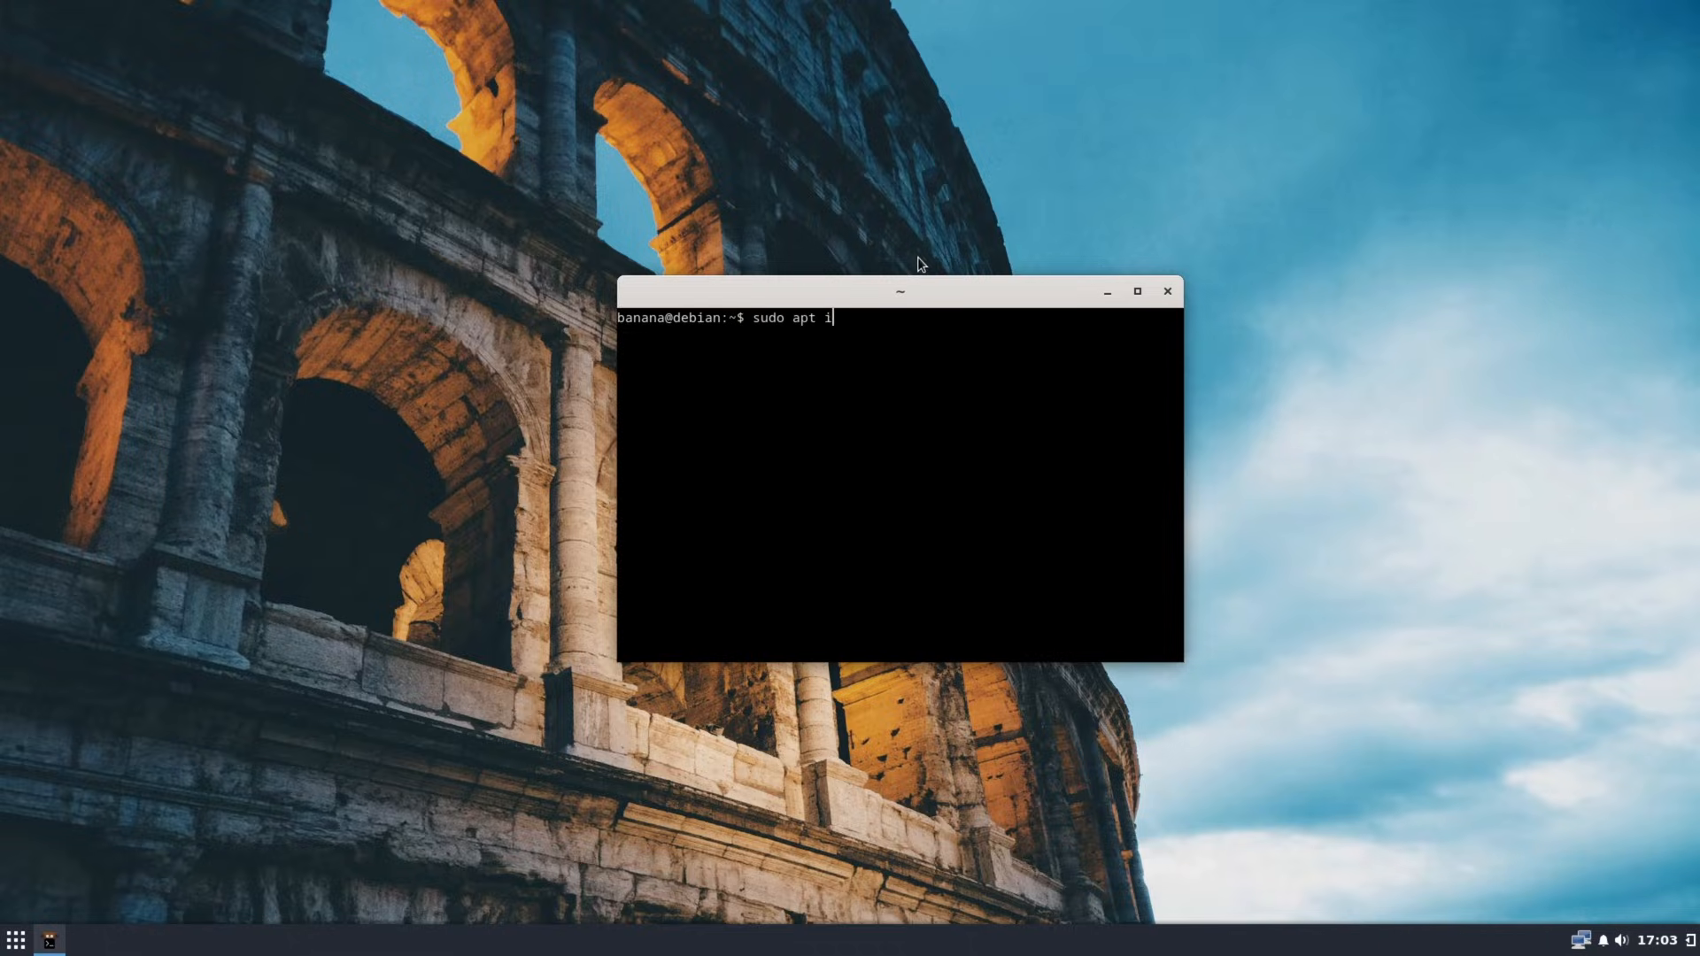
{"action": "type", "text": "nstall plank nautilus synapt"}
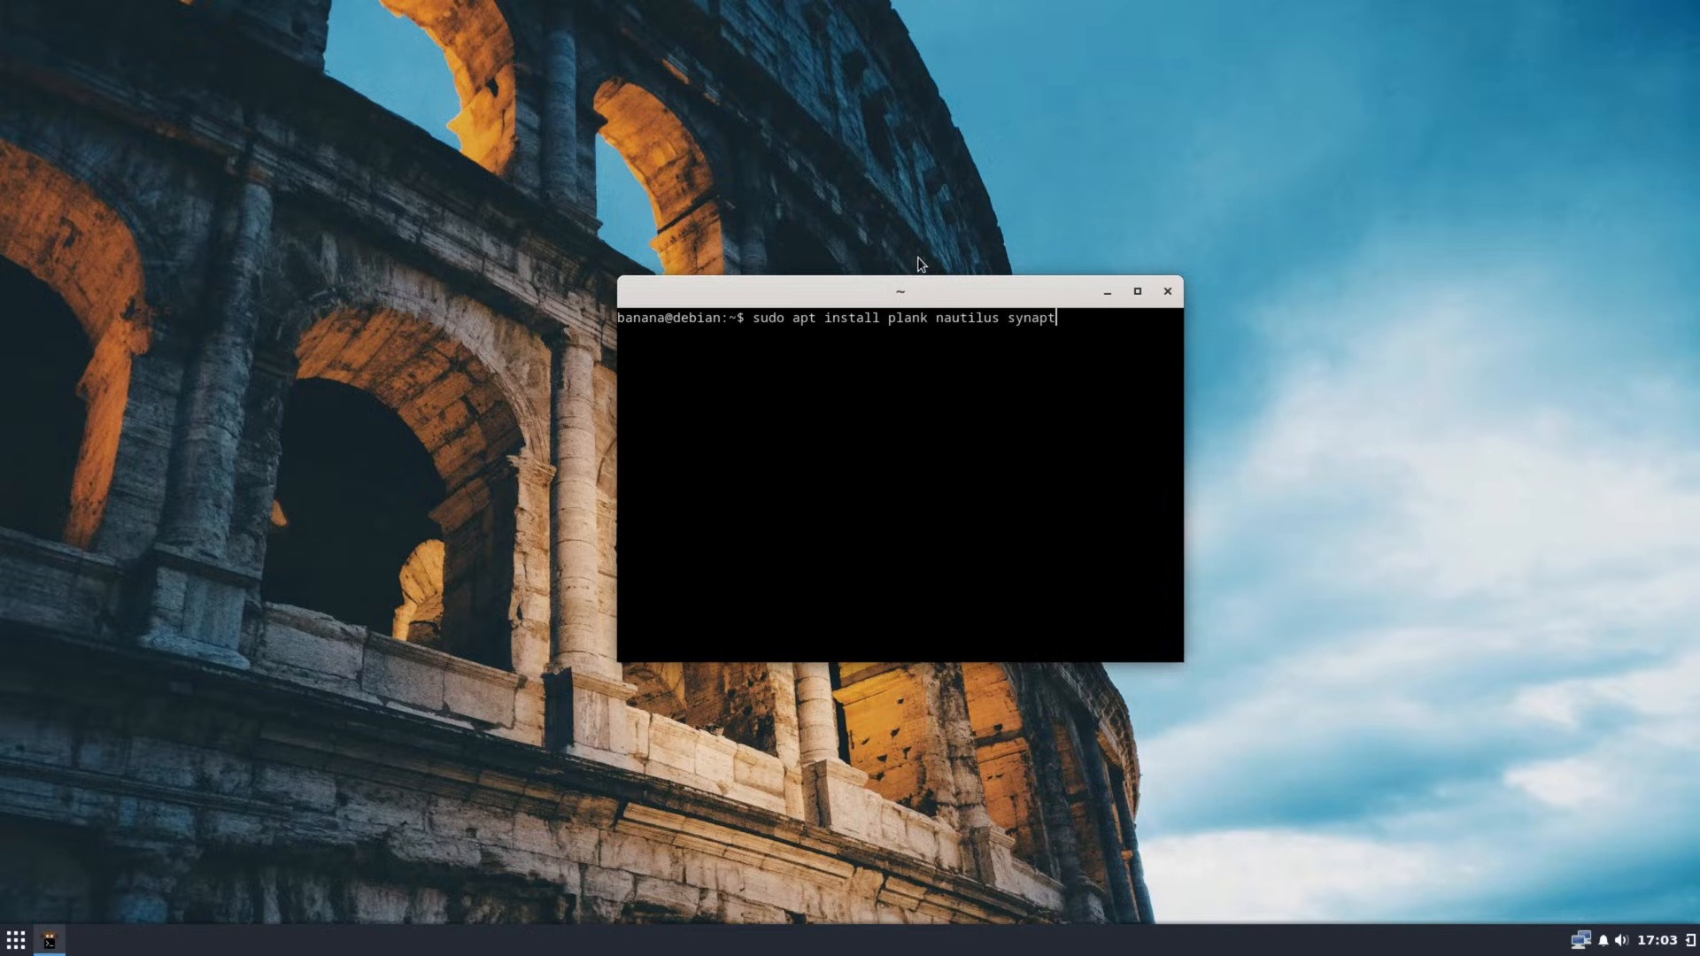
{"action": "type", "text": "ic"}
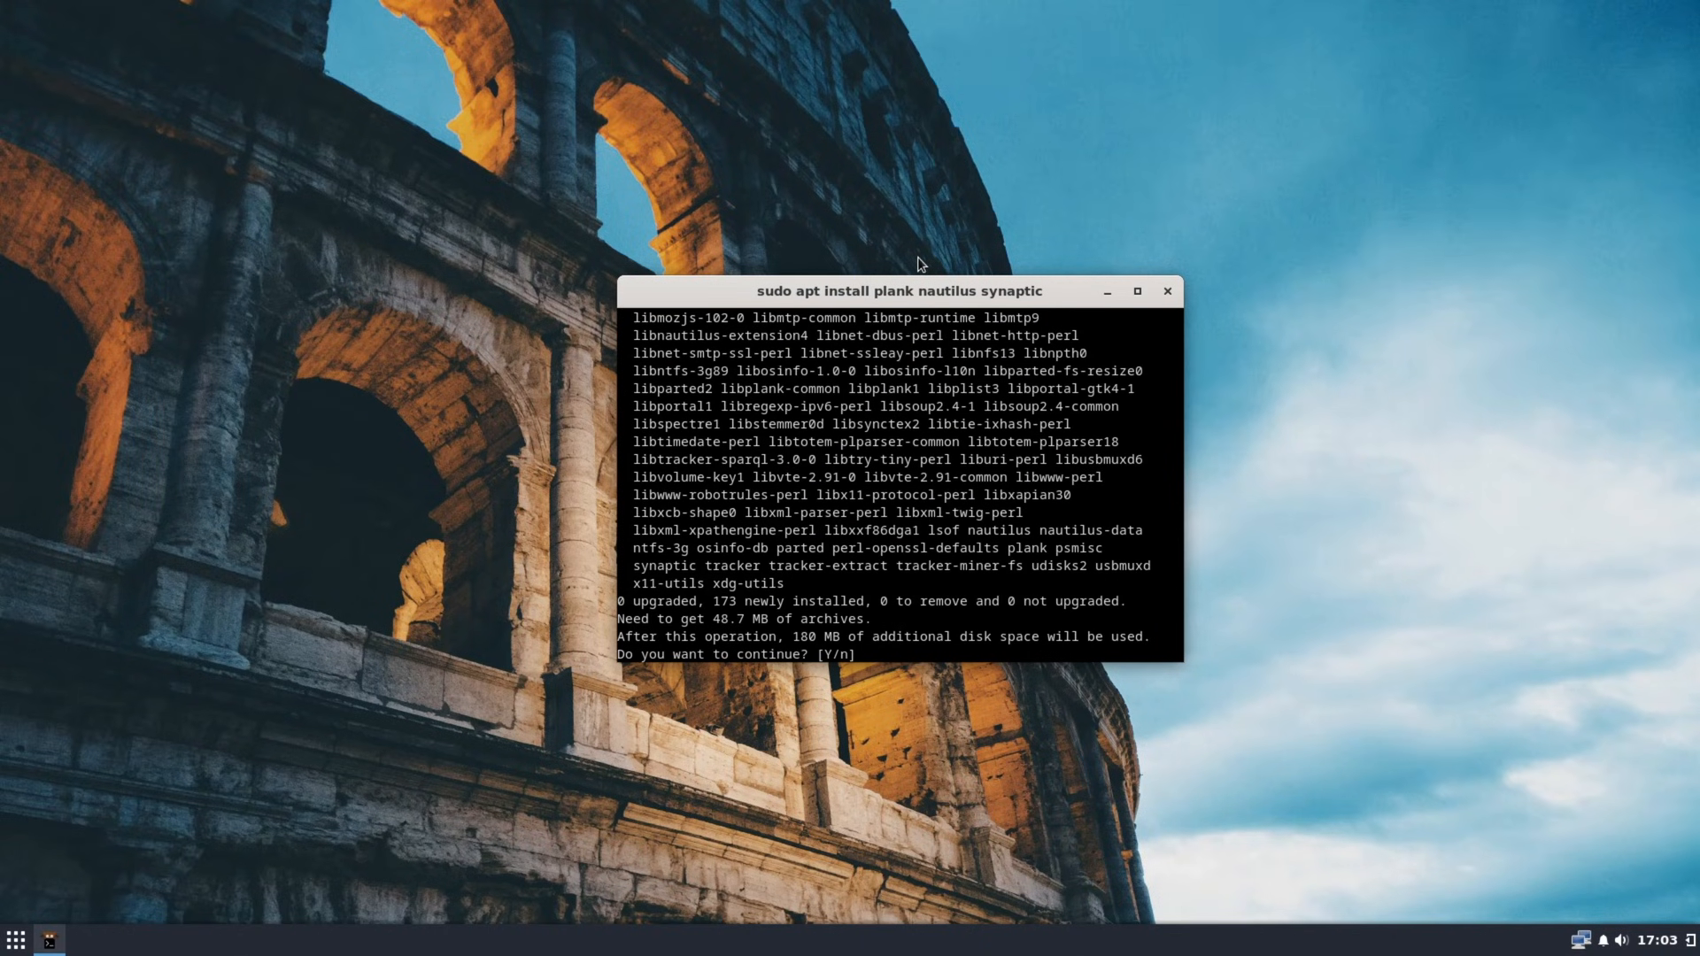
{"action": "mouse_move", "coordinate": [1139, 290]}
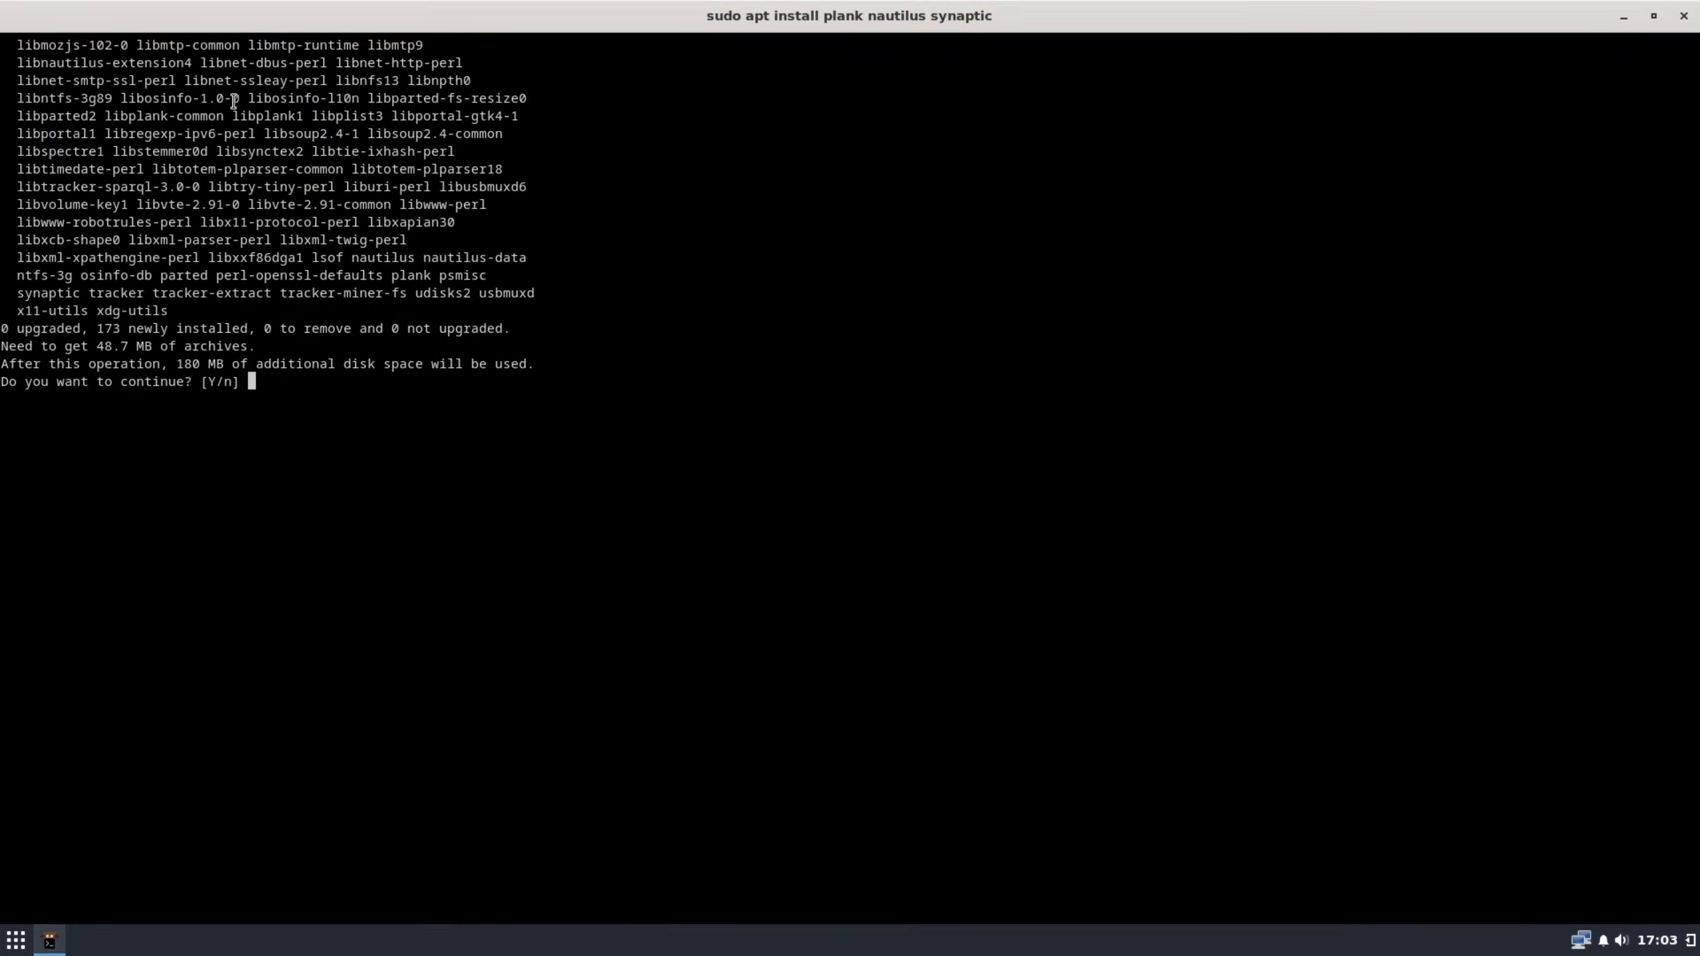
{"action": "mouse_move", "coordinate": [82, 174]}
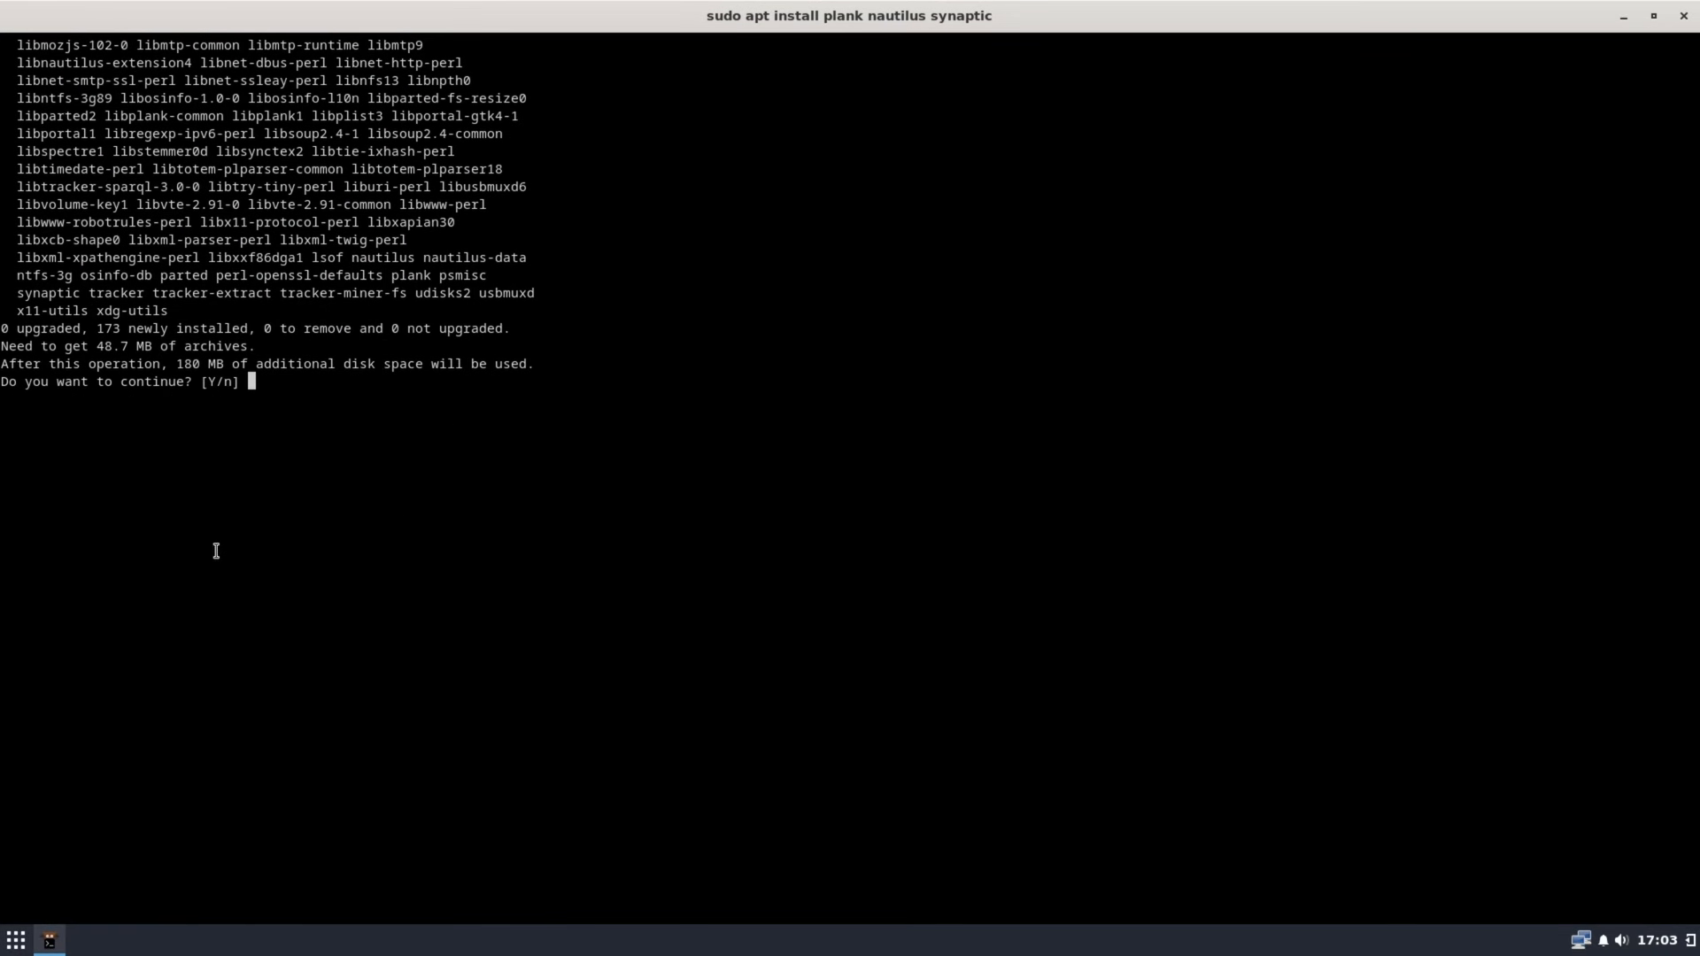
{"action": "type", "text": "y"}
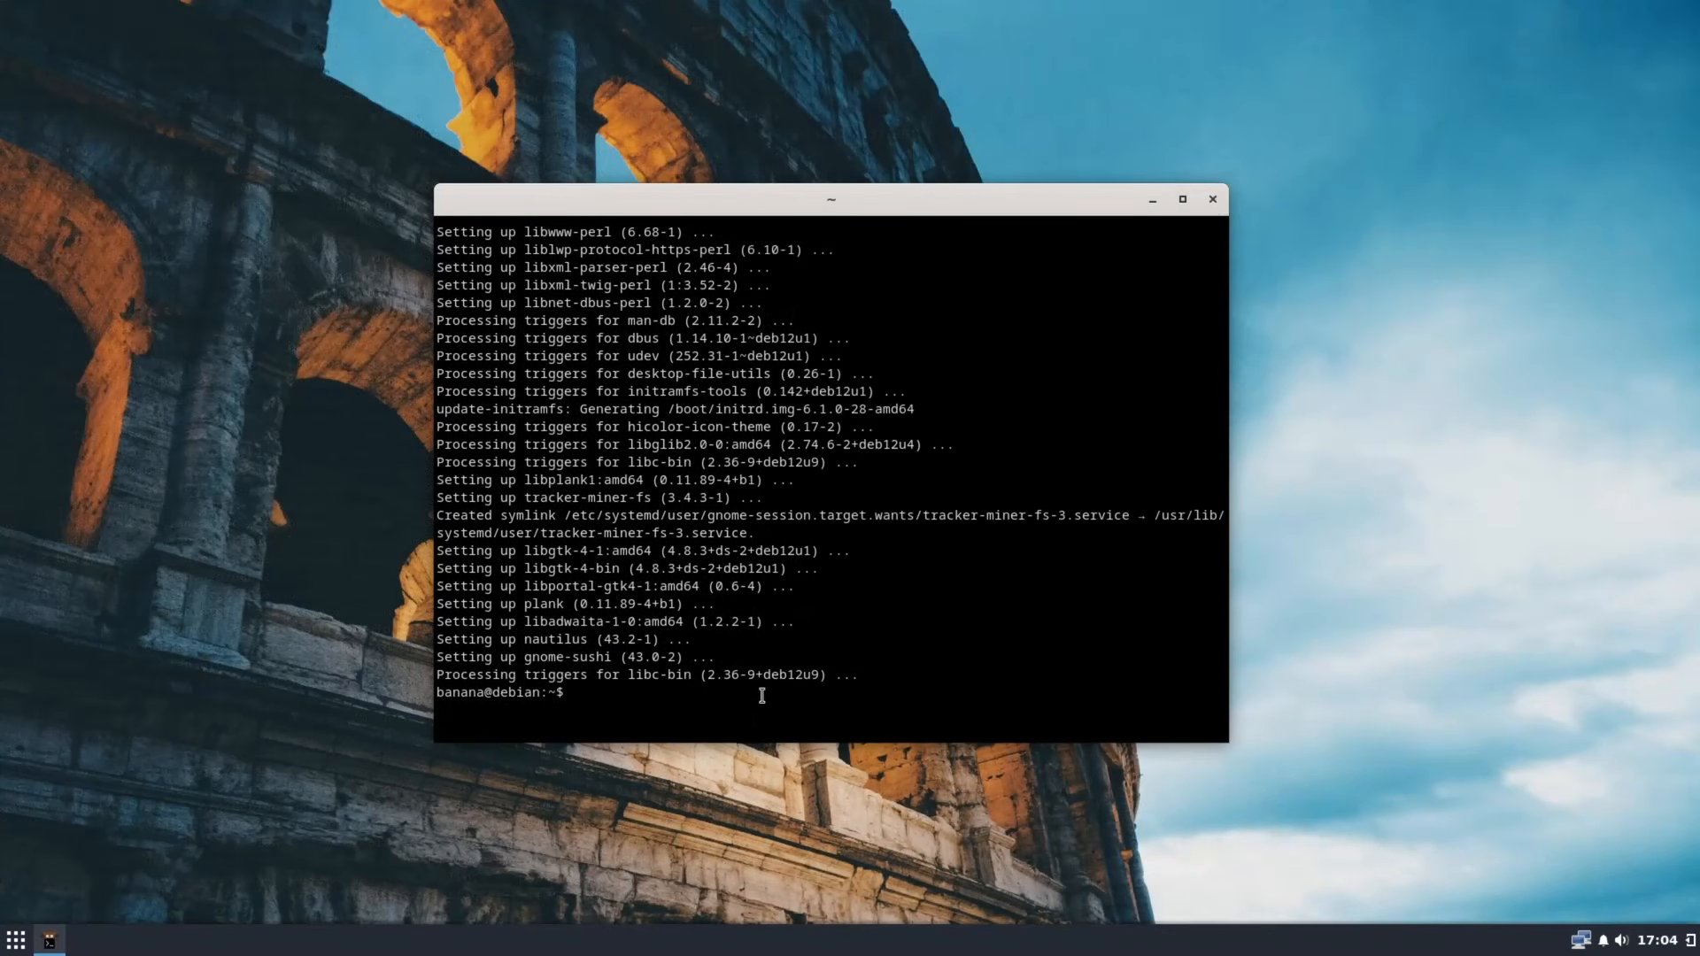
{"action": "type", "text": "exi"}
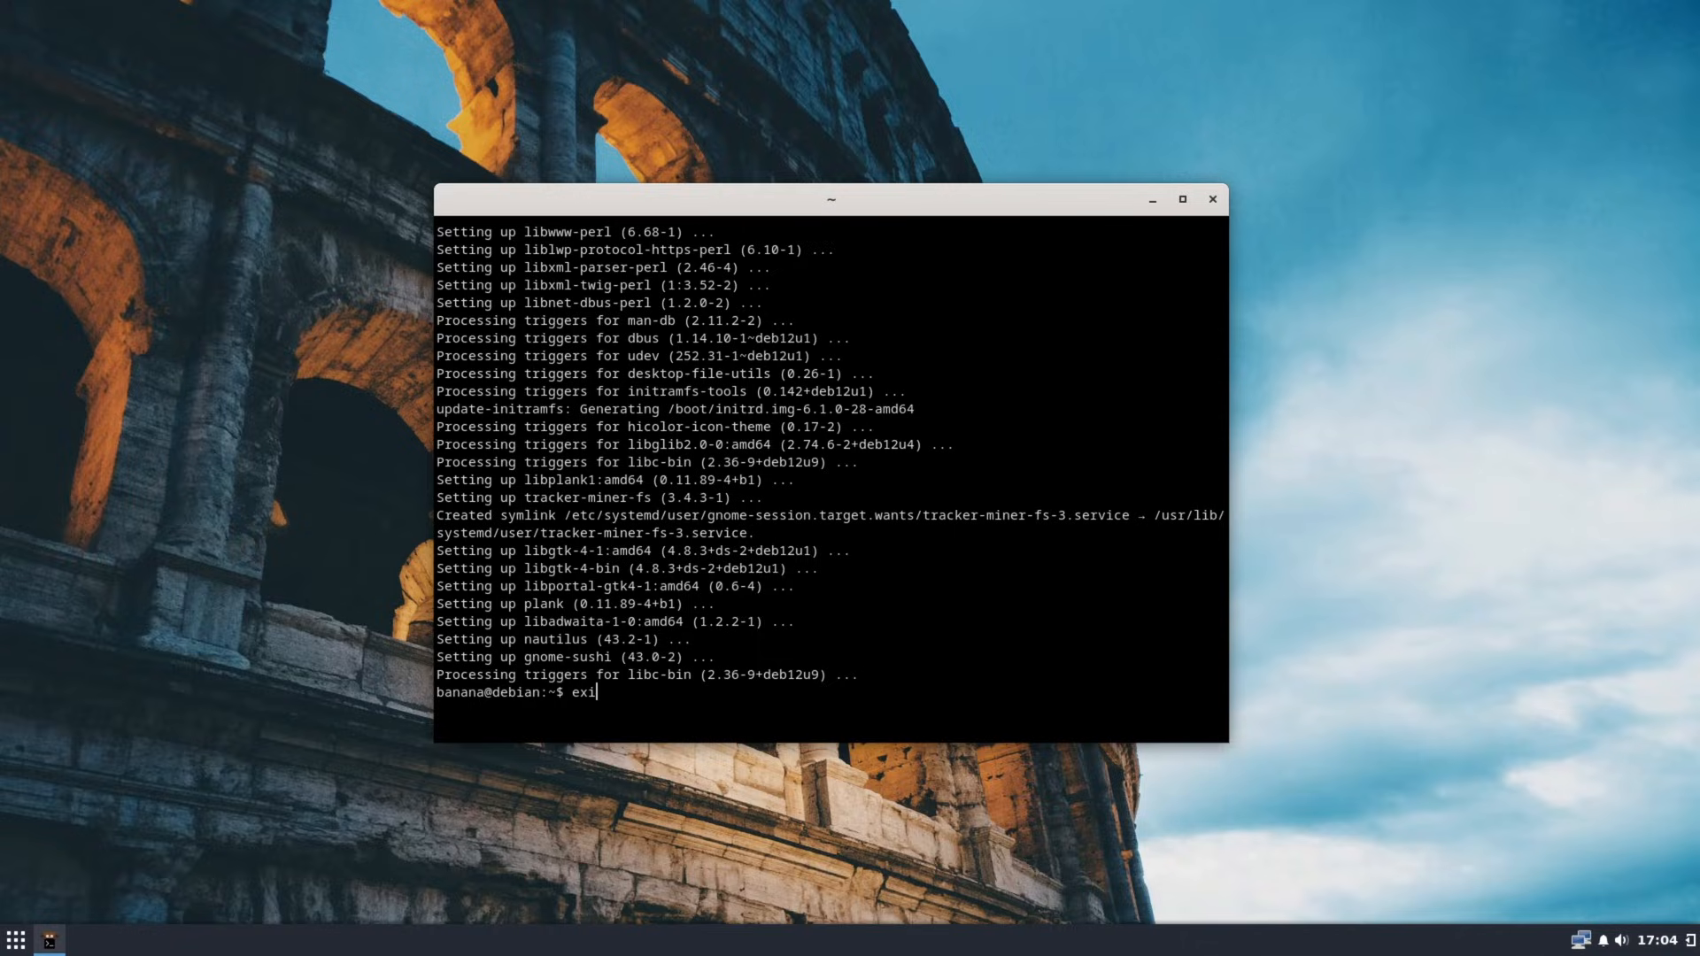
Launch Files from the menu, close it, and start the Plank dock from the applications menu.
{"action": "left_click", "coordinate": [16, 938]}
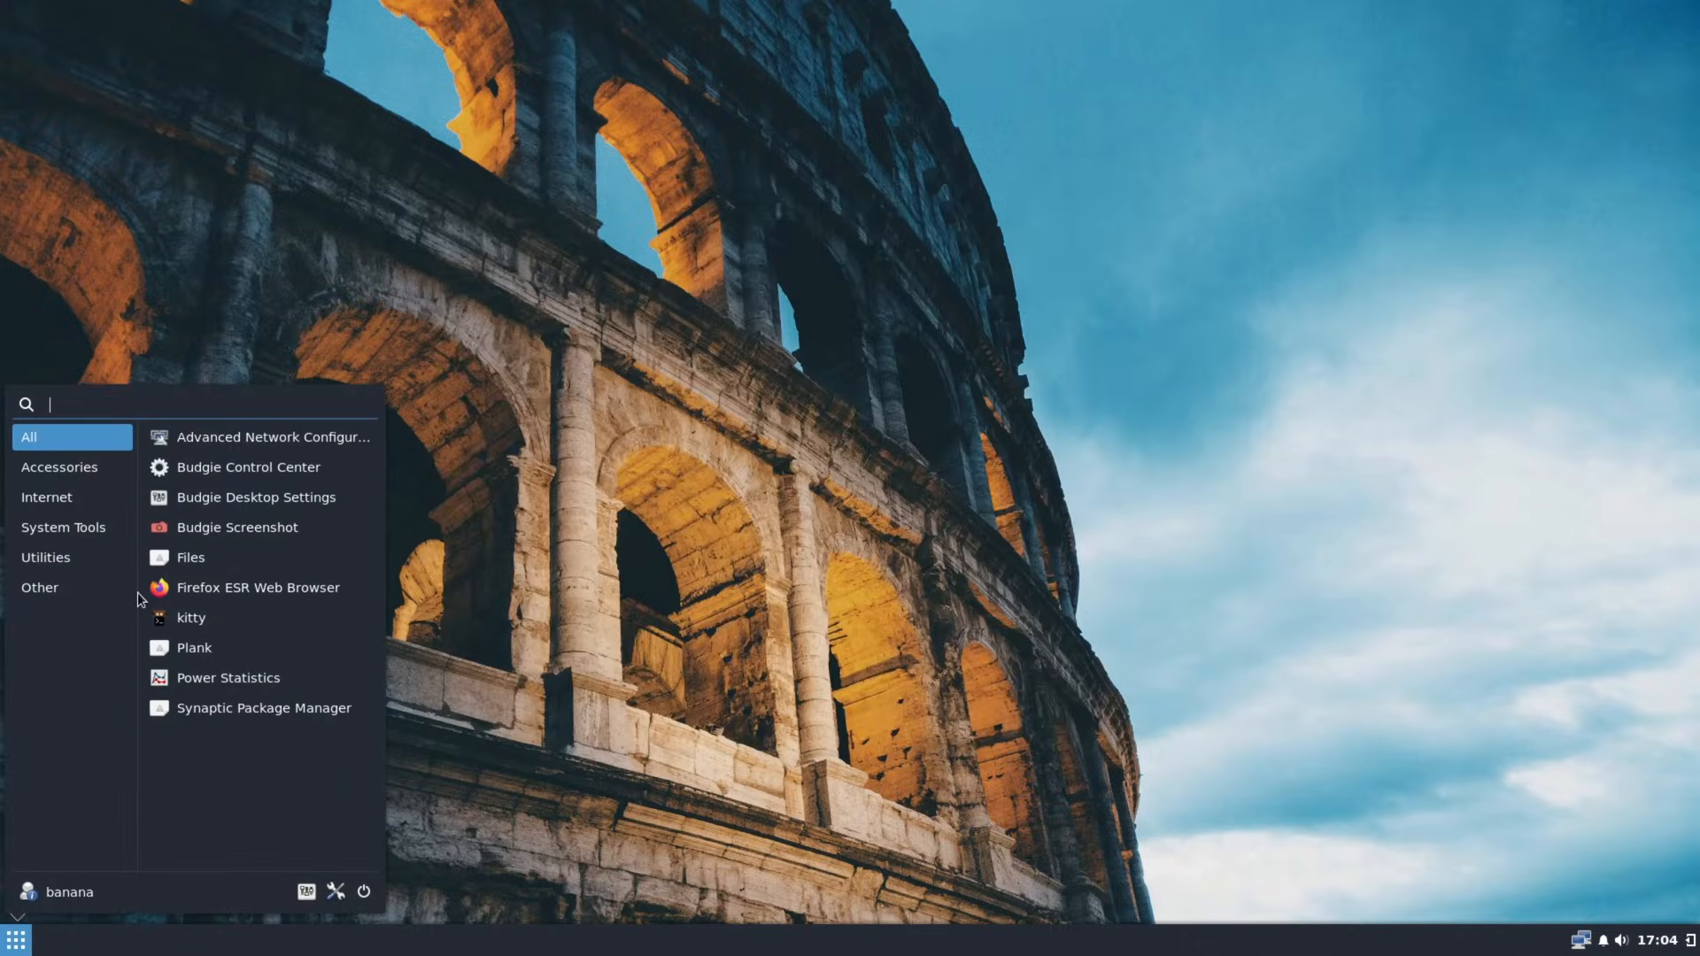
{"action": "mouse_move", "coordinate": [193, 648]}
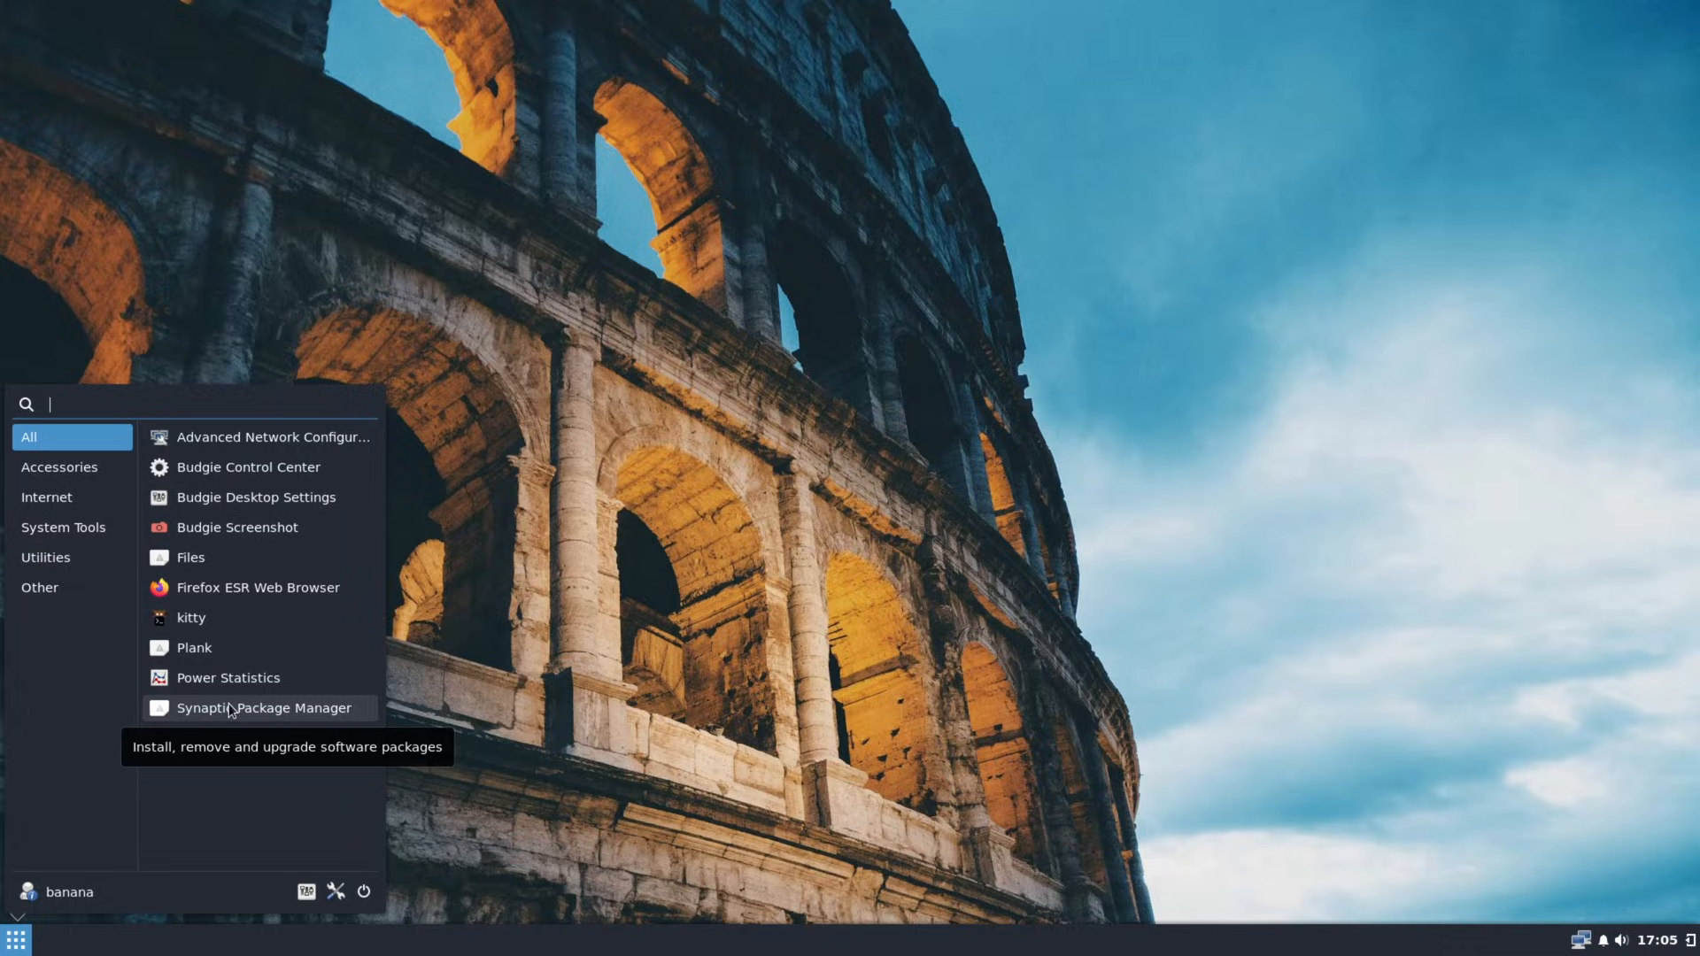
{"action": "mouse_move", "coordinate": [189, 564]}
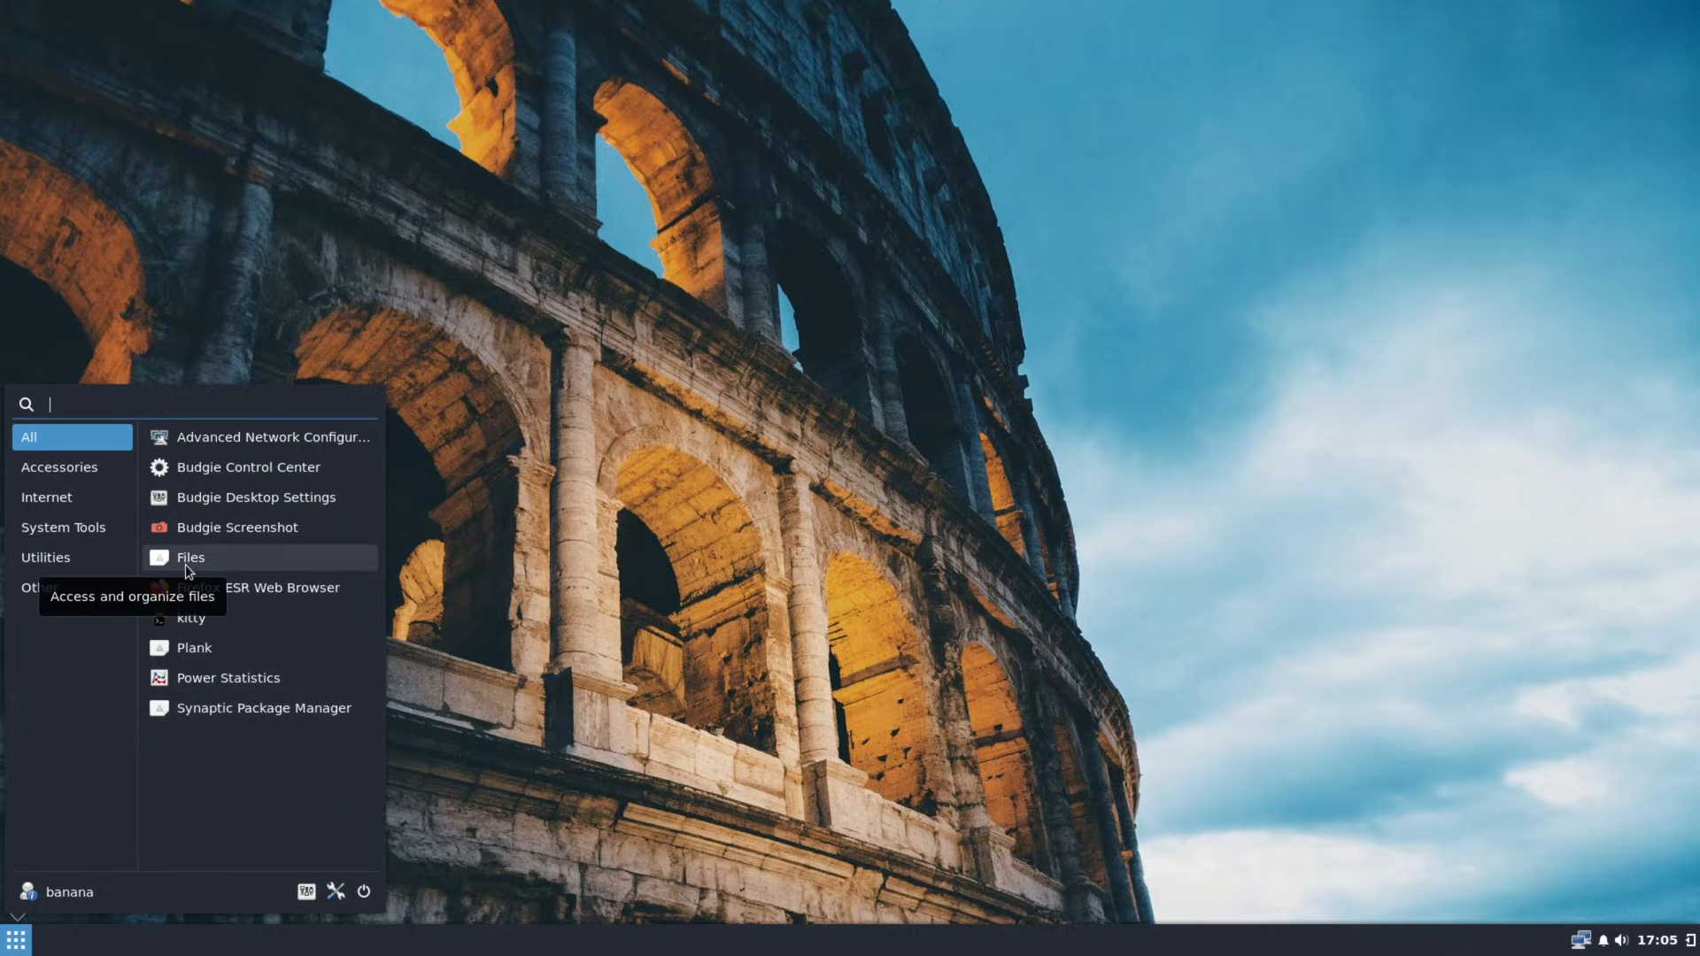
{"action": "left_click", "coordinate": [191, 556]}
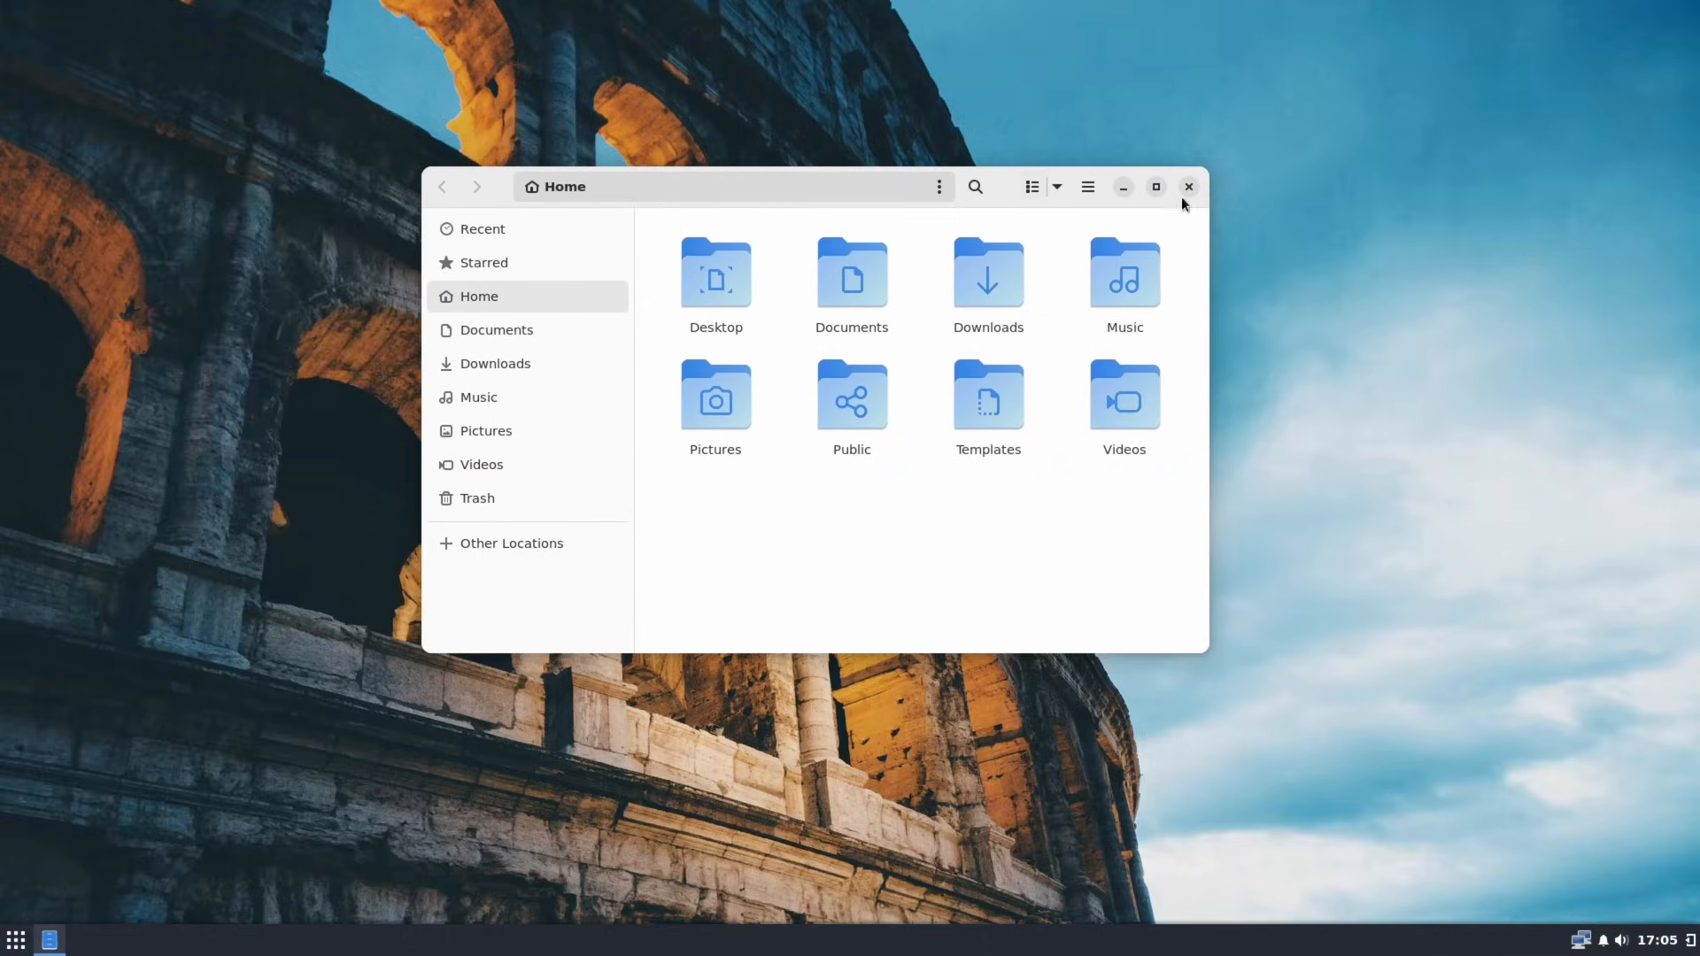
{"action": "left_click", "coordinate": [1188, 185]}
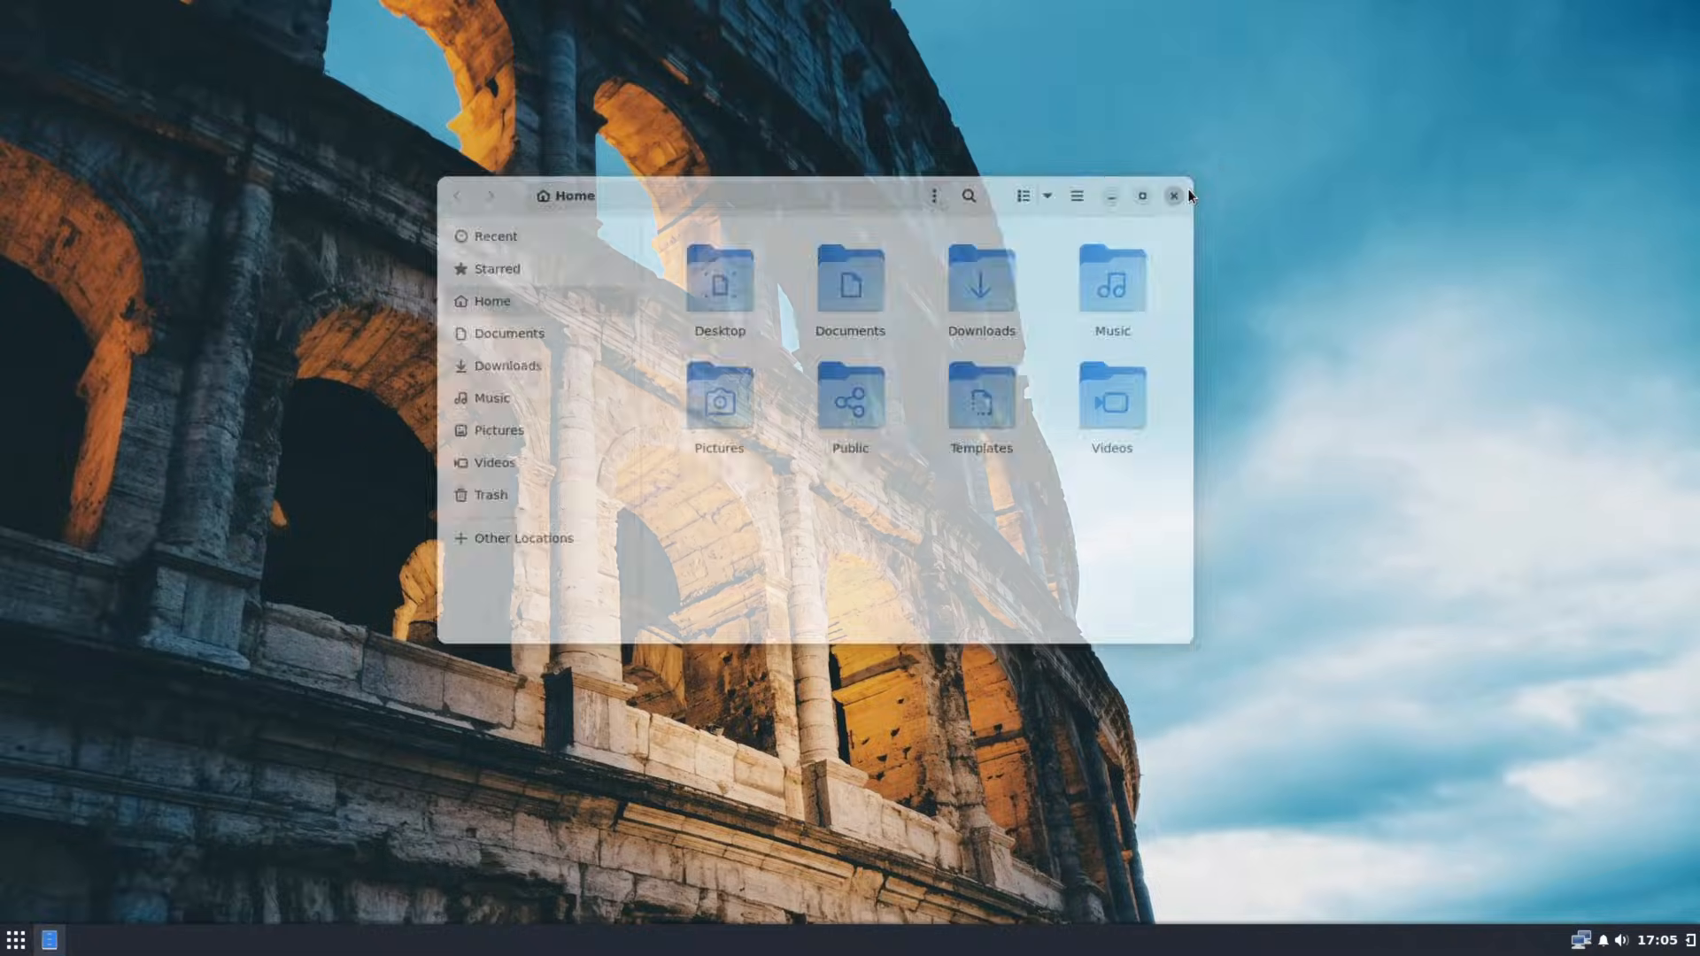
{"action": "left_click", "coordinate": [16, 938]}
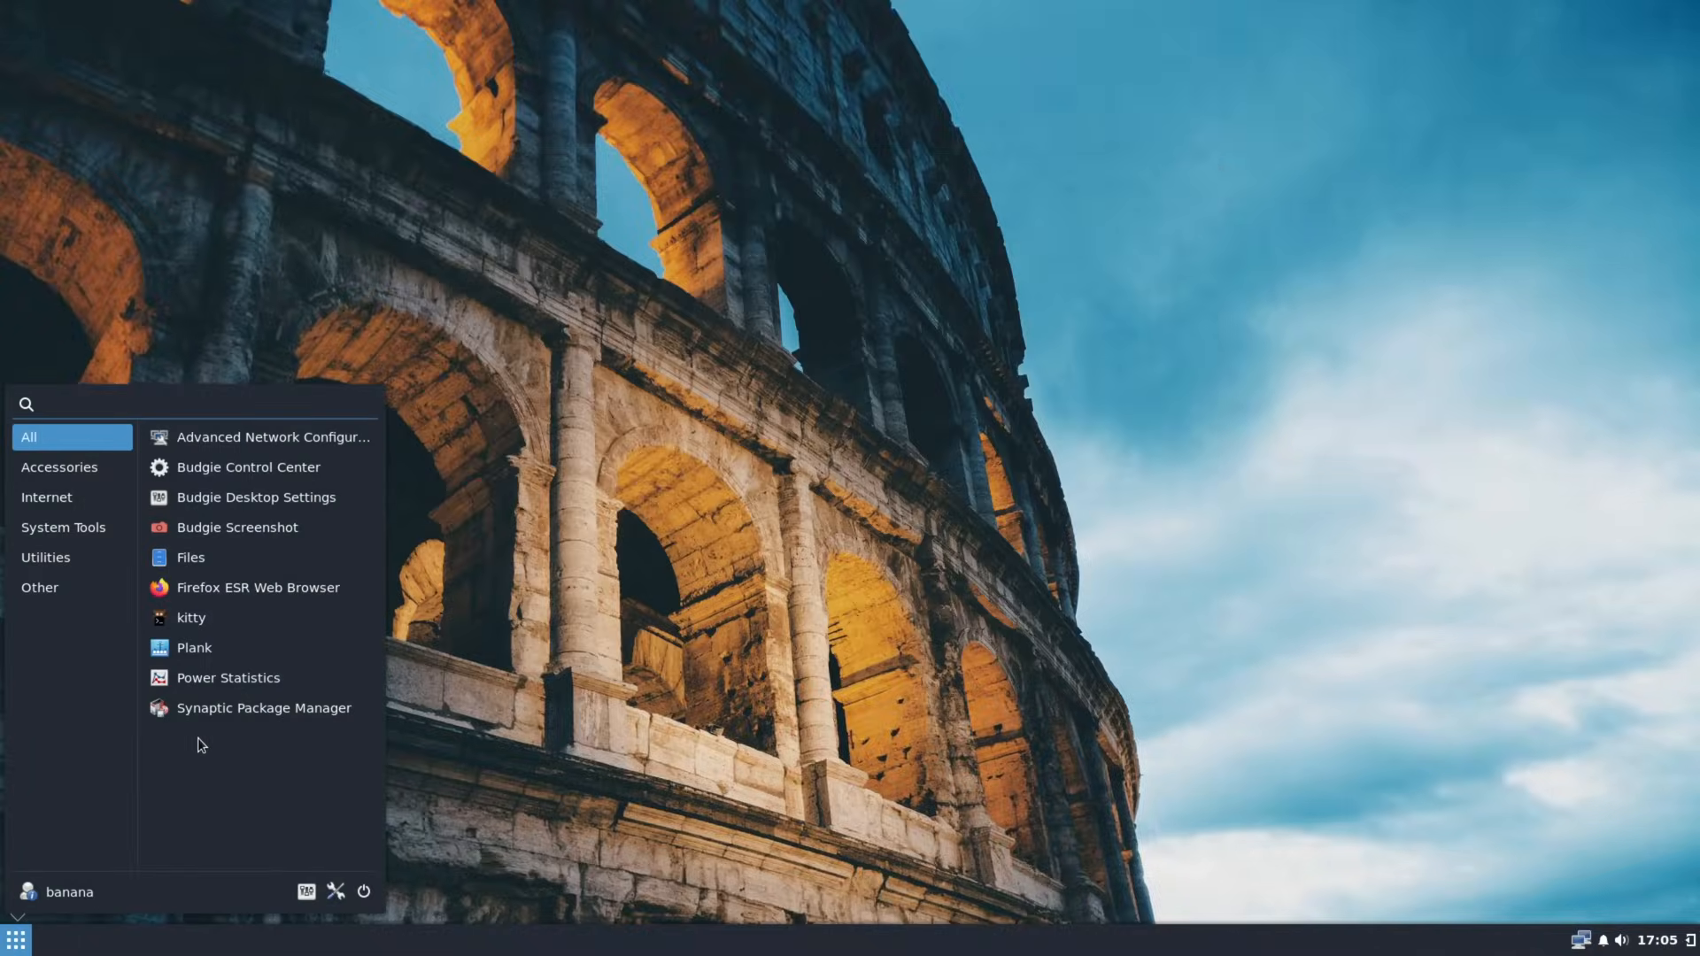
{"action": "mouse_move", "coordinate": [193, 649]}
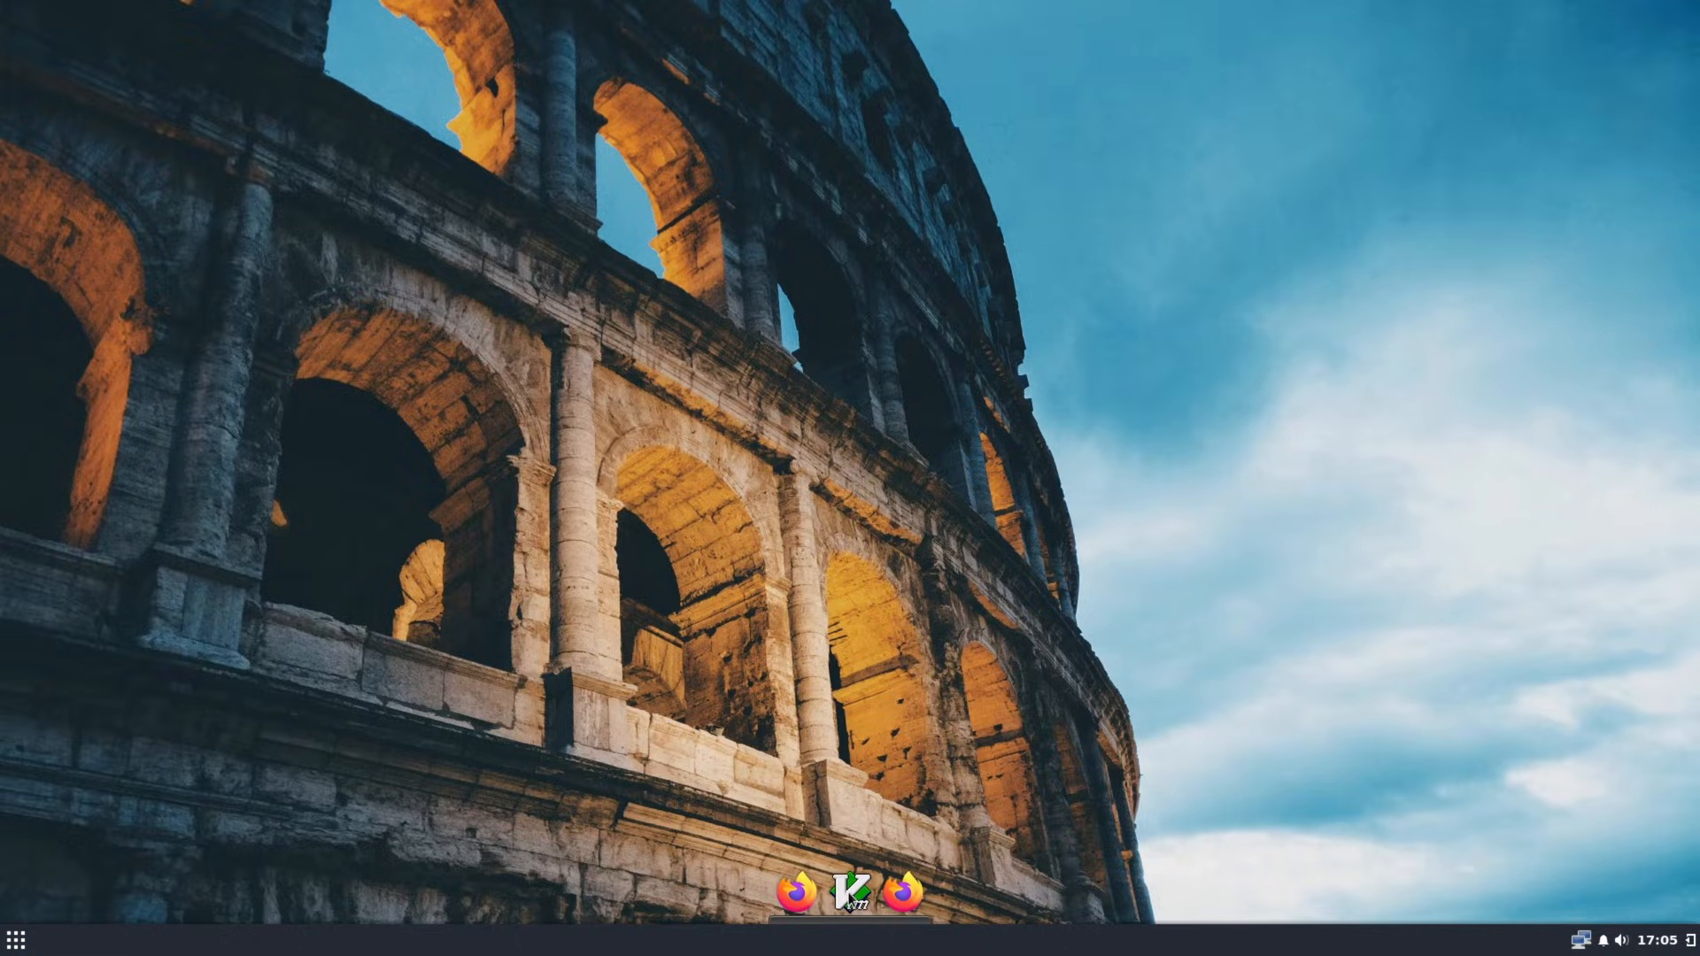
{"action": "mouse_move", "coordinate": [897, 890]}
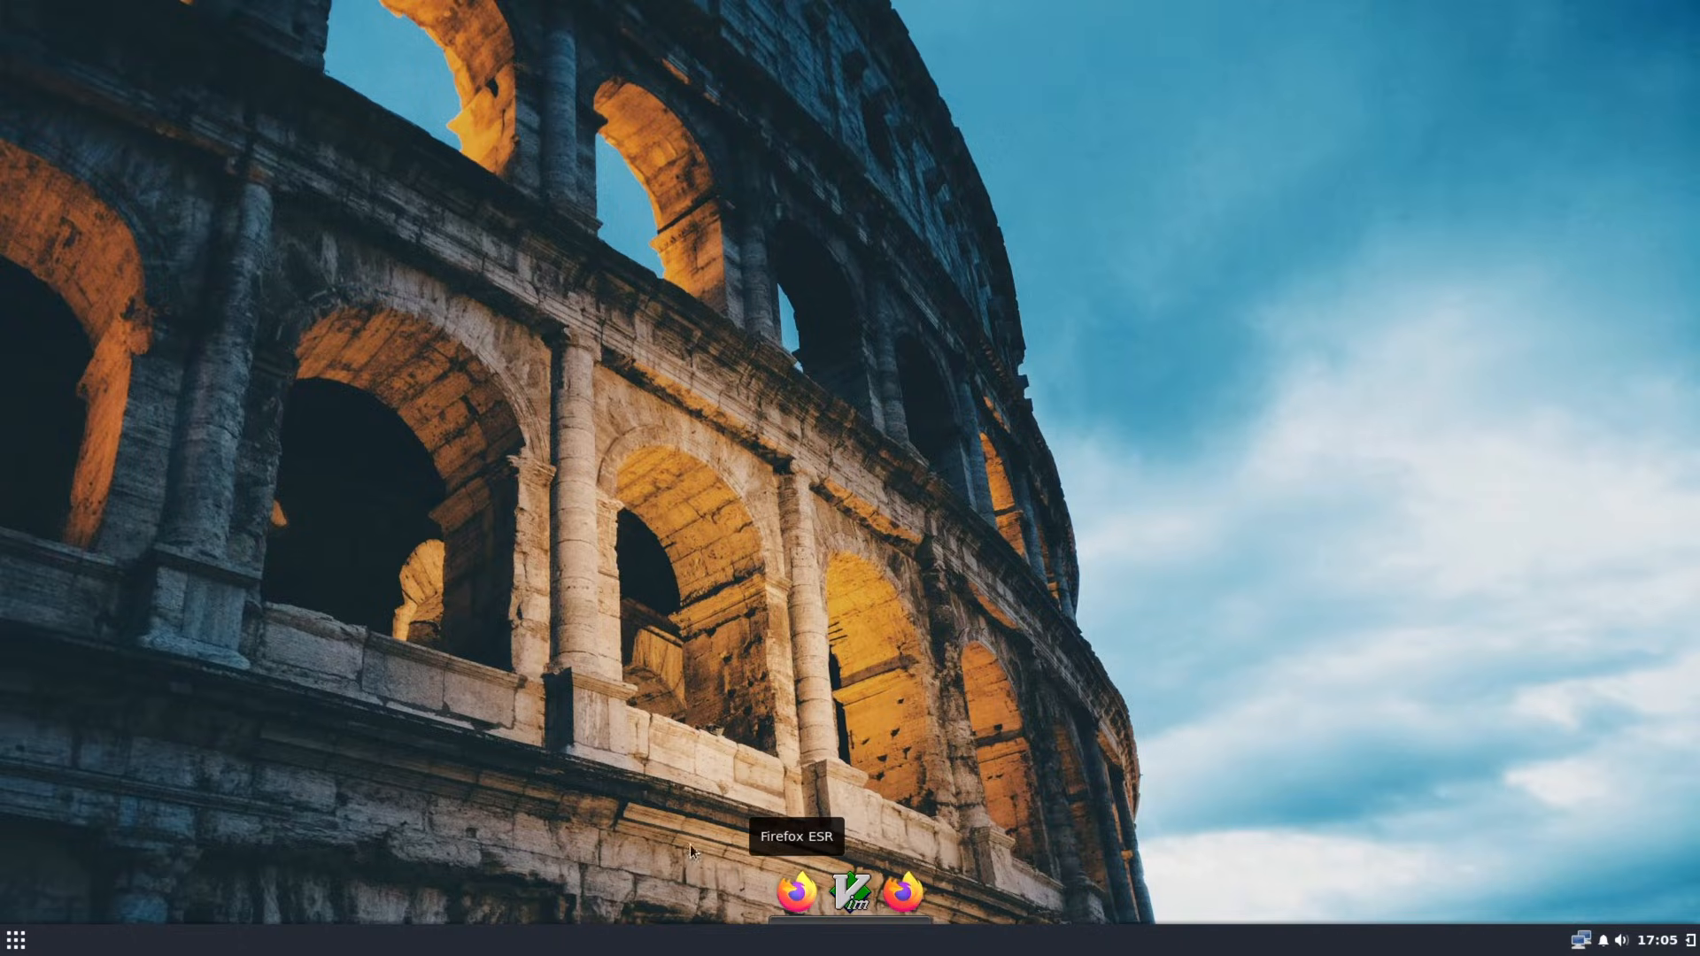
{"action": "mouse_move", "coordinate": [427, 923]}
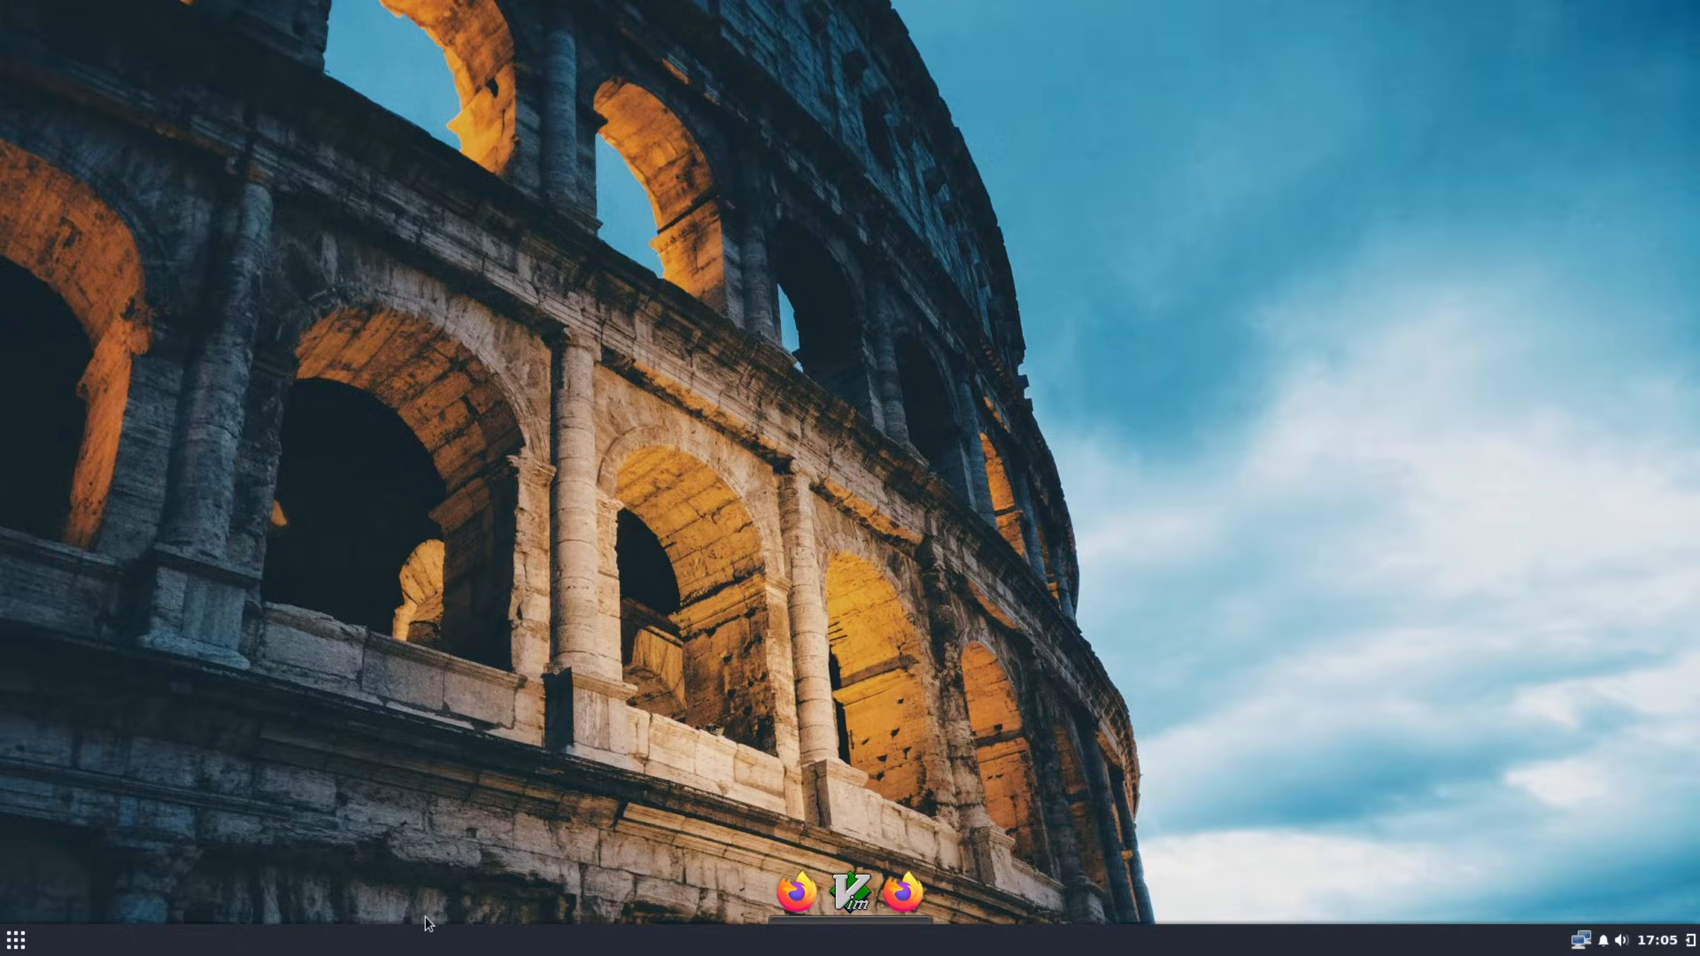
{"action": "left_click", "coordinate": [16, 939]}
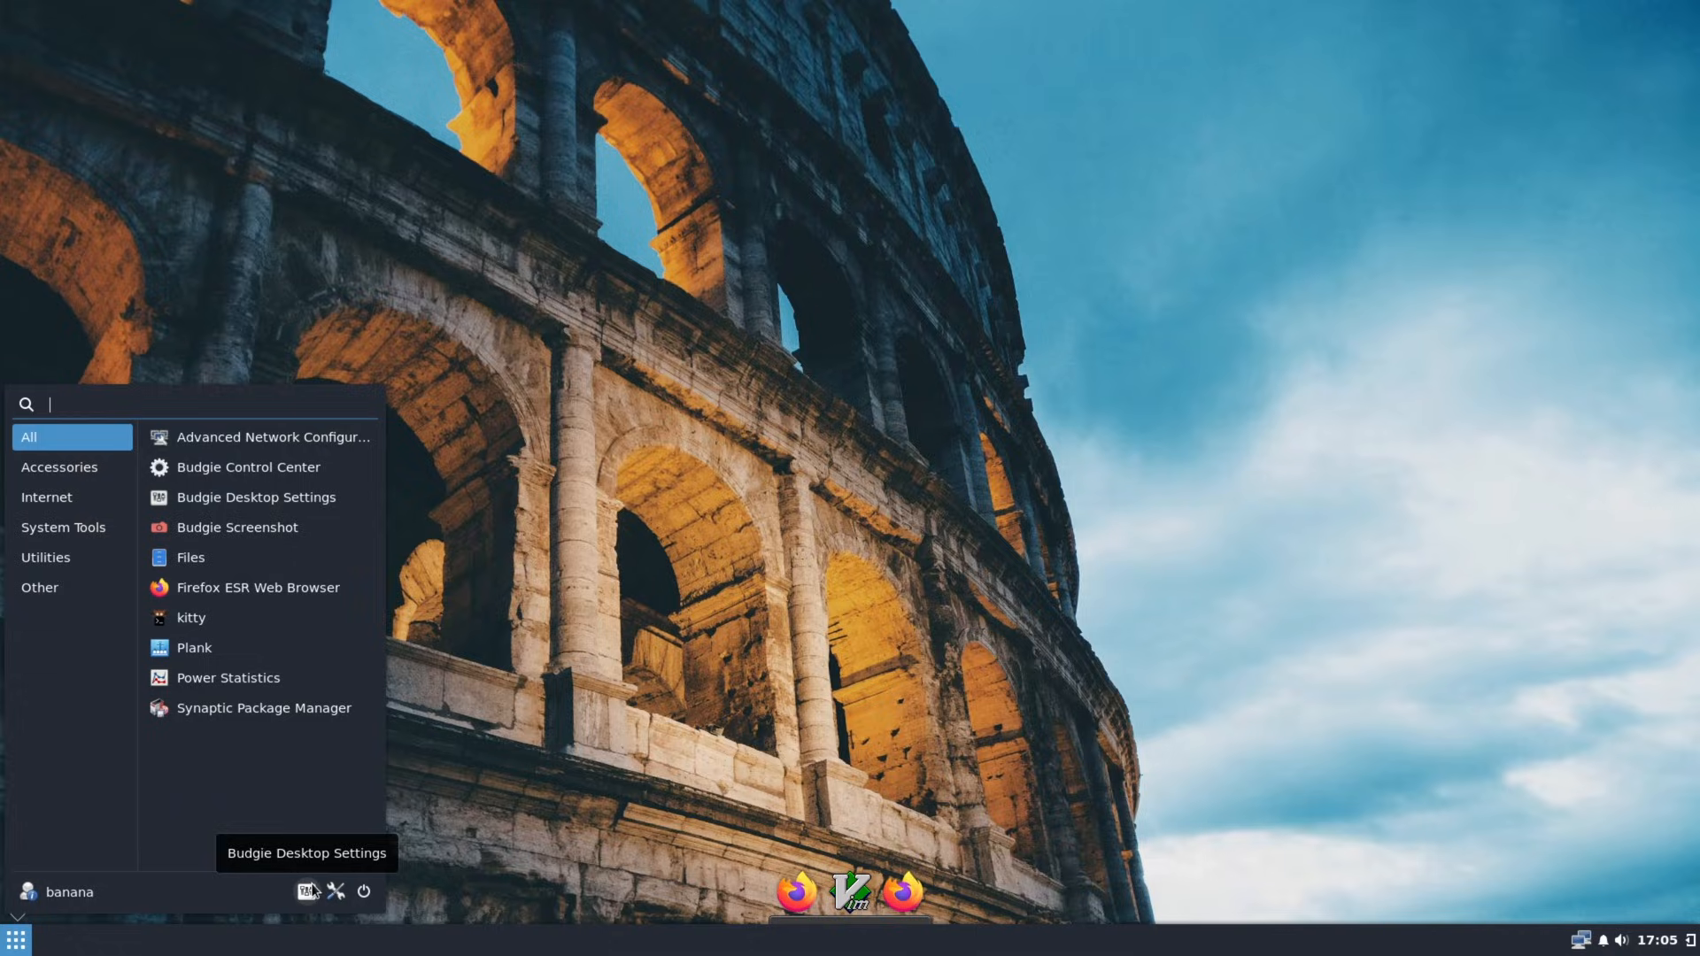
In Budgie Desktop Settings, increase panel applet spacing and choose the Raven Trigger applet.
{"action": "left_click", "coordinate": [257, 496]}
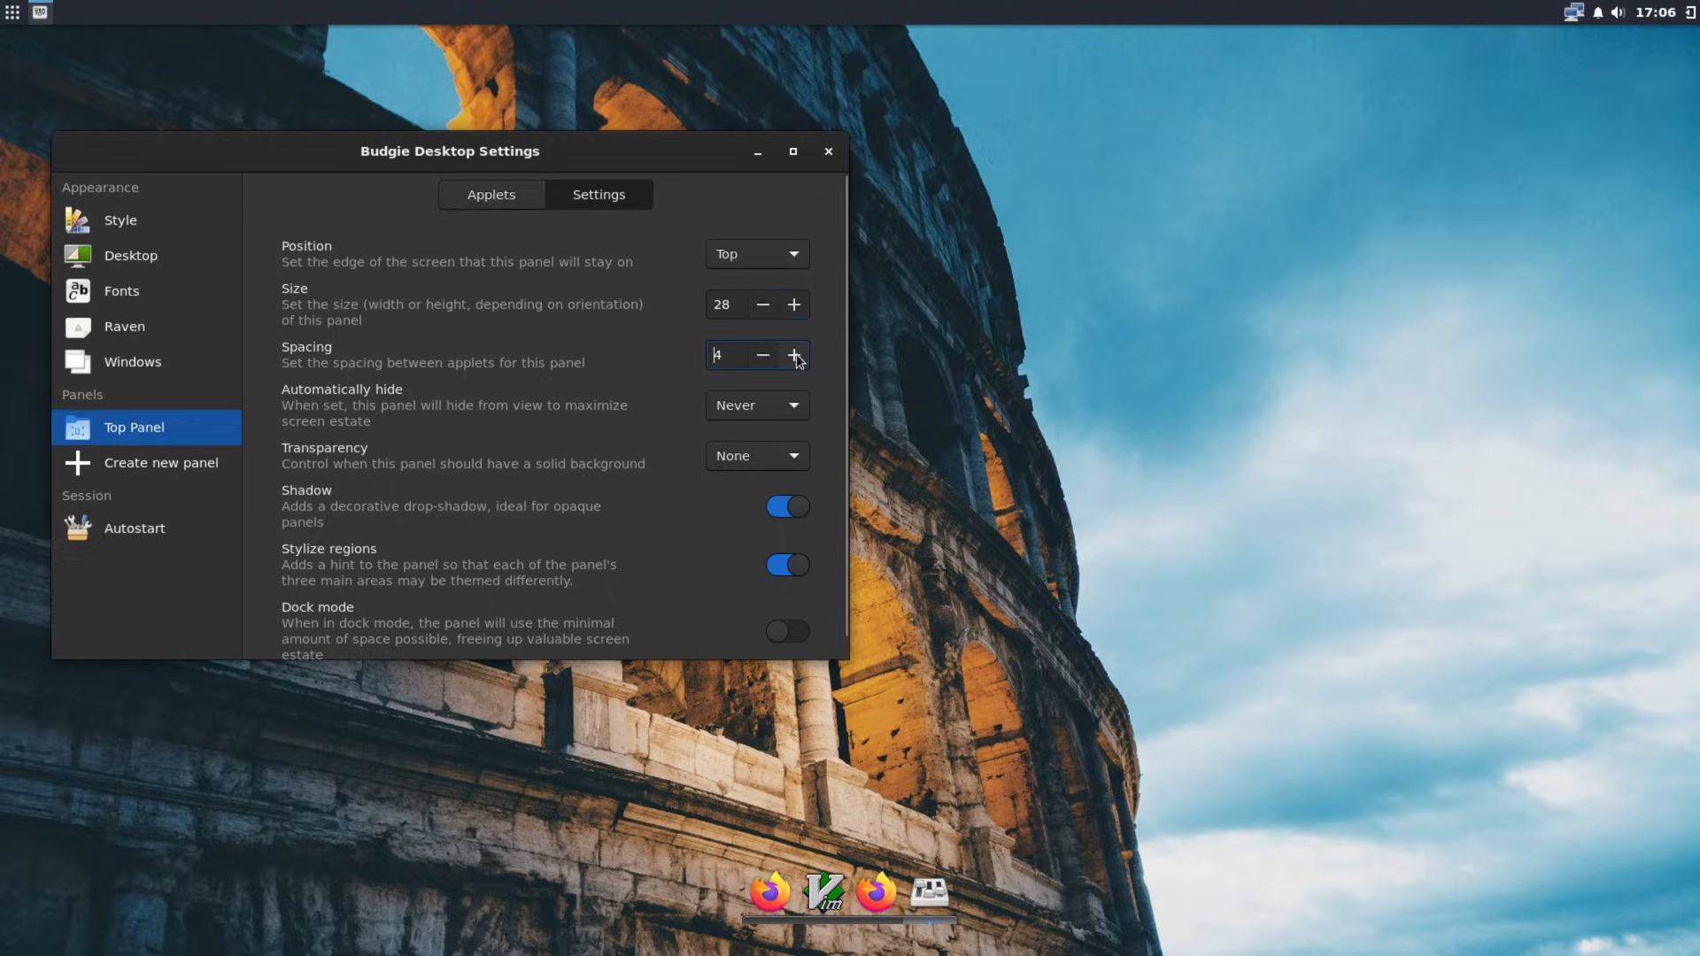
{"action": "left_click", "coordinate": [491, 195]}
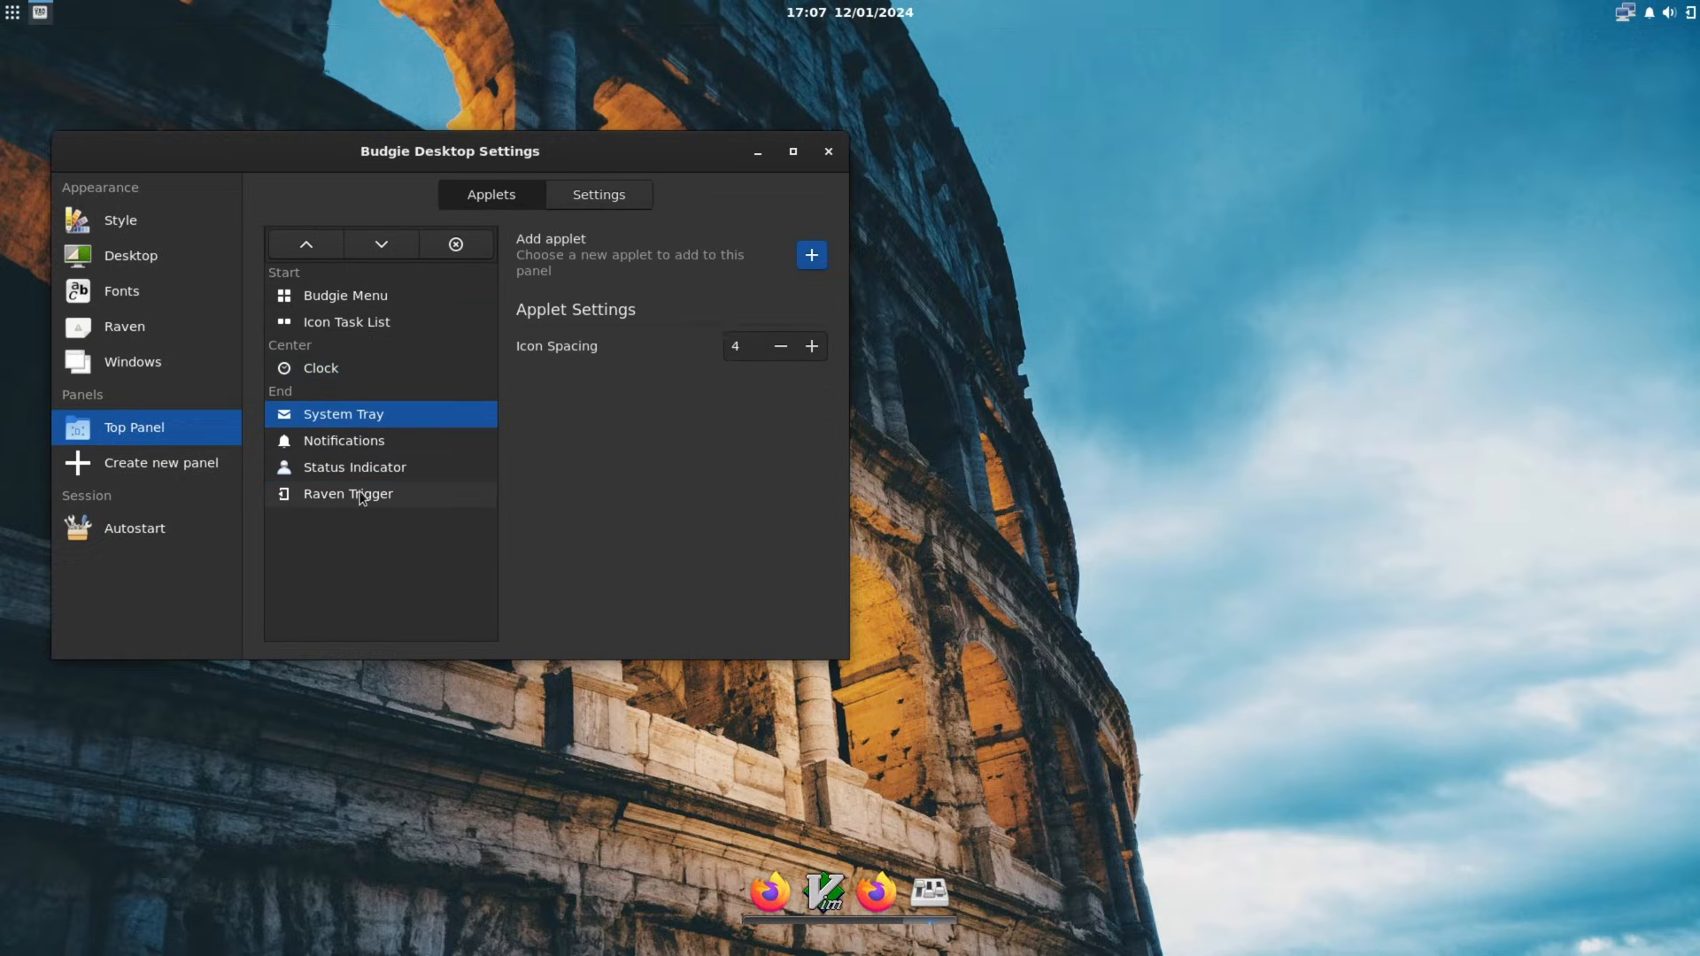
{"action": "left_click", "coordinate": [809, 255]}
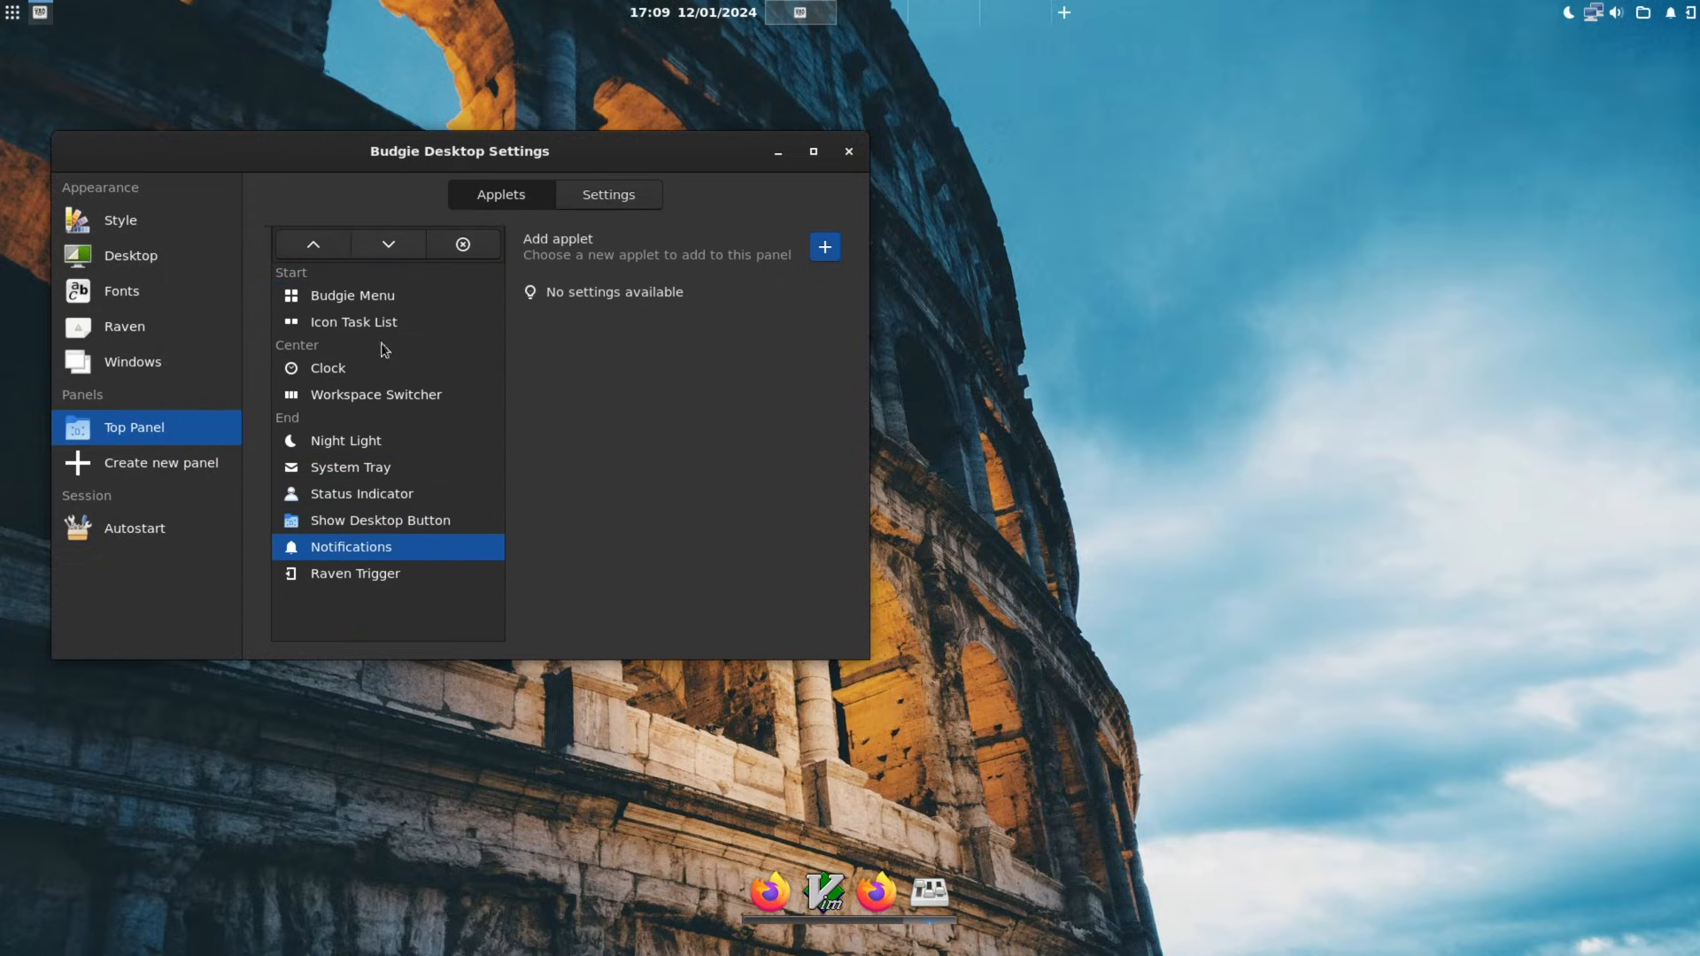
{"action": "left_click", "coordinate": [12, 13]}
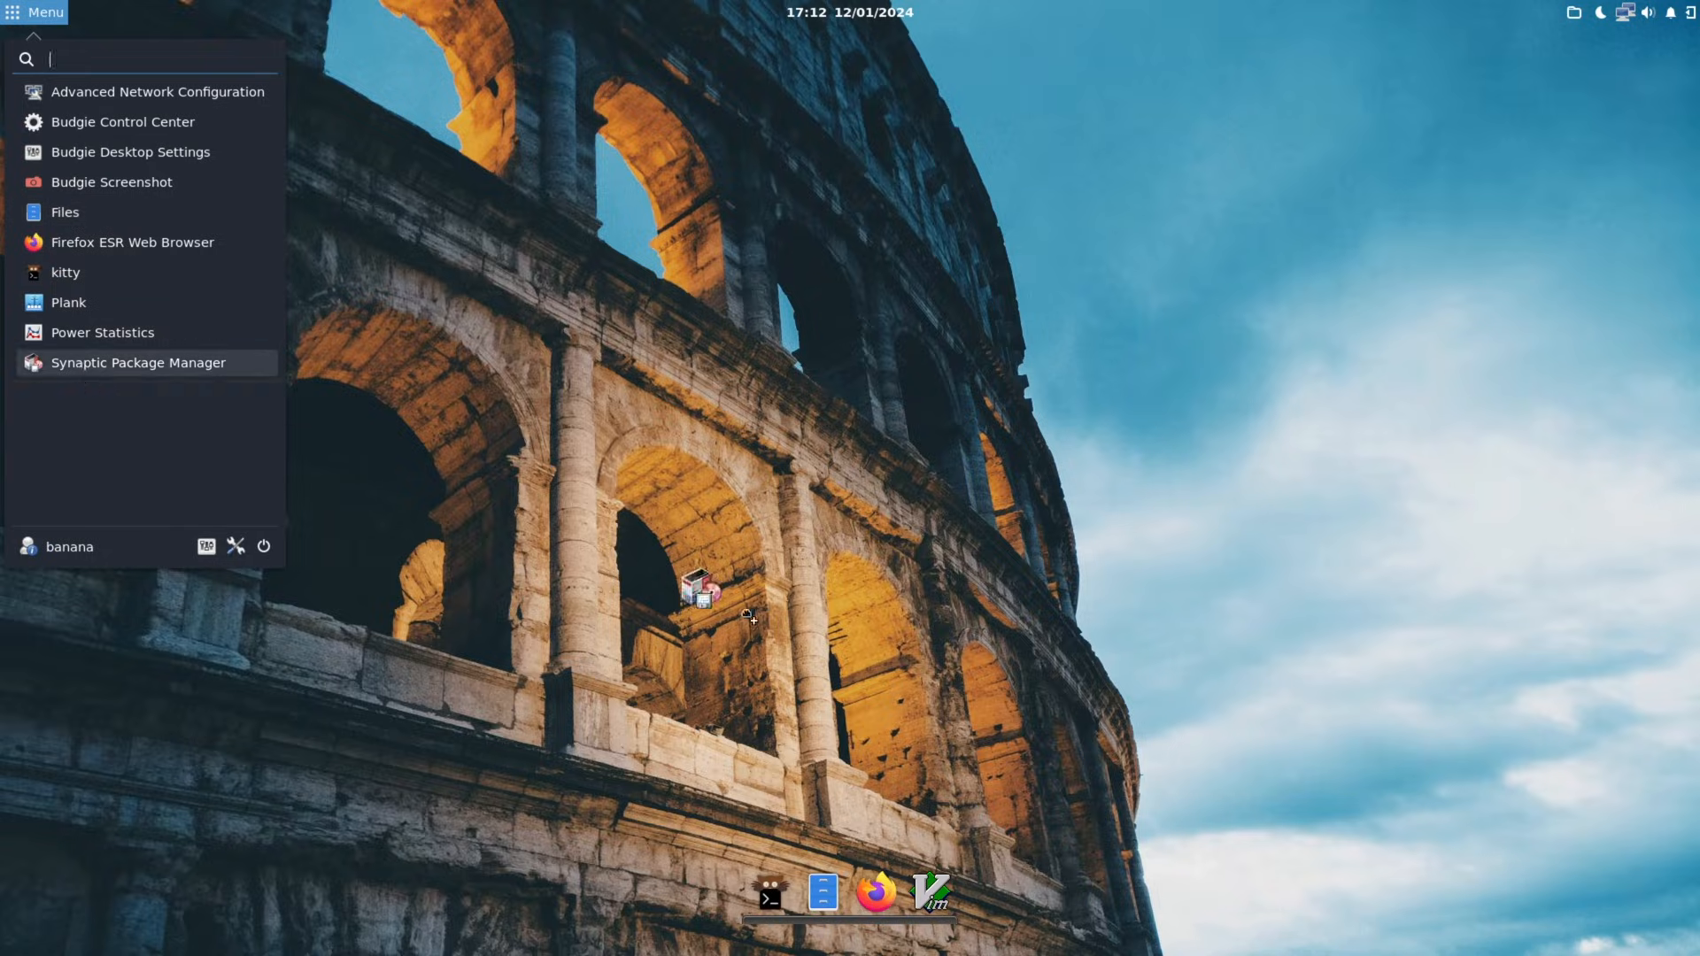
Pin Synaptic to the Plank dock, keep Position at Bottom, close preferences and the Files window.
{"action": "left_click", "coordinate": [694, 433]}
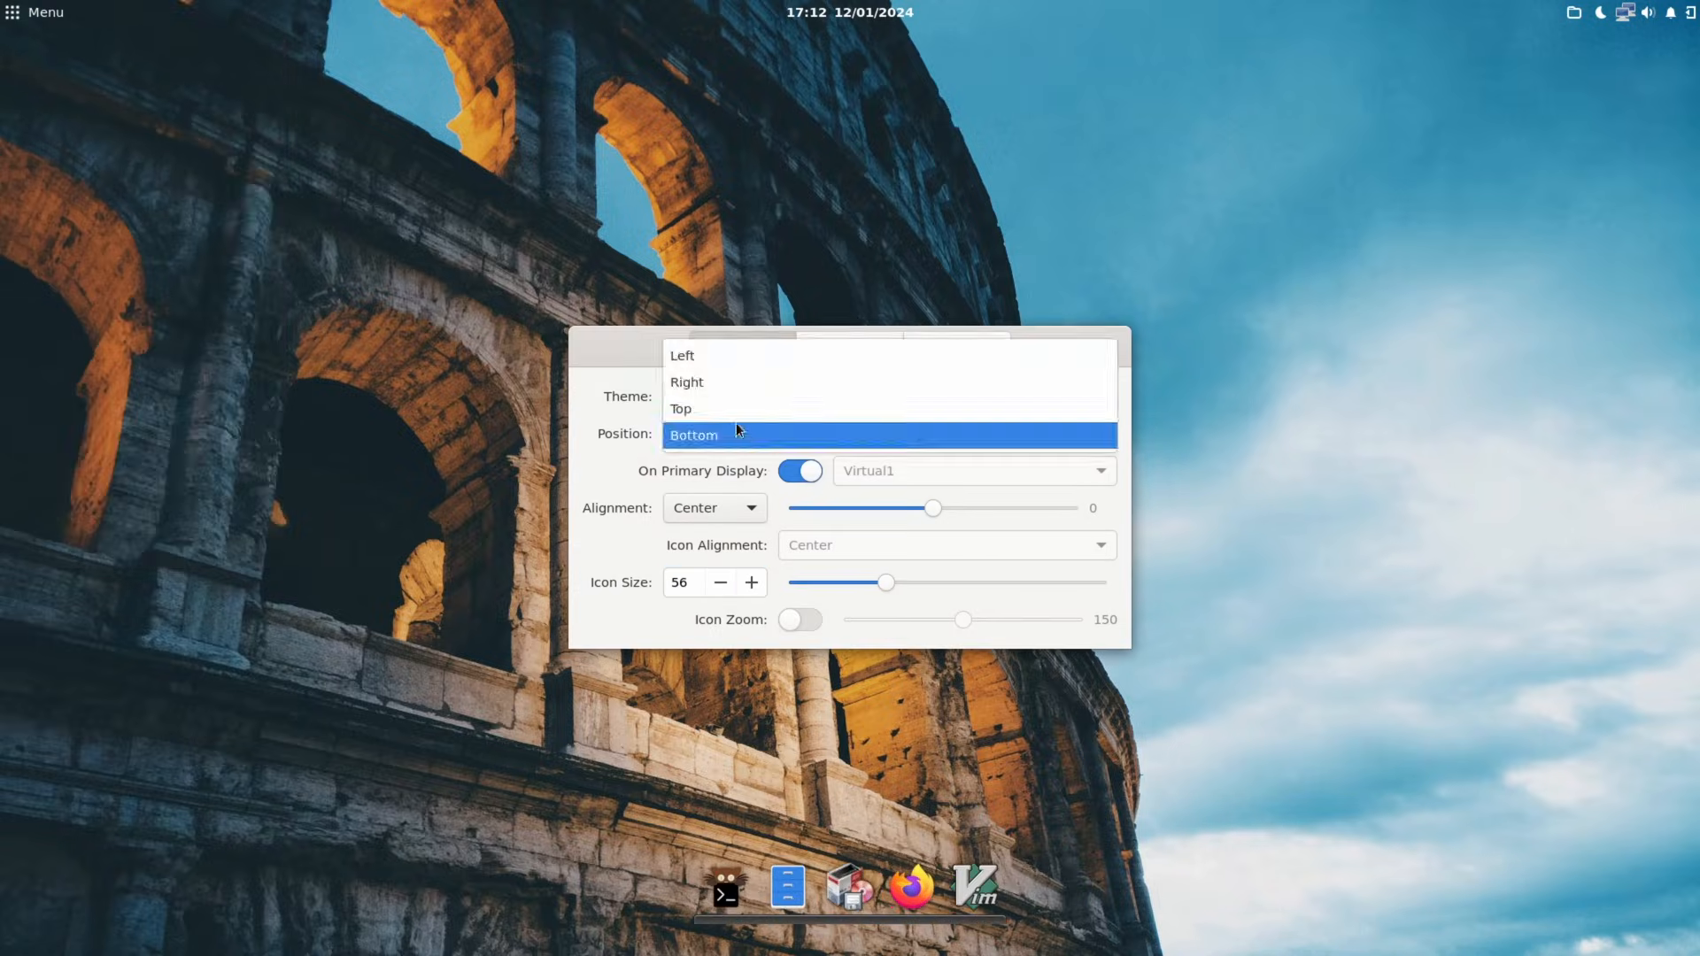
{"action": "left_click", "coordinate": [694, 435]}
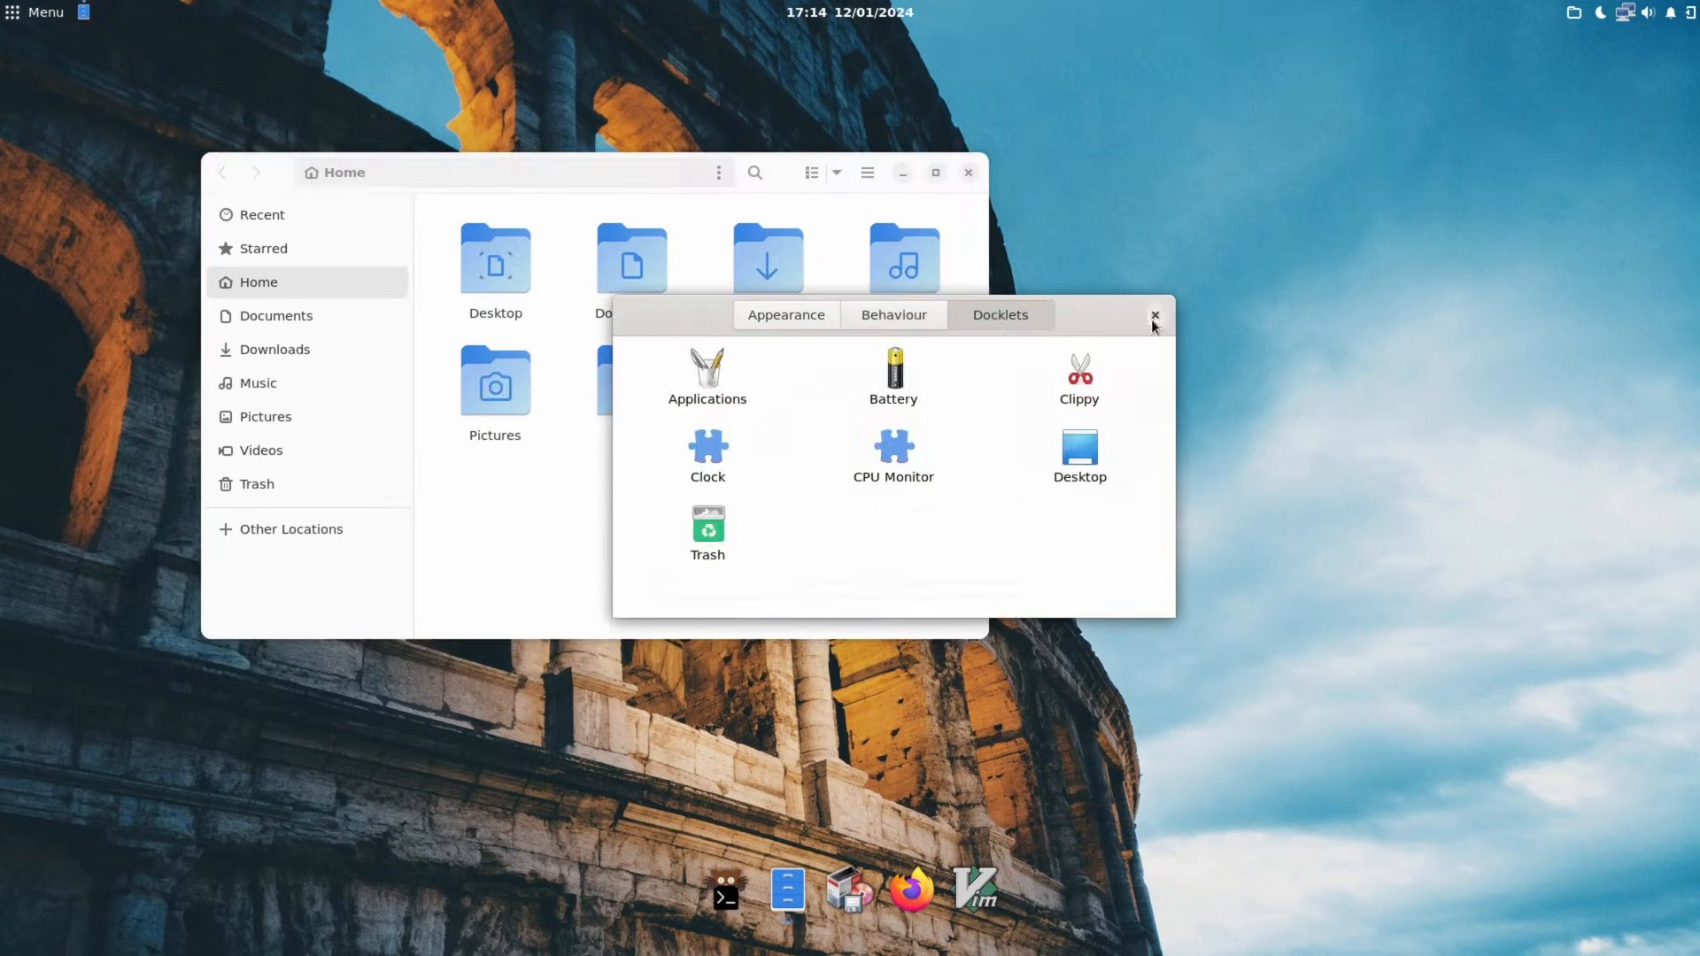
{"action": "left_click", "coordinate": [1155, 315]}
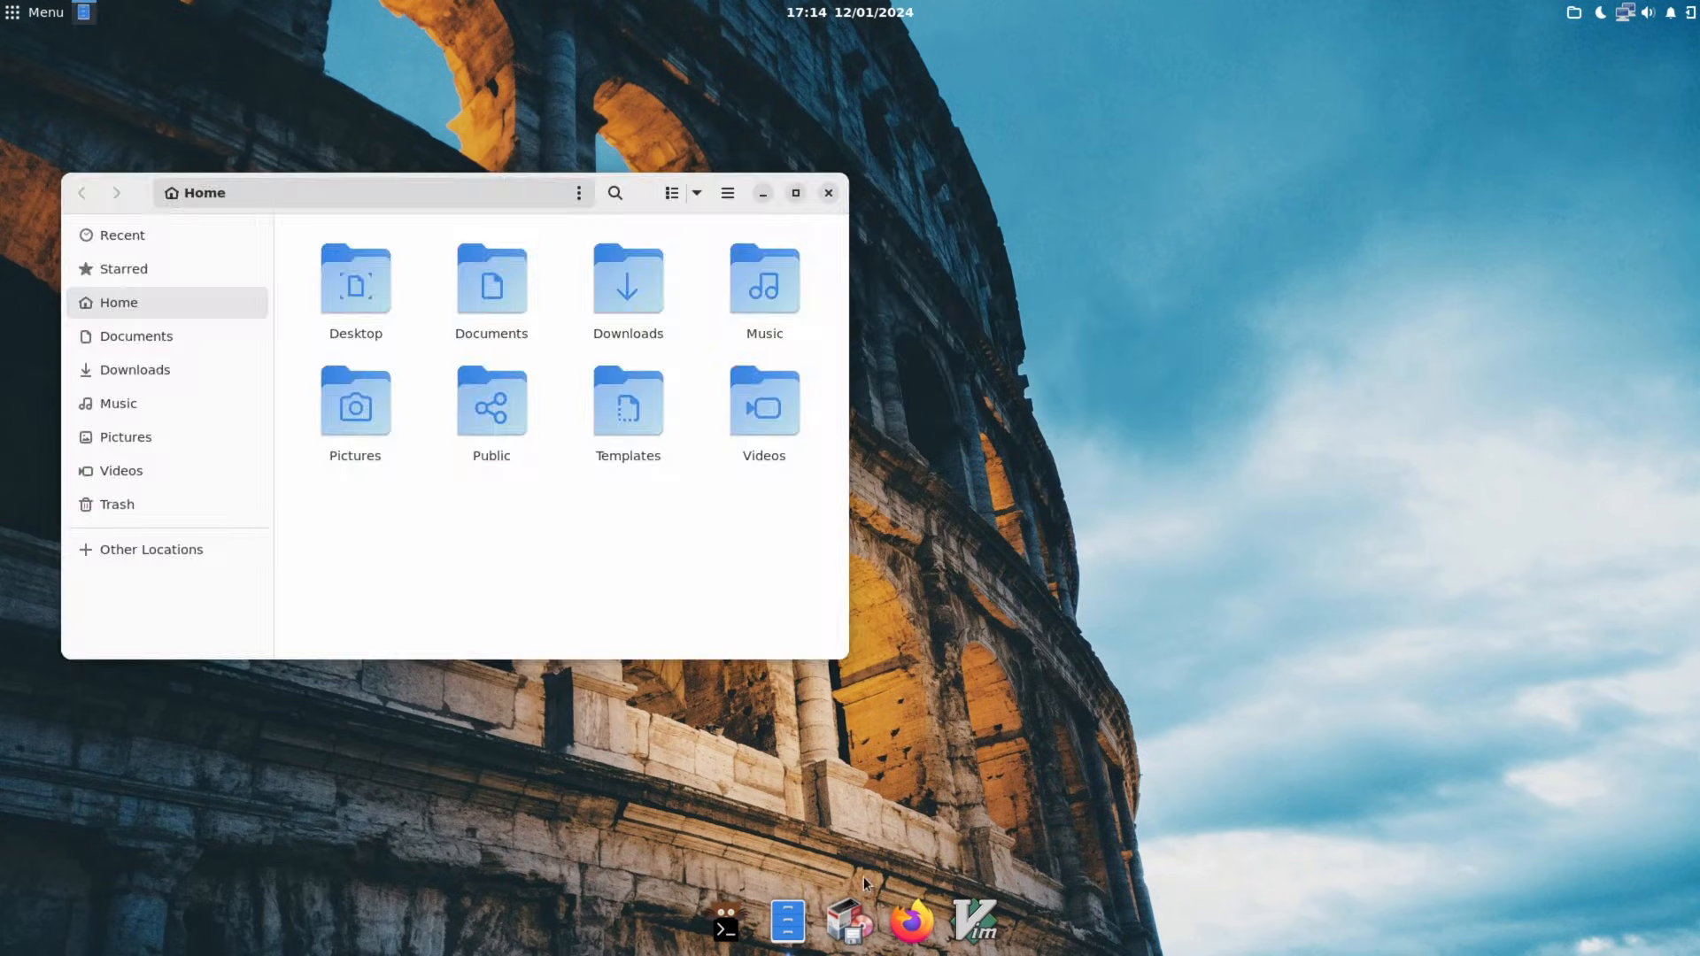
{"action": "left_click", "coordinate": [828, 191]}
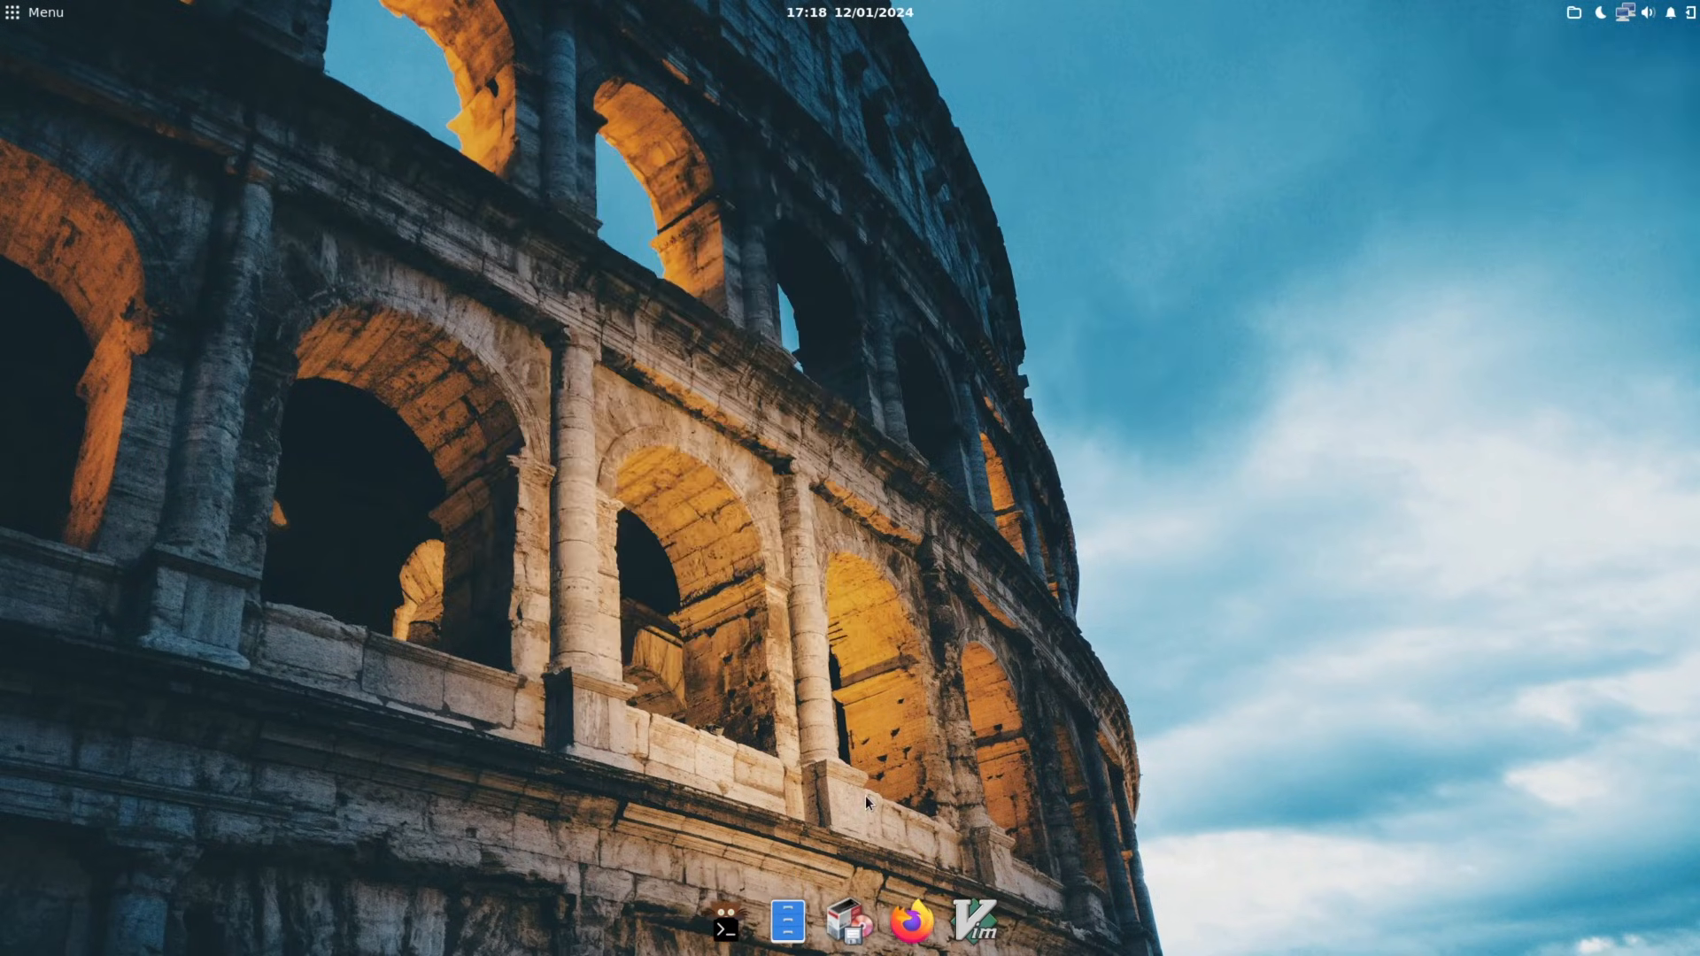
{"action": "mouse_move", "coordinate": [822, 639]}
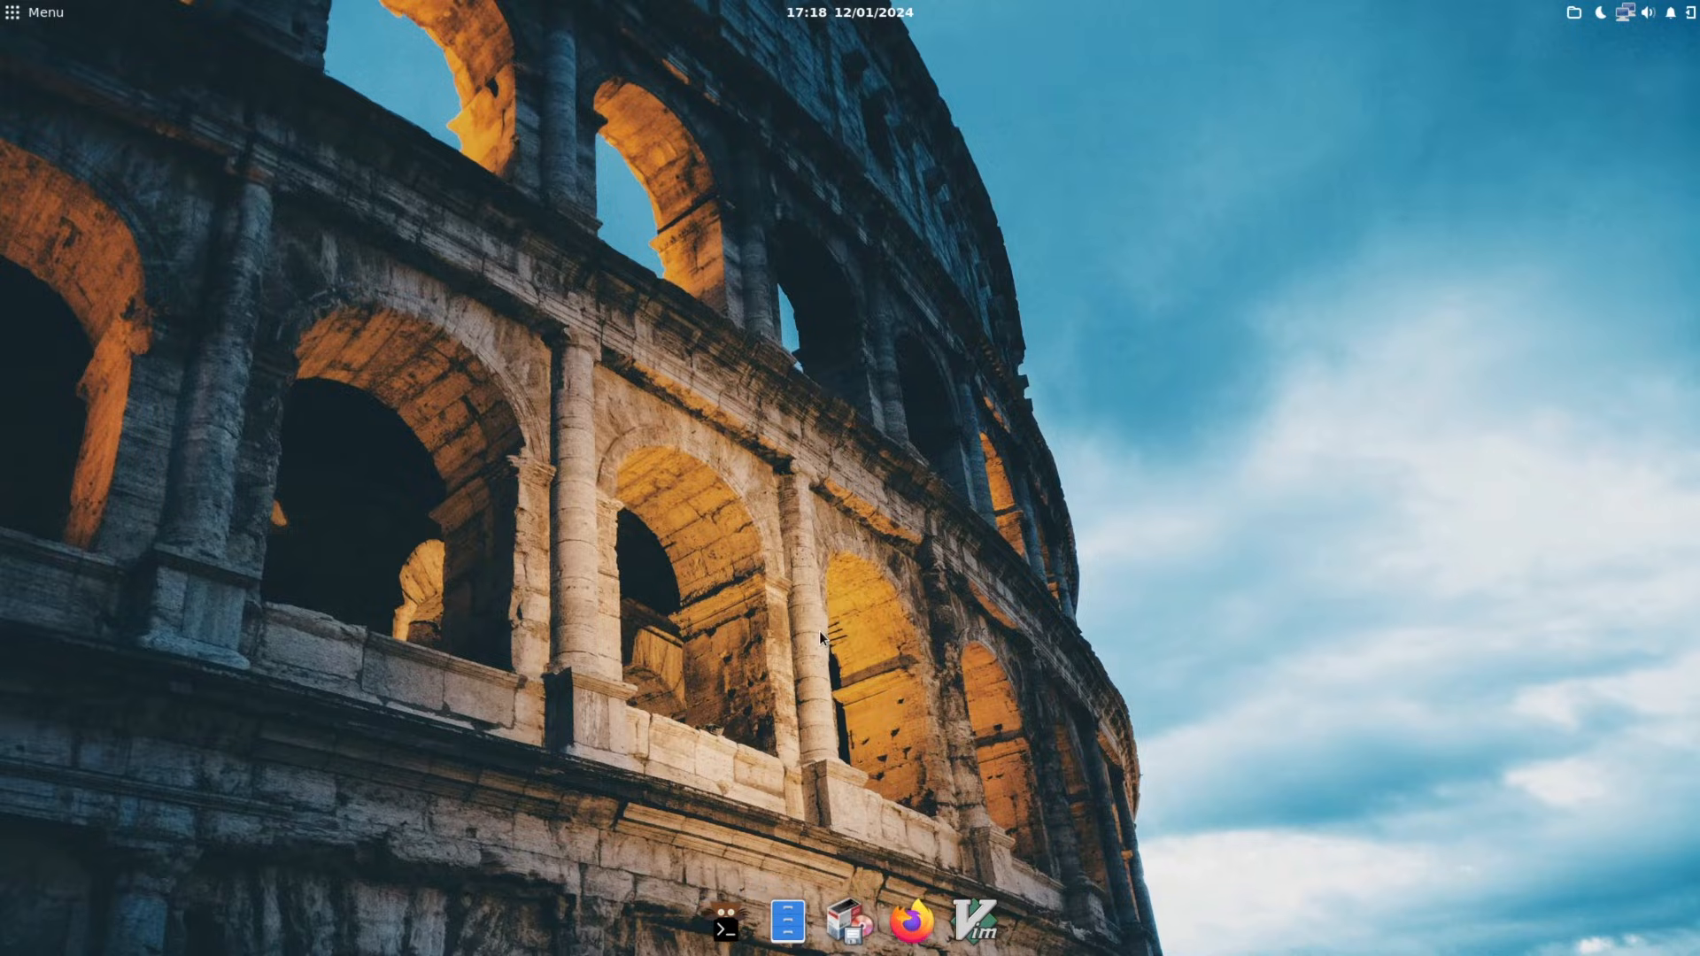
Launch Synaptic with the password and search for 'backgrounds' packages.
{"action": "left_click", "coordinate": [851, 927]}
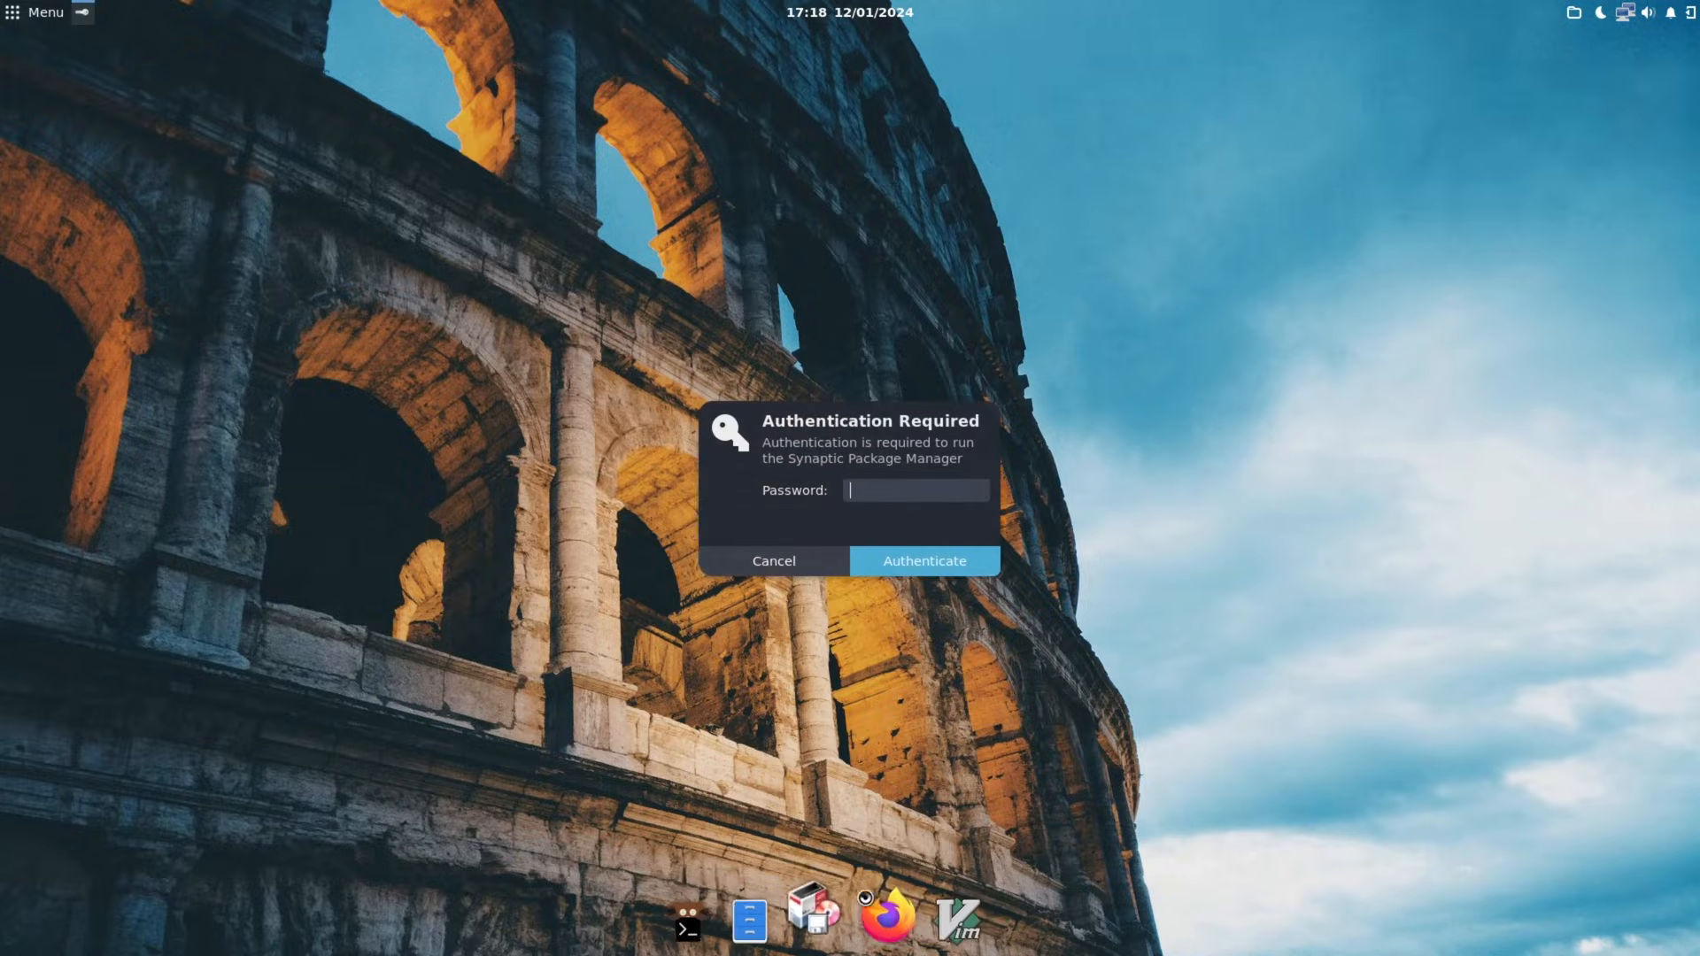
{"action": "left_click", "coordinate": [774, 561]}
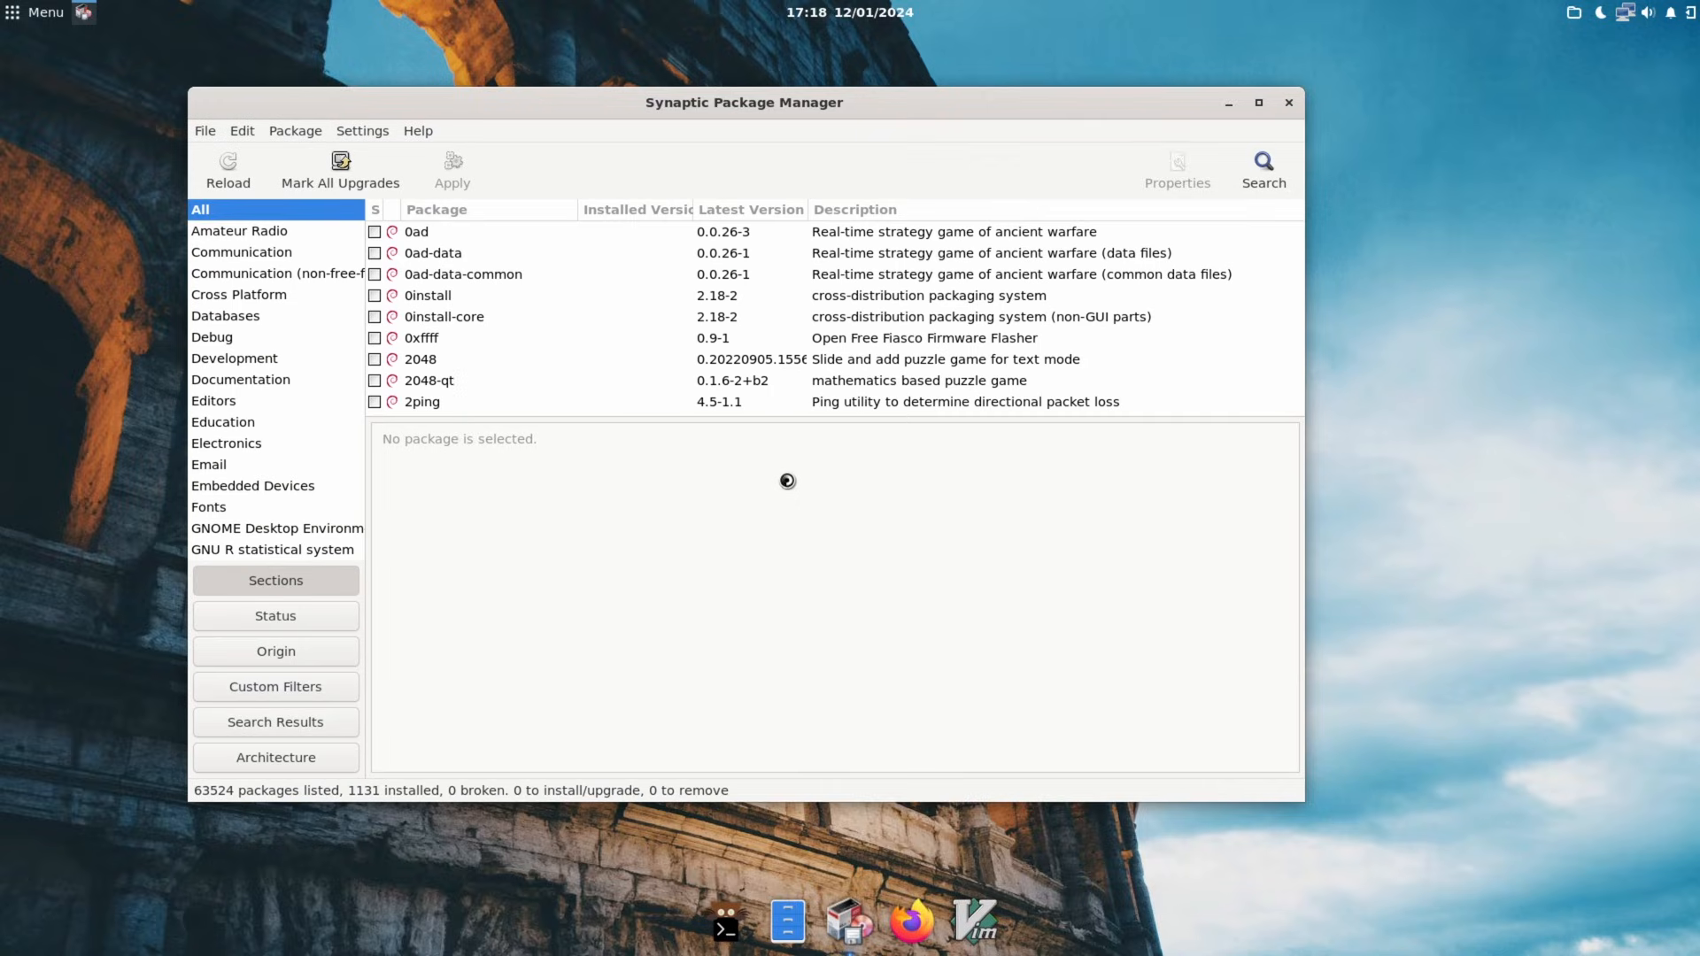
{"action": "left_click", "coordinate": [1263, 168]}
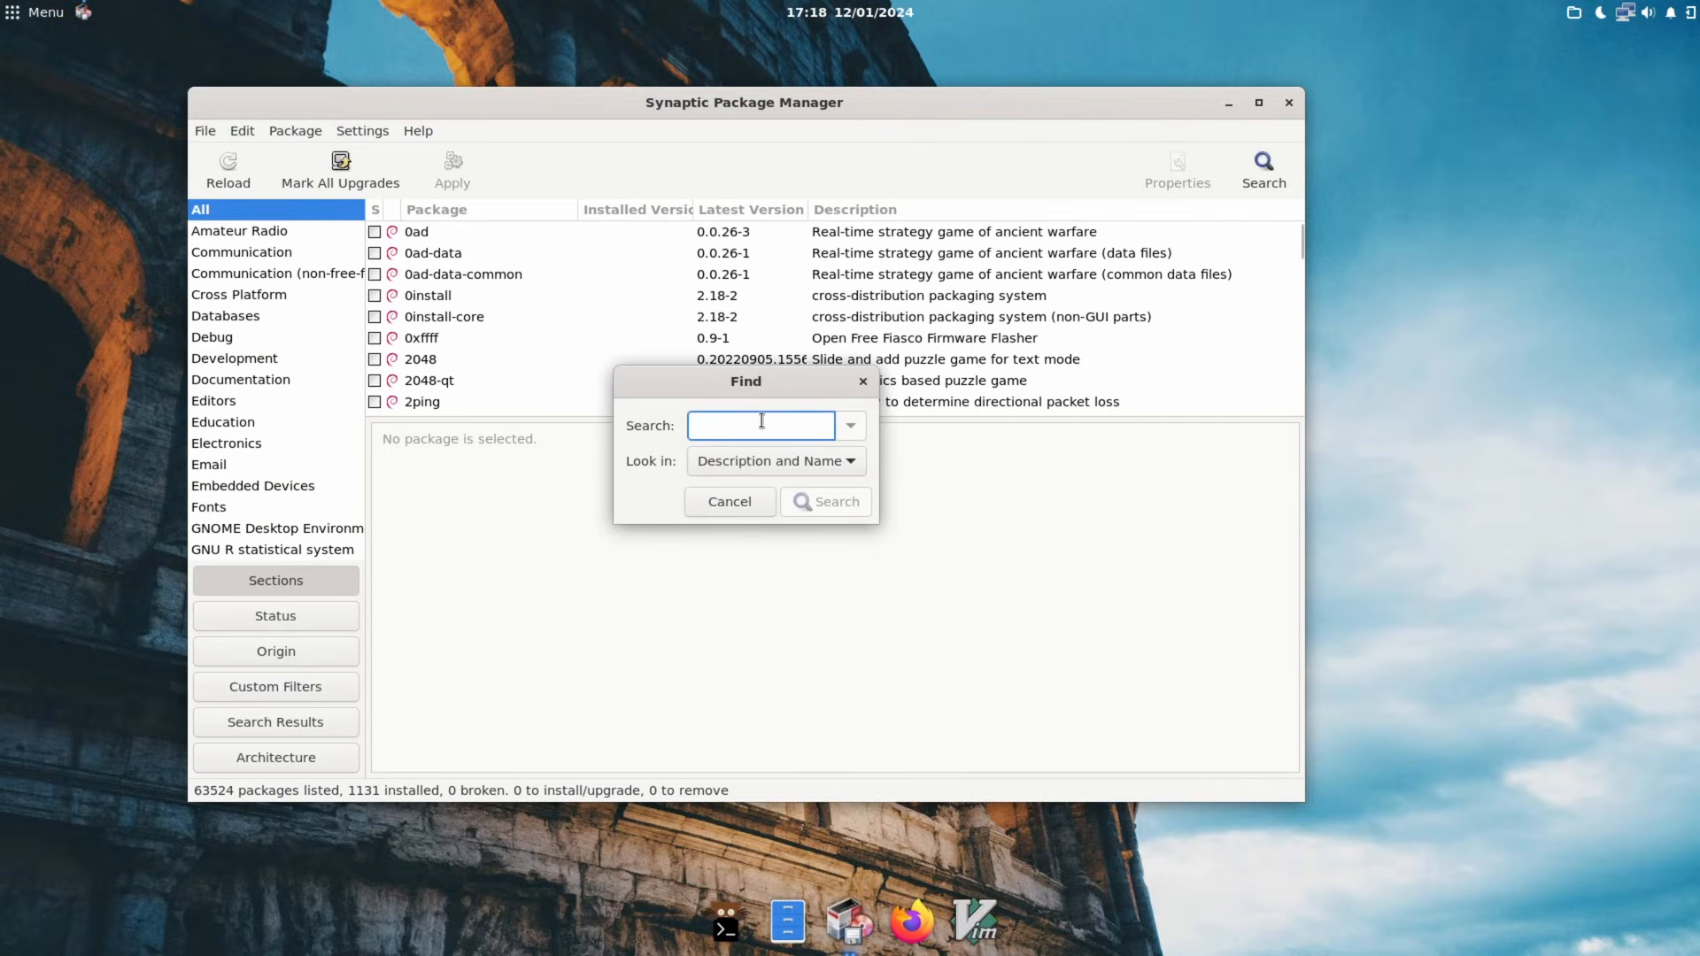
{"action": "type", "text": "backgrou"}
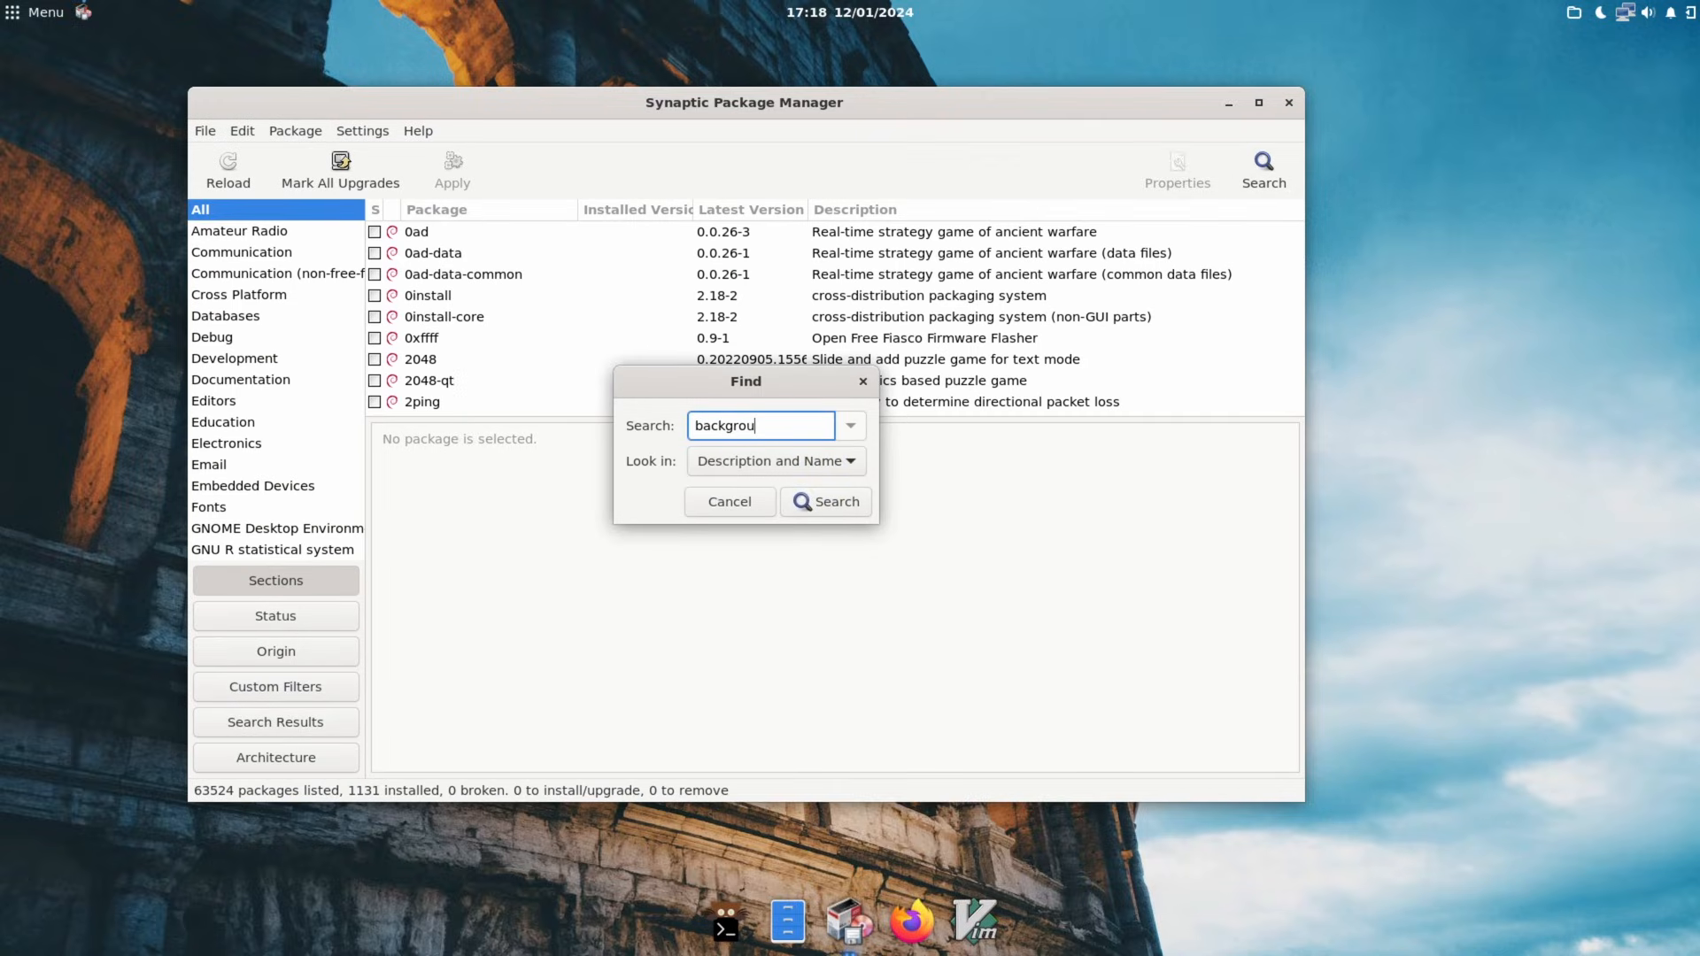
{"action": "left_click", "coordinate": [823, 501]}
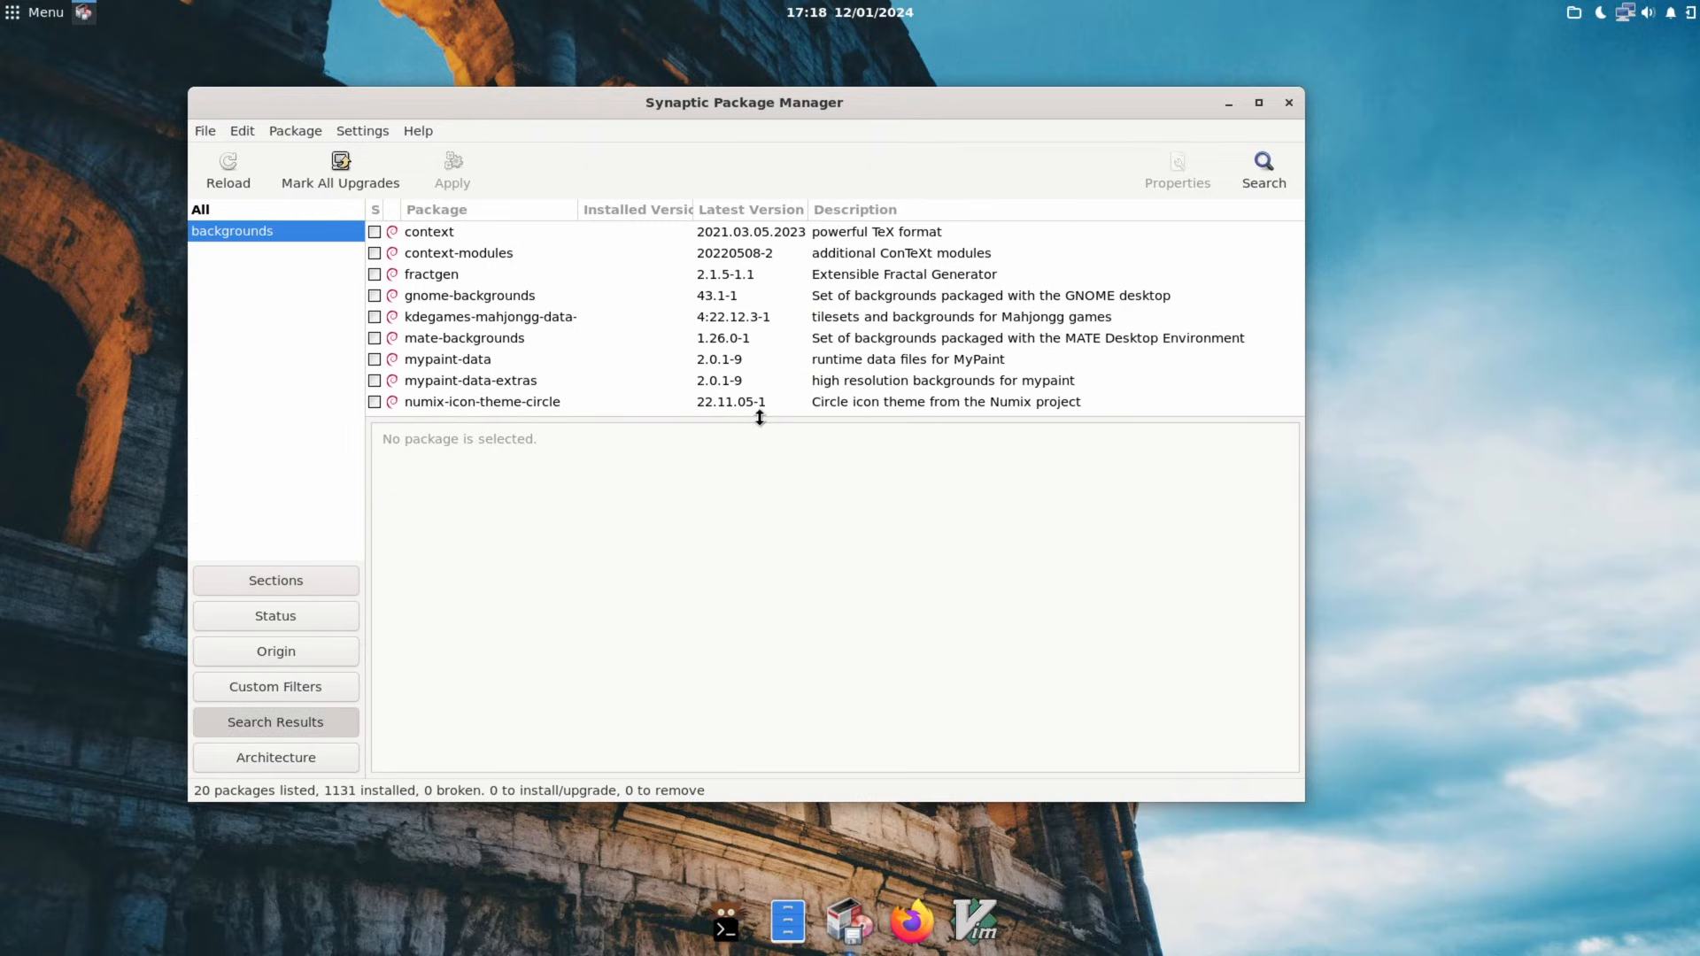
{"action": "mouse_move", "coordinate": [499, 250]}
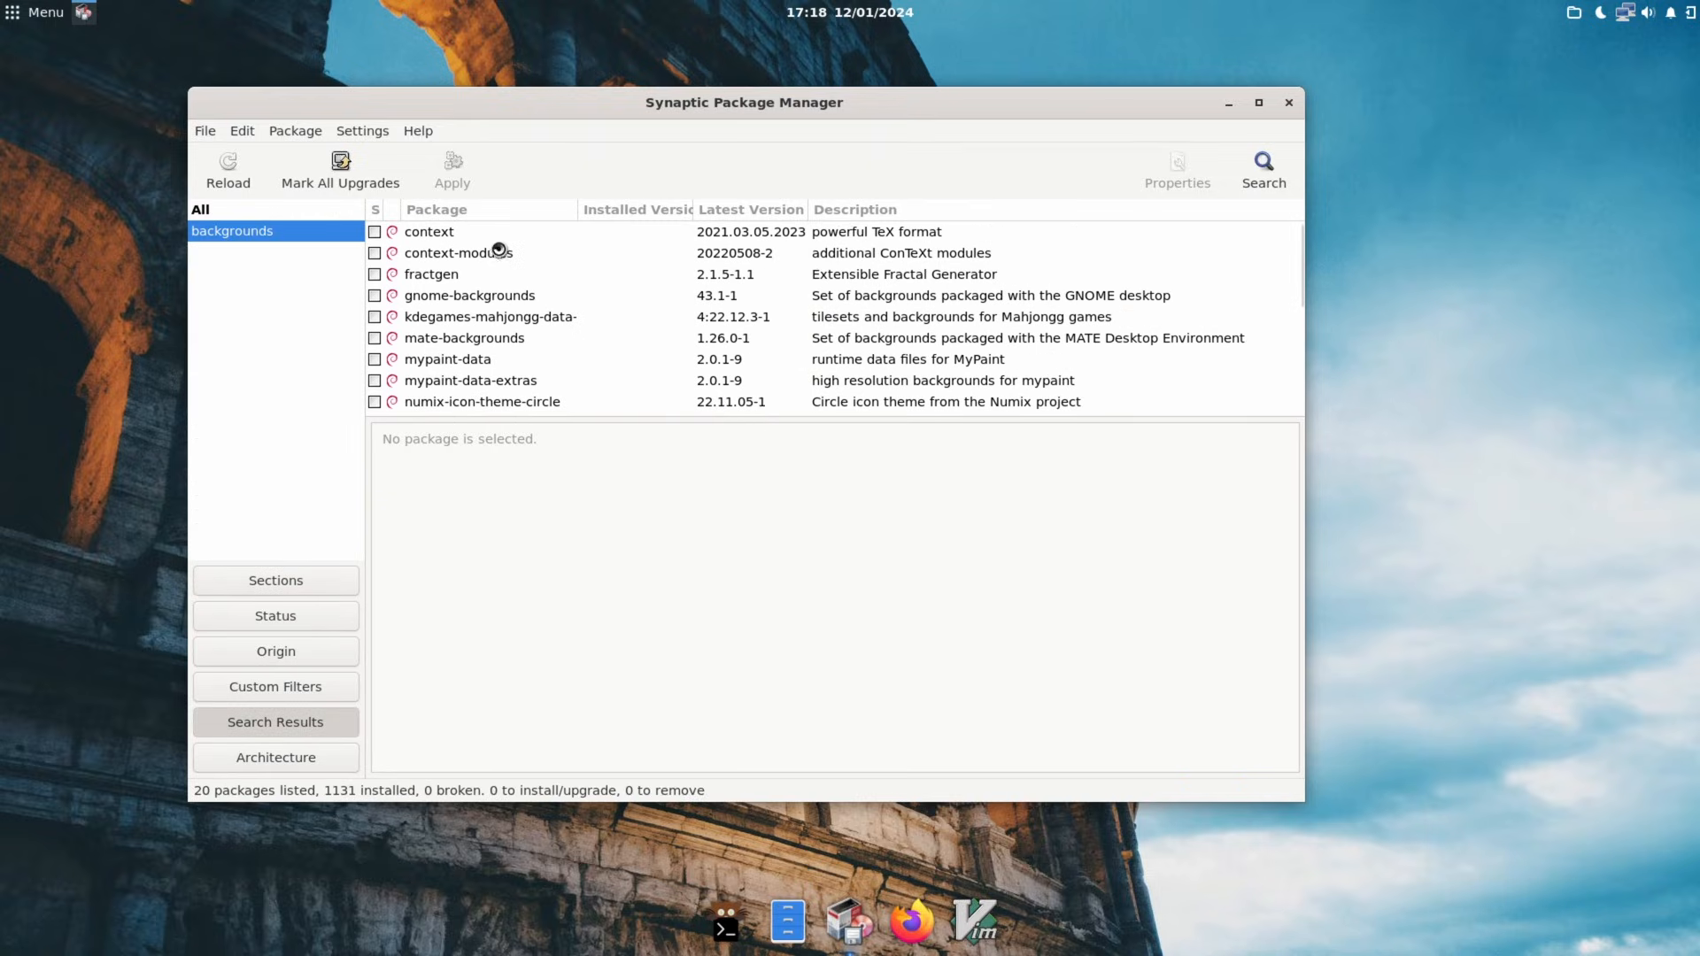
Inspect gnome-backgrounds and mate-backgrounds, then mark gnome-backgrounds for installation.
{"action": "left_click", "coordinate": [470, 296]}
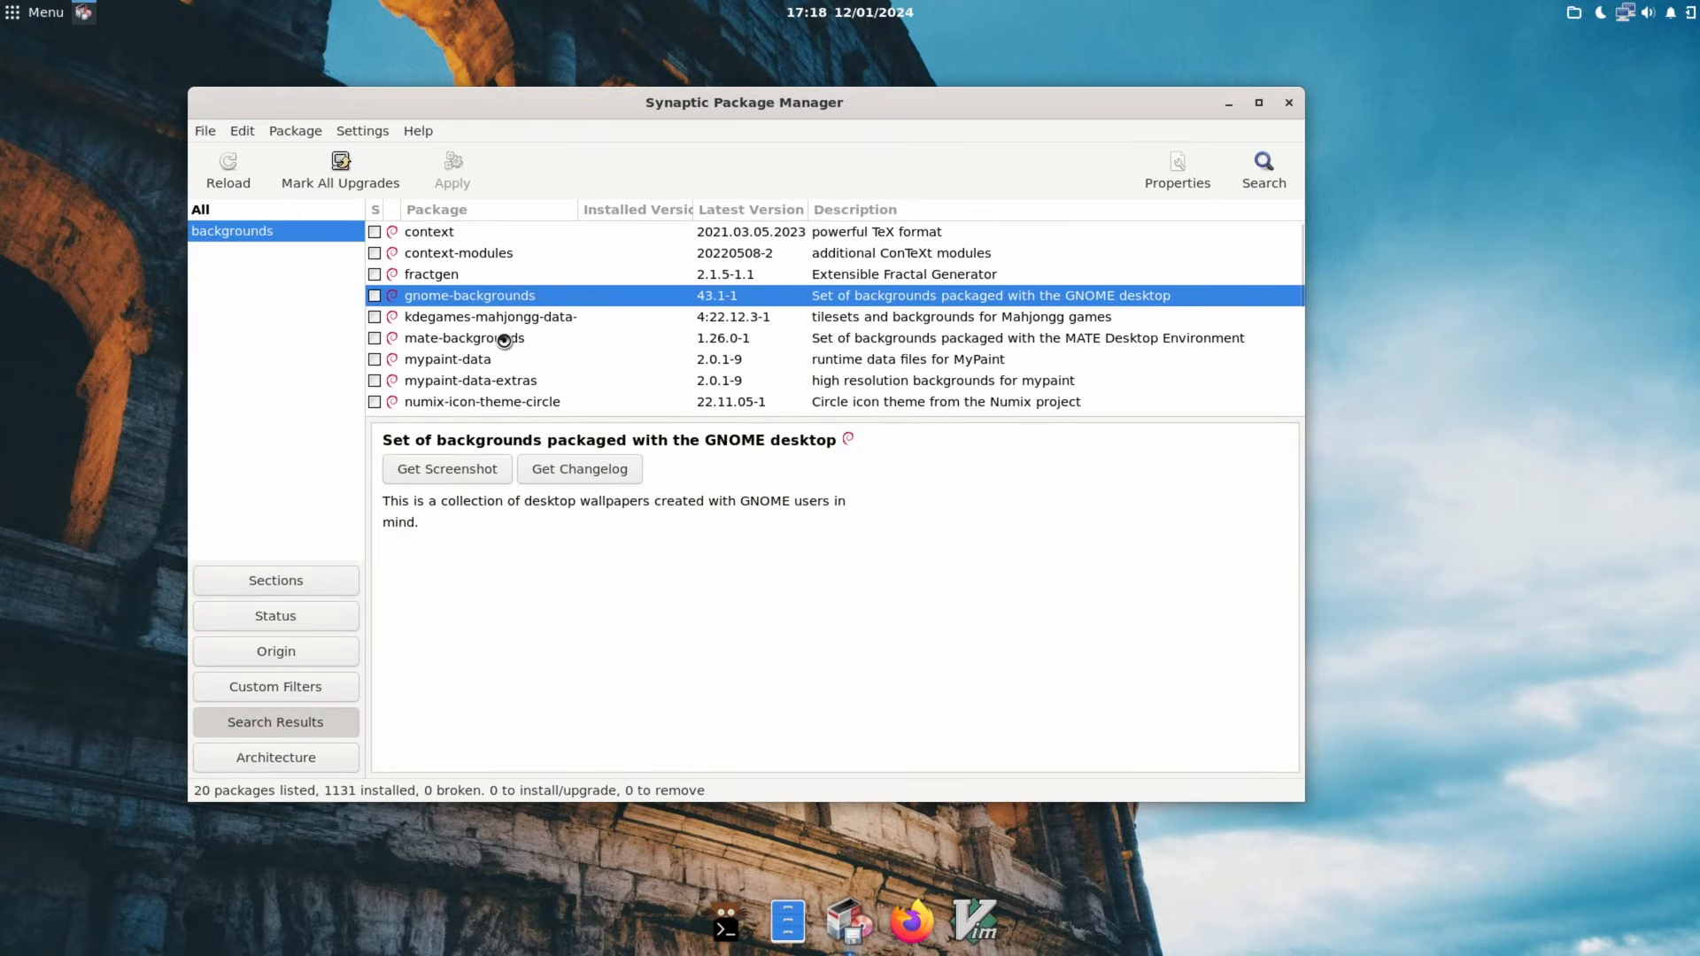
{"action": "left_click", "coordinate": [462, 336]}
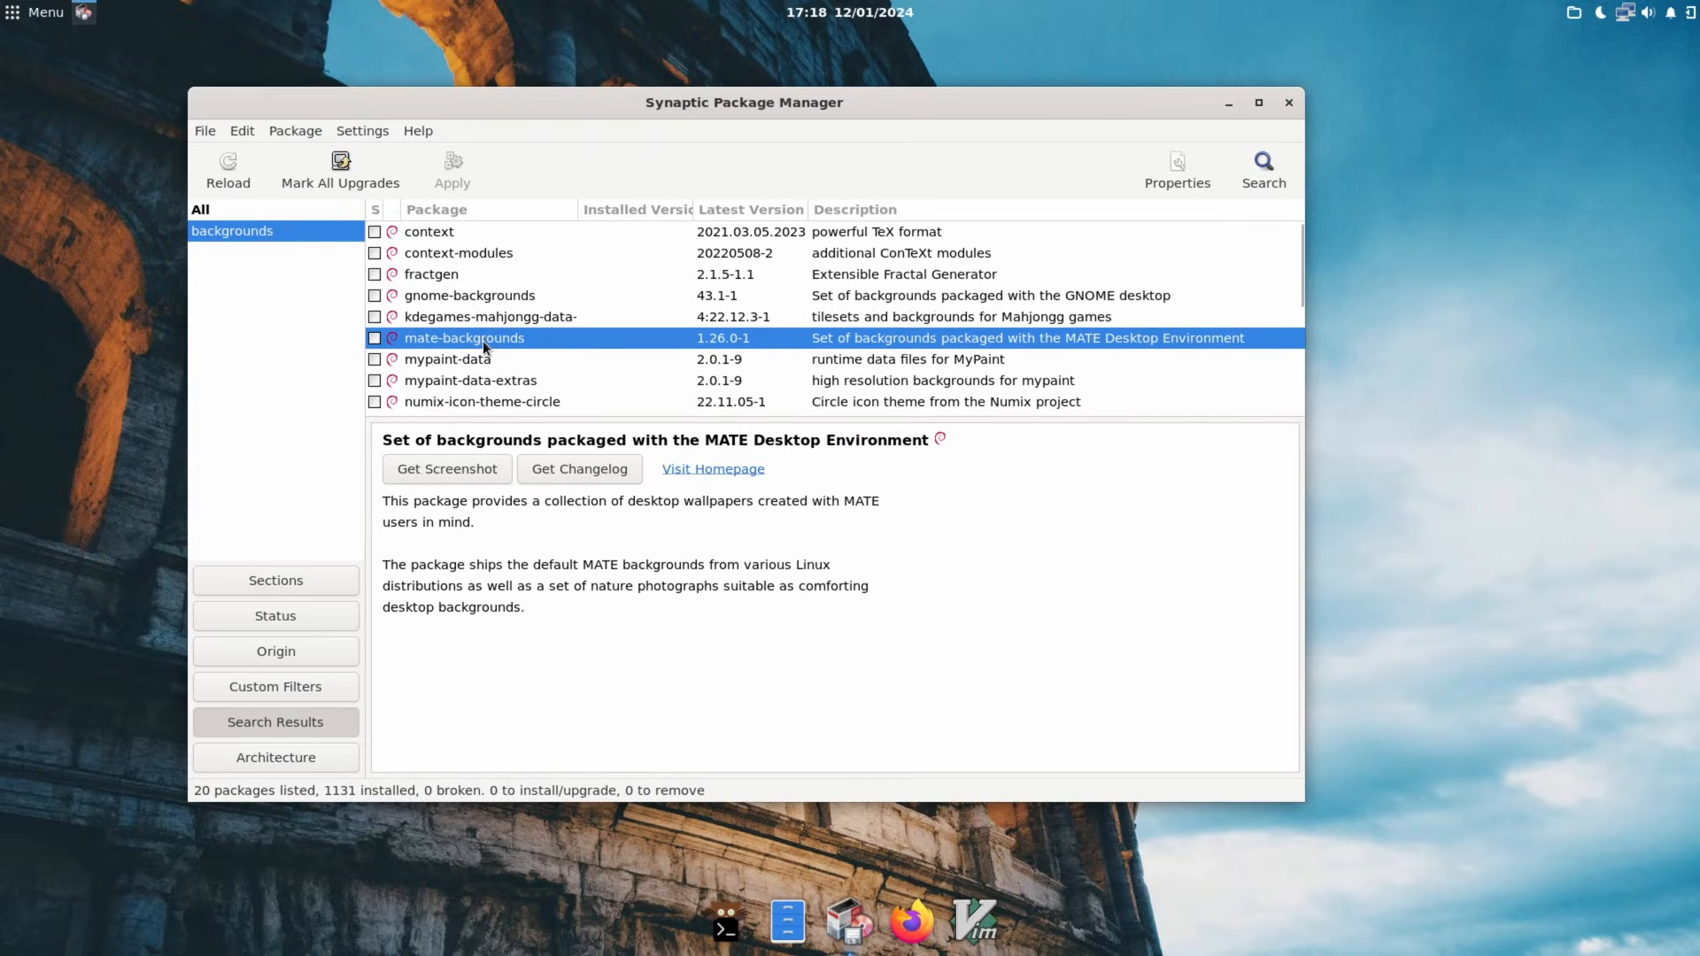
{"action": "right_click", "coordinate": [470, 296]}
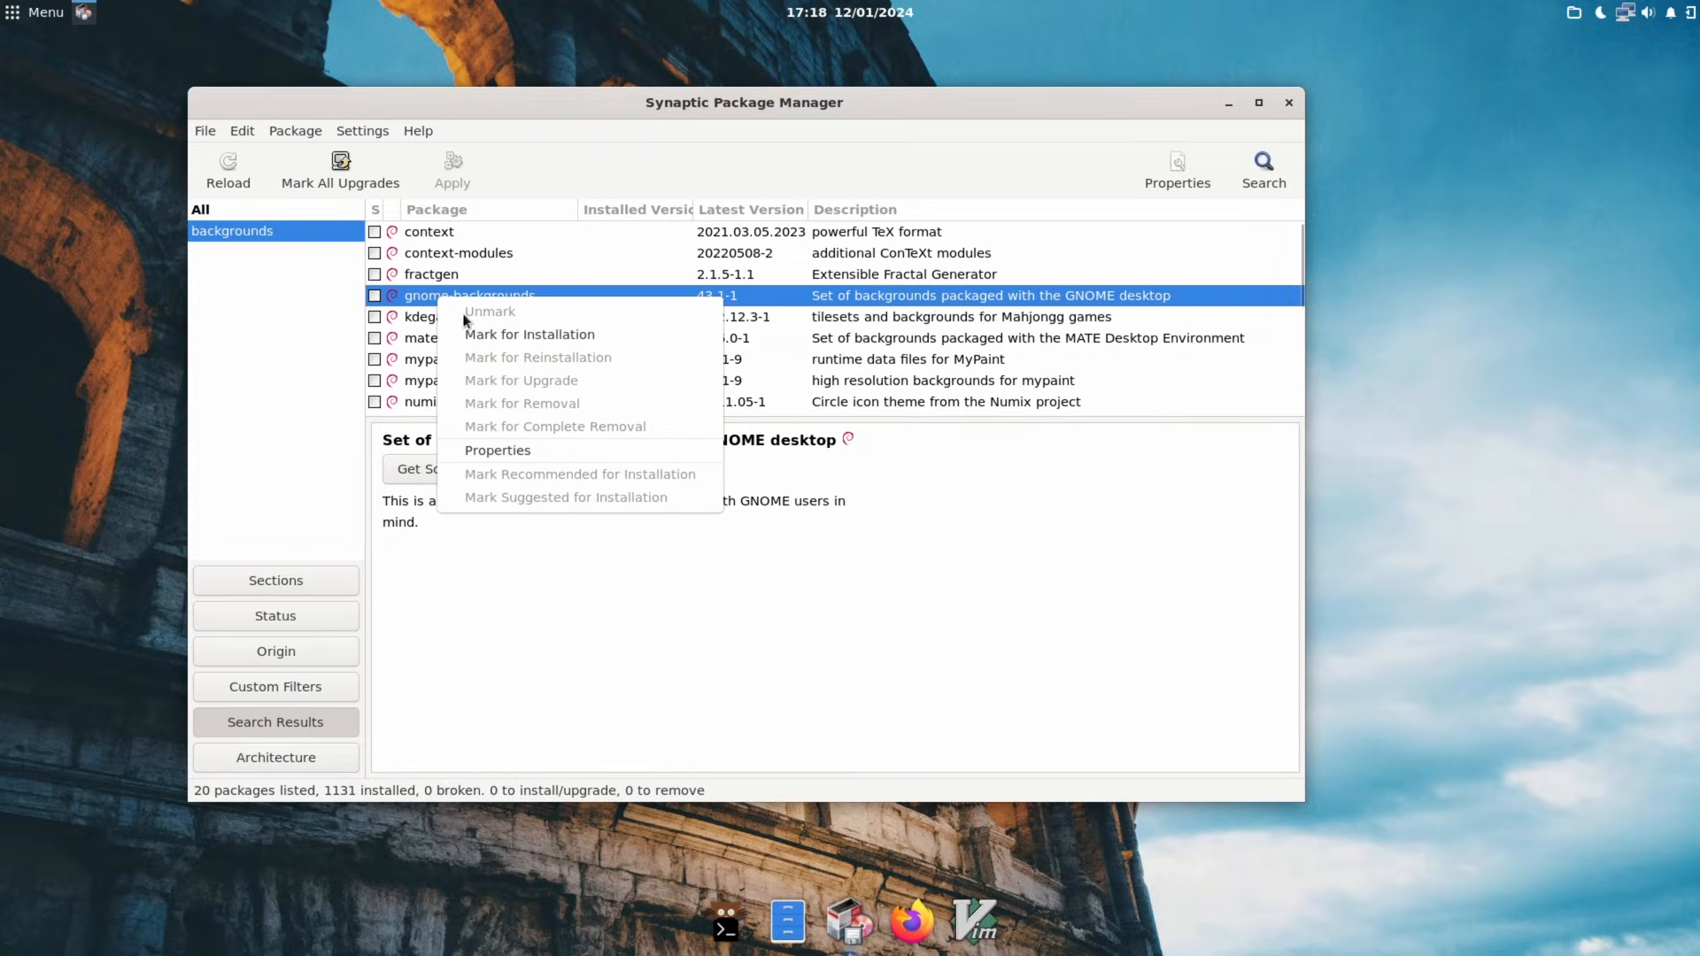
{"action": "left_click", "coordinate": [530, 335]}
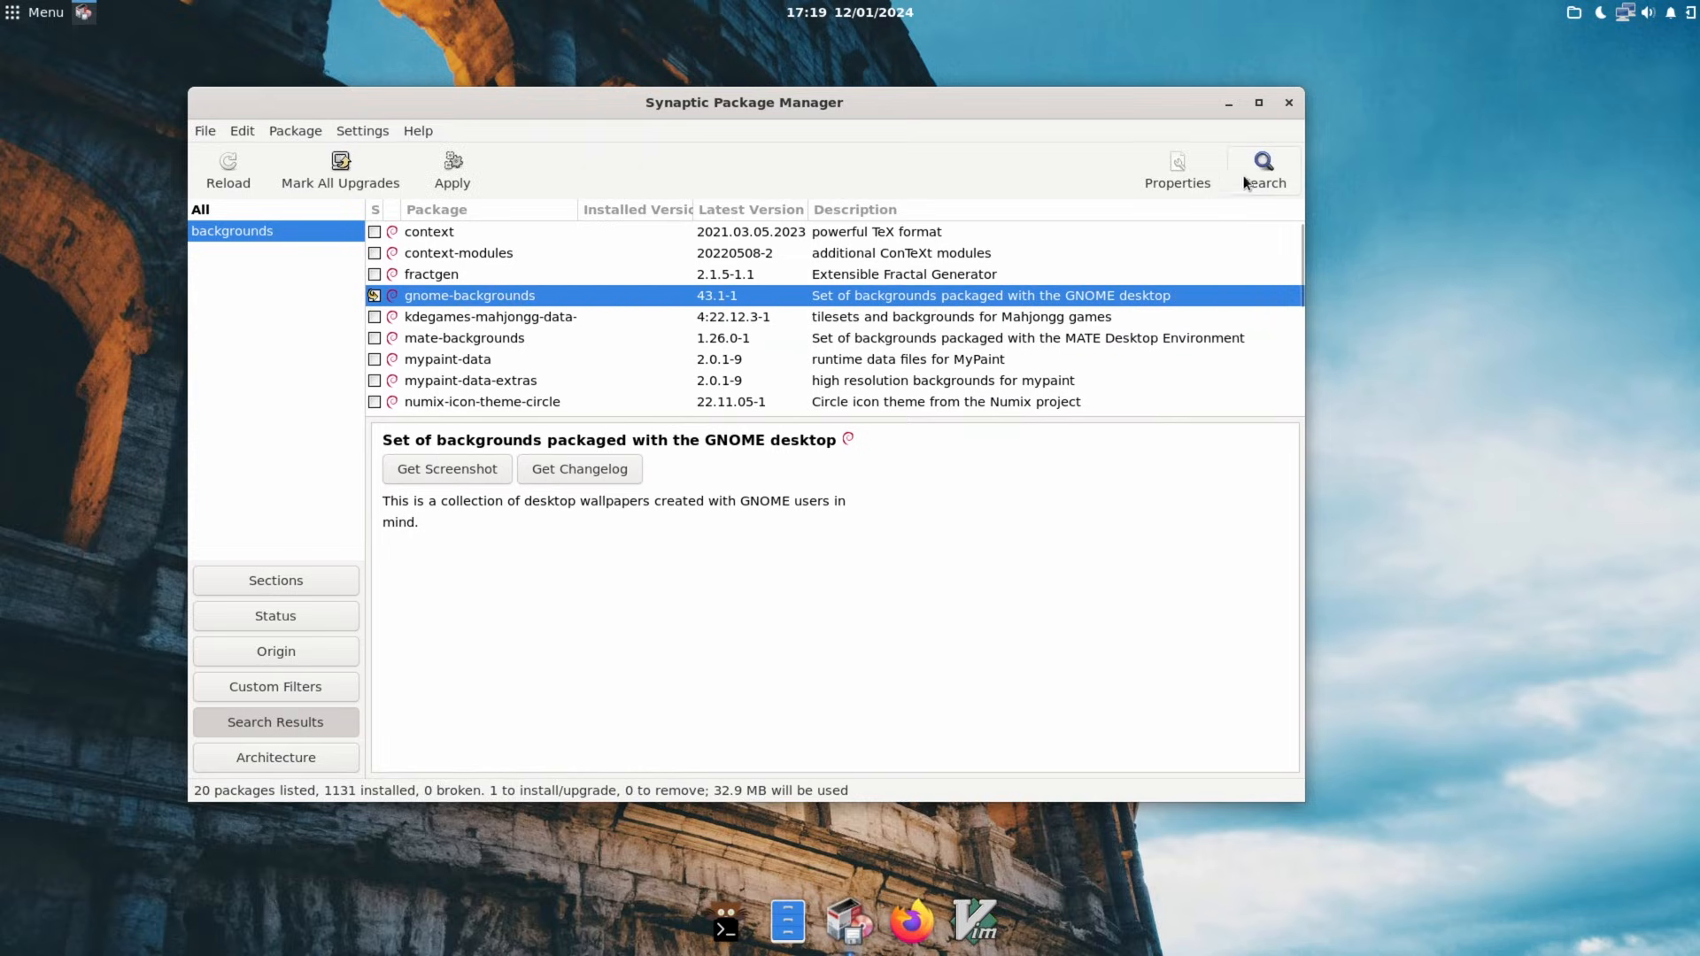
{"action": "left_click", "coordinate": [1262, 168]}
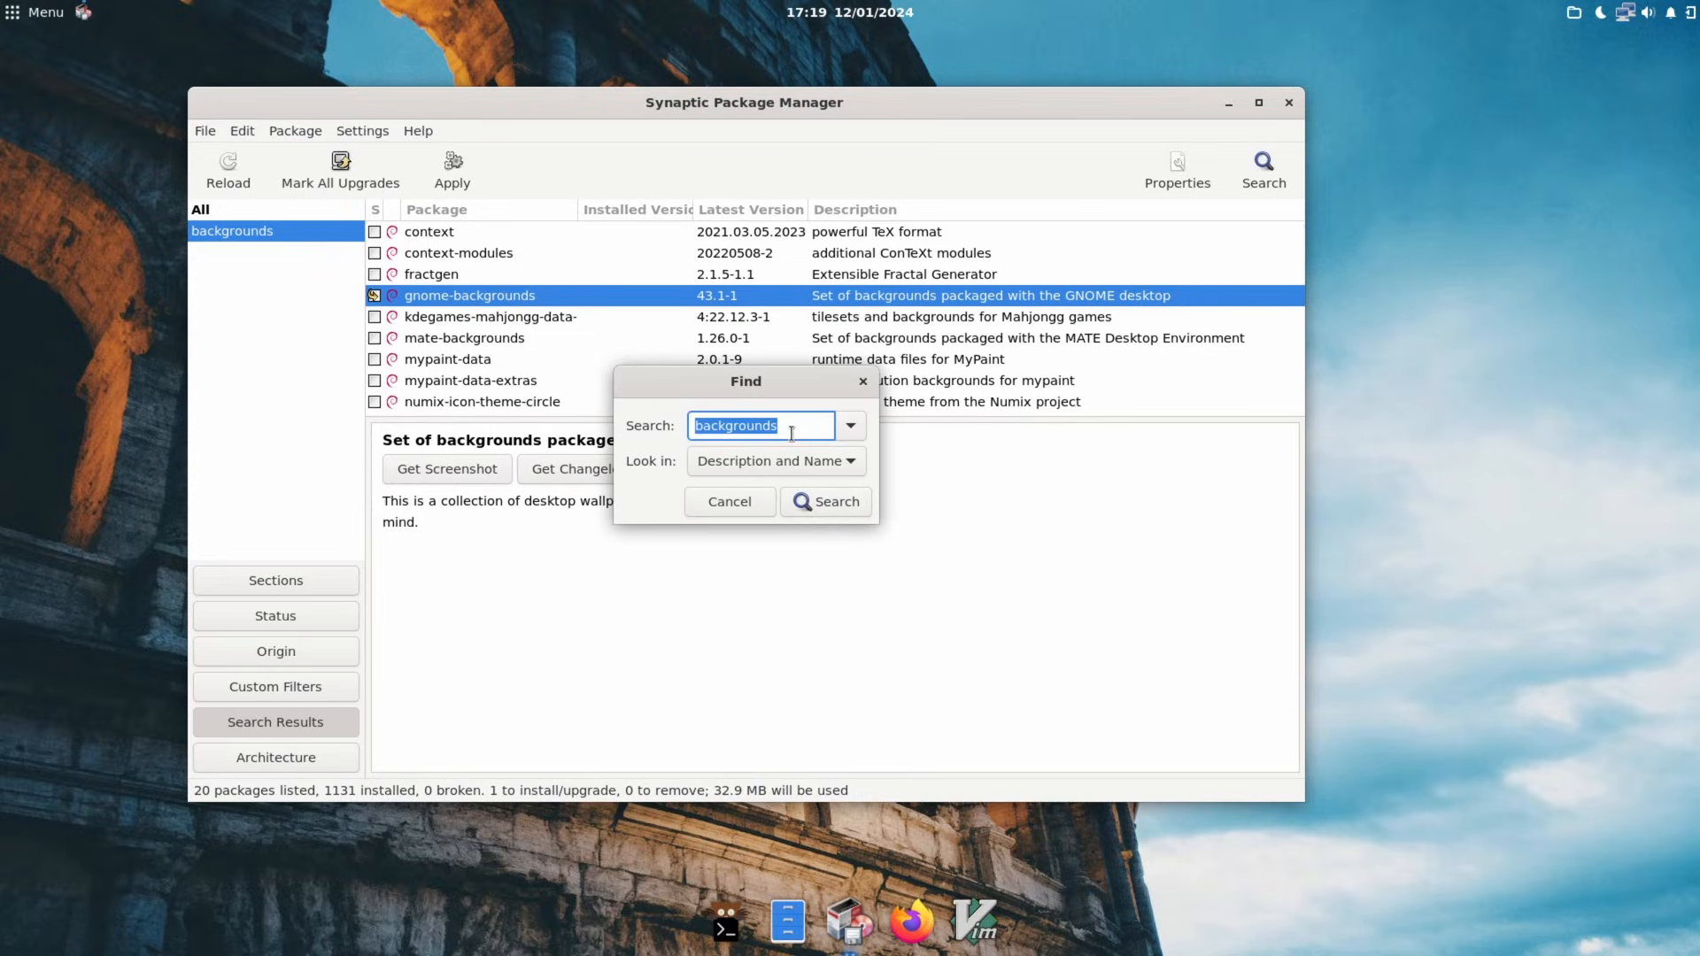
Search Synaptic for 'theme', then narrow the search to 'gtk-theme'.
{"action": "type", "text": "theme"}
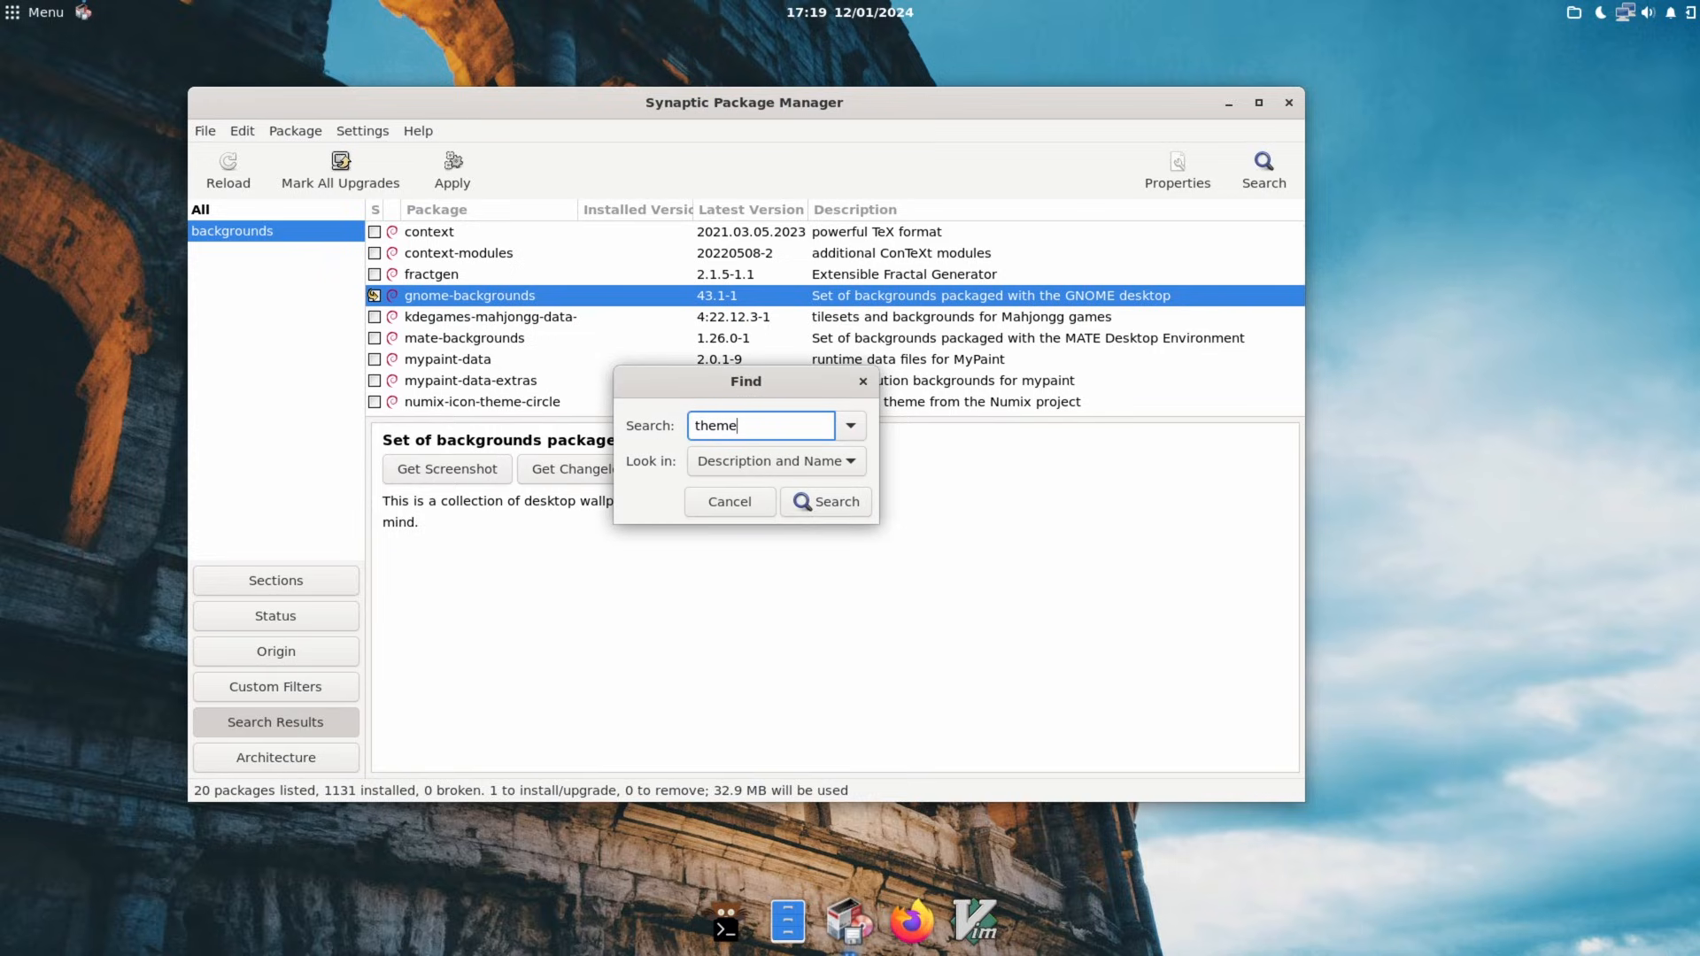
{"action": "left_click", "coordinate": [823, 502]}
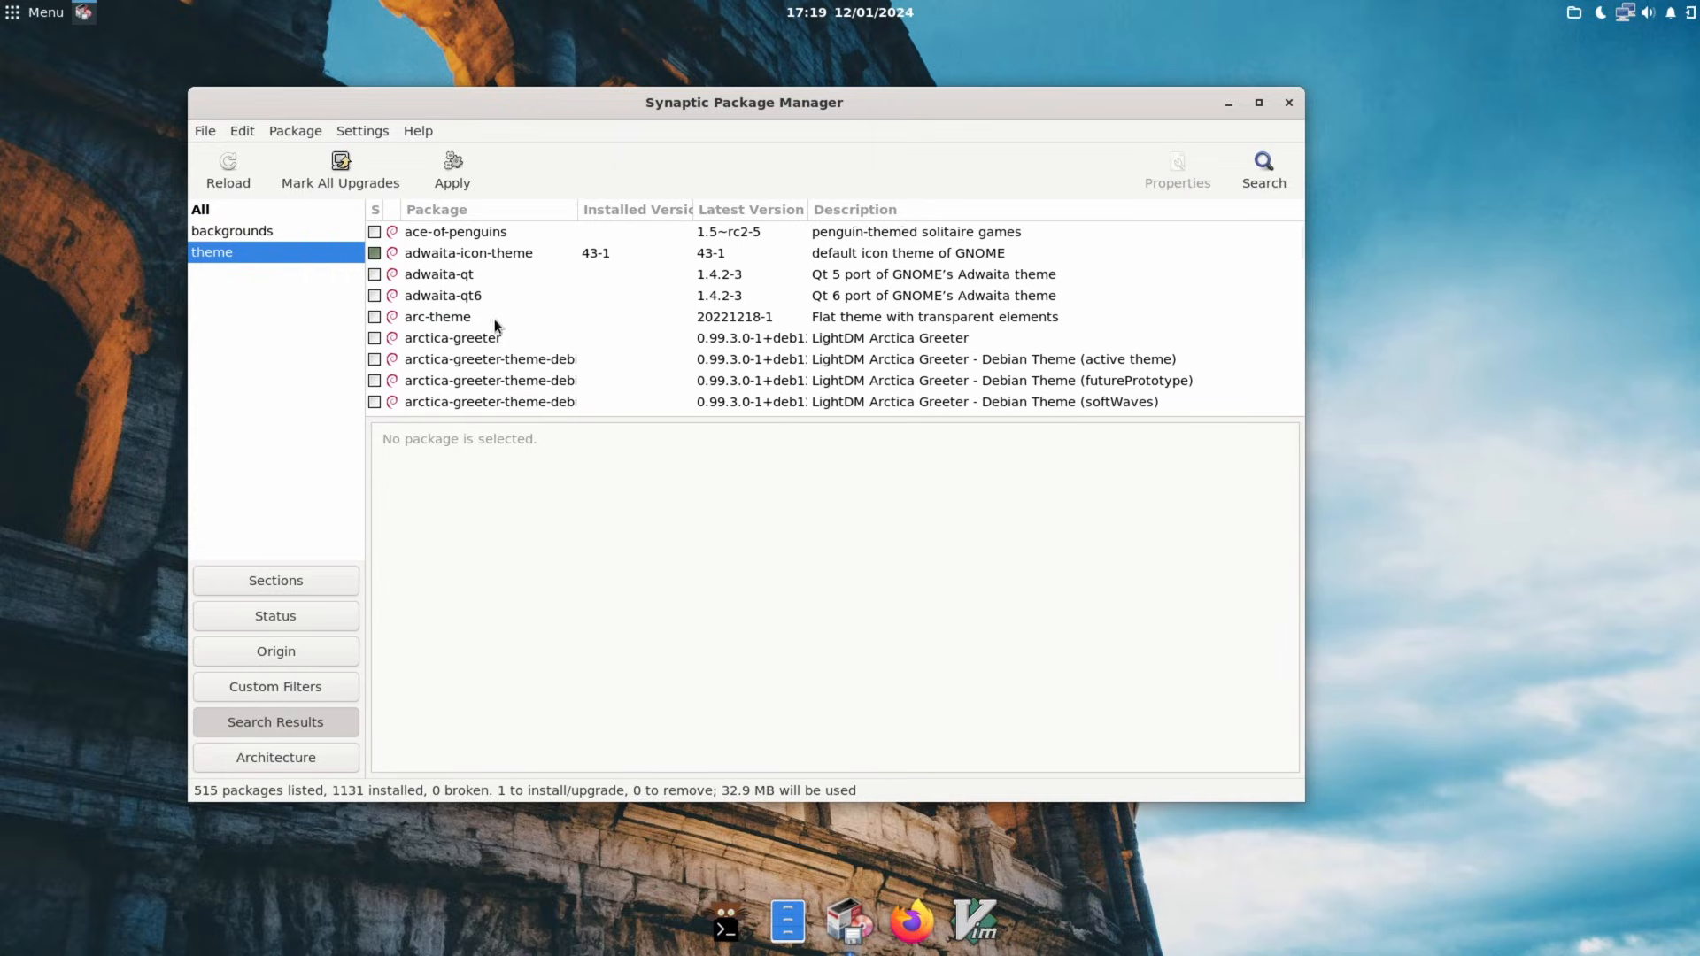
{"action": "scroll", "scroll_direction": "down", "scroll_amount": 3}
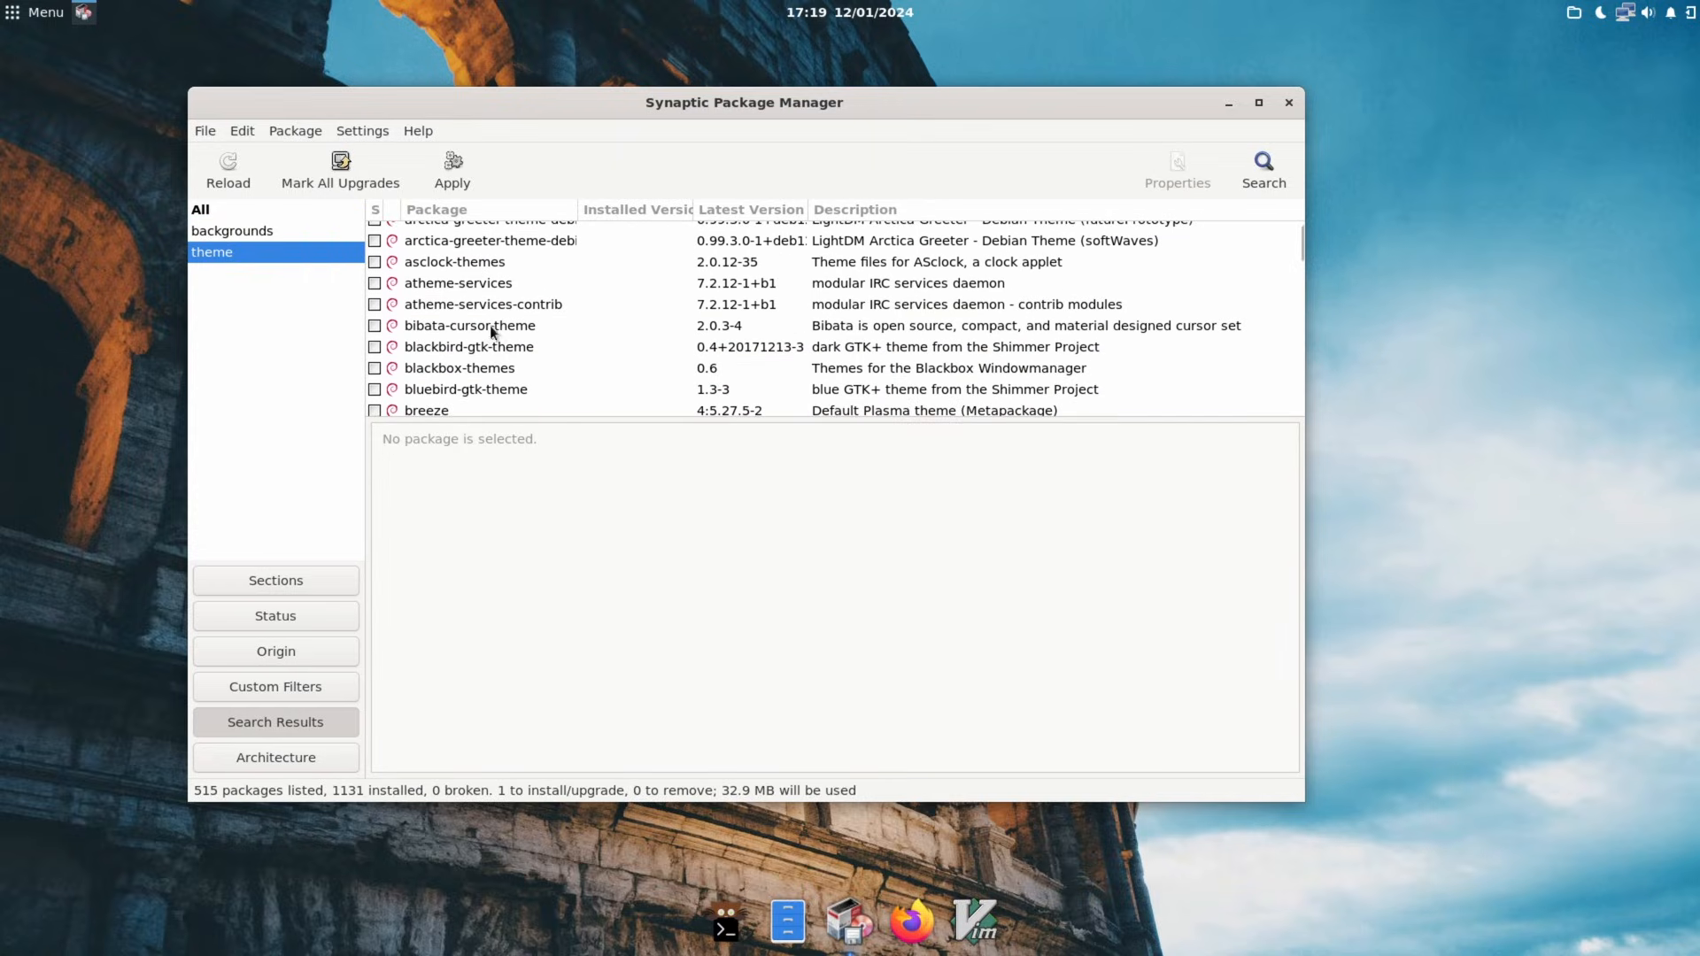
{"action": "left_click", "coordinate": [1262, 170]}
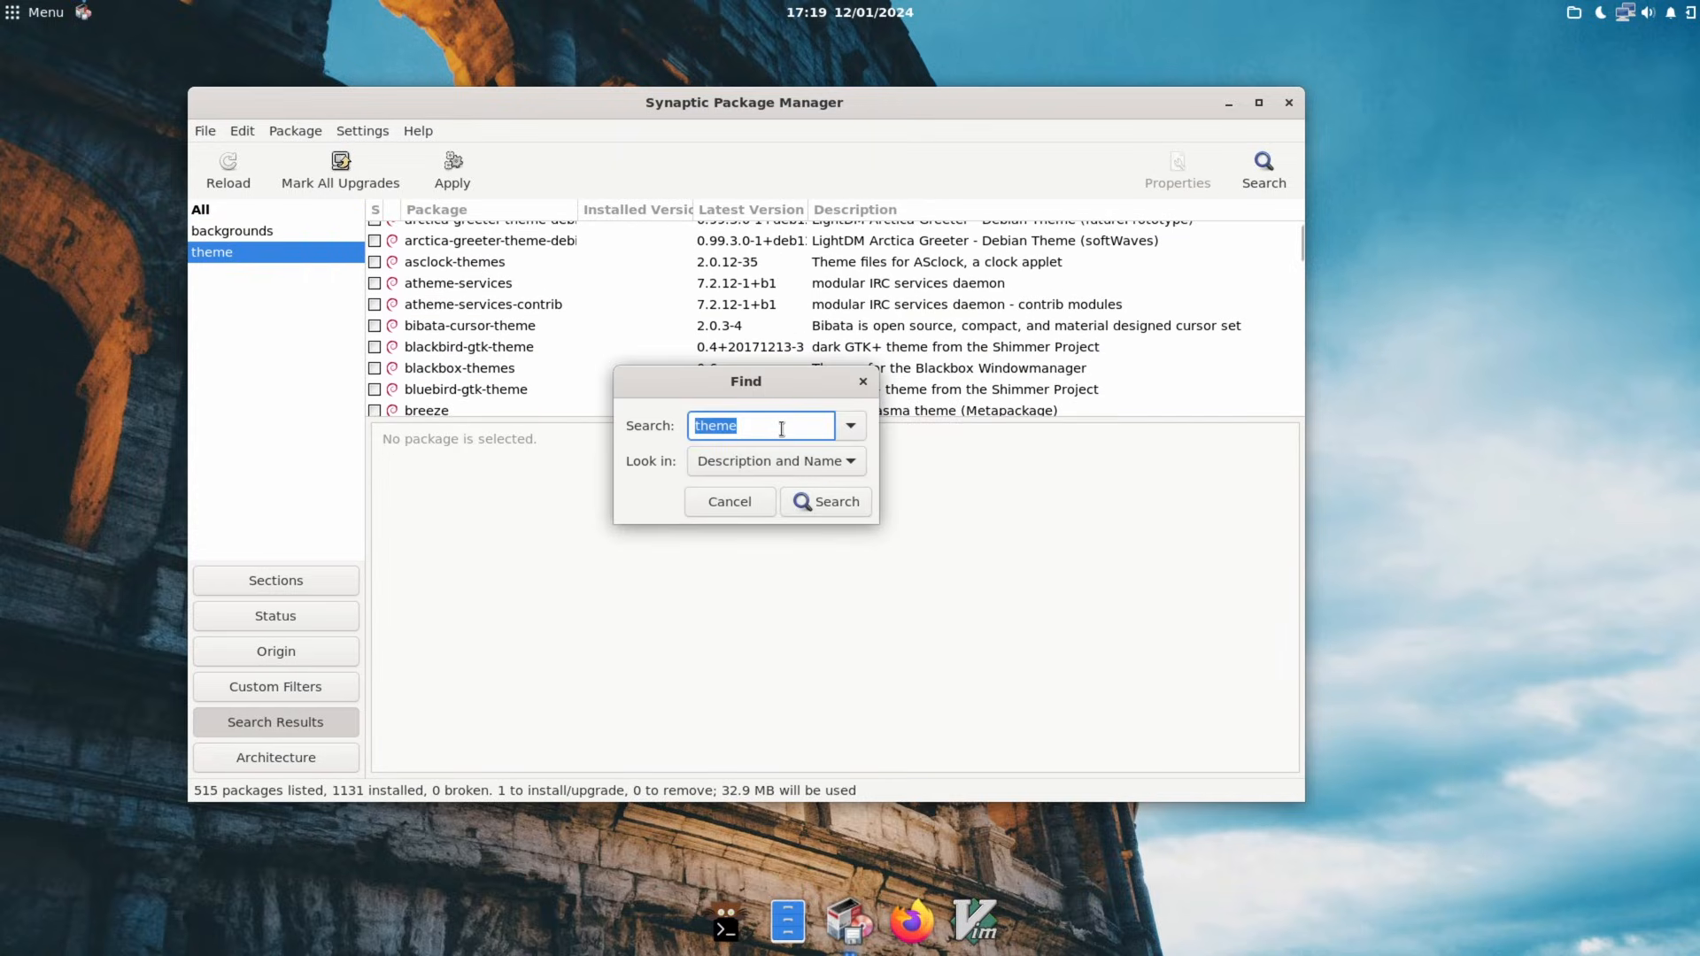
{"action": "type", "text": "gtk-theme"}
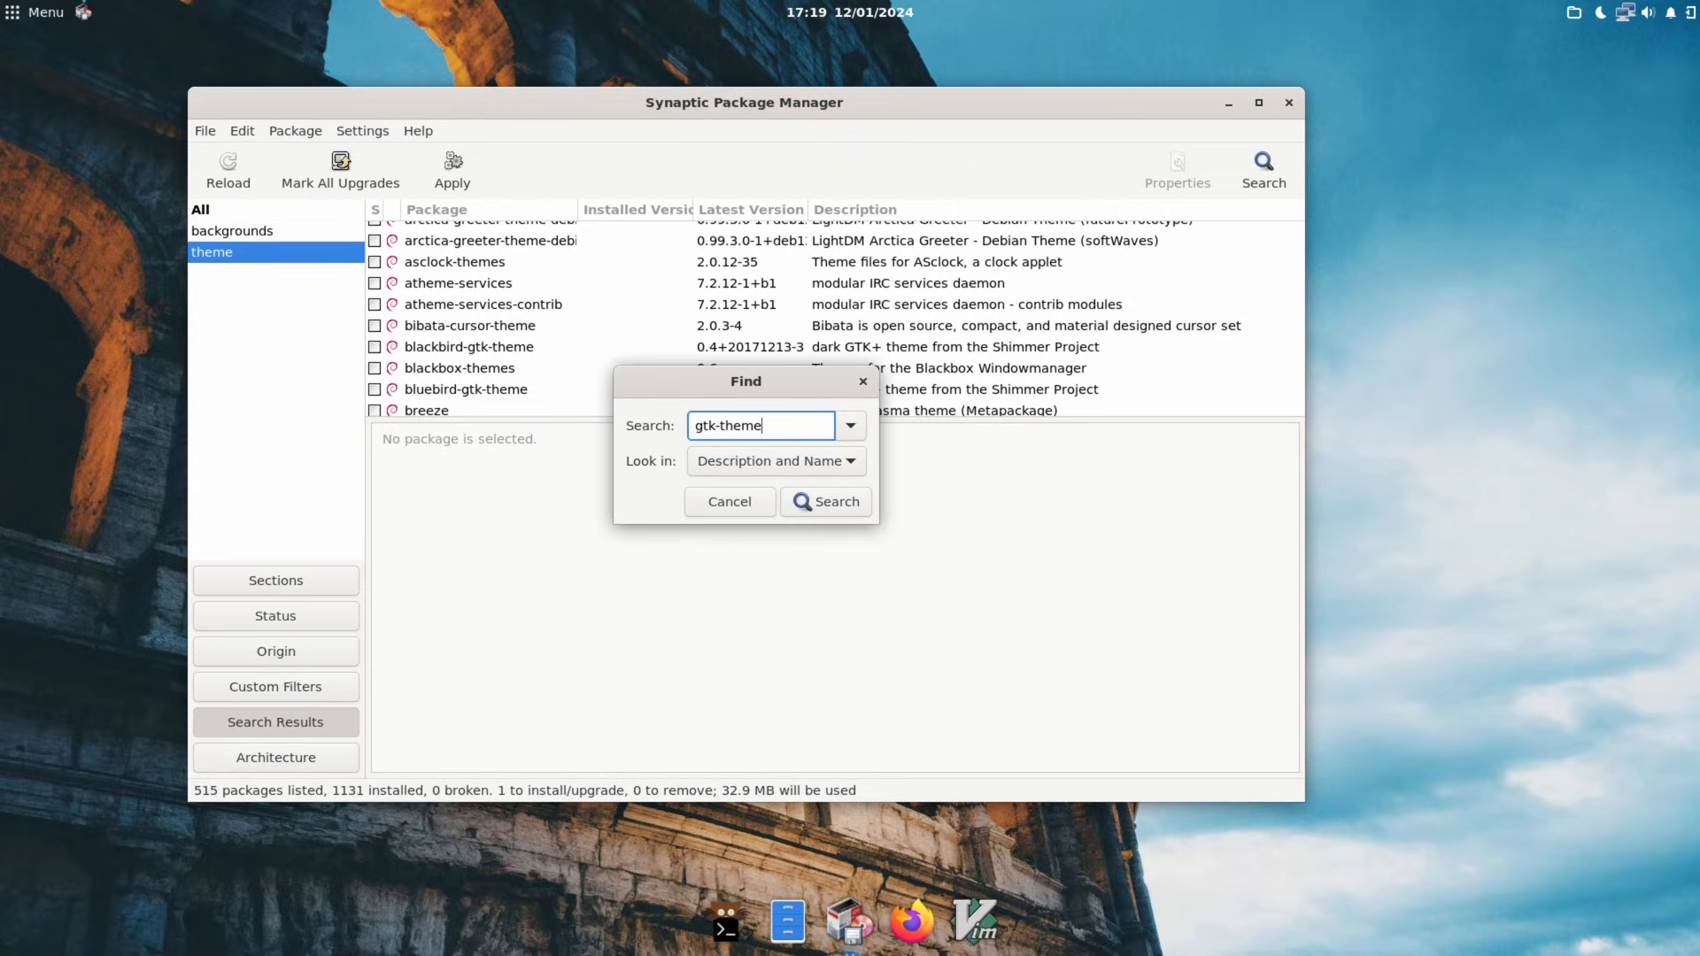
{"action": "left_click", "coordinate": [825, 501]}
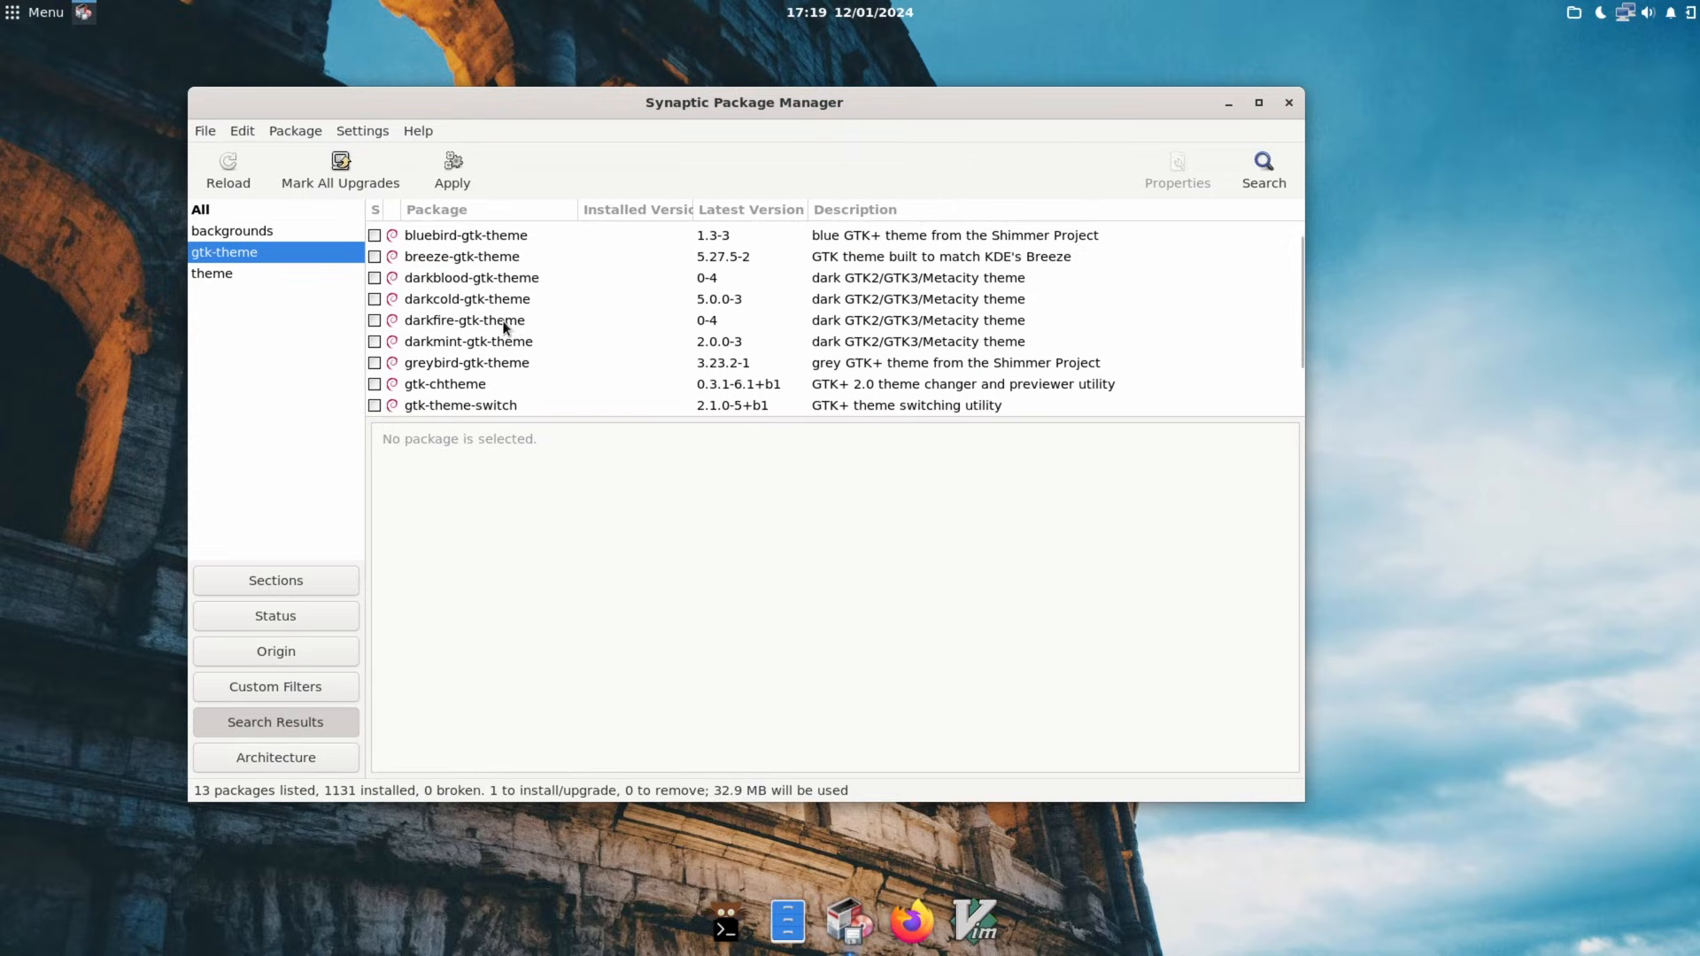
Mark orchis-gtk-theme for installation and accept its extra required packages.
{"action": "scroll", "scroll_direction": "up", "scroll_amount": 3}
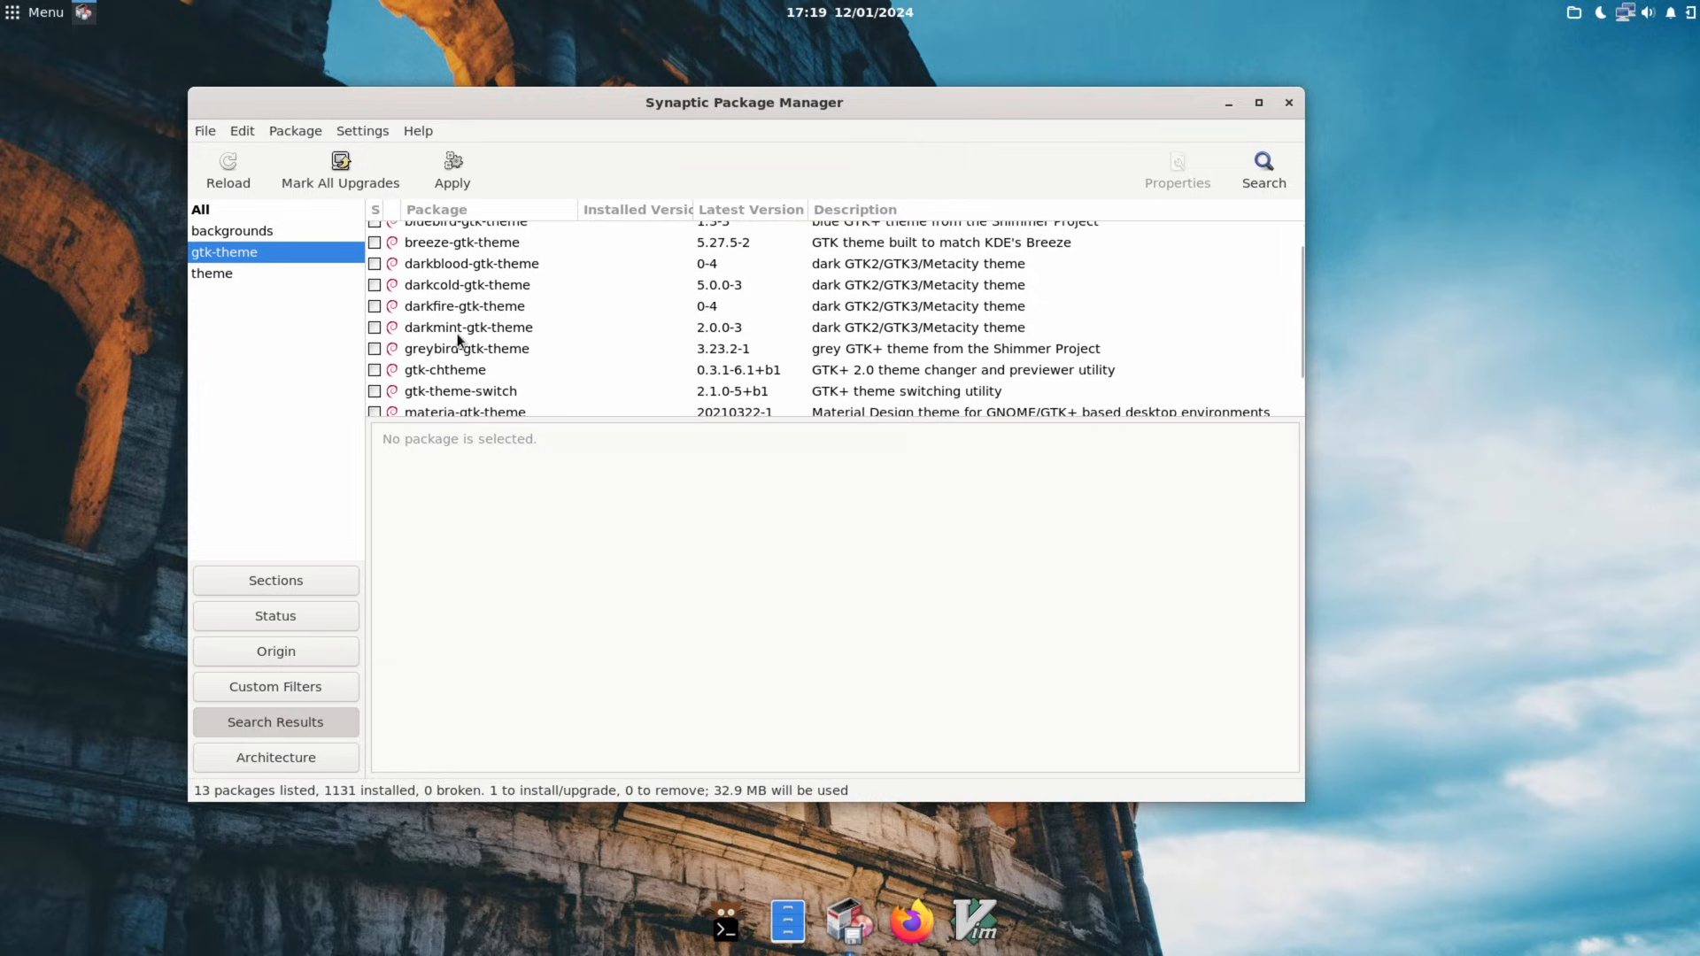
{"action": "scroll", "scroll_direction": "down", "scroll_amount": 3}
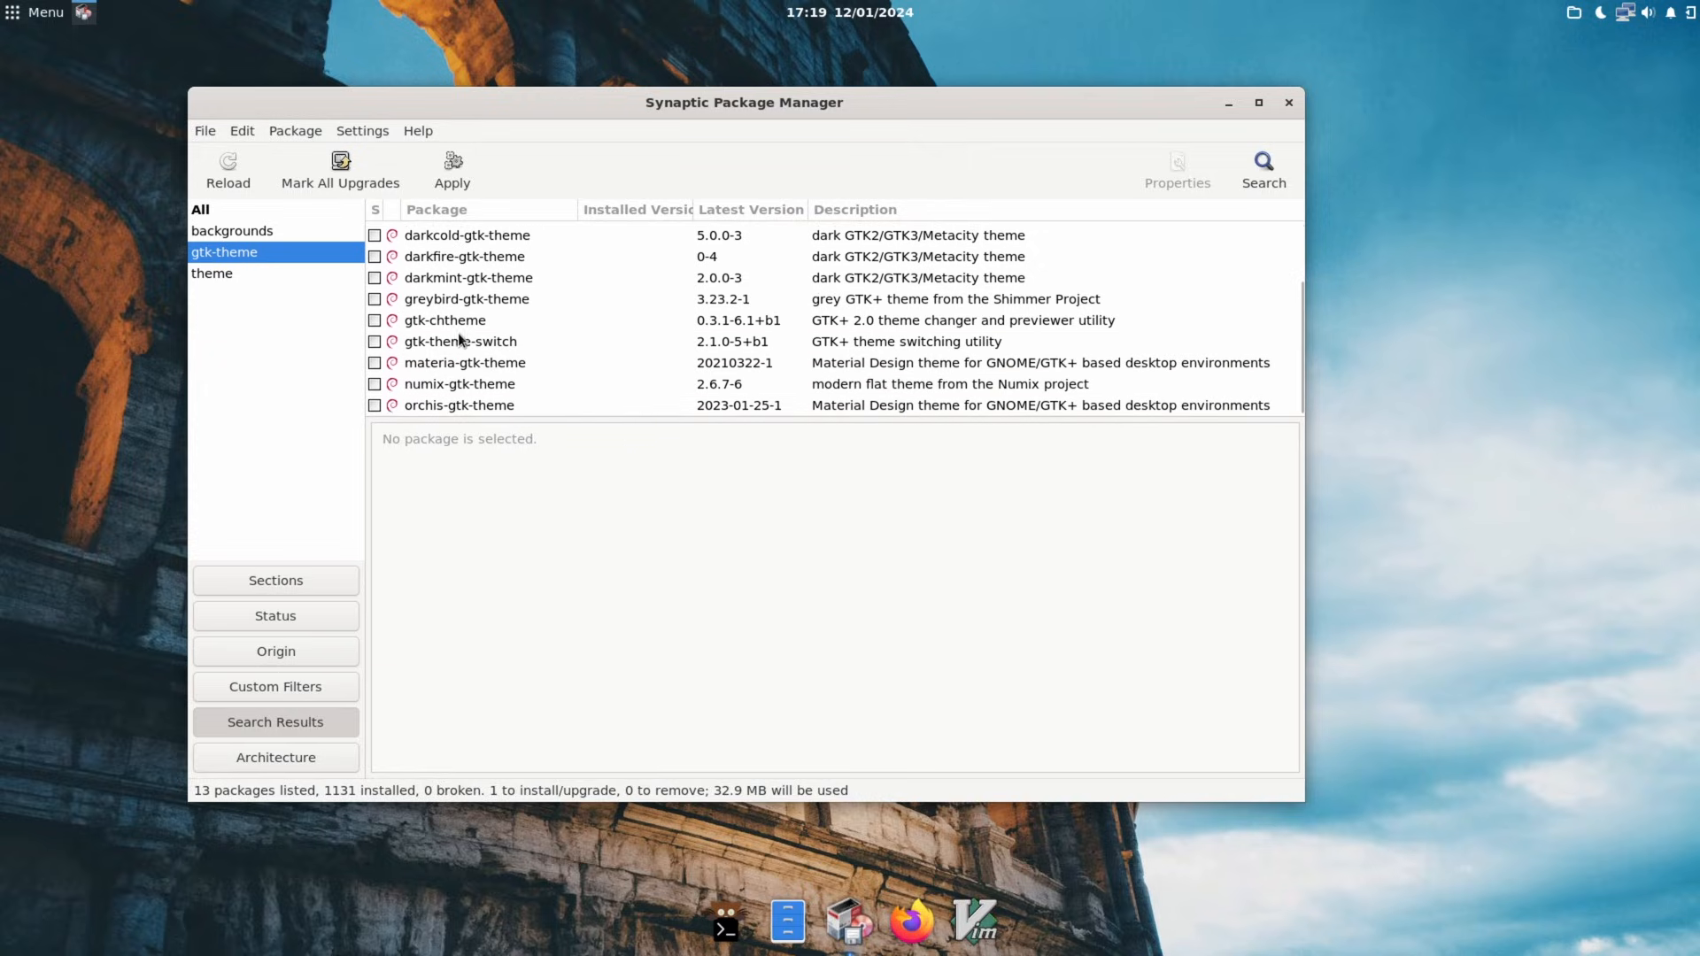
{"action": "mouse_move", "coordinate": [455, 409]}
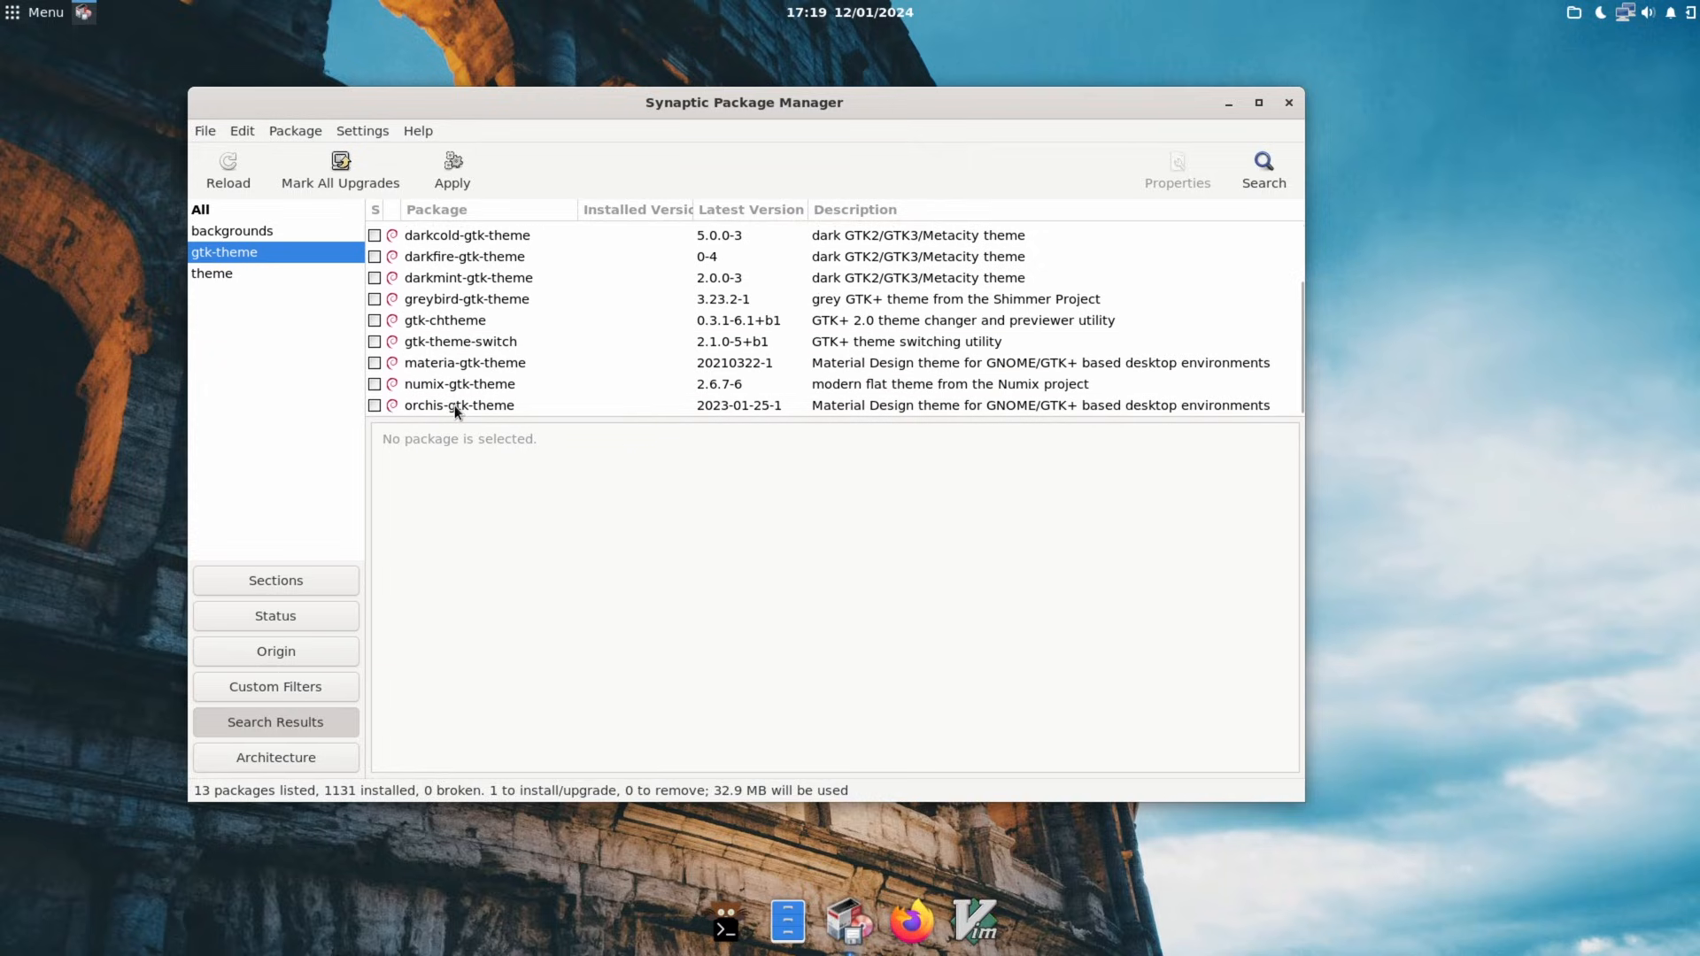
{"action": "right_click", "coordinate": [459, 404]}
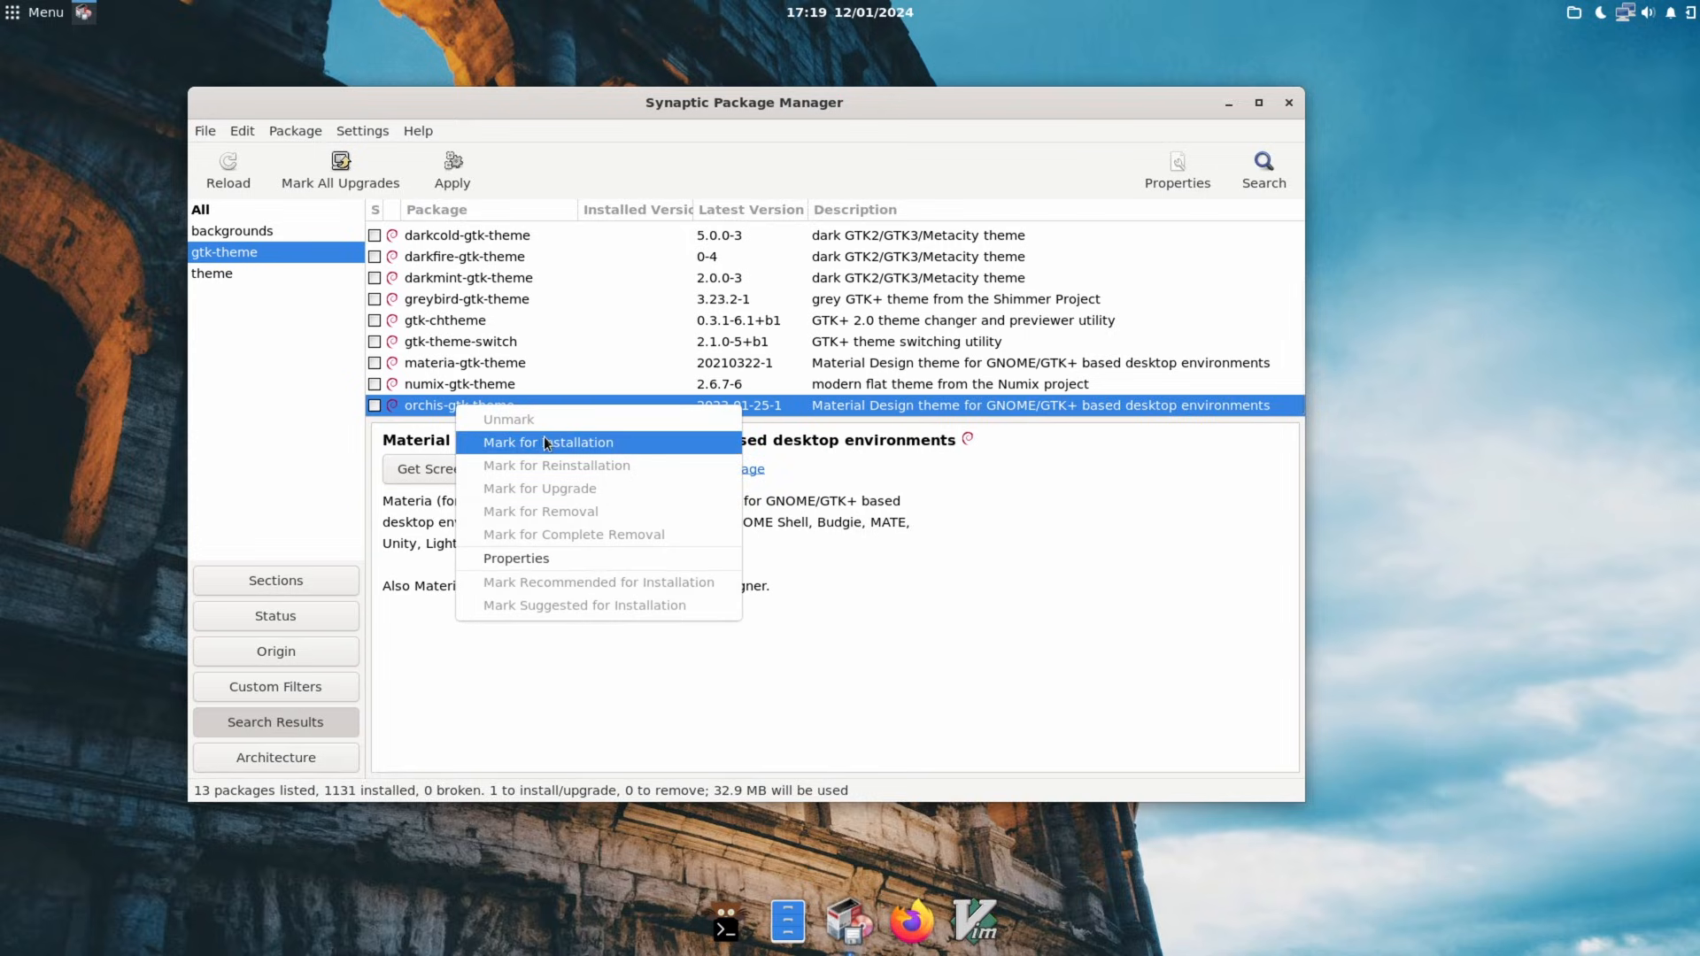
{"action": "left_click", "coordinate": [547, 441]}
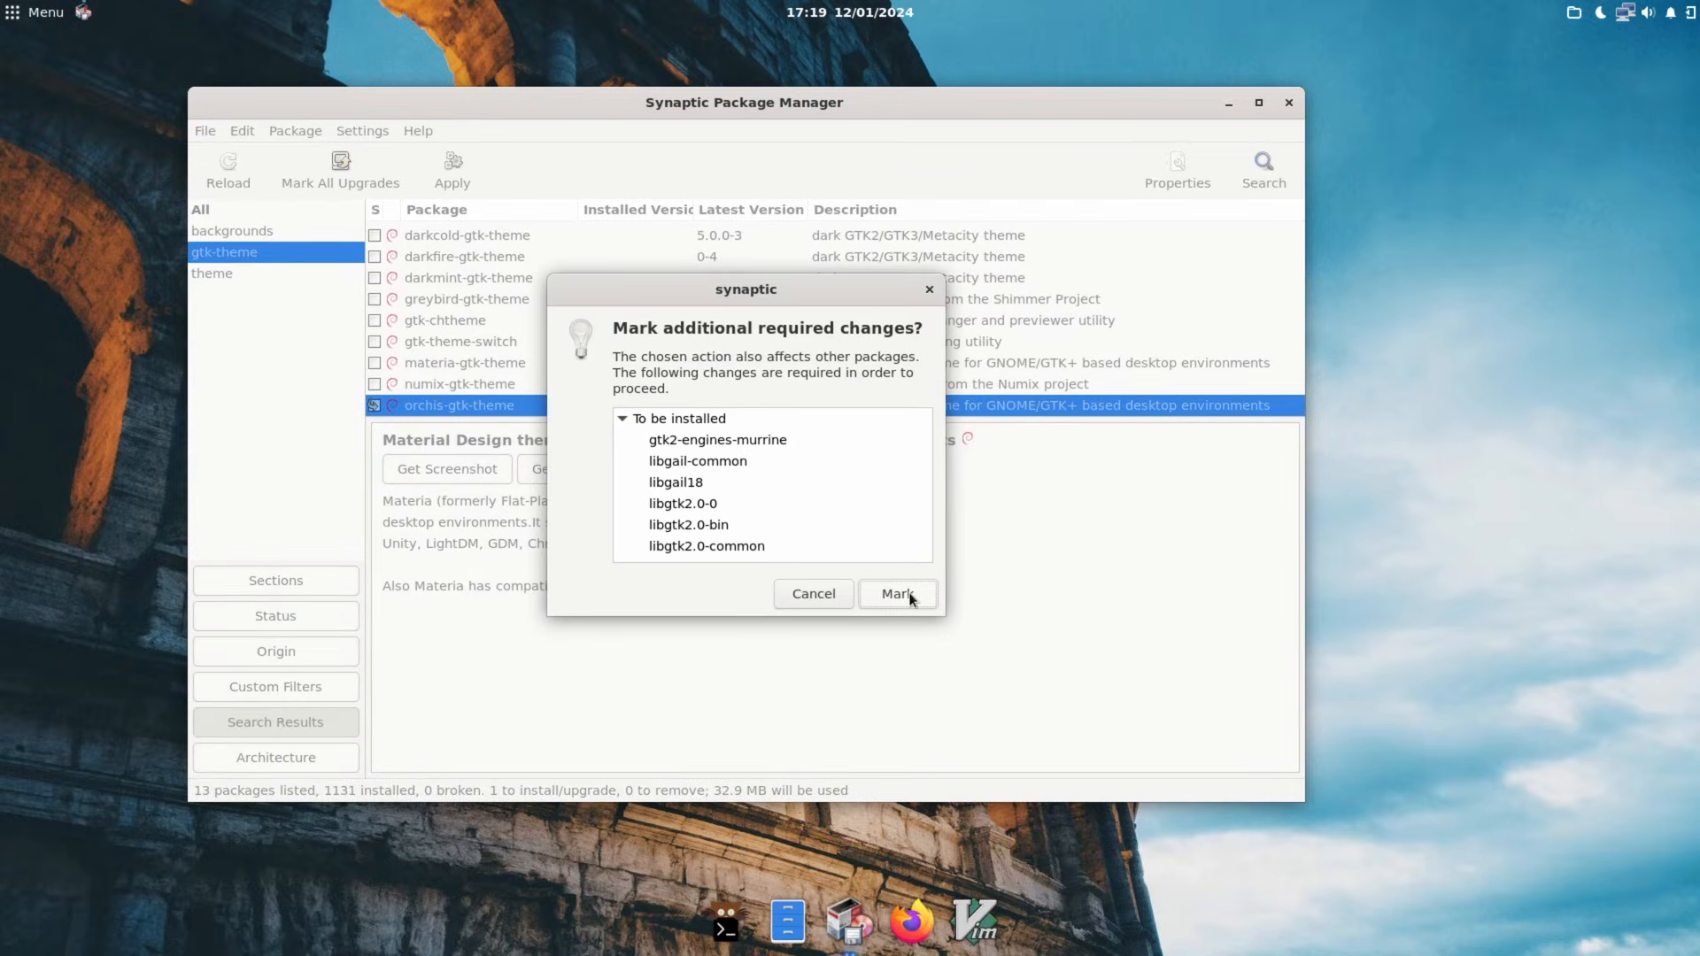
{"action": "left_click", "coordinate": [896, 593]}
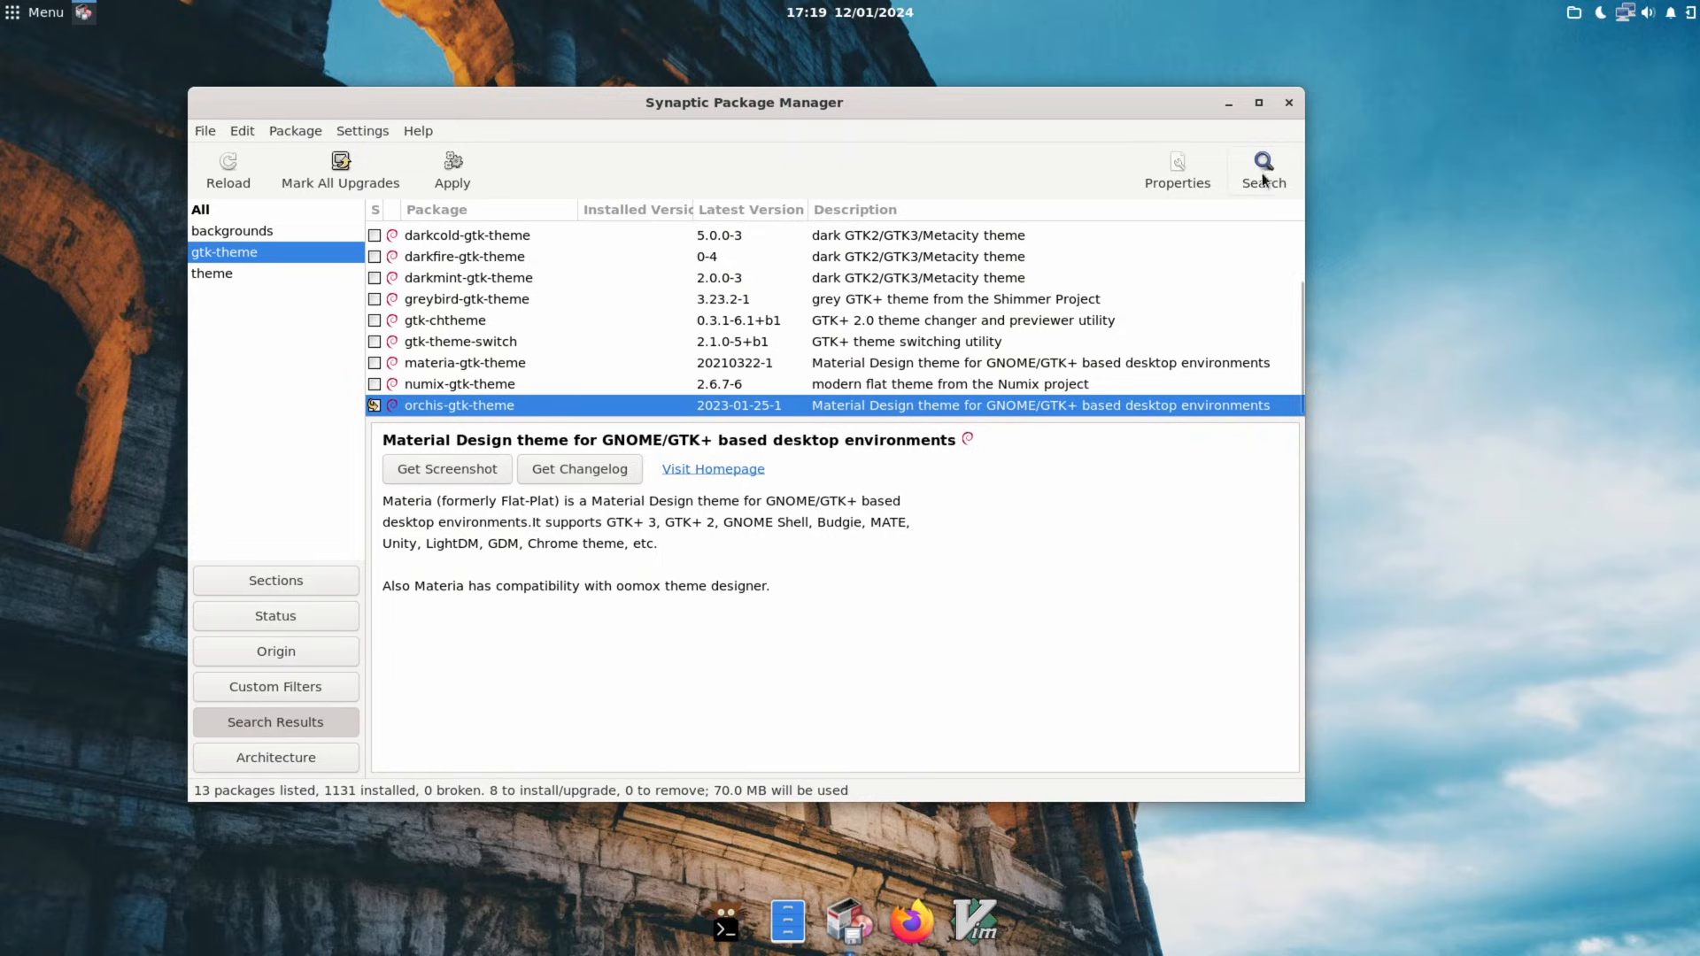
{"action": "mouse_move", "coordinate": [1263, 171]}
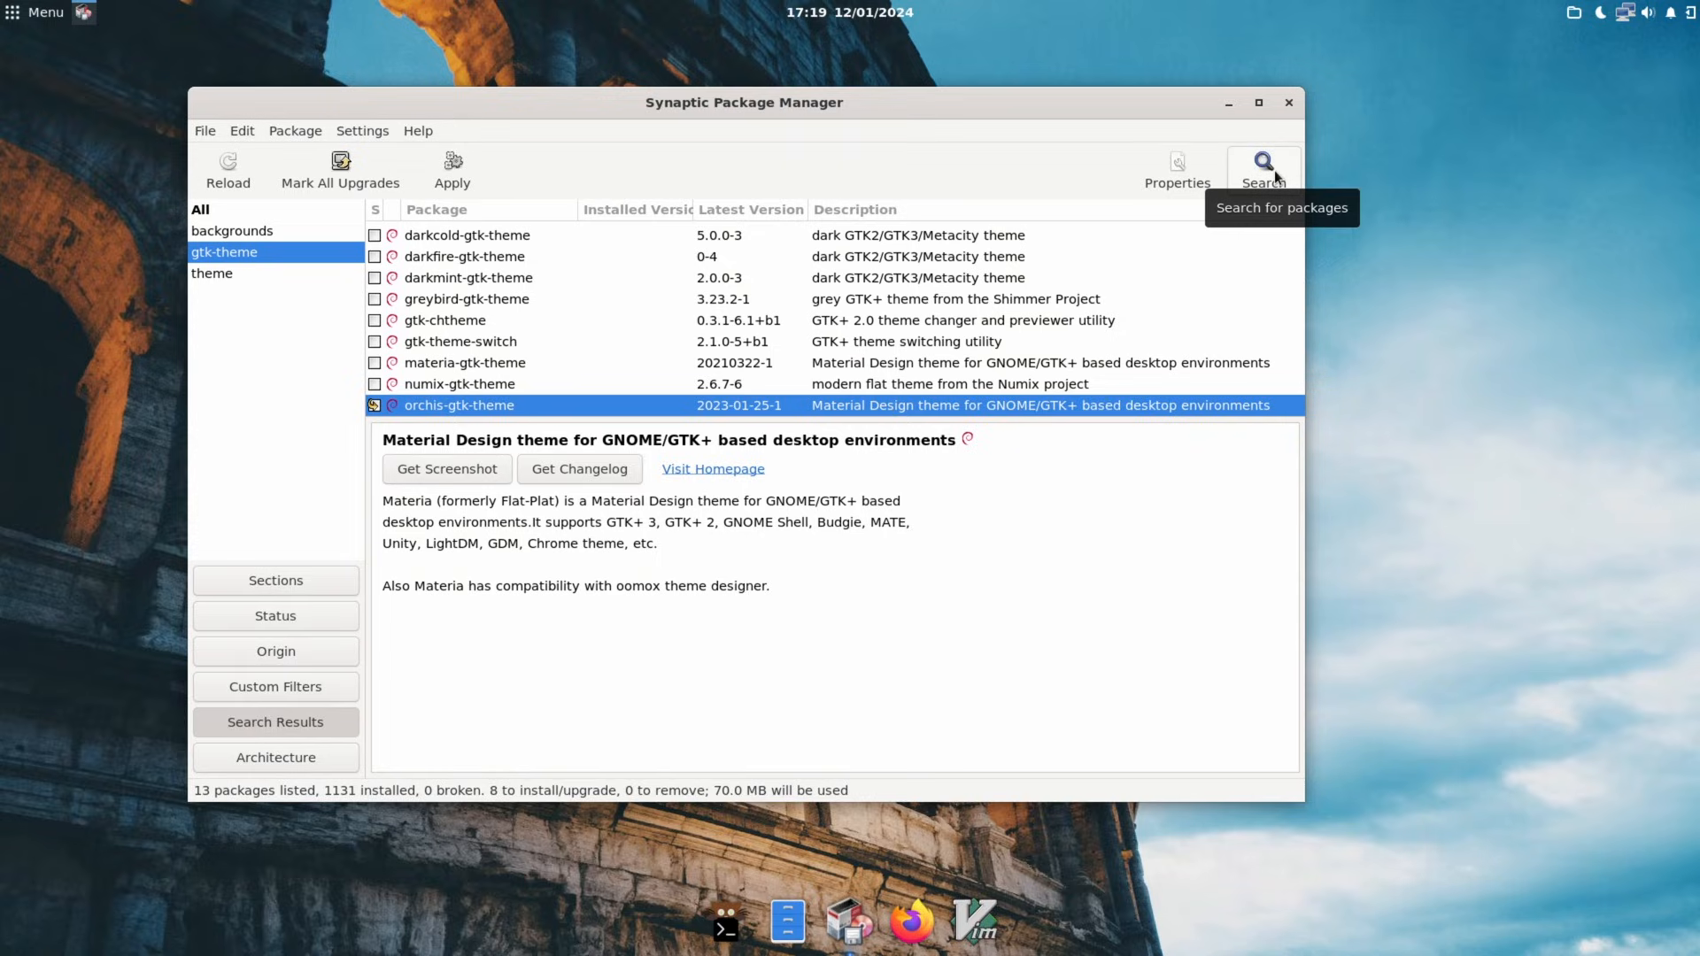
{"action": "left_click", "coordinate": [1263, 165]}
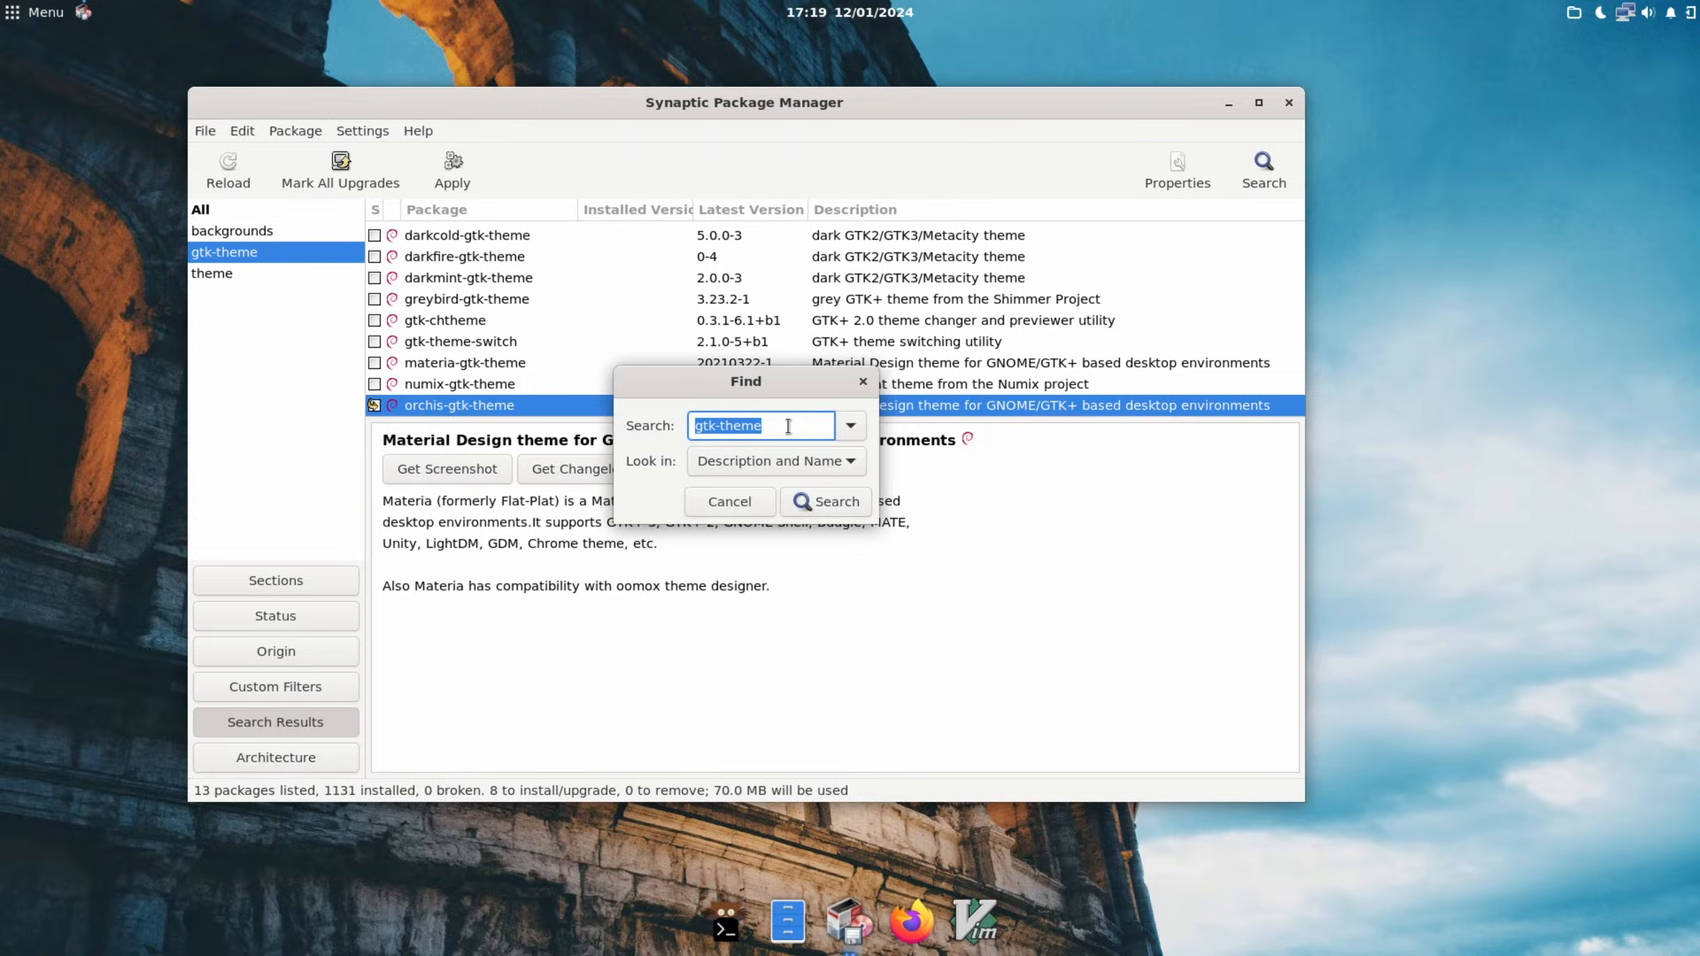
Search for 'icon-theme' and mark papirus-icon-theme for installation.
{"action": "type", "text": "icon-"}
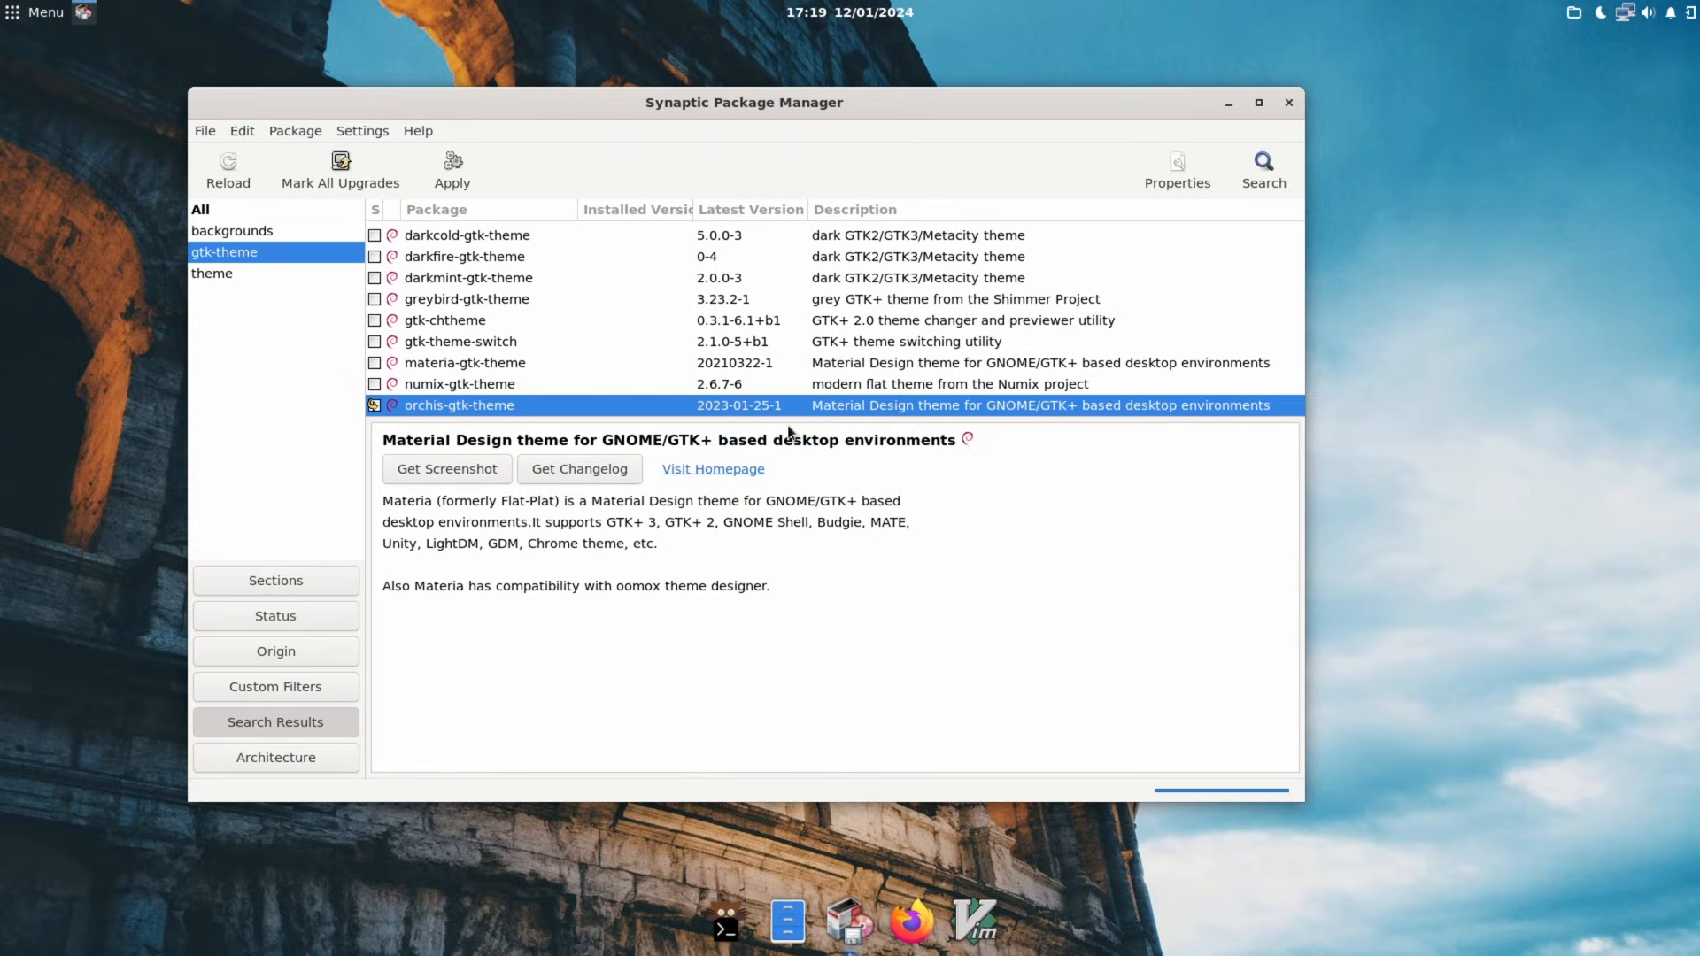
{"action": "left_click", "coordinate": [228, 273]}
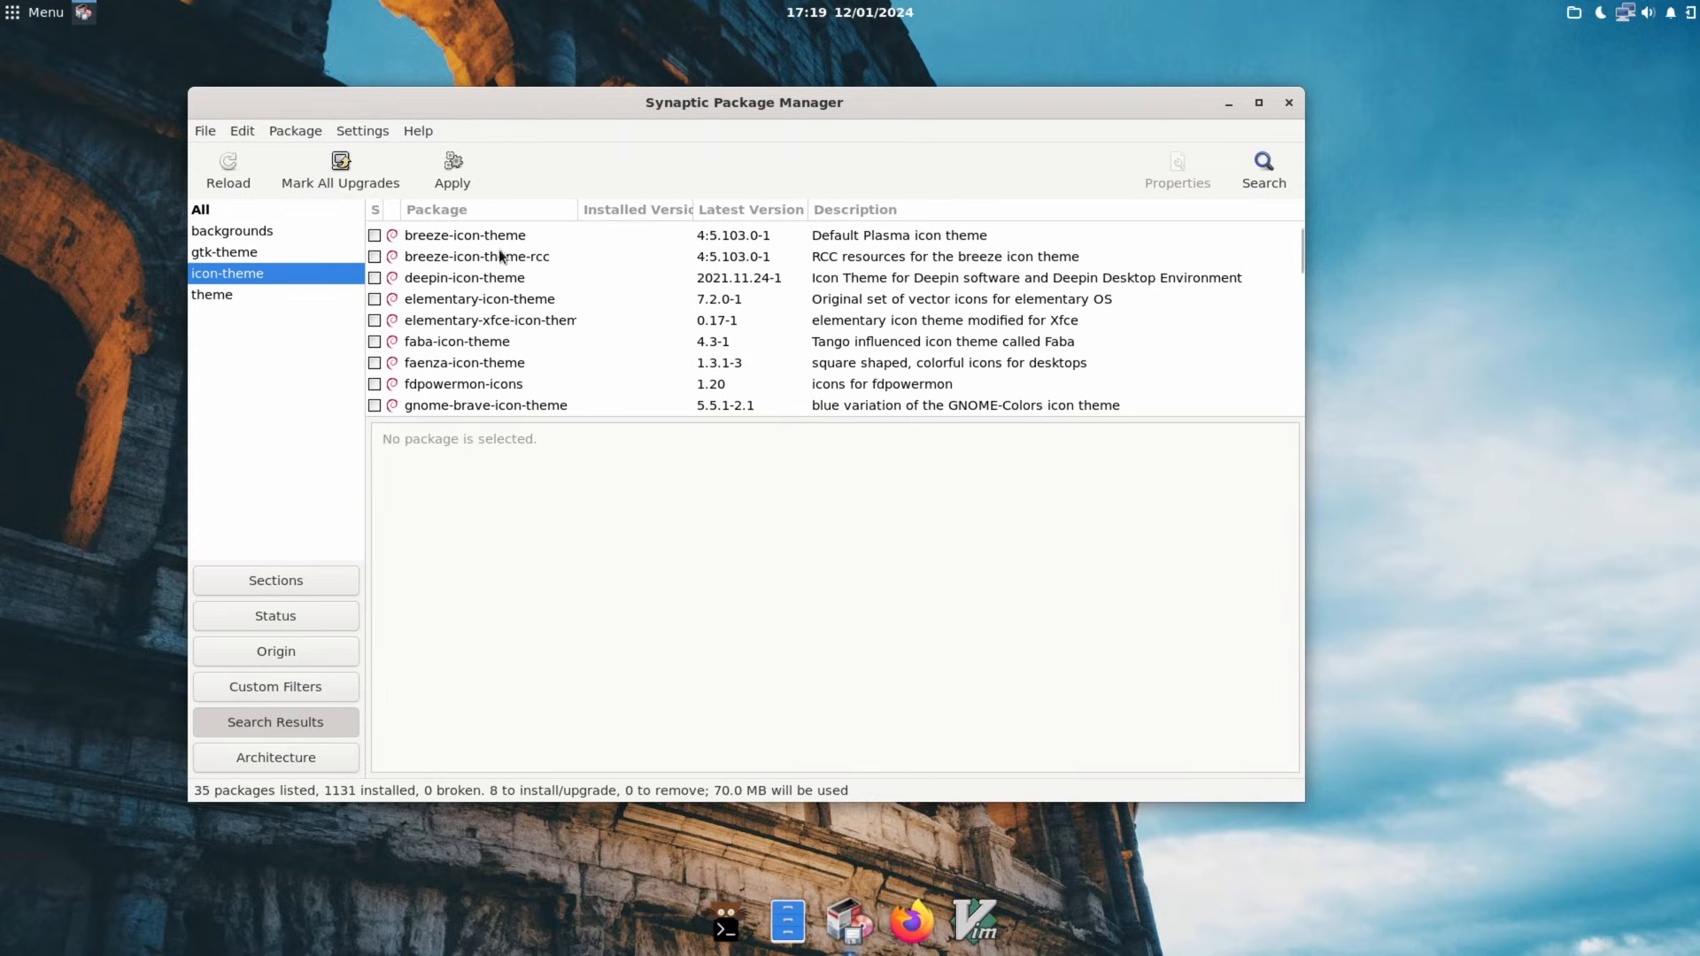
{"action": "left_click", "coordinate": [466, 356]}
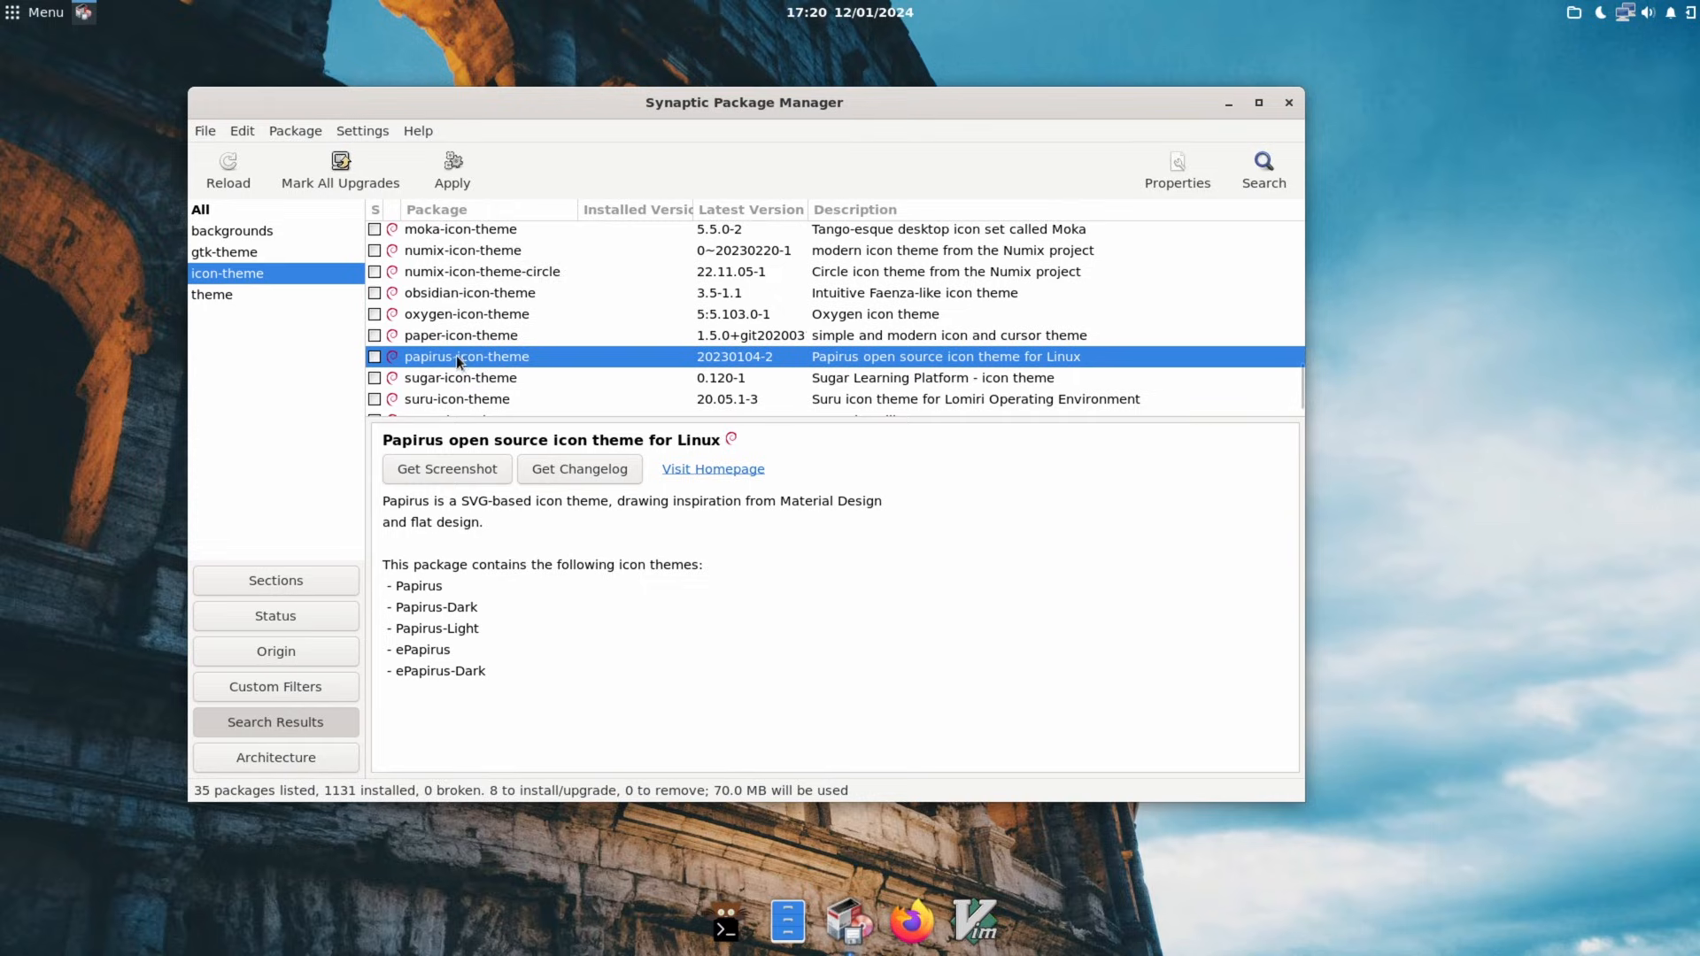
{"action": "left_click", "coordinate": [373, 356]}
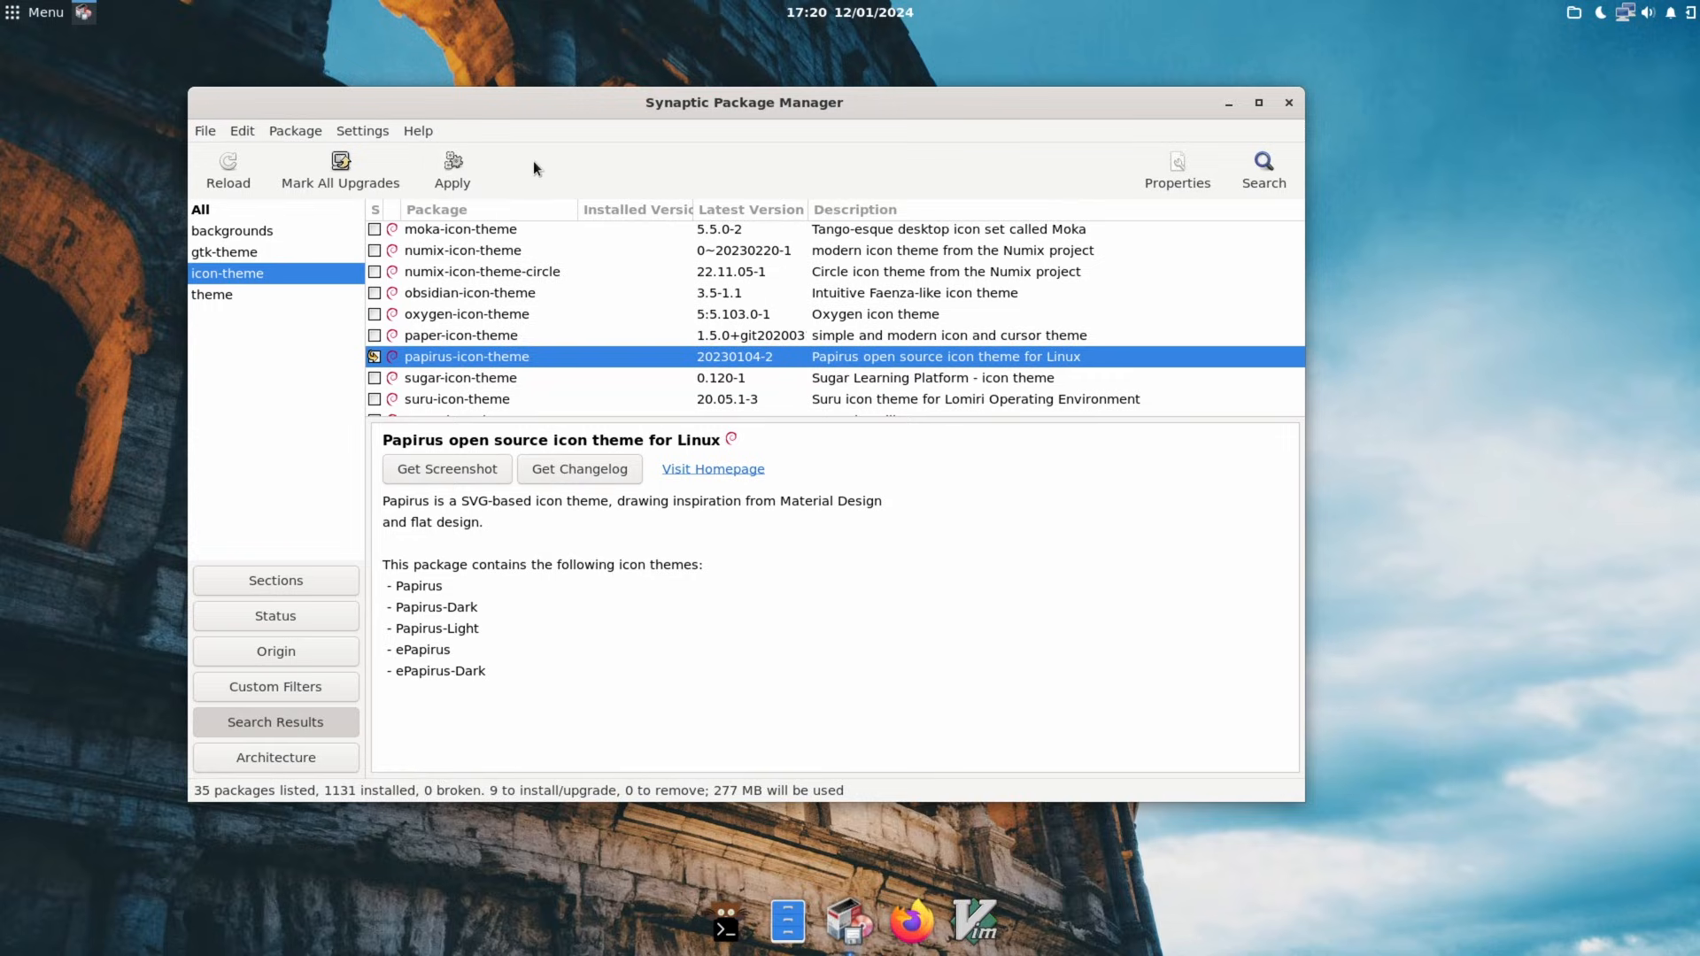
{"action": "mouse_move", "coordinate": [501, 163]}
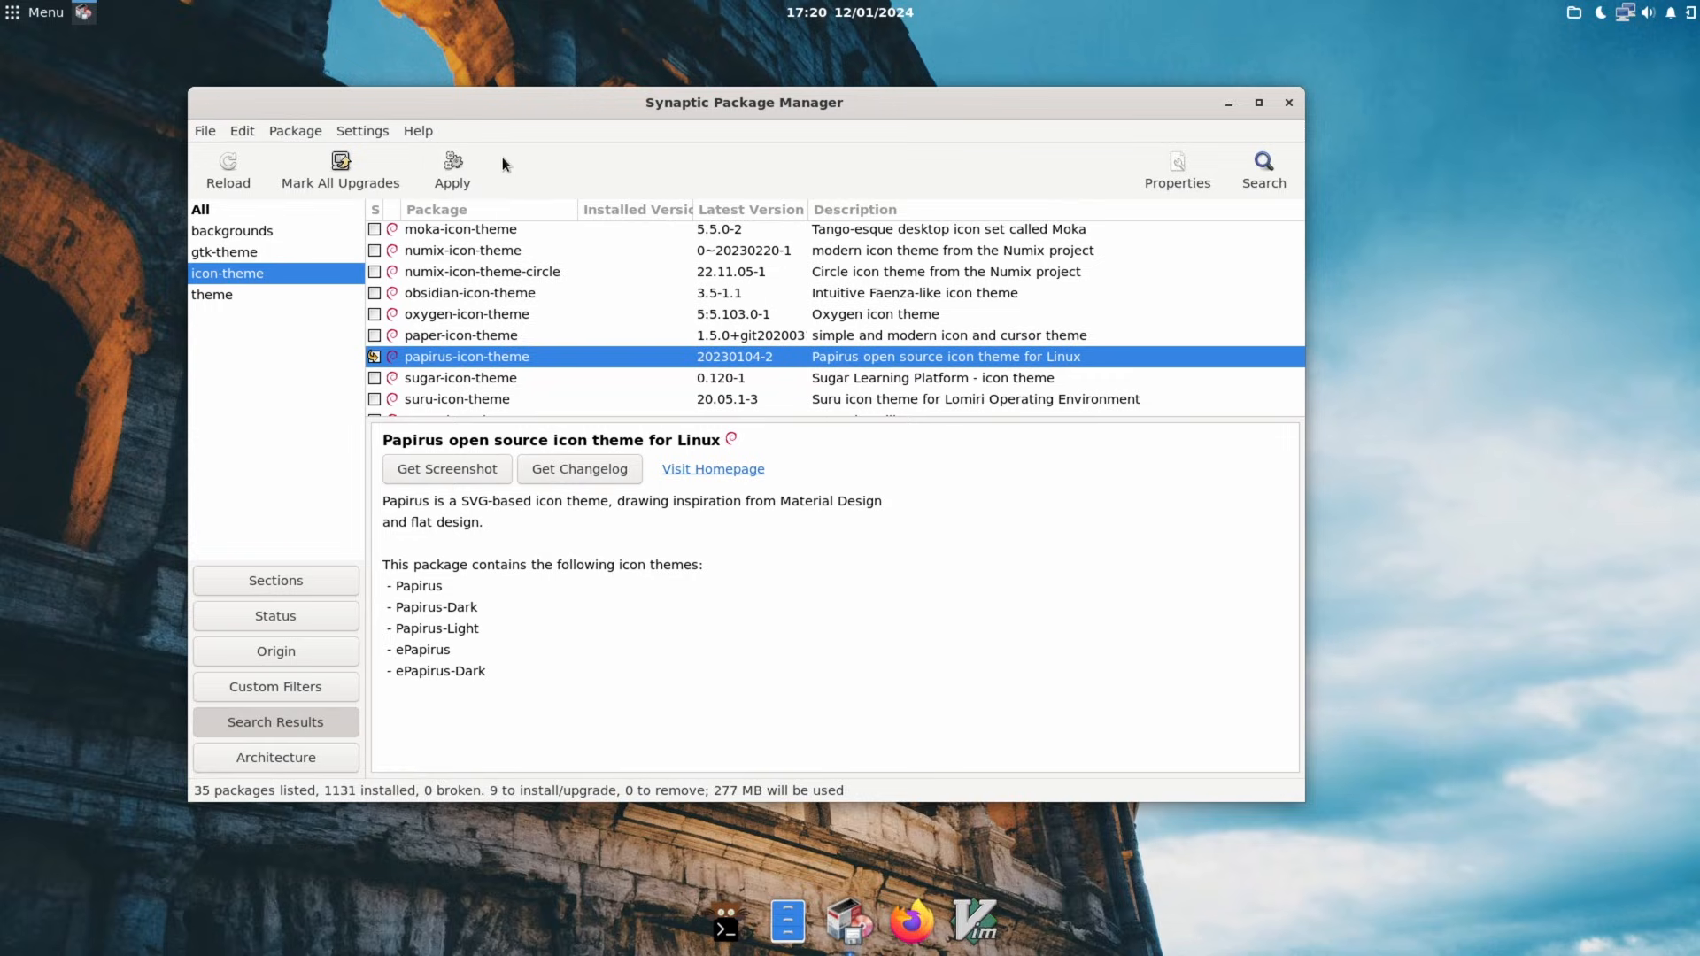
{"action": "mouse_move", "coordinate": [549, 151]}
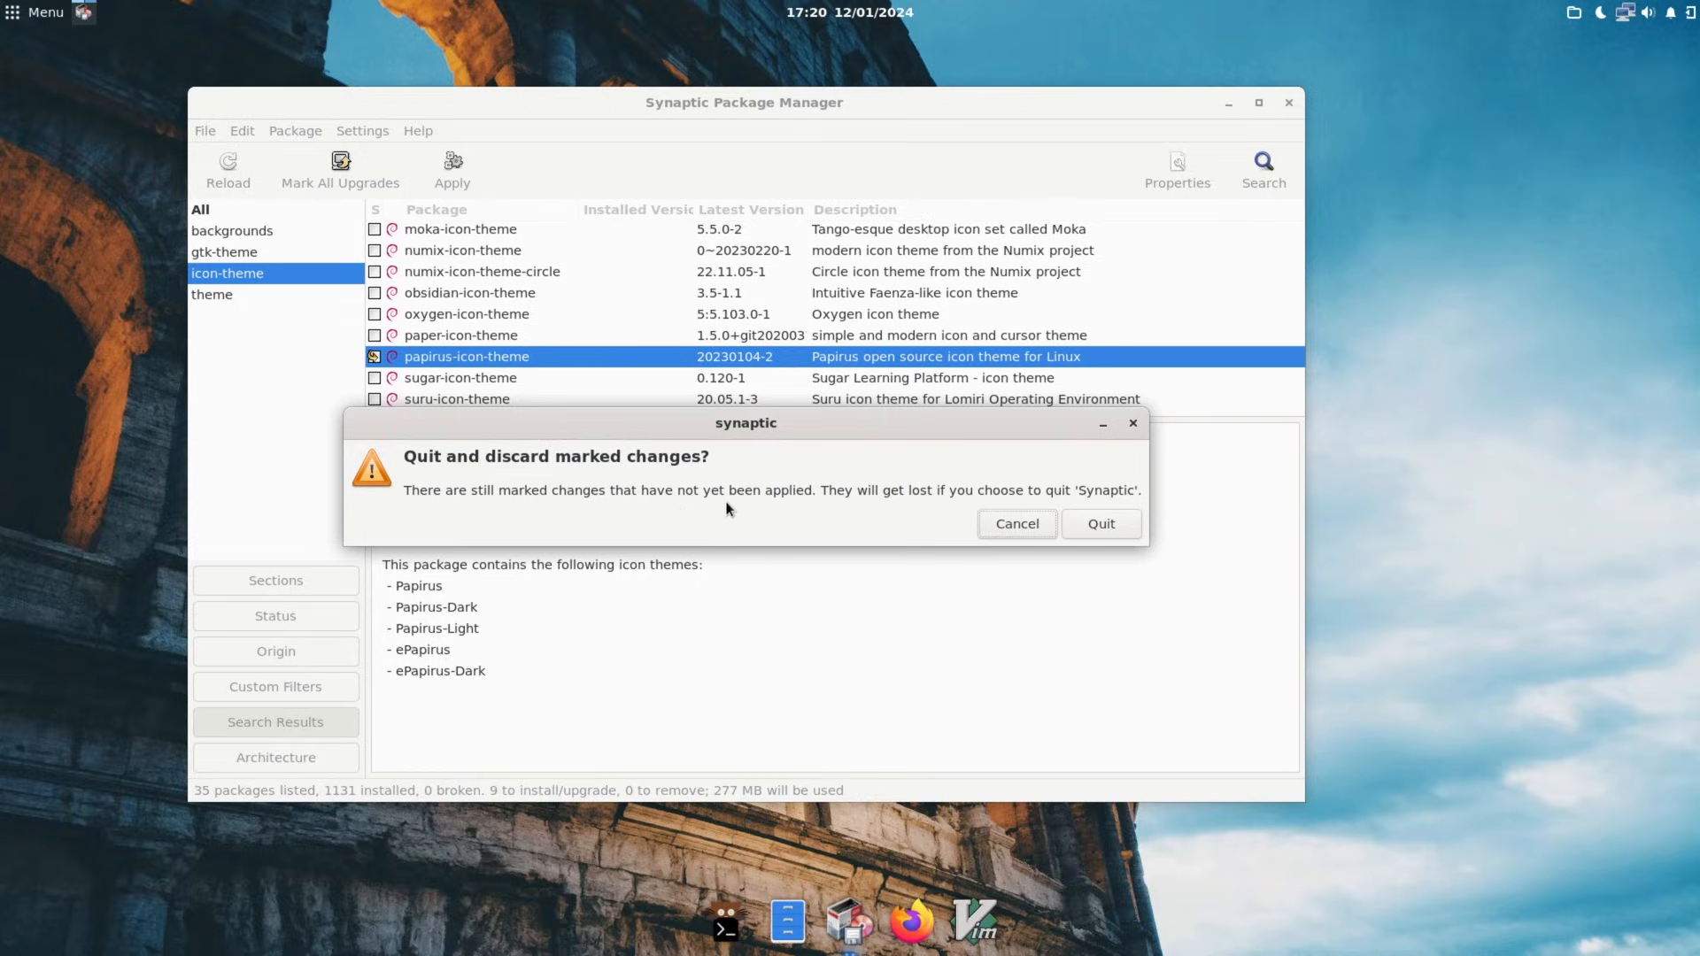
Discard Synaptic's marks and run 'sudo apt install gnome-backgrounds orchis-gtk-theme papirus-icon-theme'.
{"action": "left_click", "coordinate": [1100, 525]}
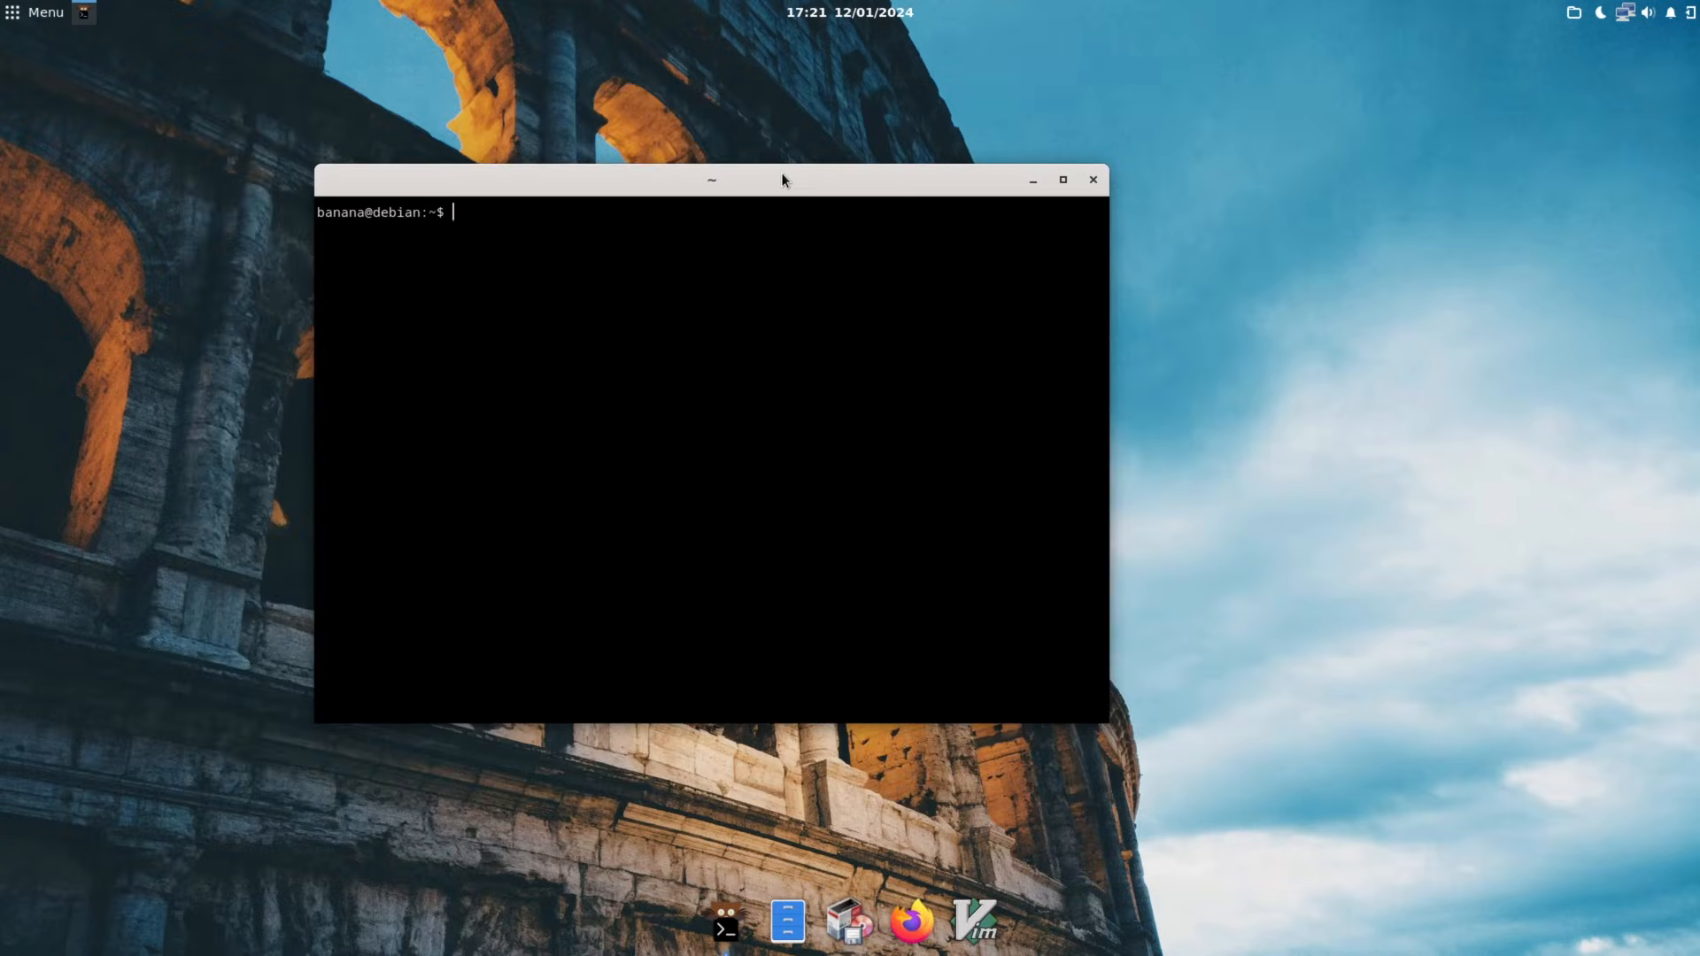
{"action": "type", "text": "sudo"}
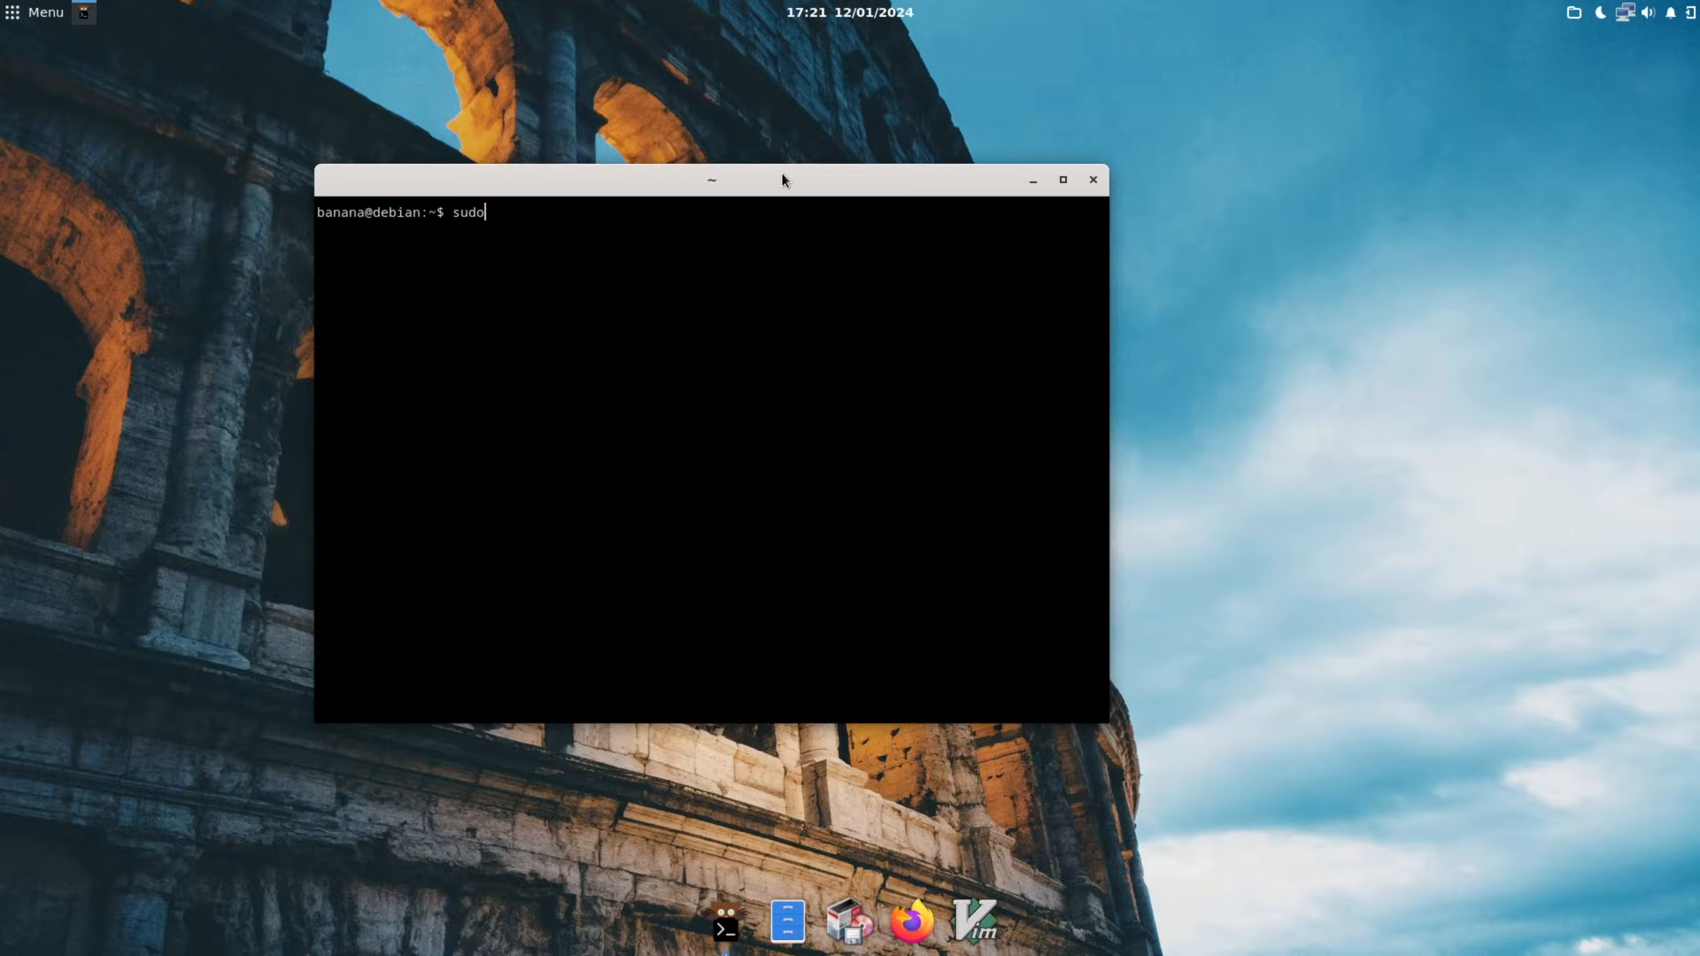
{"action": "type", "text": "apt install"}
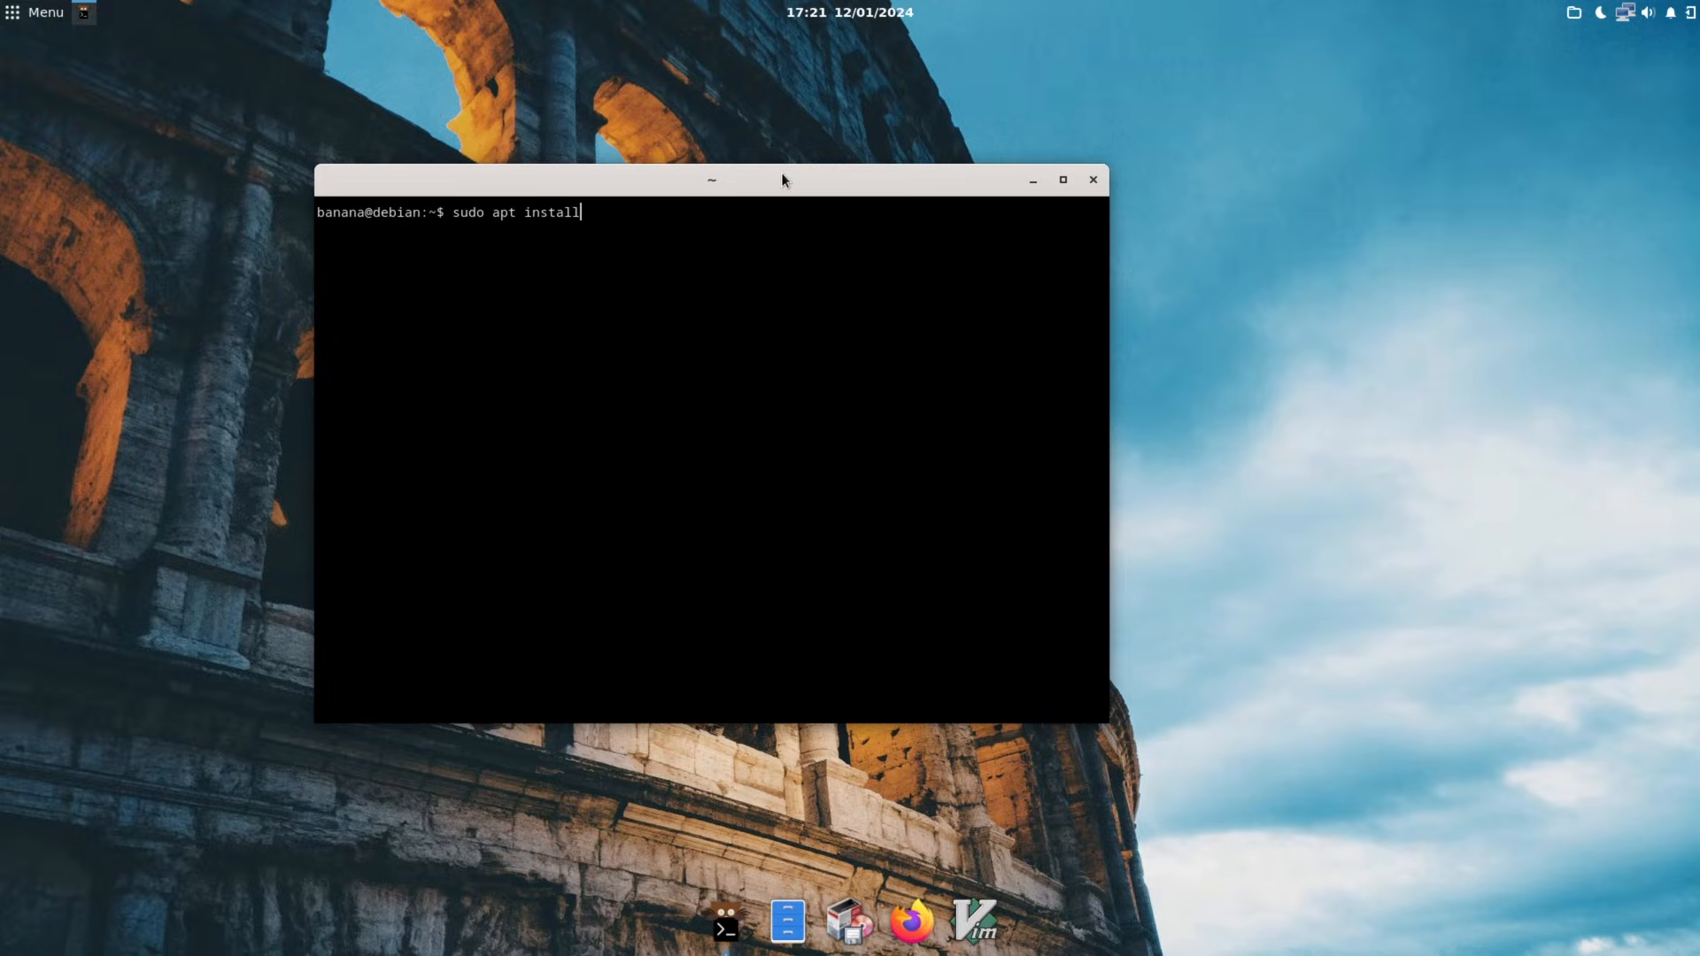
{"action": "type", "text": "gnome-"}
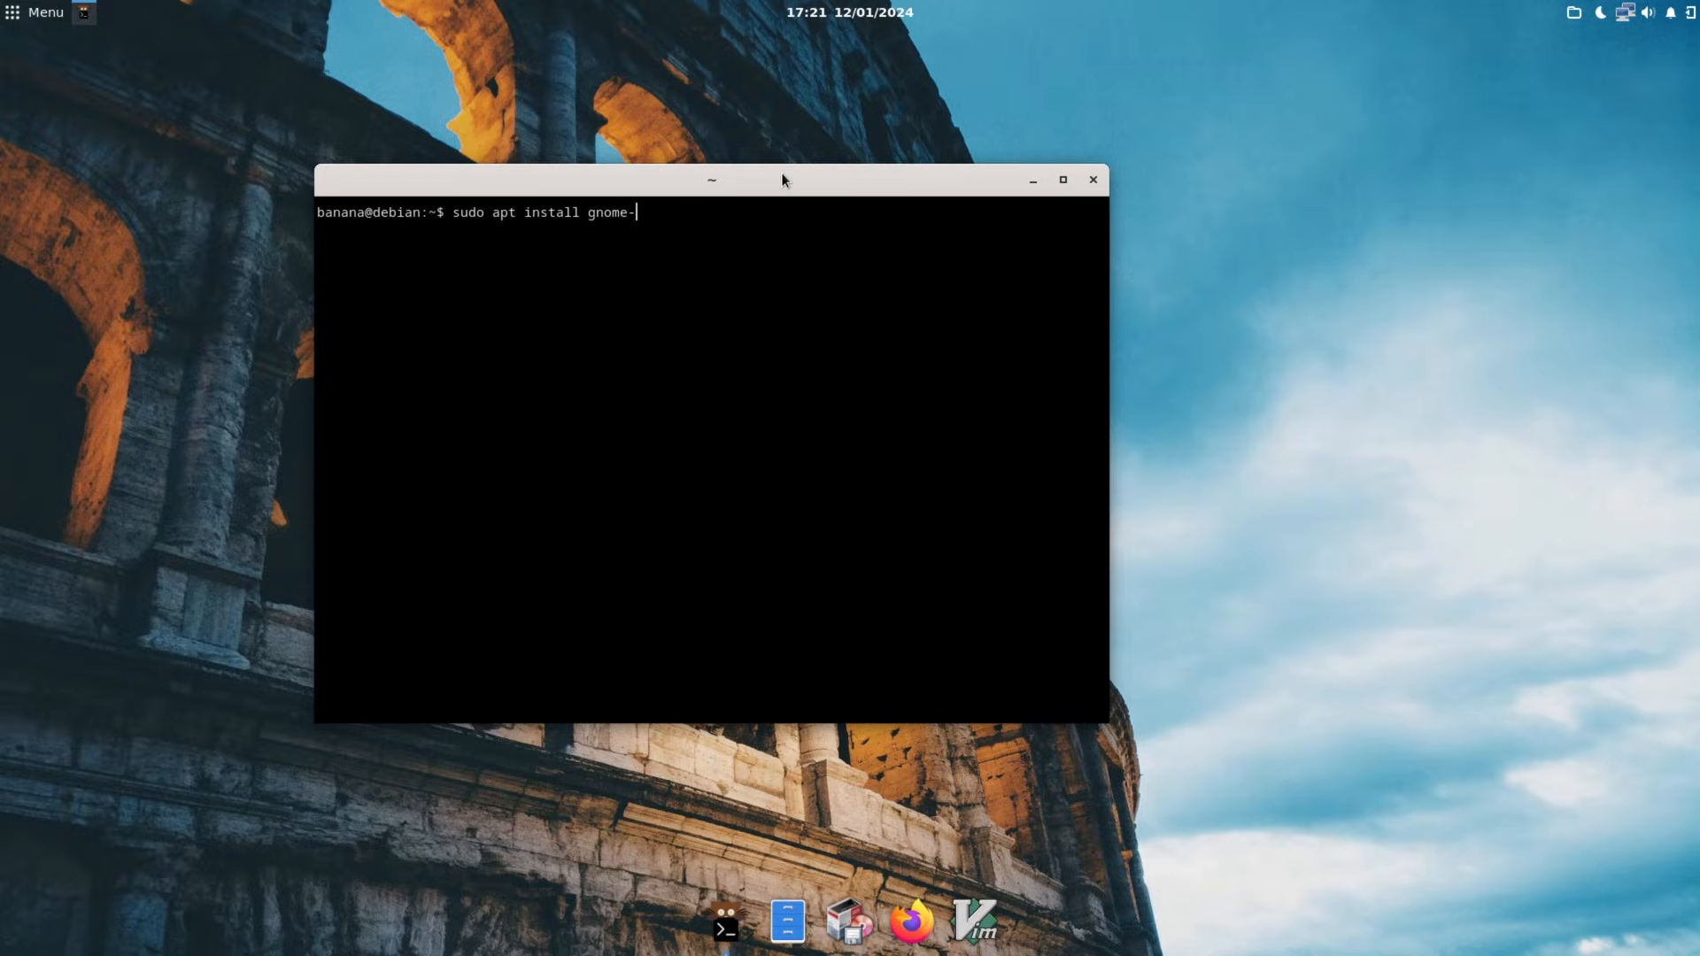
{"action": "type", "text": "backgrounds"}
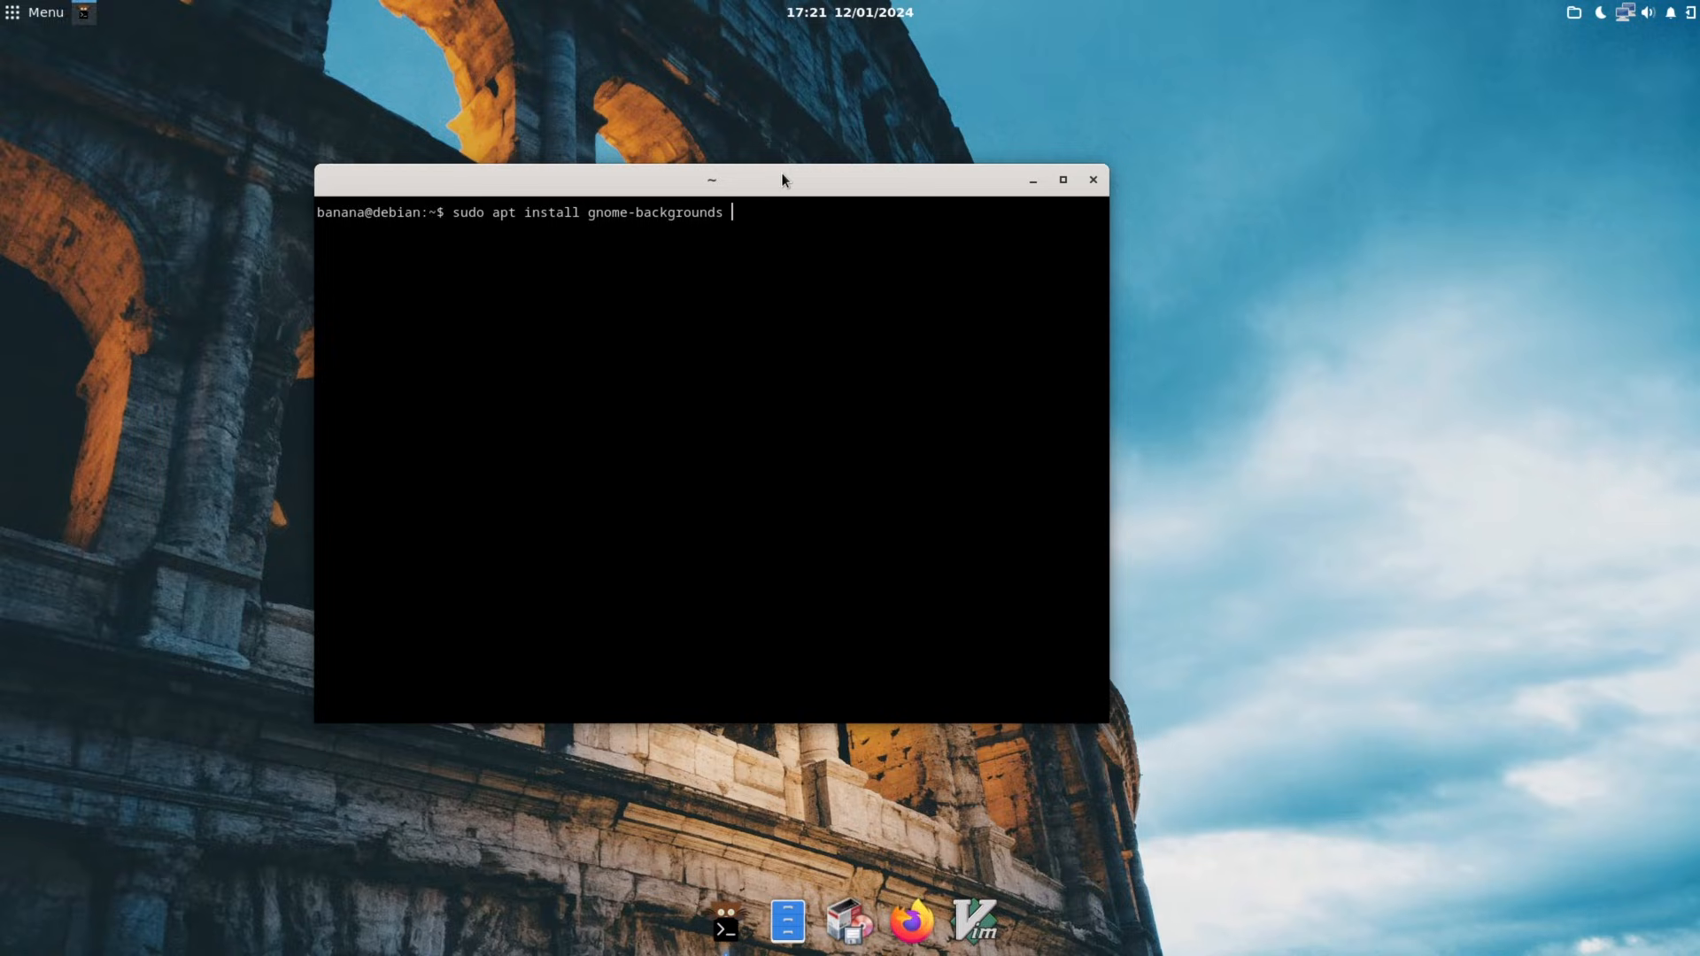
{"action": "type", "text": "orchis"}
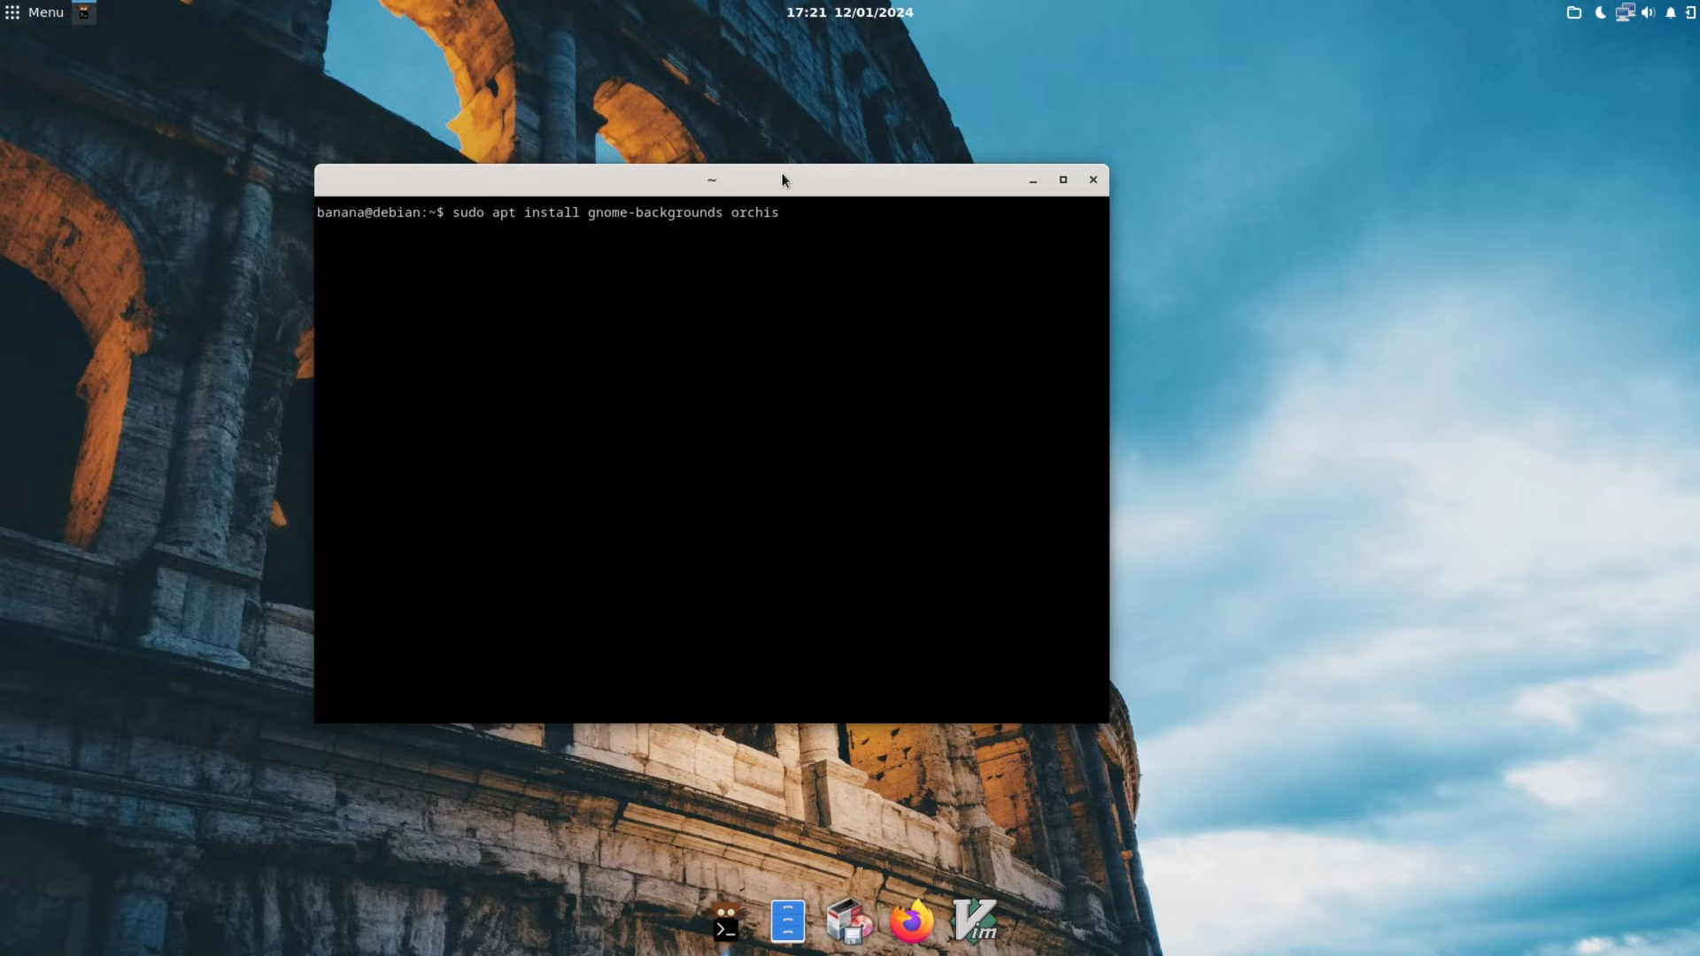
{"action": "type", "text": "-gtk-t"}
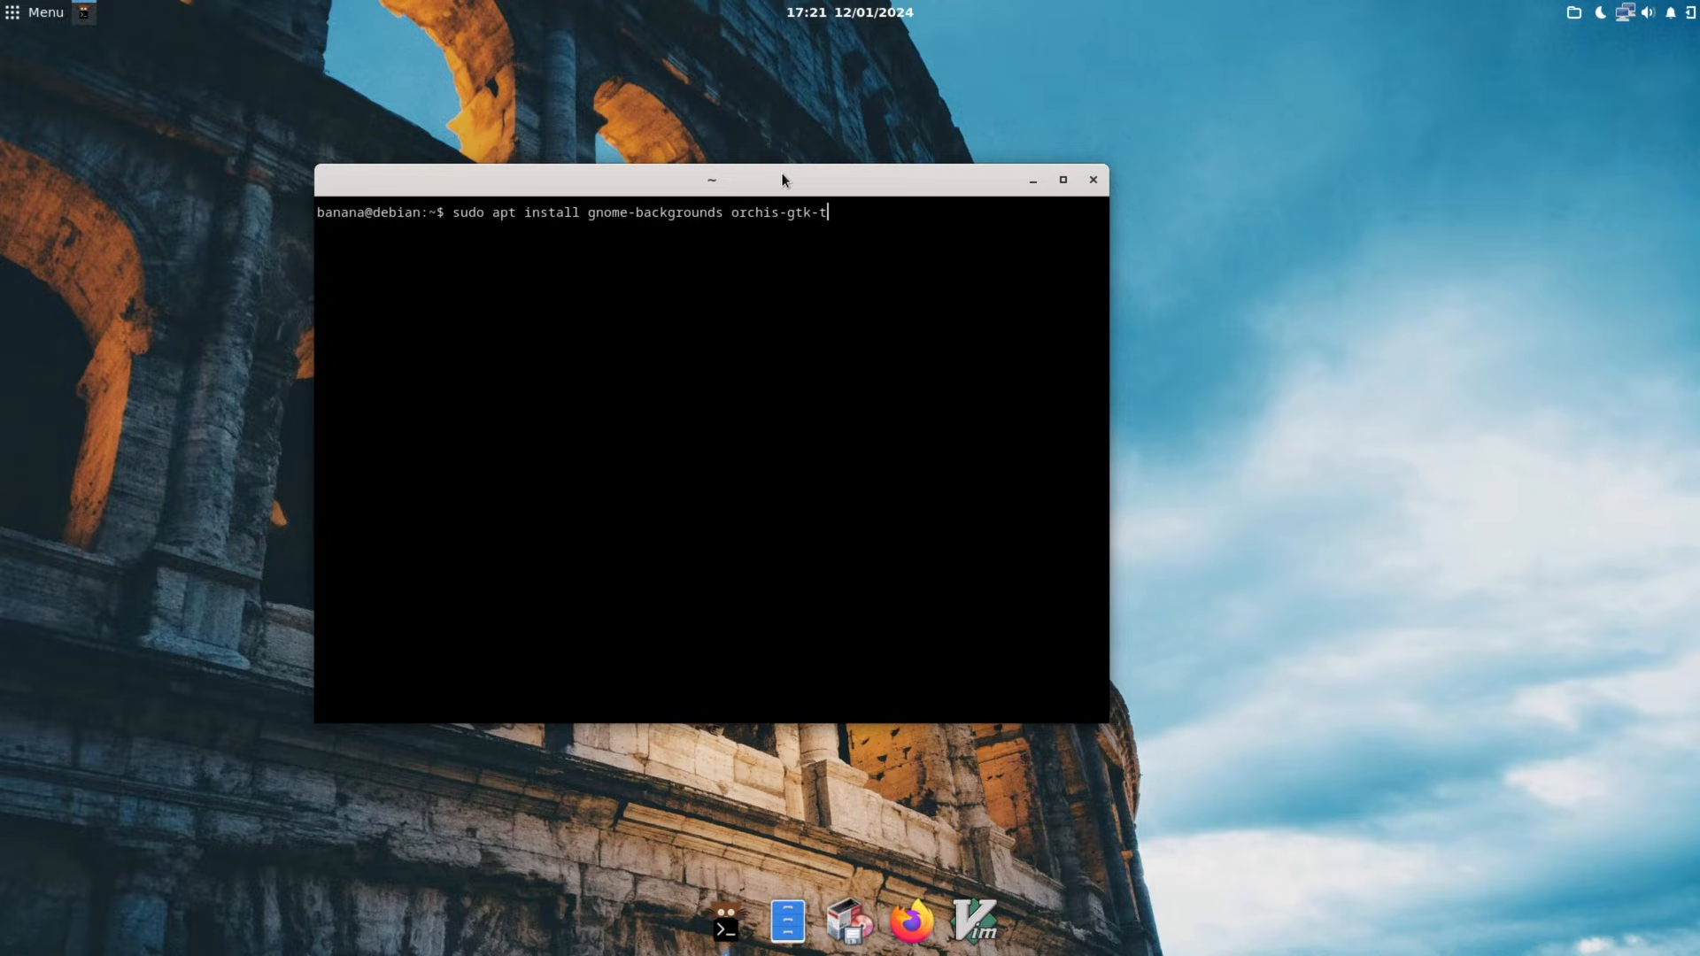
{"action": "type", "text": "heme"}
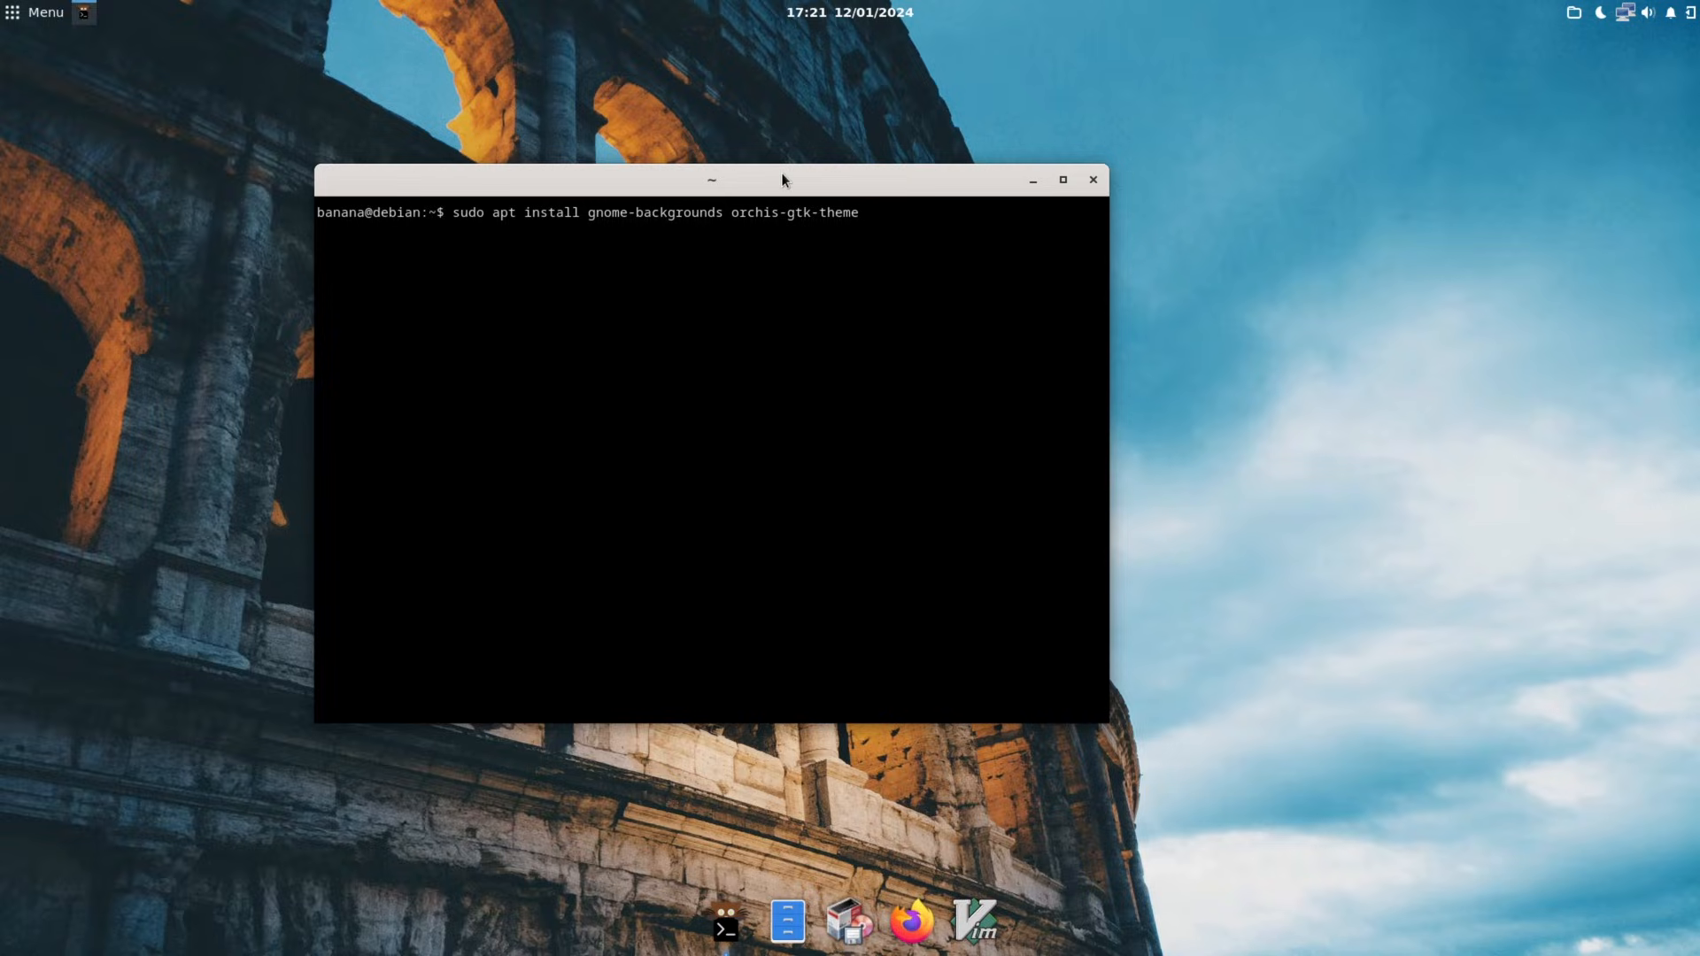
{"action": "type", "text": "p"}
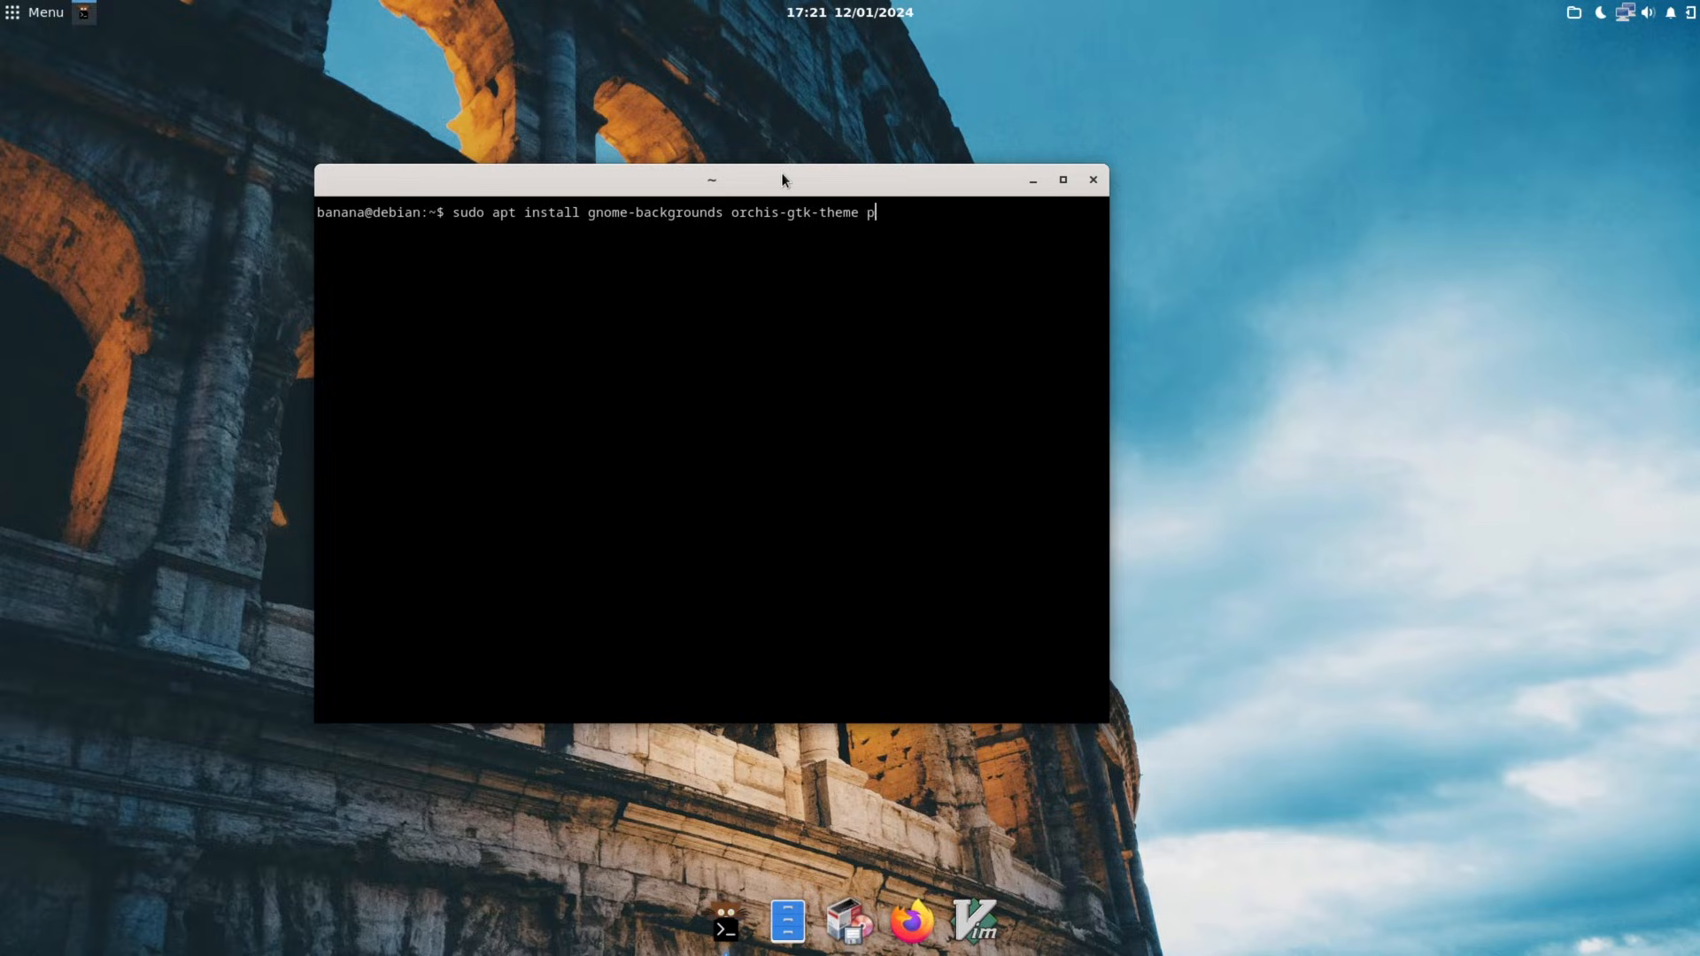
{"action": "type", "text": "apirus"}
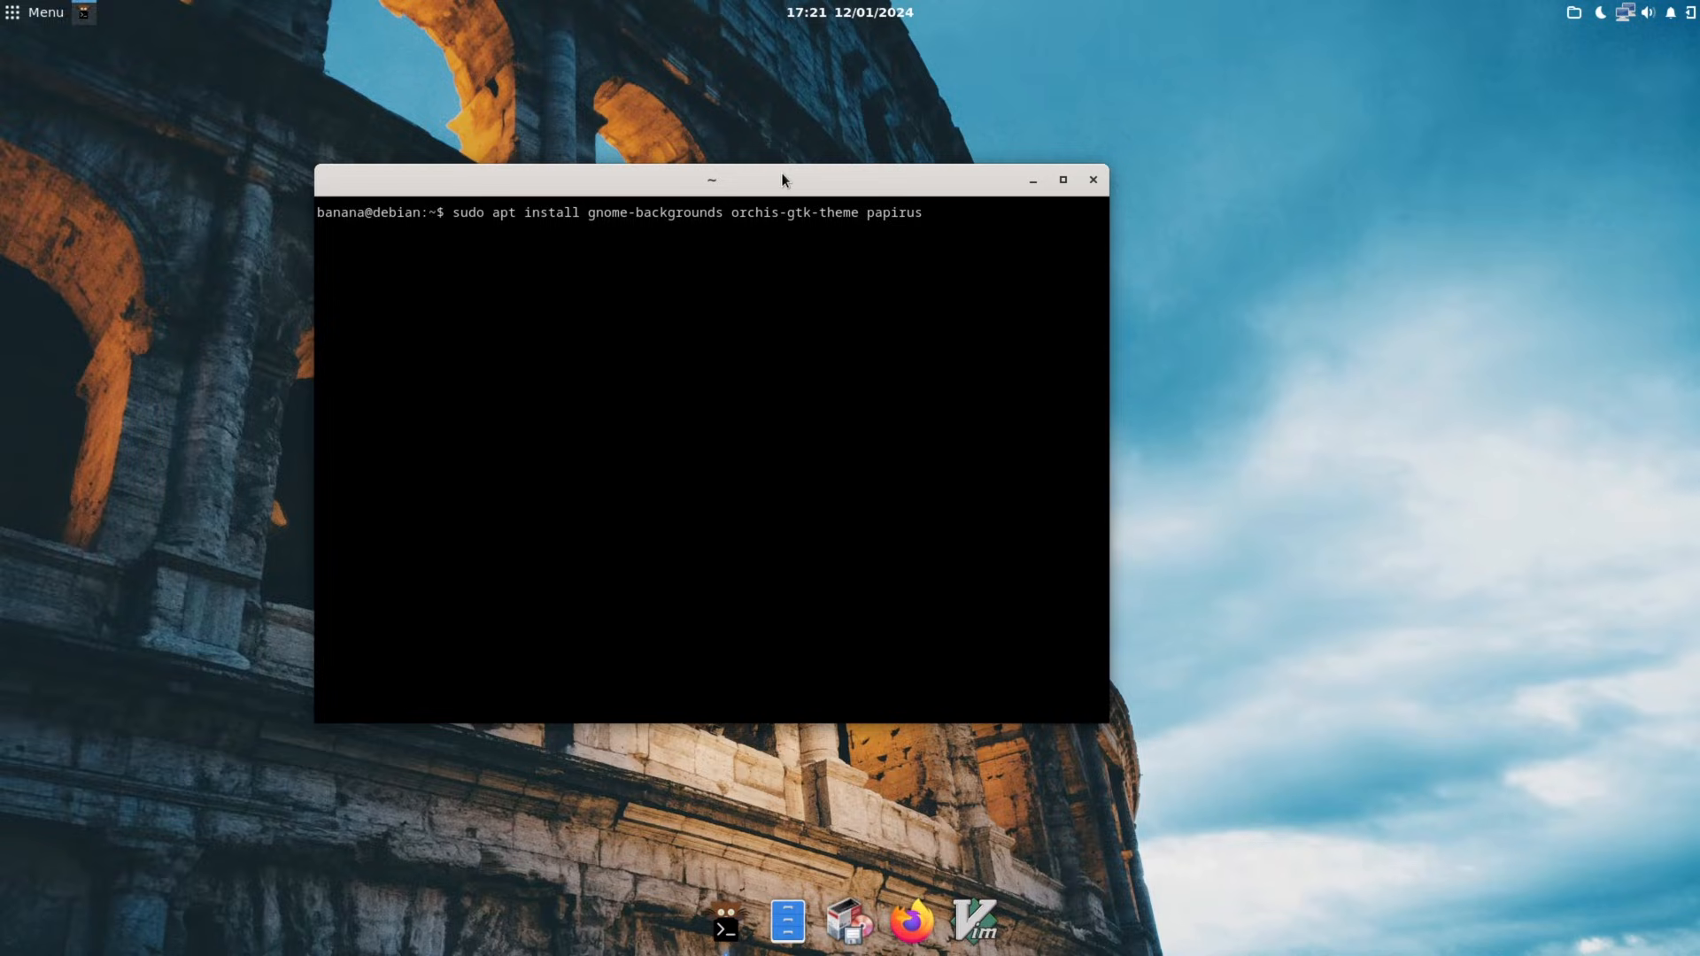
{"action": "type", "text": "-icon"}
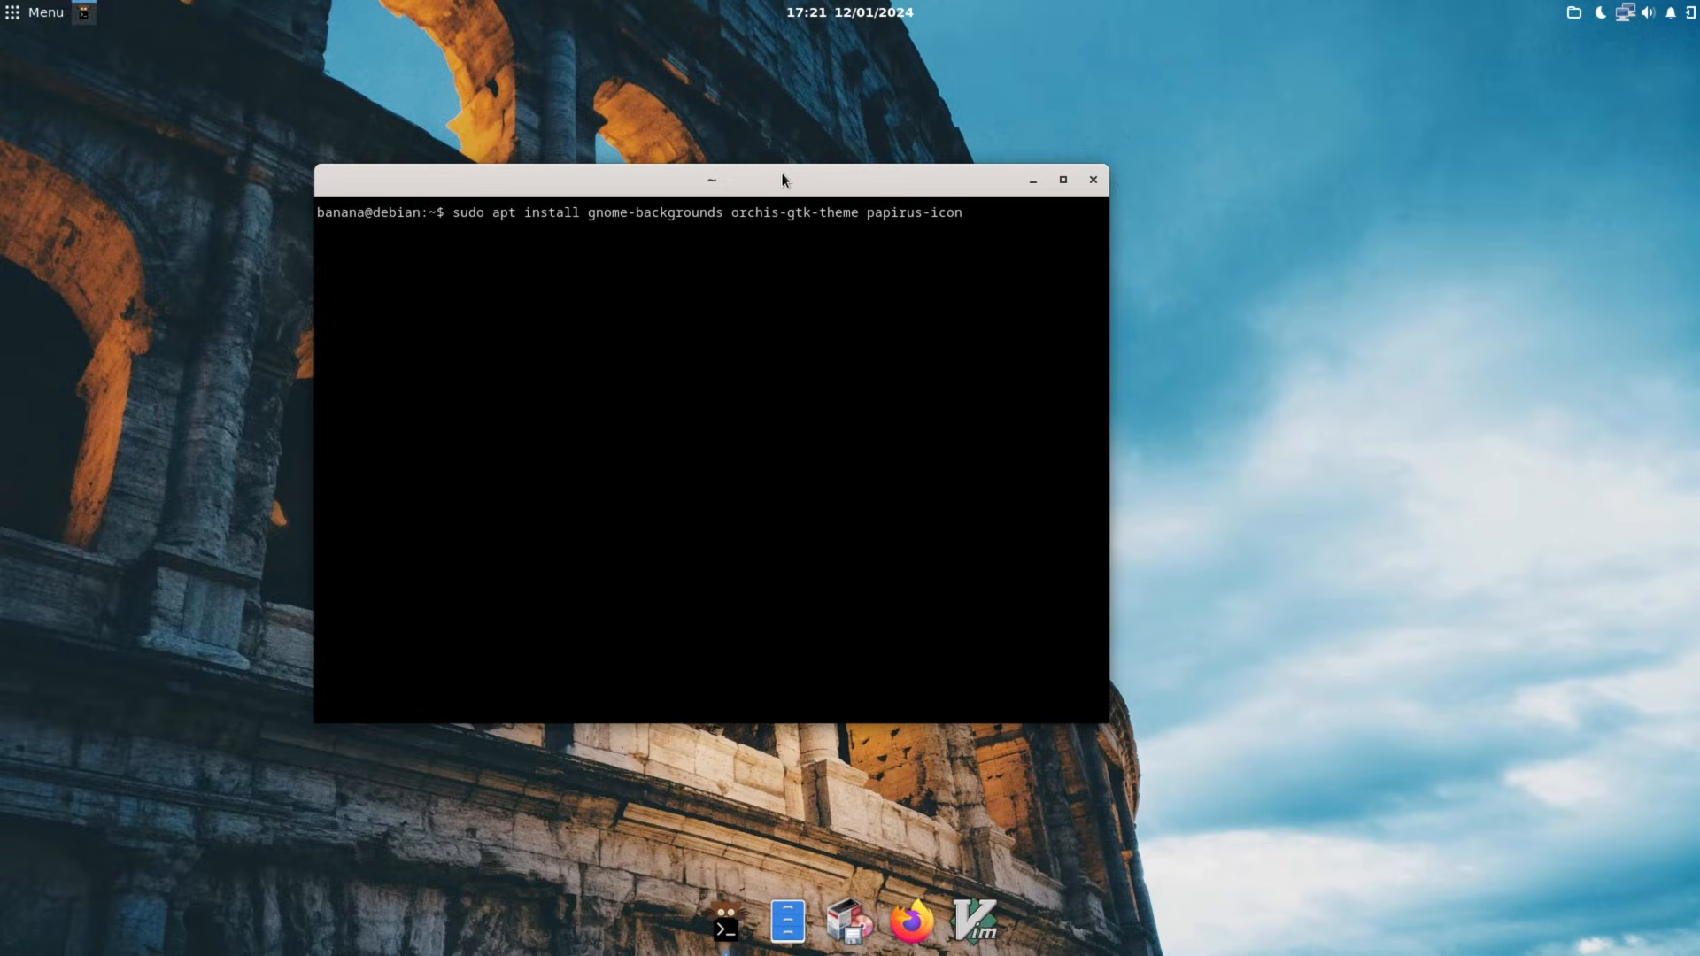
{"action": "type", "text": "-theme"}
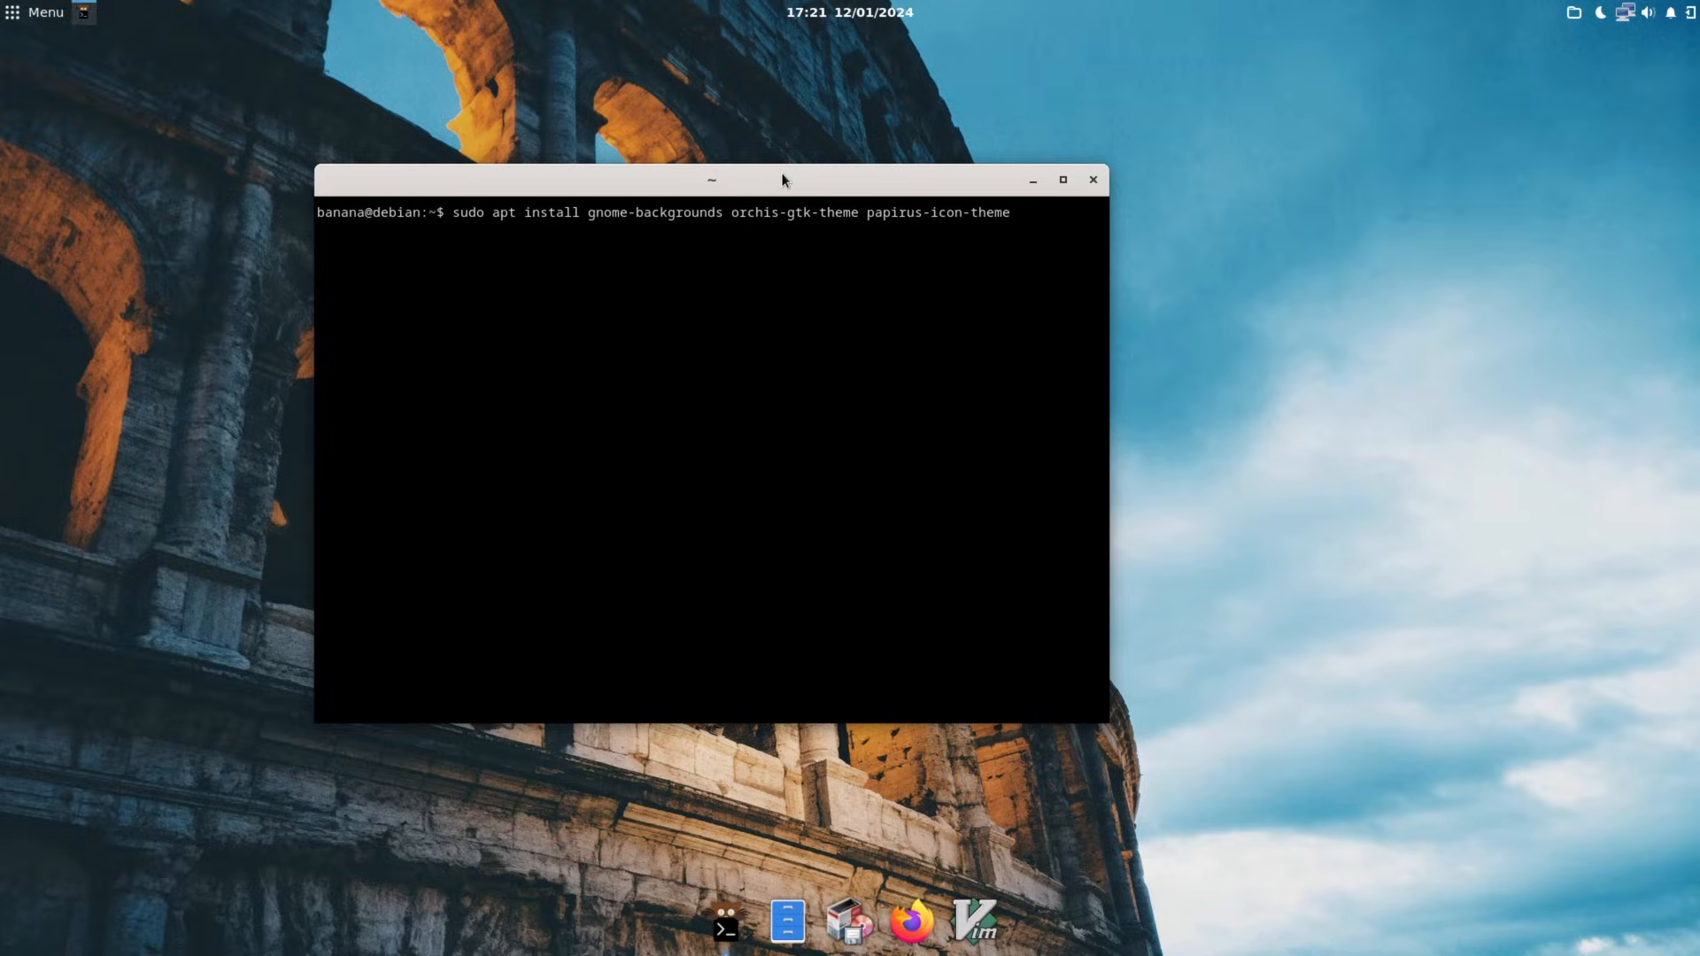
{"action": "key", "text": "Return"}
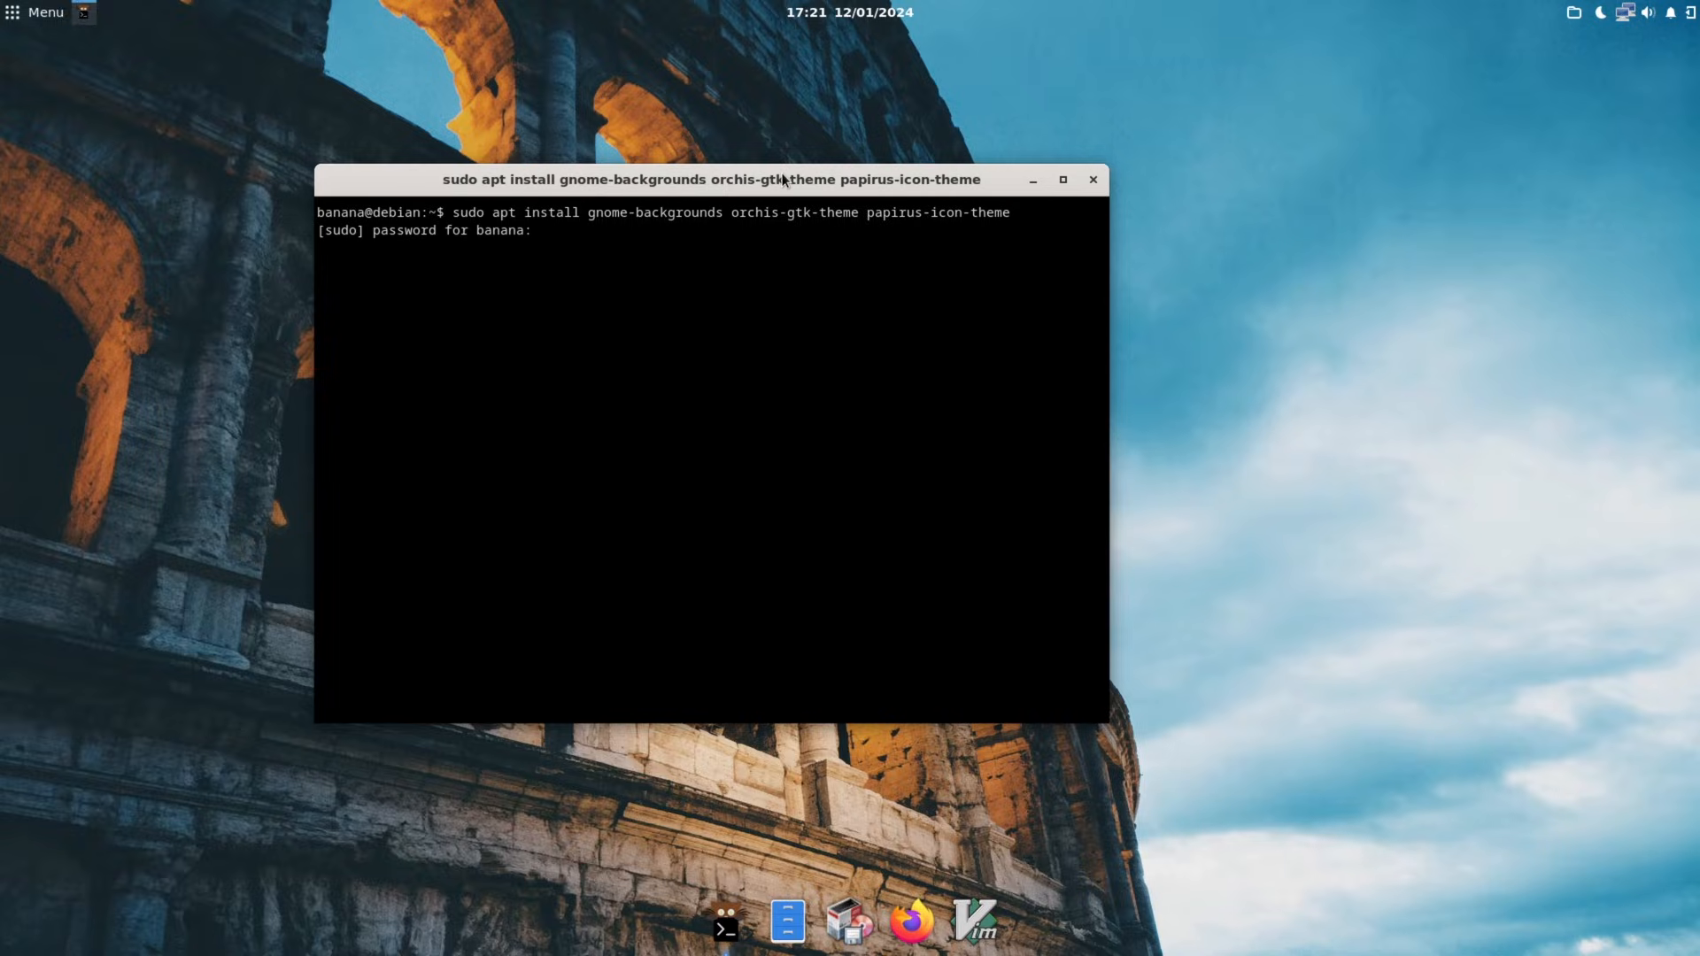
Submit the sudo password, answer y to the install prompt, and exit the terminal.
{"action": "key", "text": "Return"}
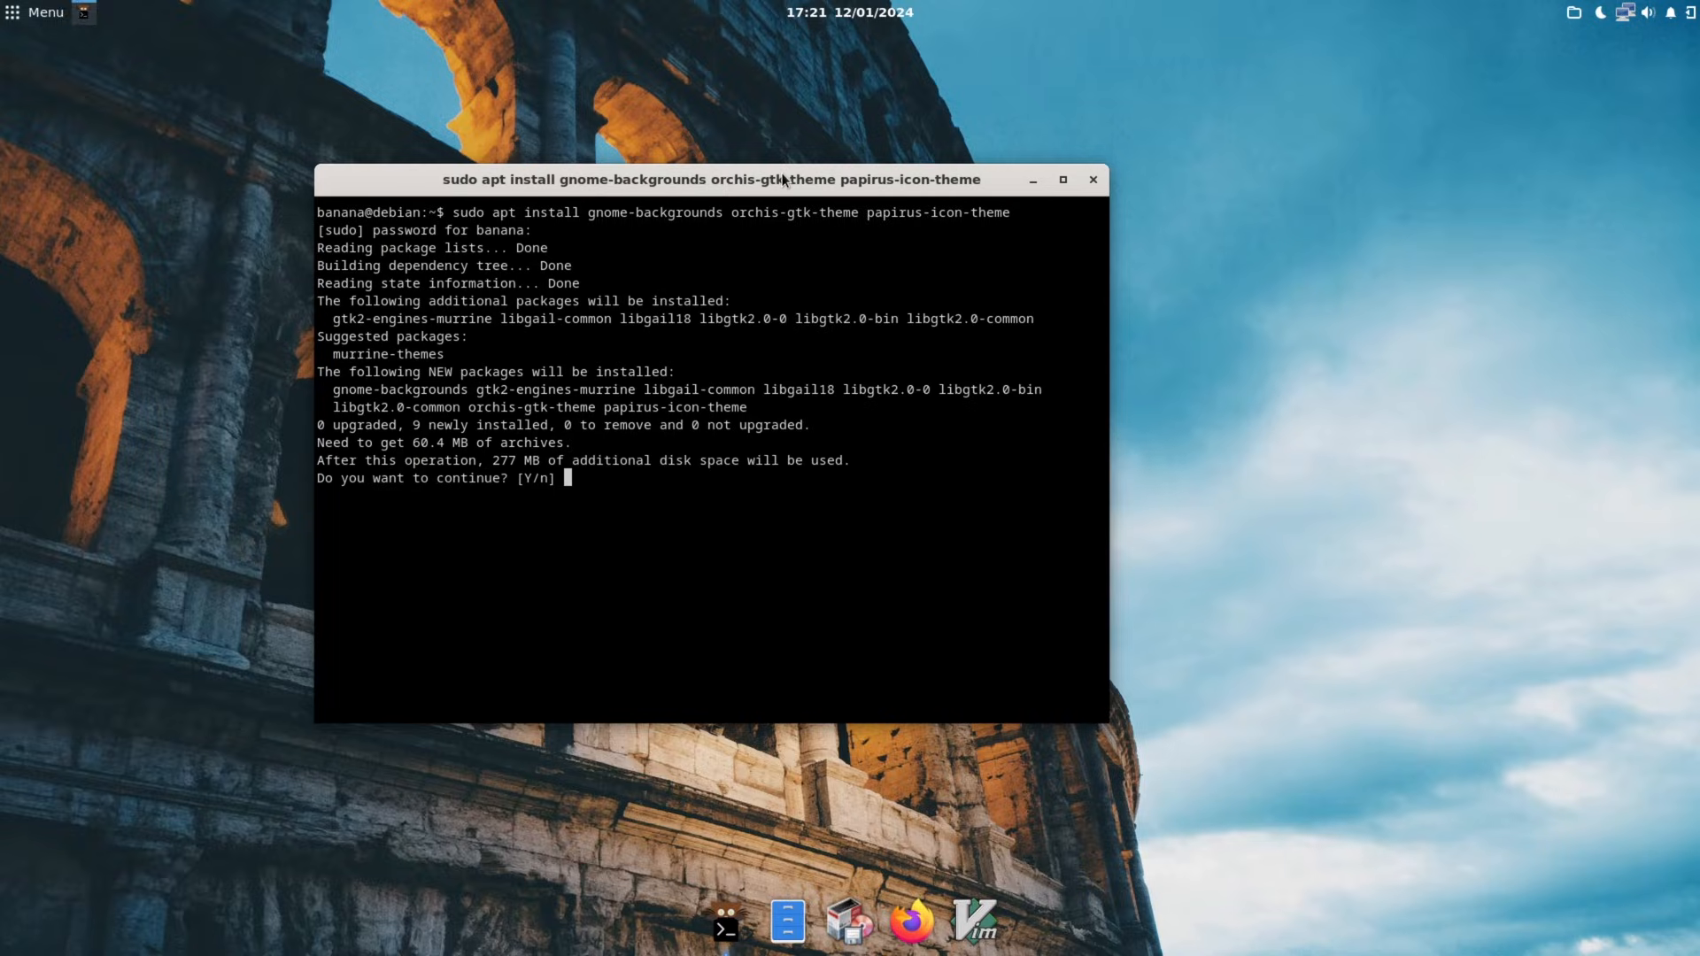
{"action": "mouse_move", "coordinate": [487, 376]}
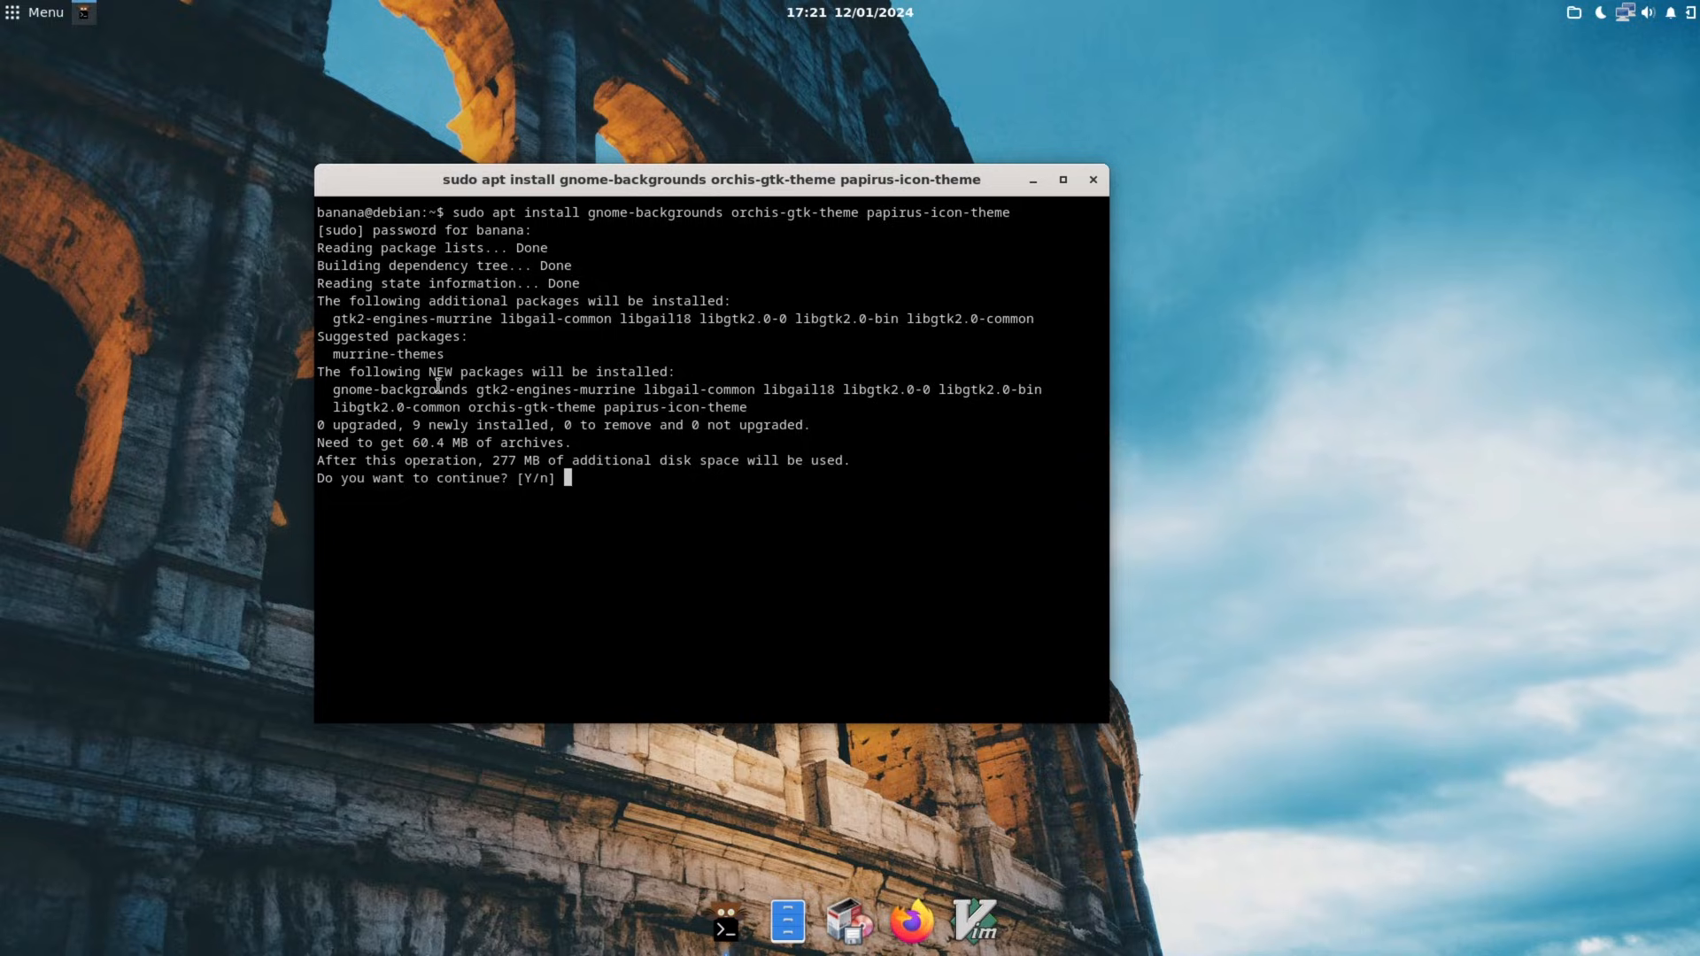
{"action": "mouse_move", "coordinate": [765, 390]}
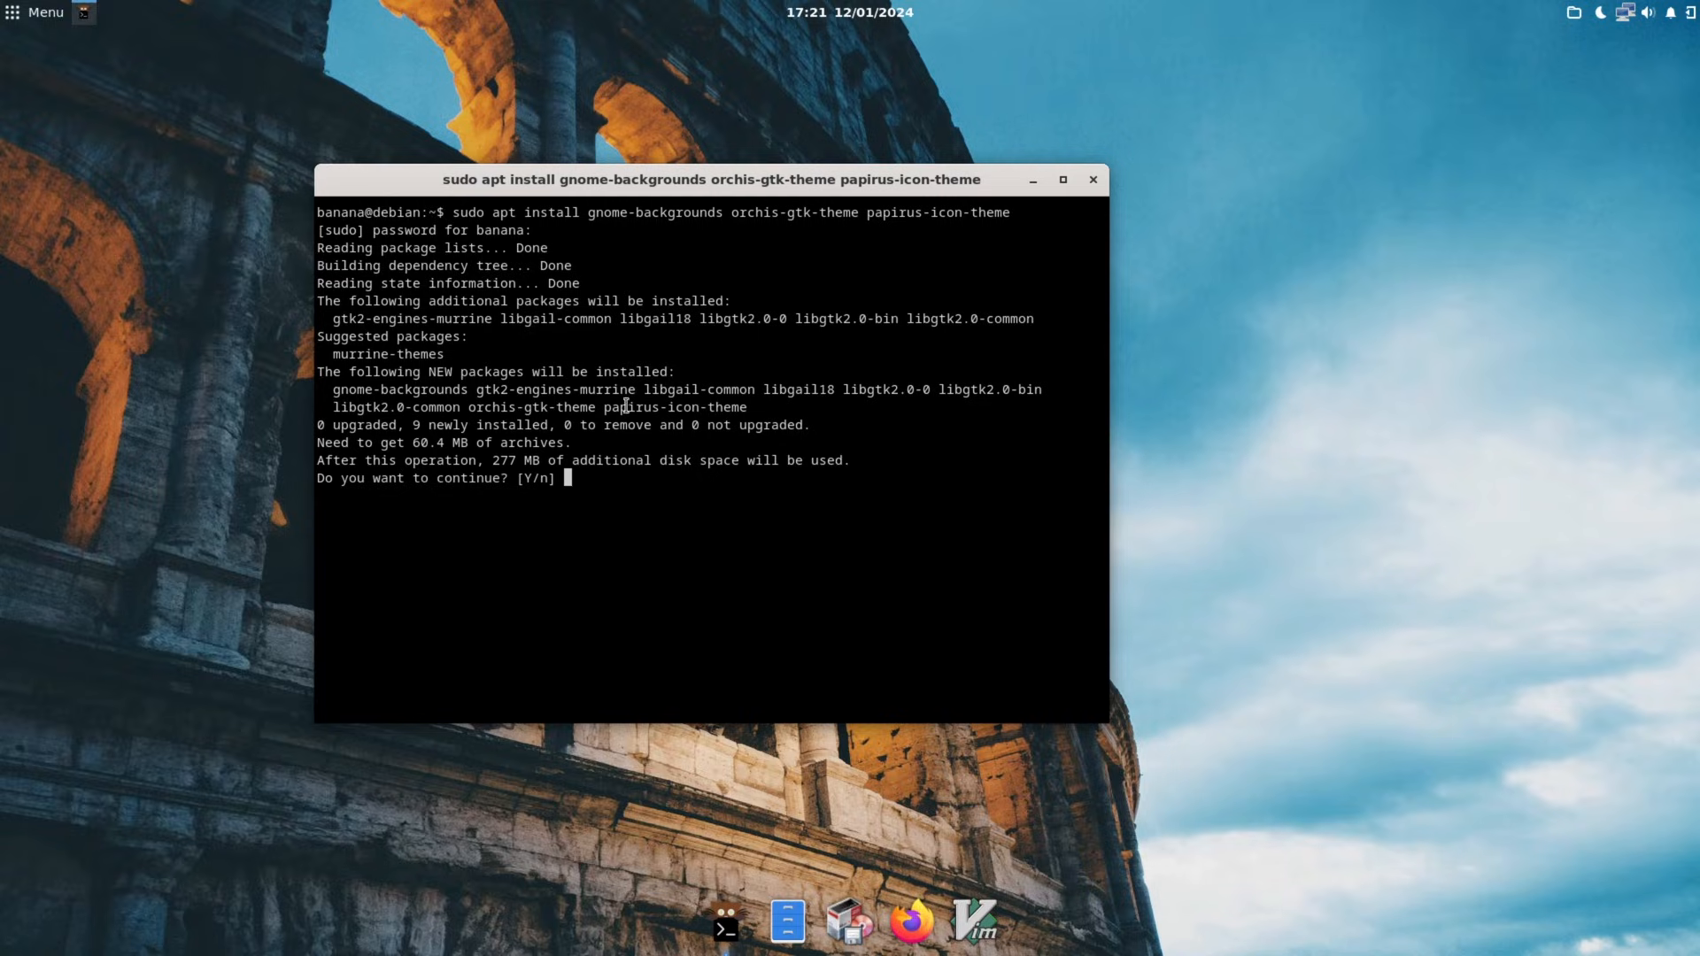
{"action": "type", "text": "y"}
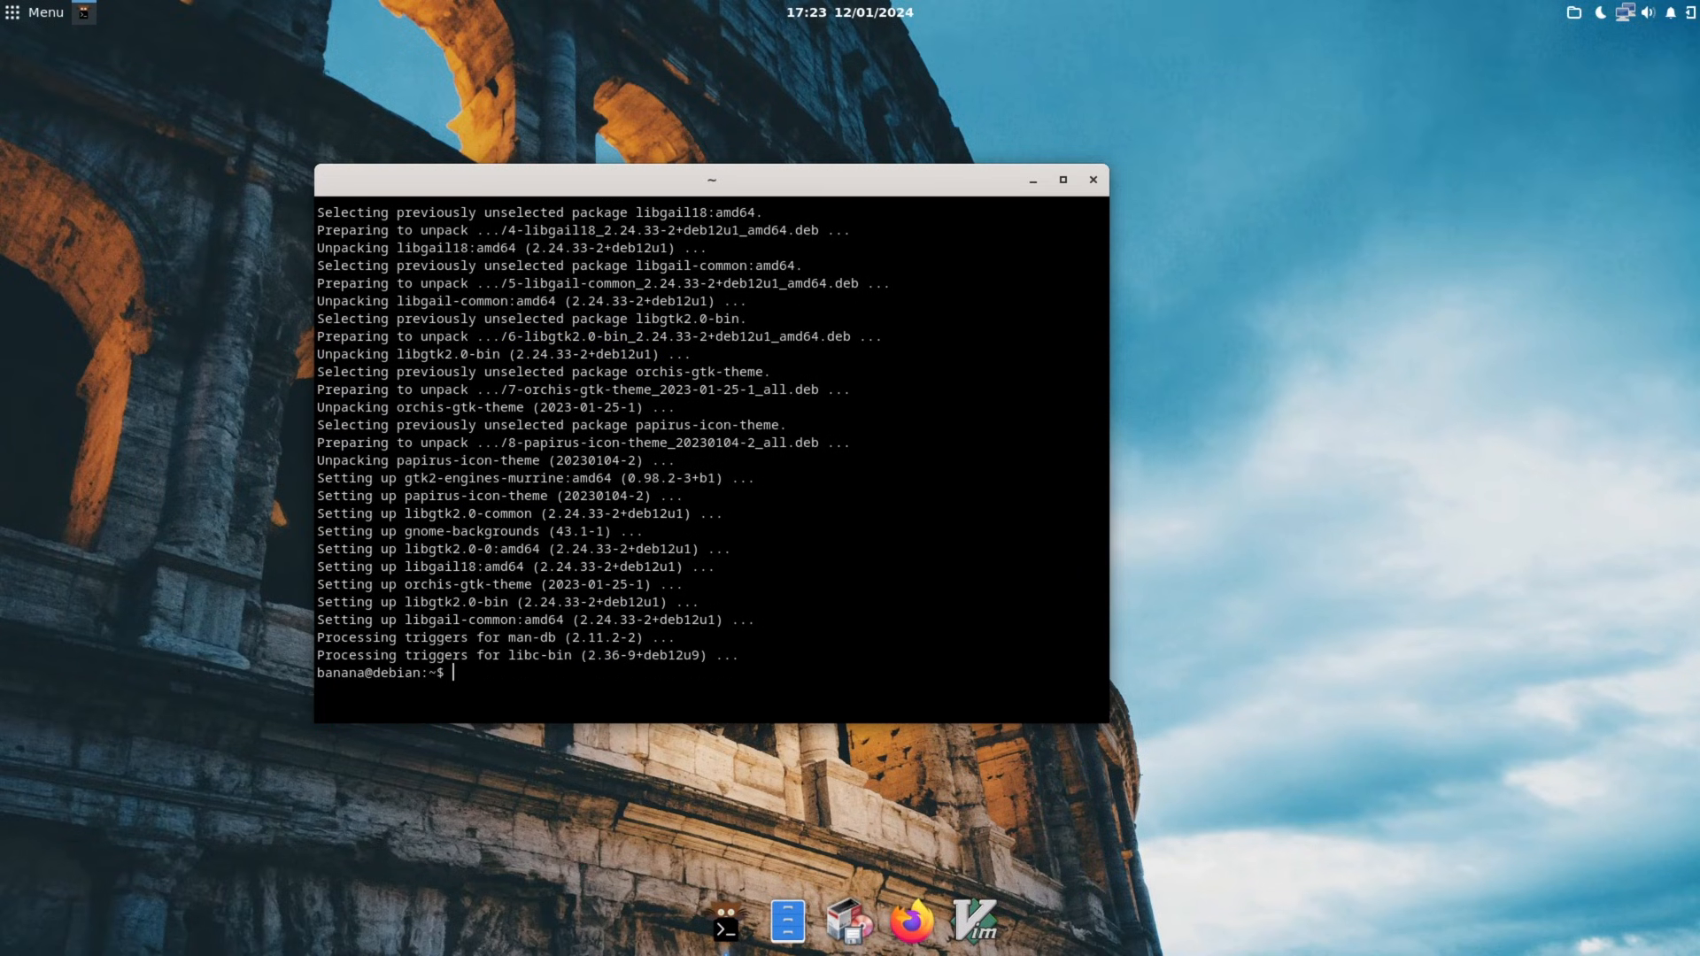
{"action": "type", "text": "exi"}
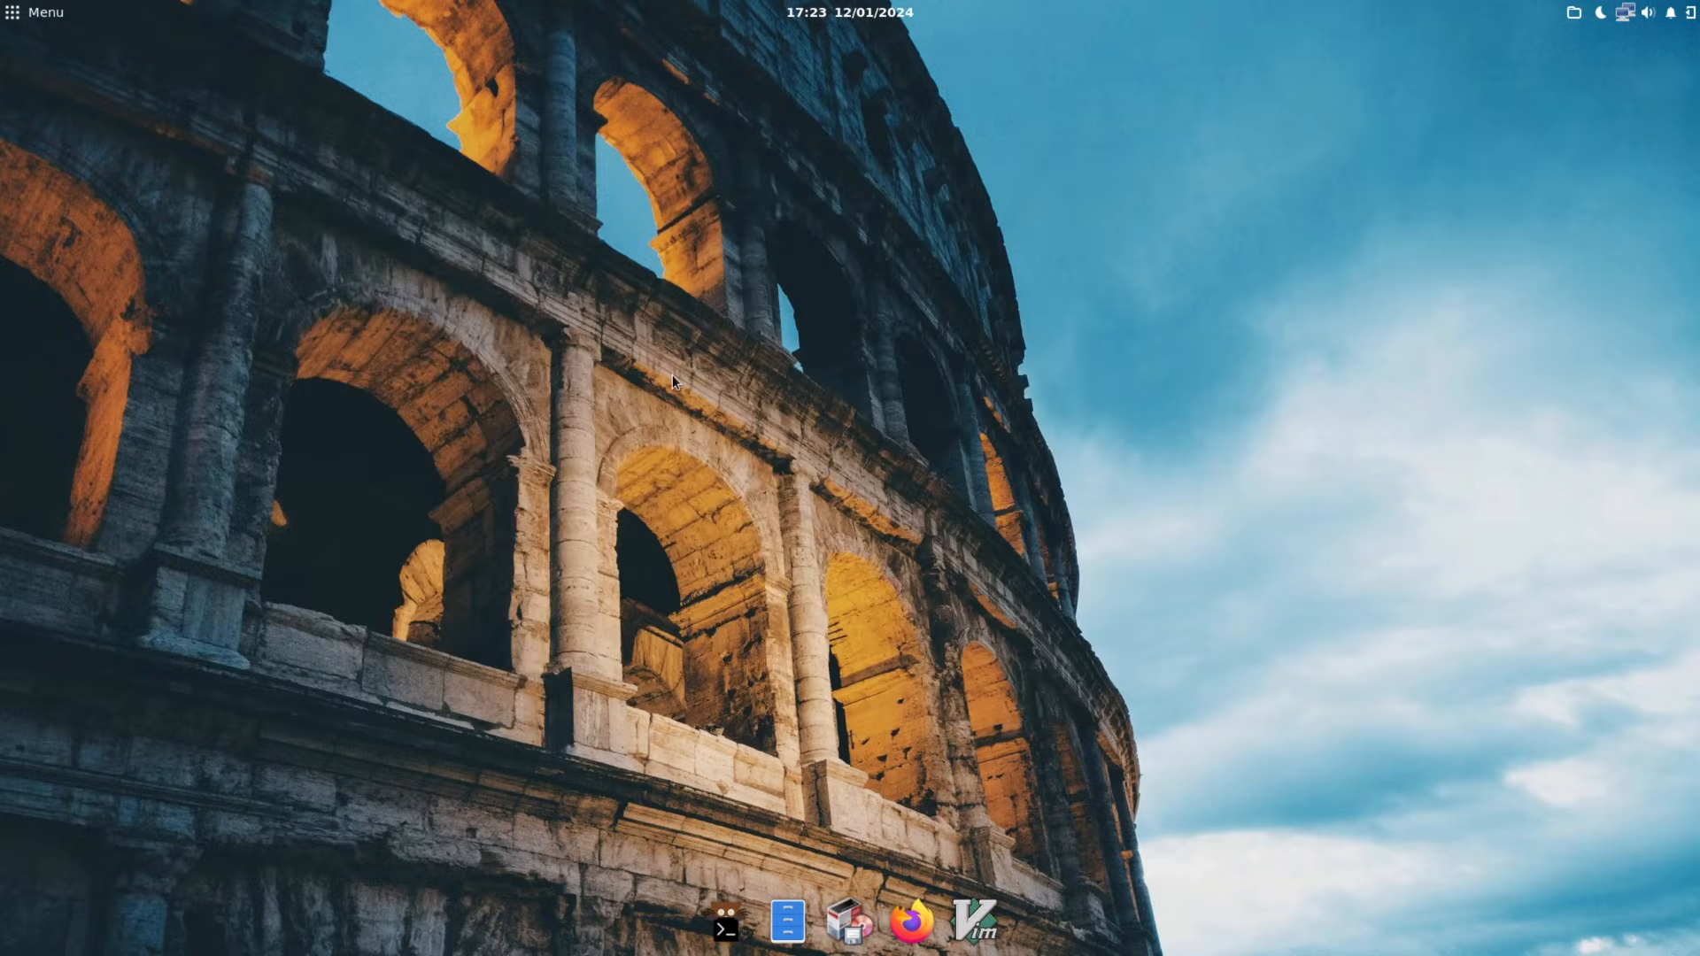
Reboot the computer from the menu's power options and confirm Restart.
{"action": "left_click", "coordinate": [36, 12]}
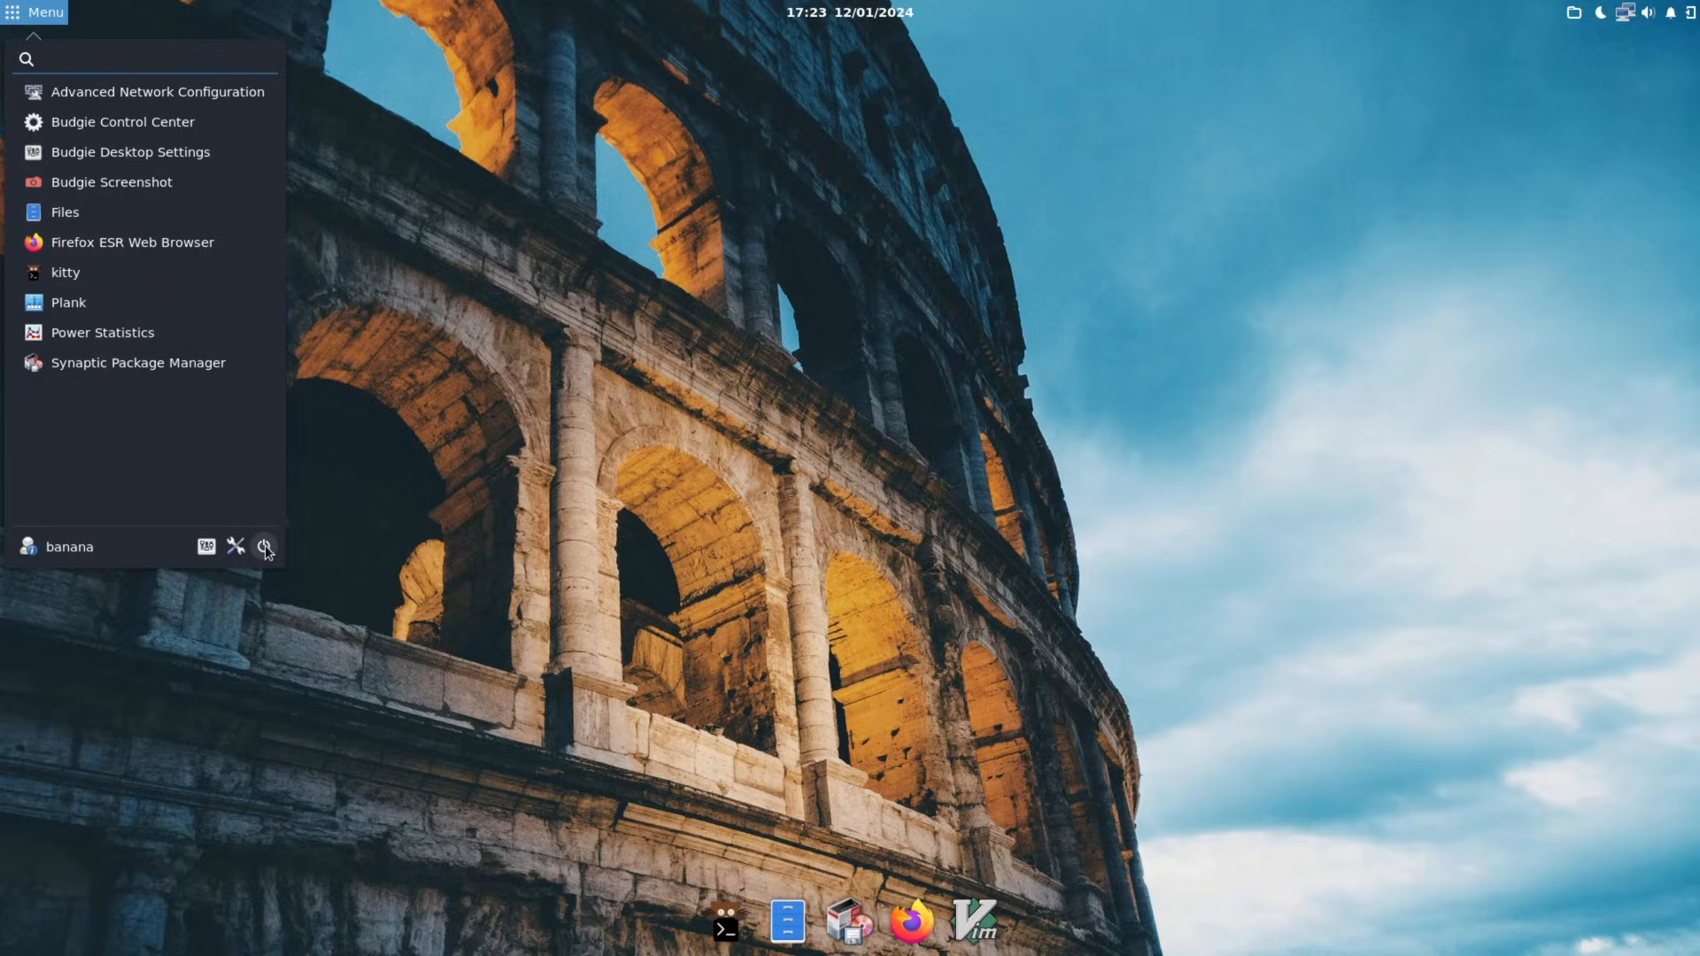
{"action": "left_click", "coordinate": [266, 547]}
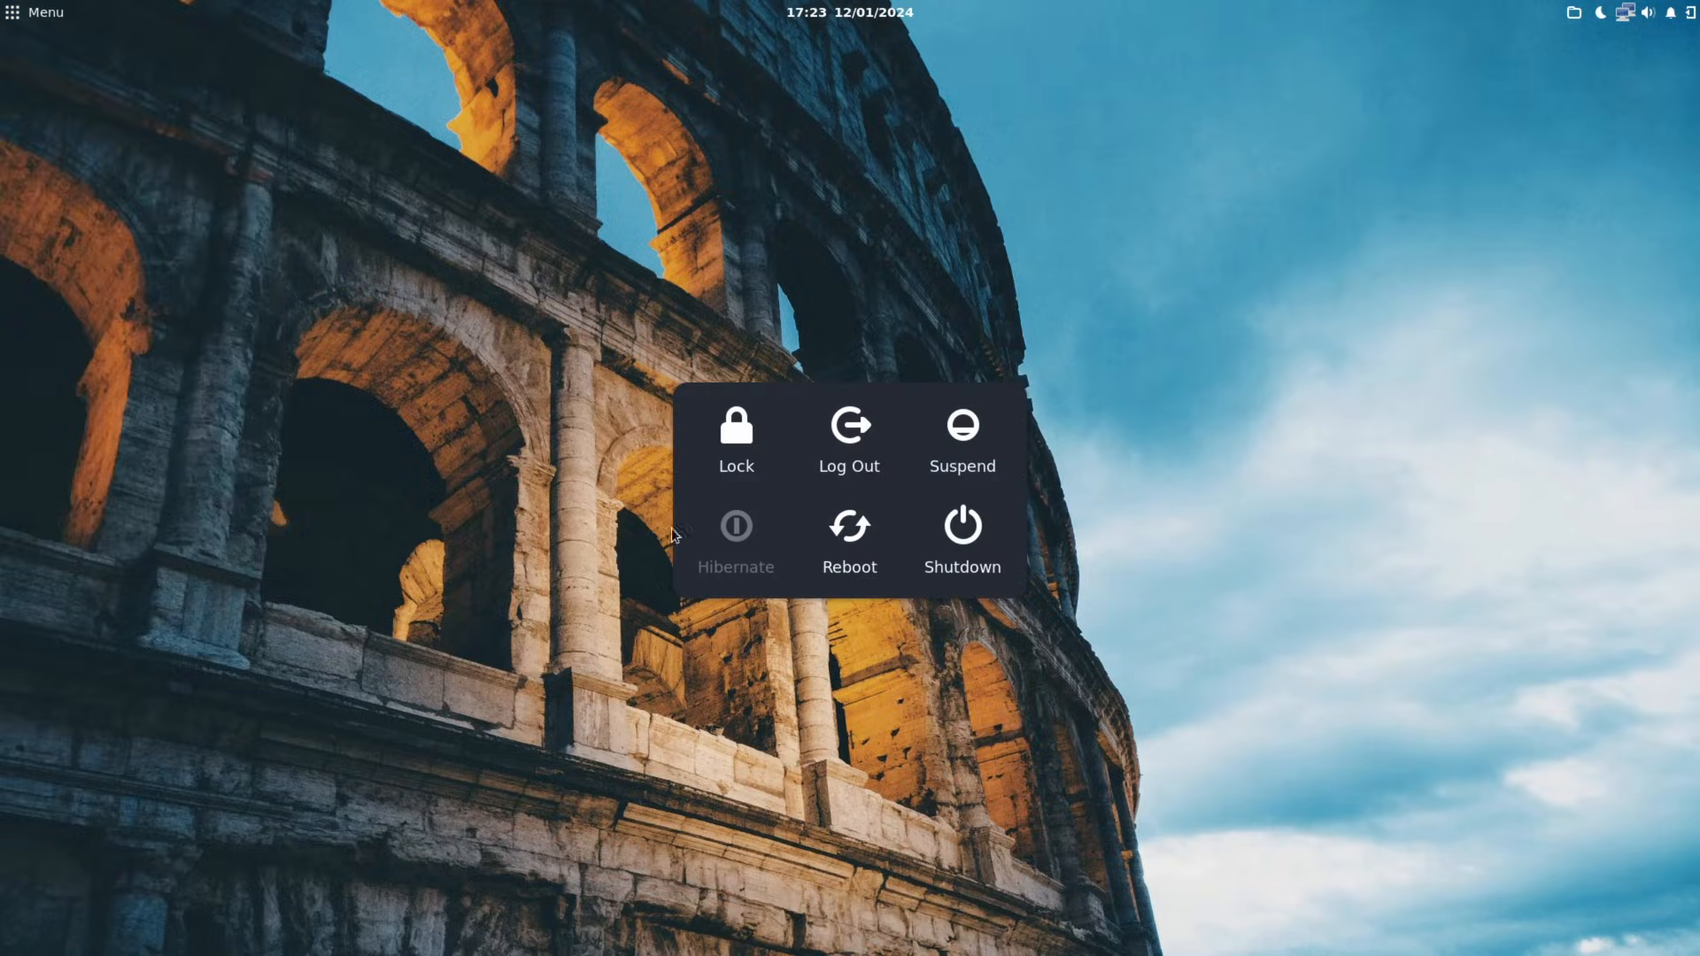
{"action": "left_click", "coordinate": [849, 526]}
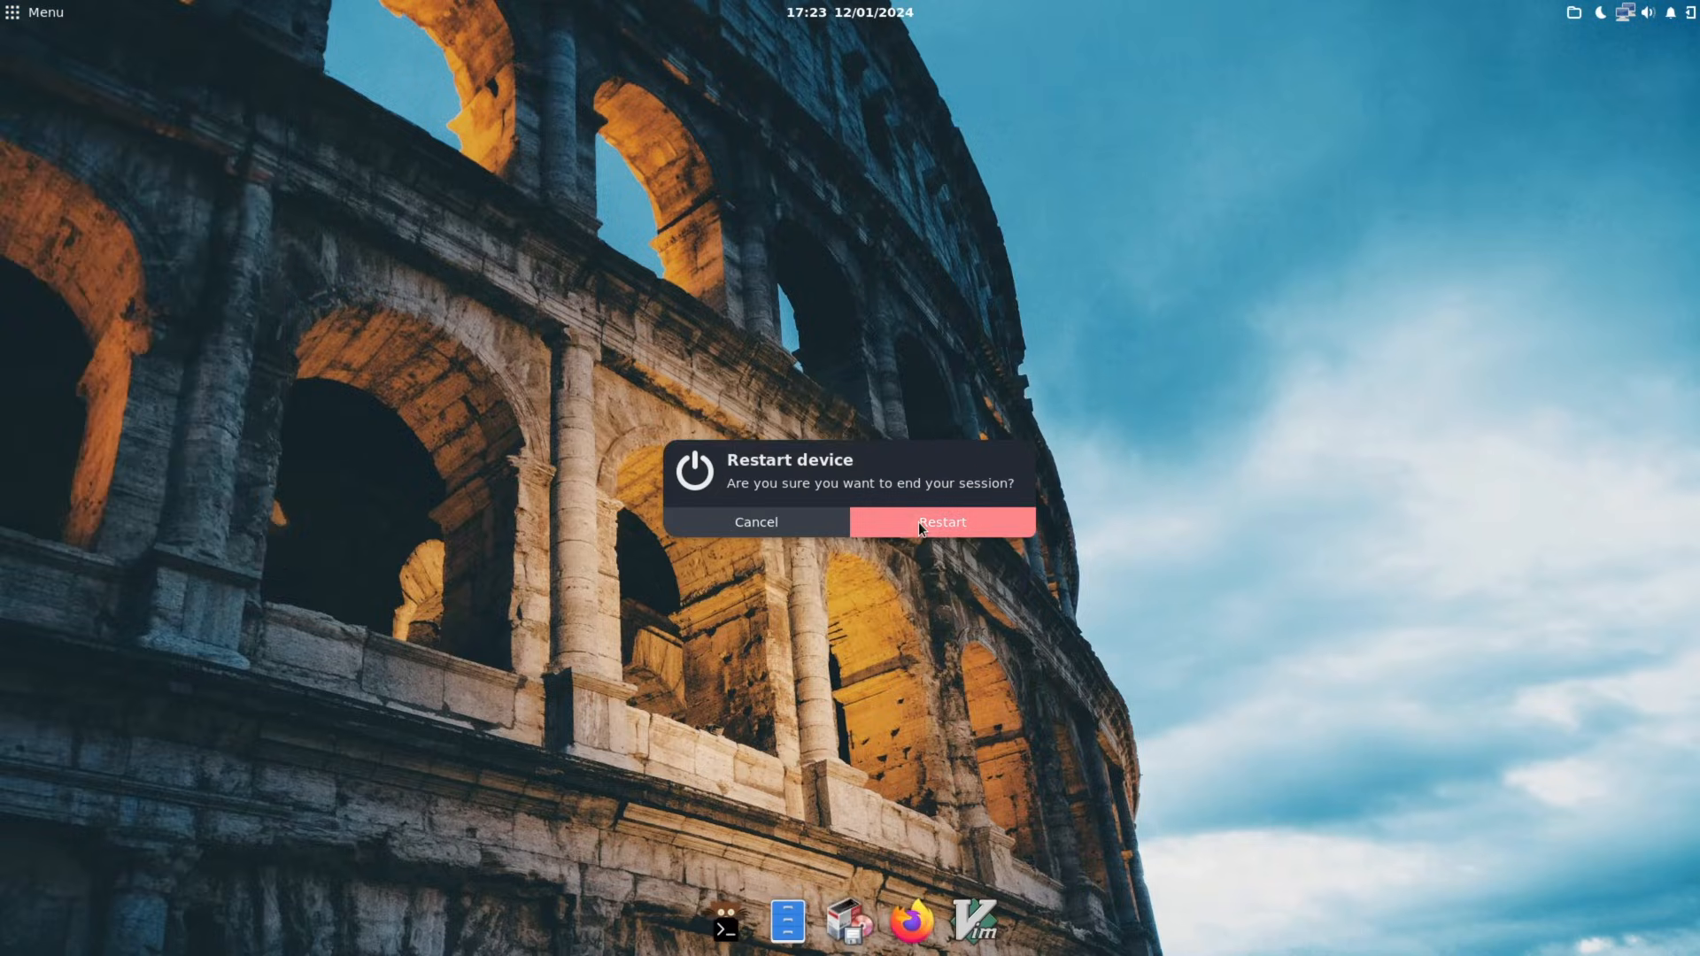
{"action": "left_click", "coordinate": [940, 520]}
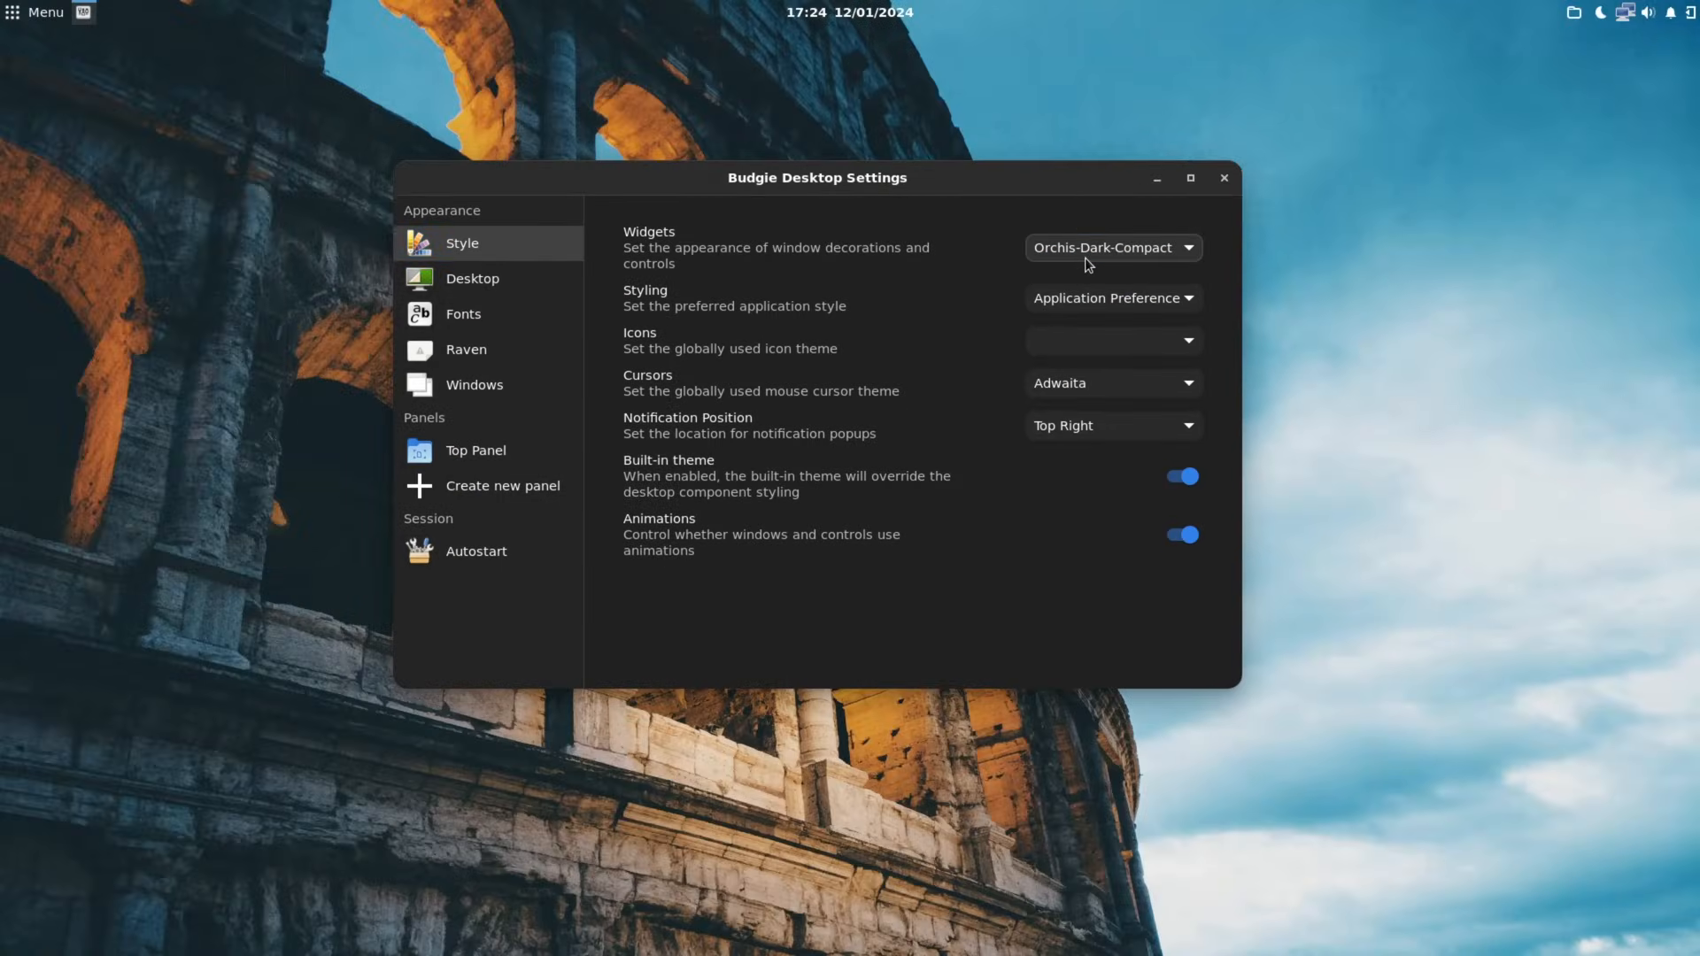
Enable home and trash desktop icons, choose the orange wave wallpaper, and adjust the top panel.
{"action": "left_click", "coordinate": [473, 278]}
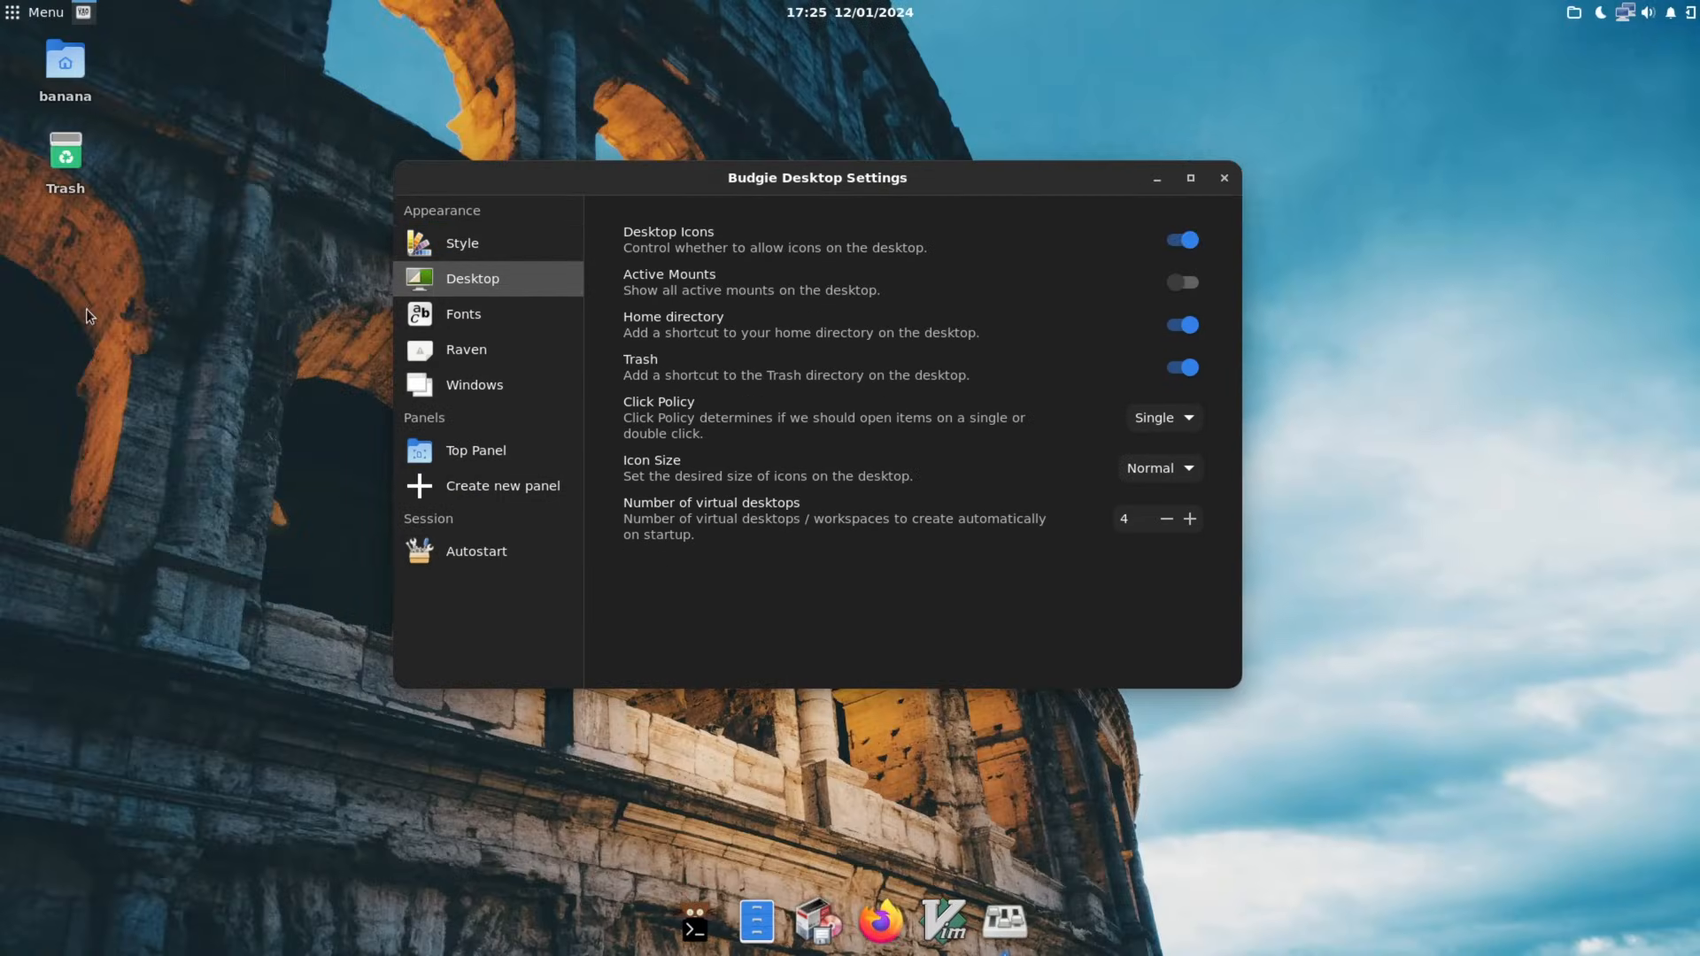
{"action": "left_click", "coordinate": [462, 243]}
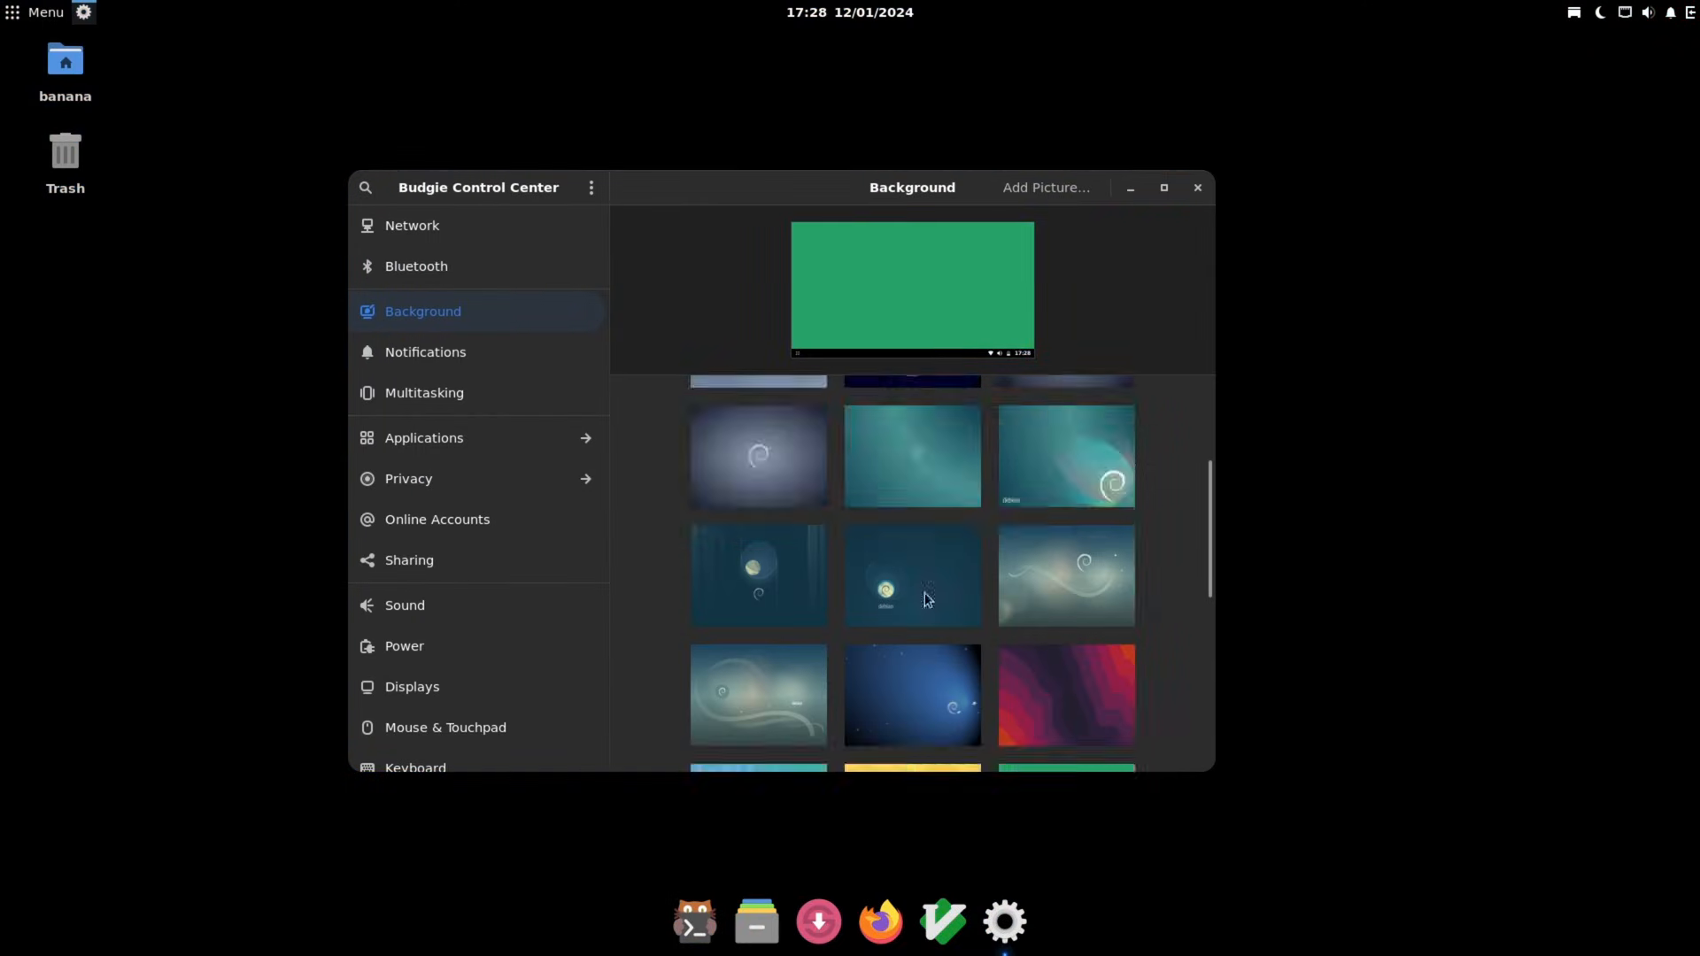
{"action": "left_click", "coordinate": [1197, 188]}
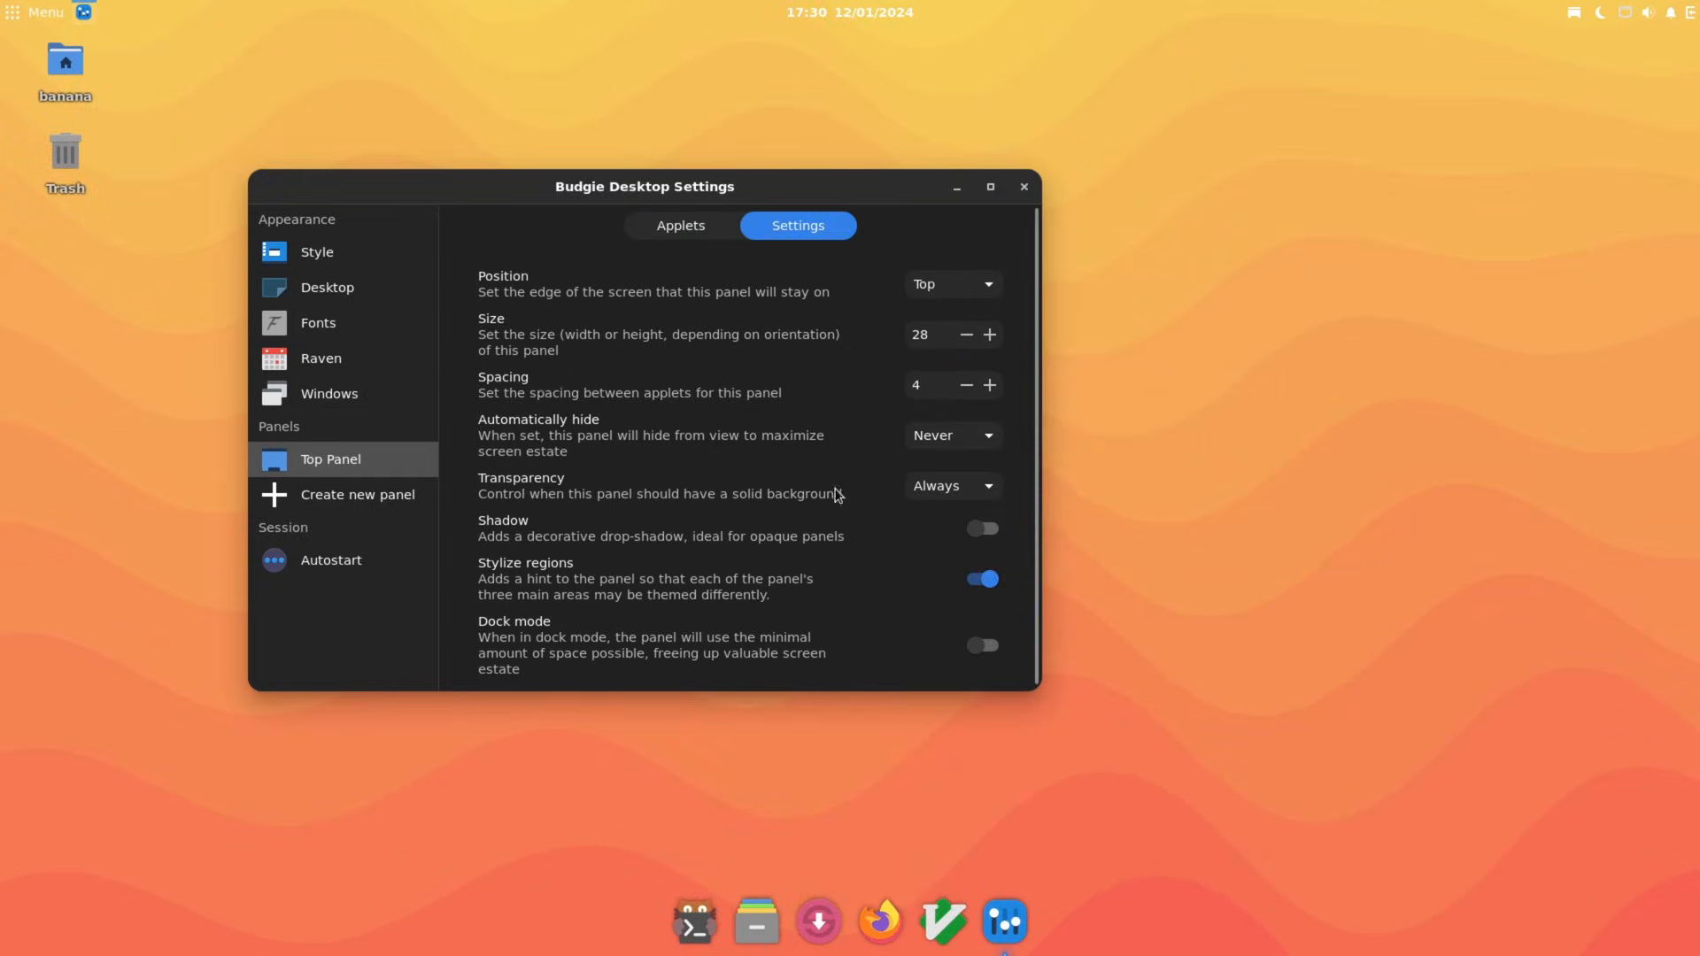
{"action": "left_click", "coordinate": [326, 286]}
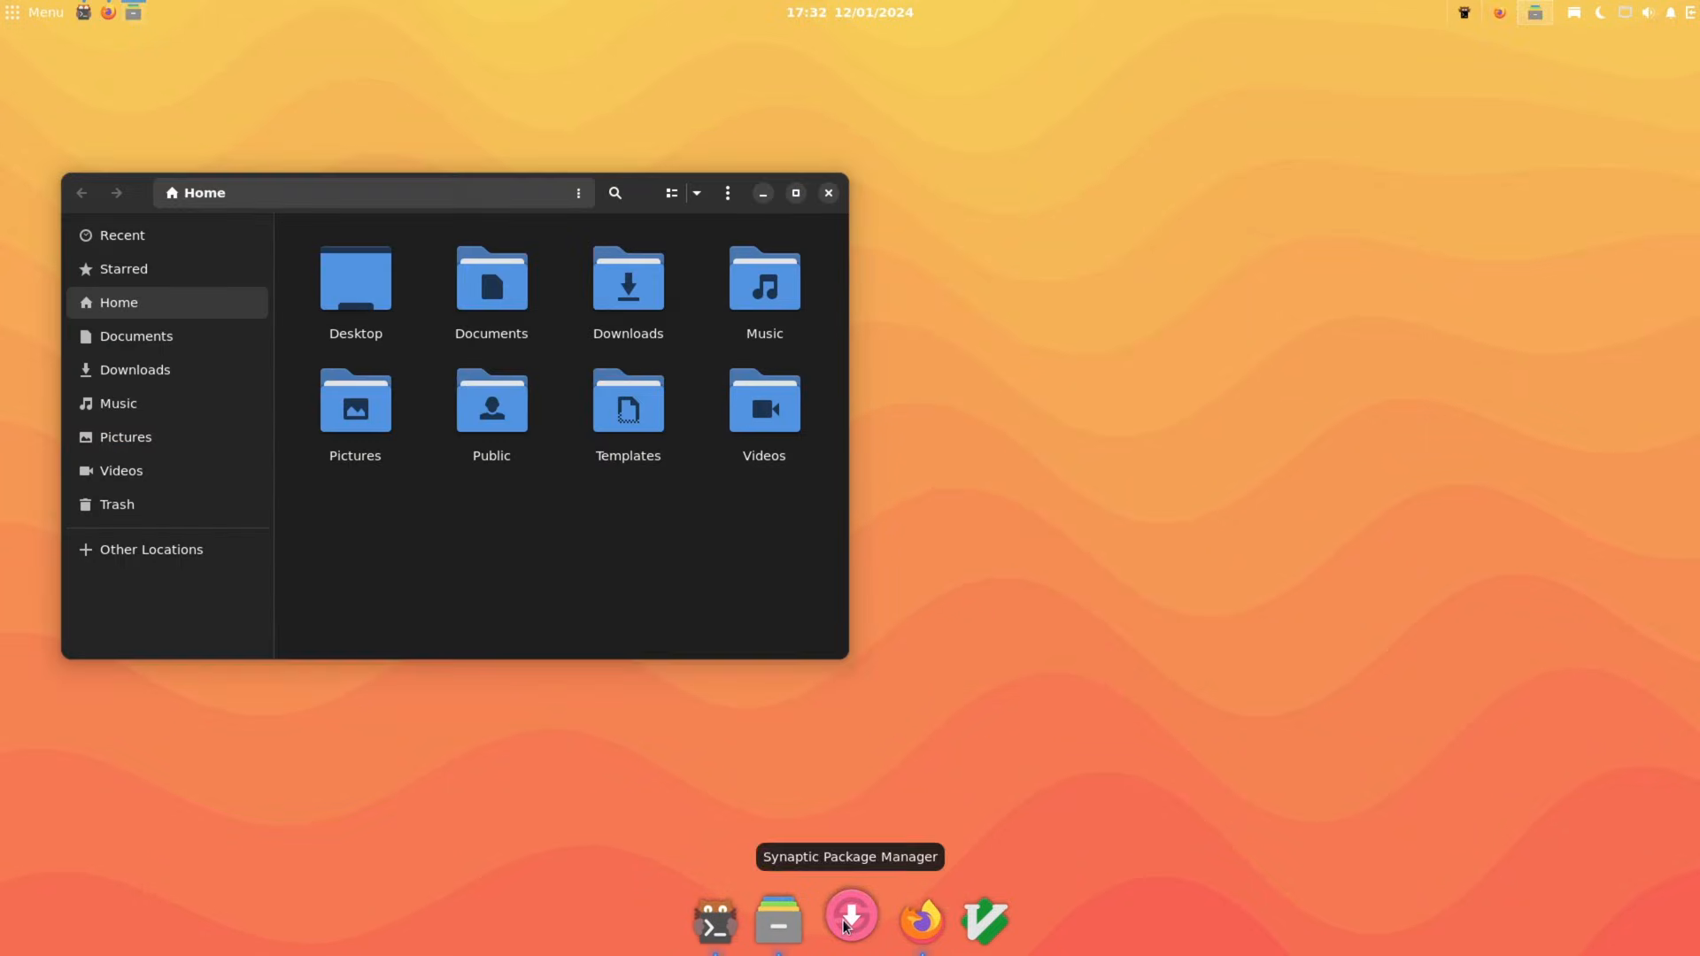
Install mate-system-monitor, mate-calc, vlc, atril, gimp and libreoffice via apt and pin them to Plank.
{"action": "left_click", "coordinate": [713, 923]}
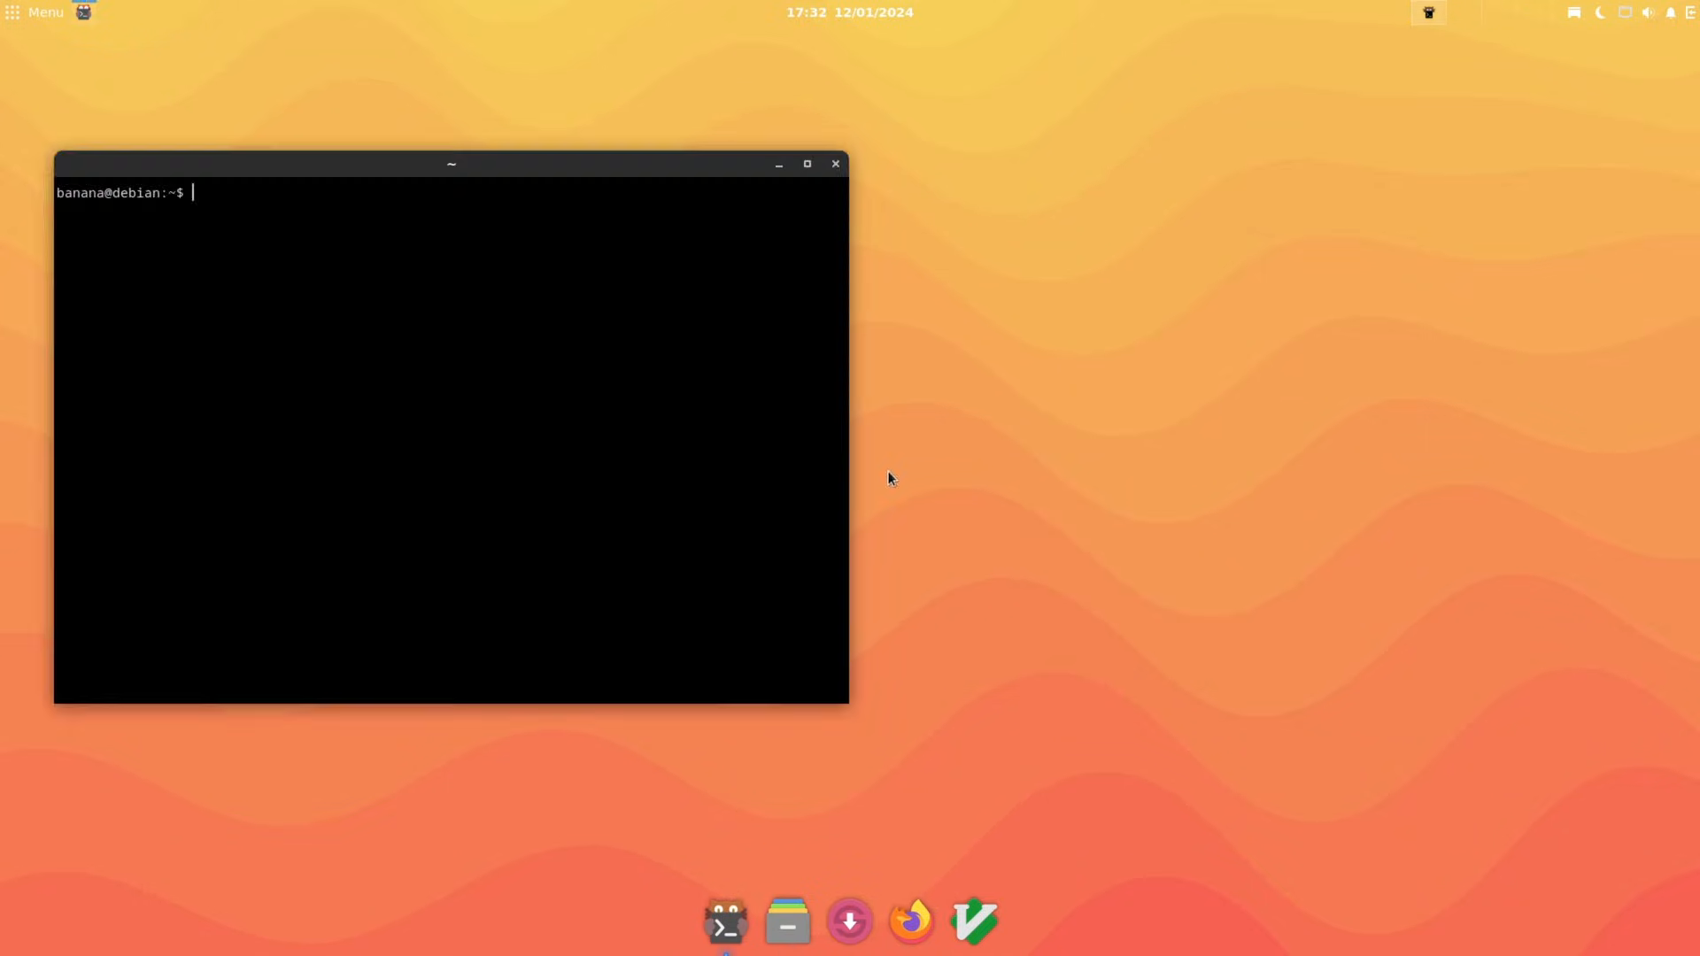
{"action": "type", "text": "sudo apt install mate-system-moni"}
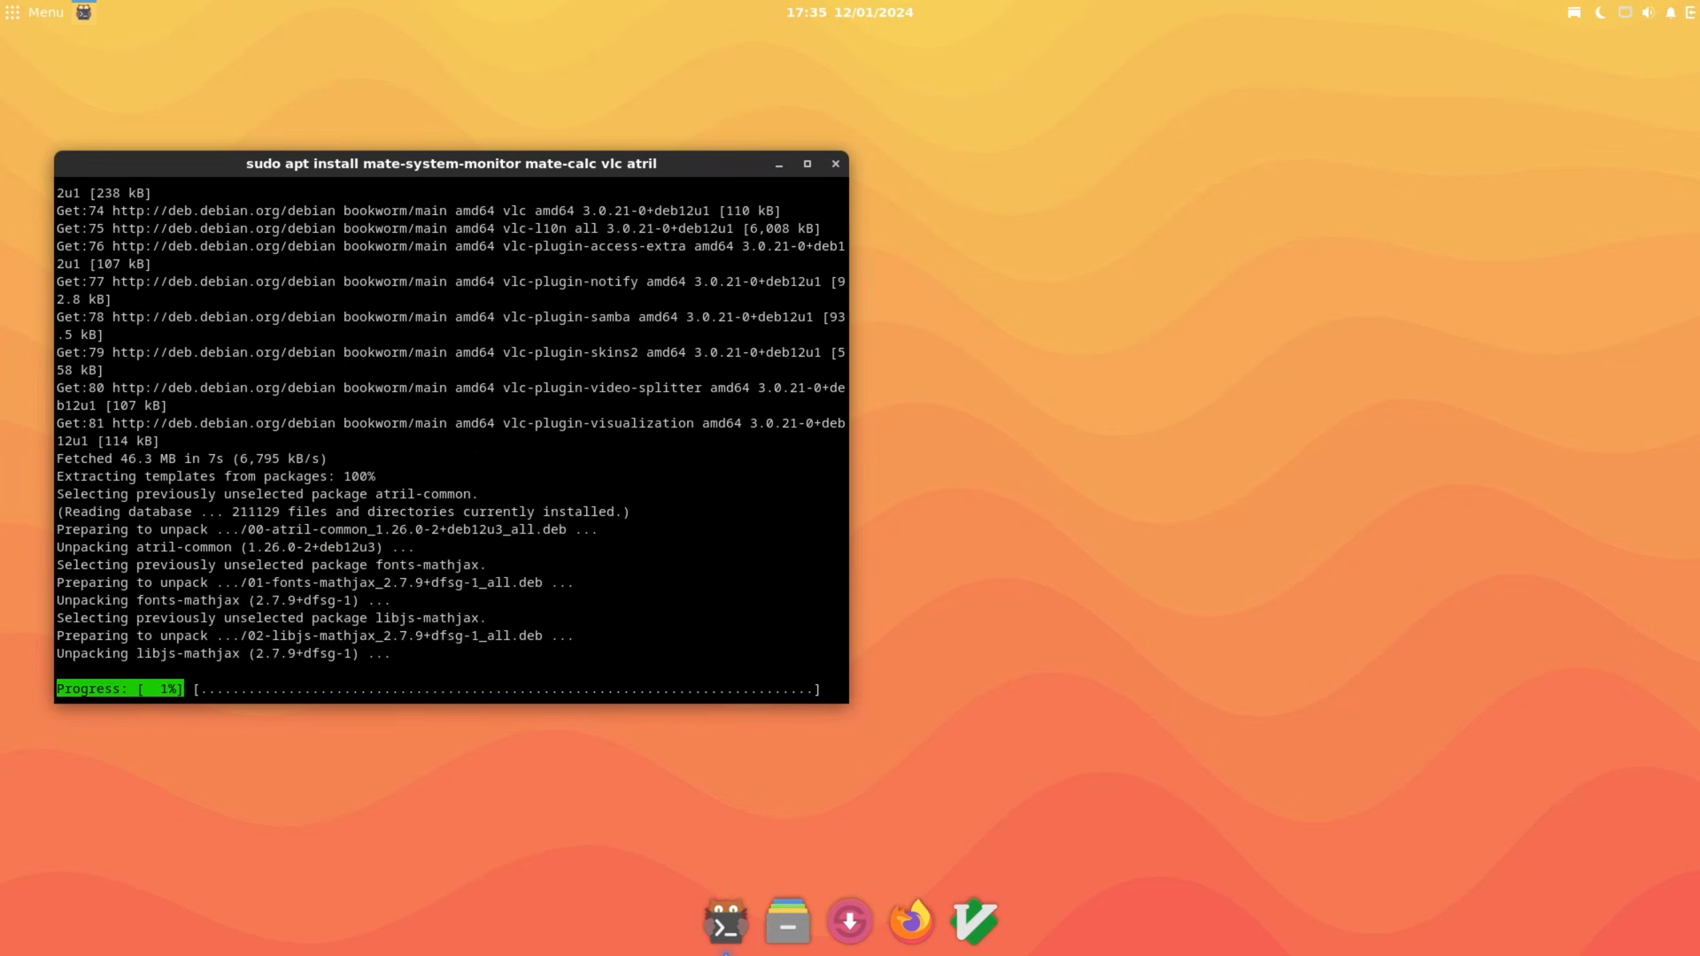
{"action": "left_click", "coordinate": [37, 12]}
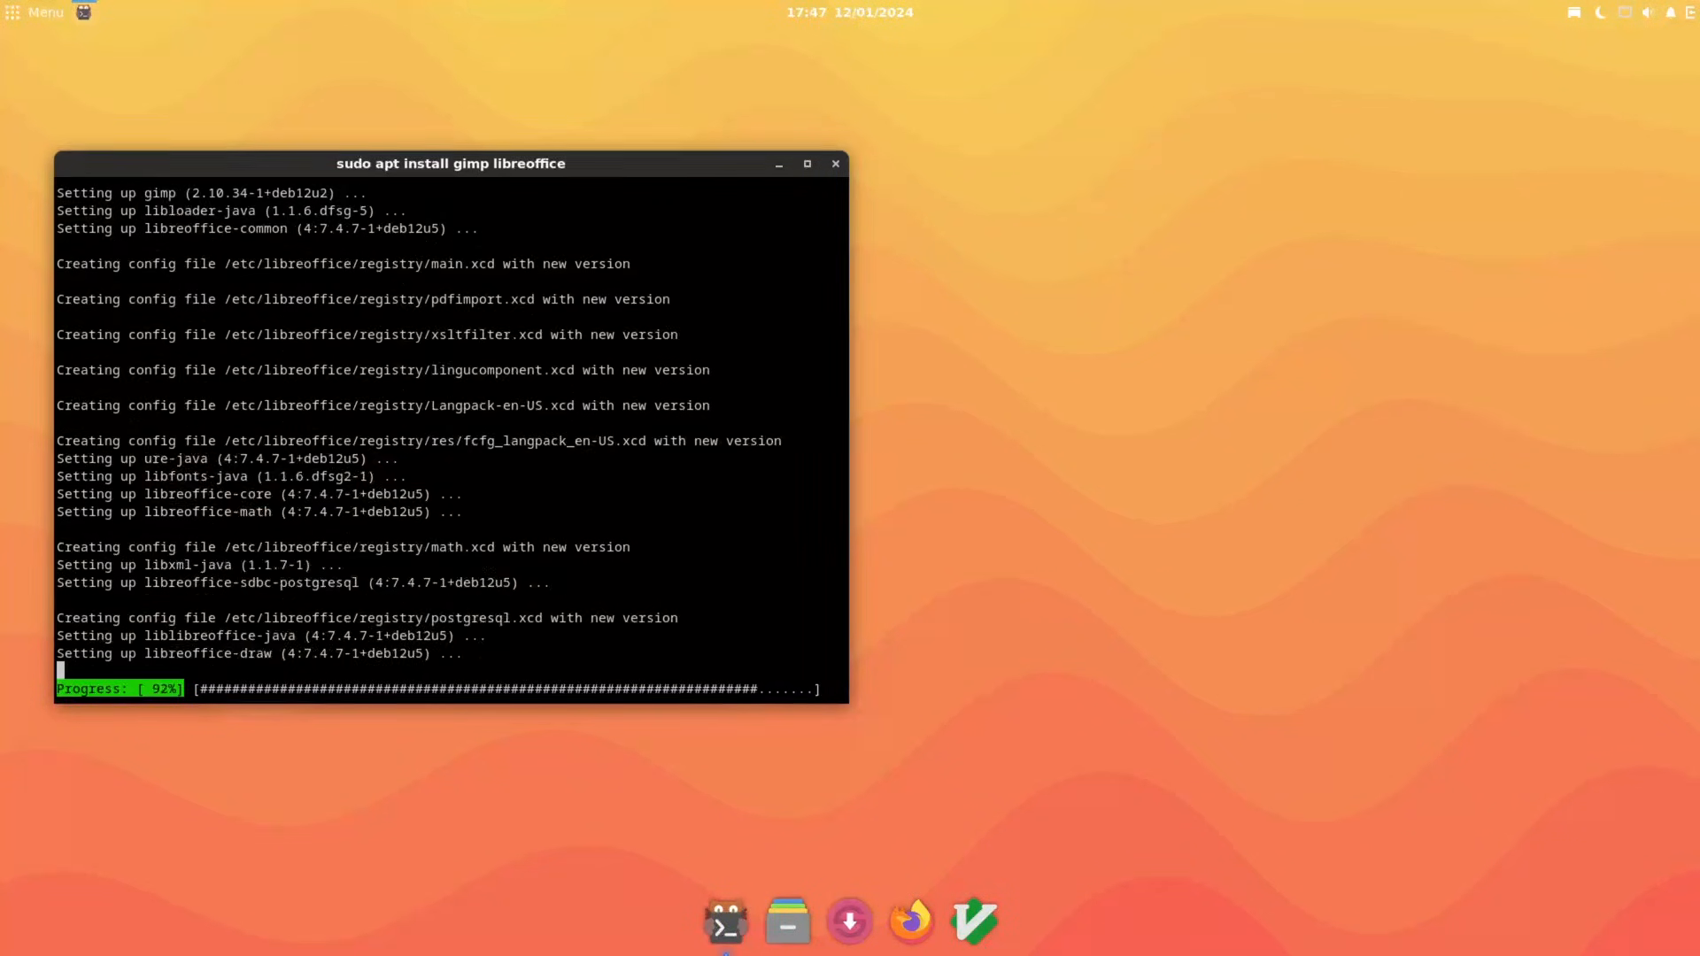
{"action": "left_click", "coordinate": [37, 12]}
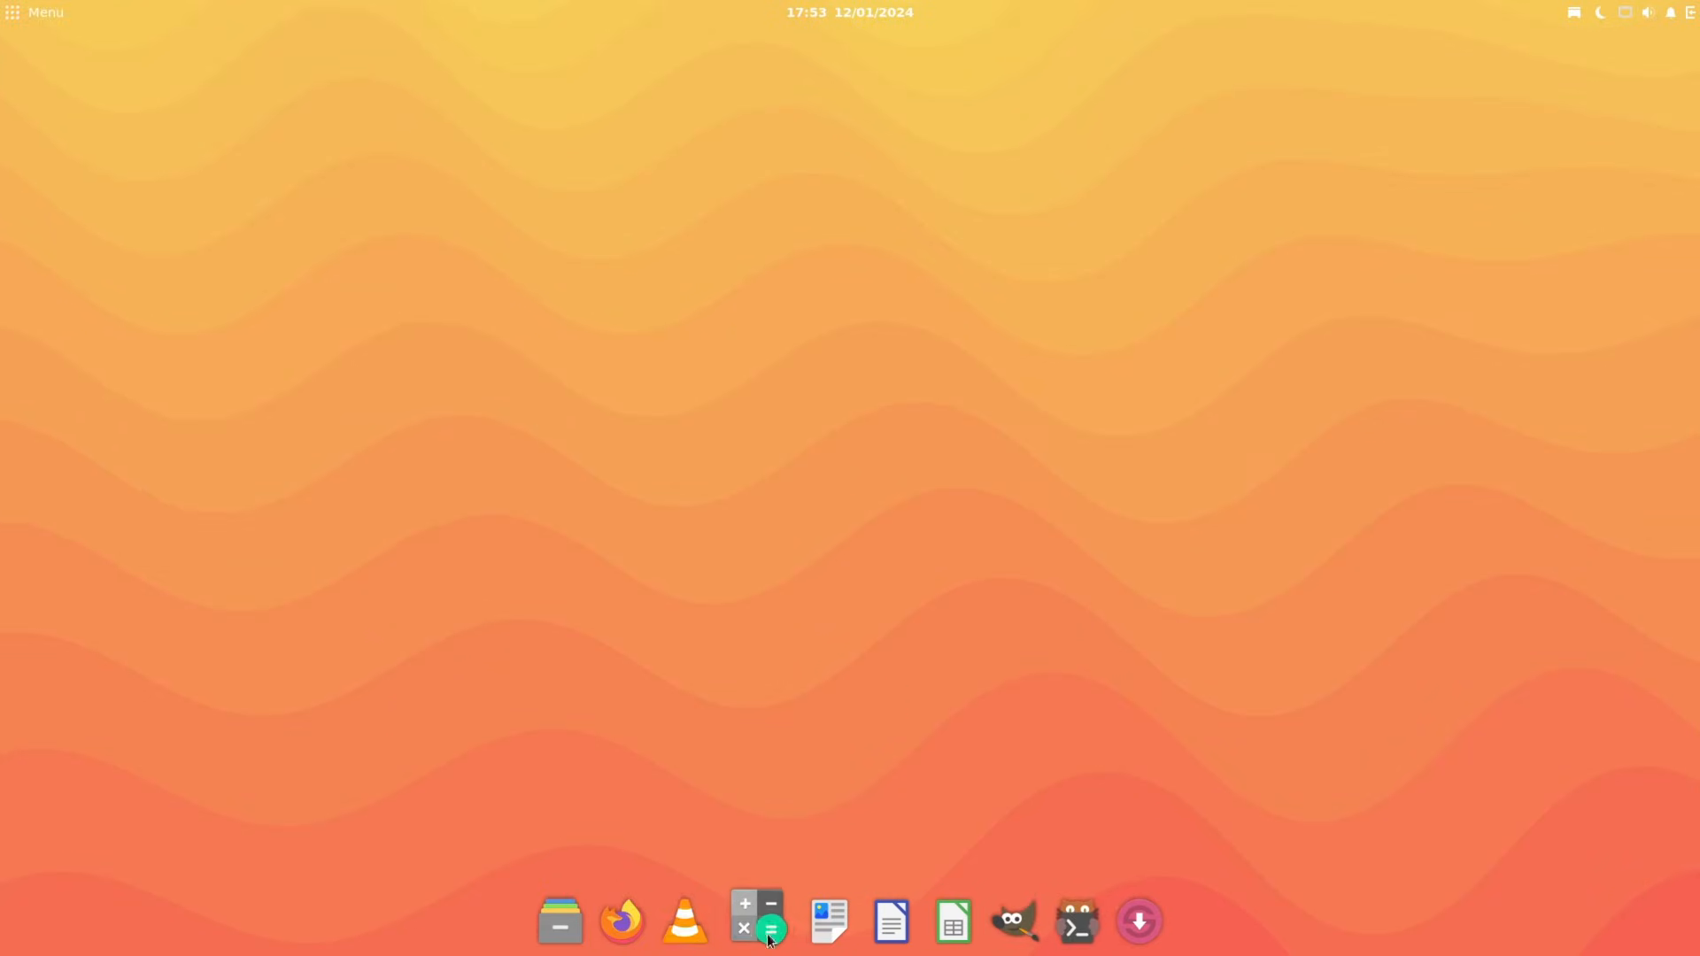
Launch Files, GIMP and VLC, run neofetch in kitty and reveal the Raven widgets sidebar.
{"action": "left_click", "coordinate": [37, 13]}
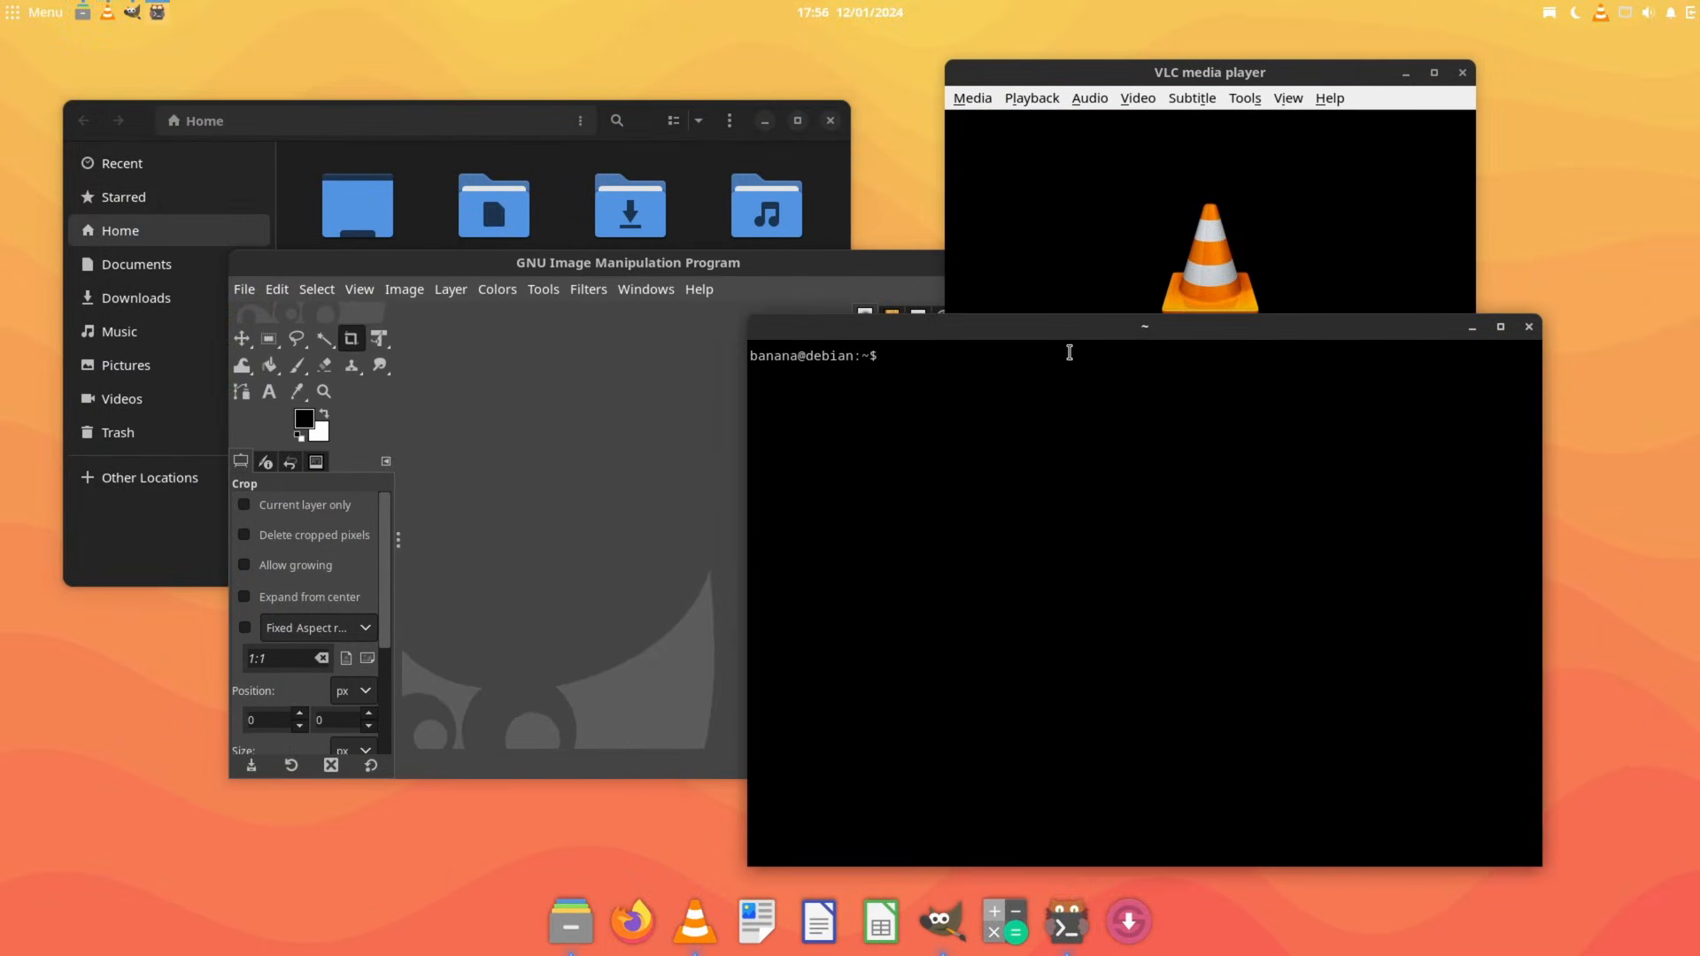
{"action": "type", "text": "neofetch"}
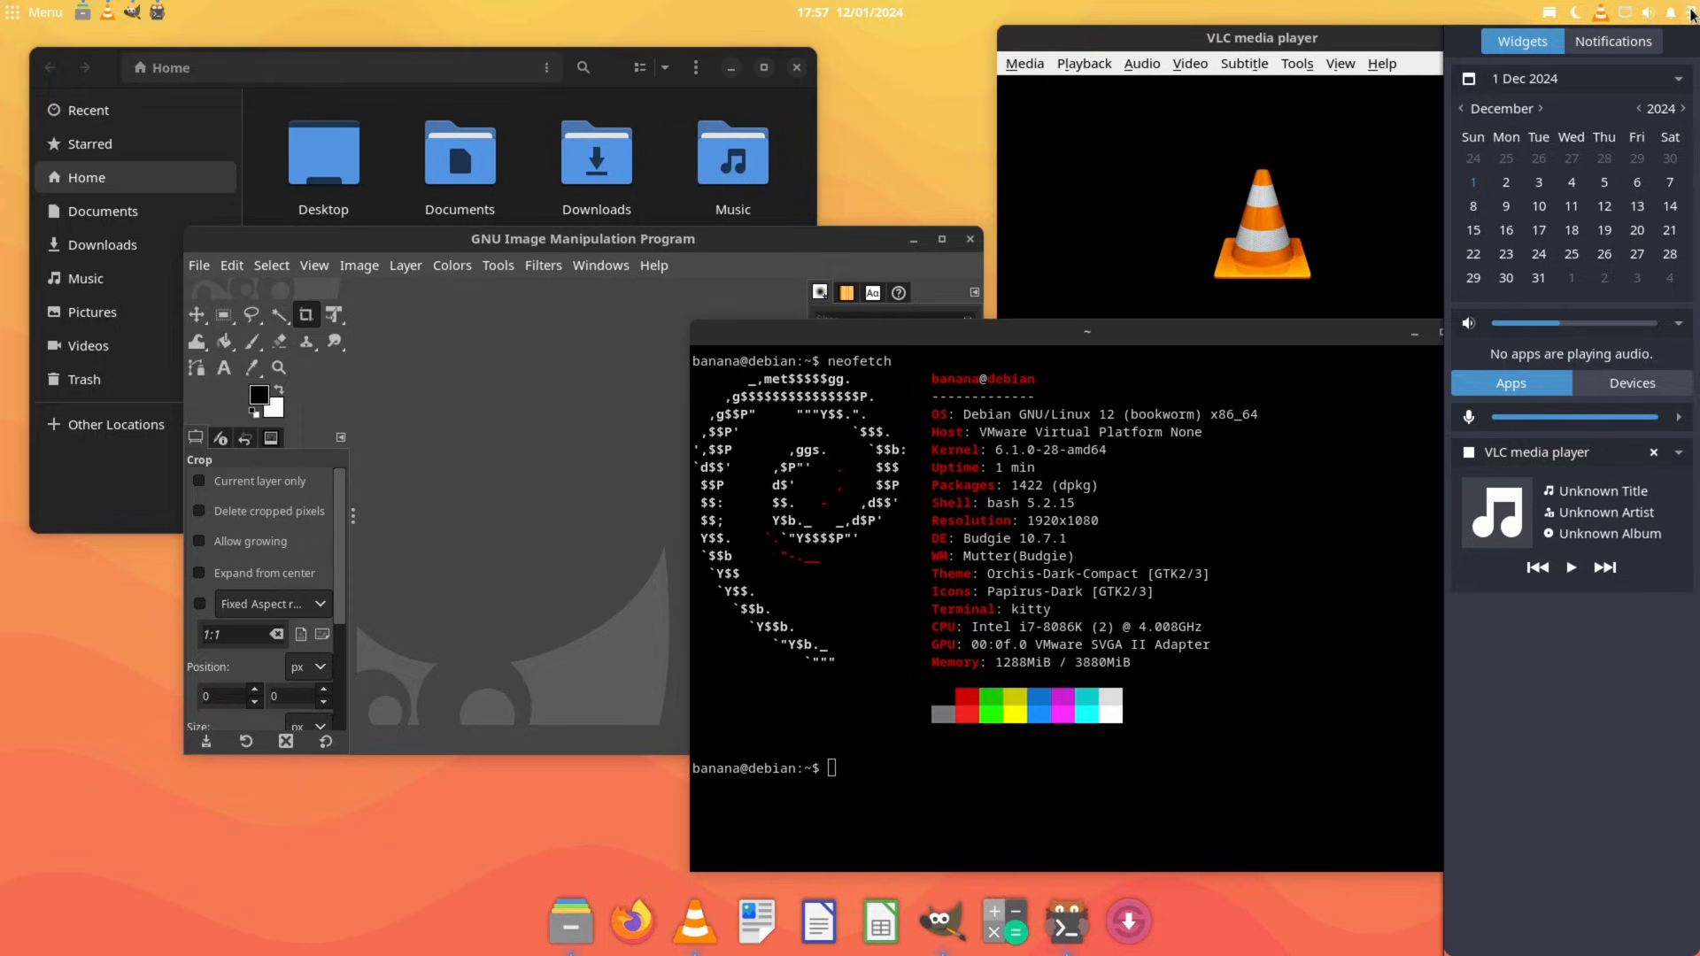
{"action": "mouse_move", "coordinate": [1565, 694]}
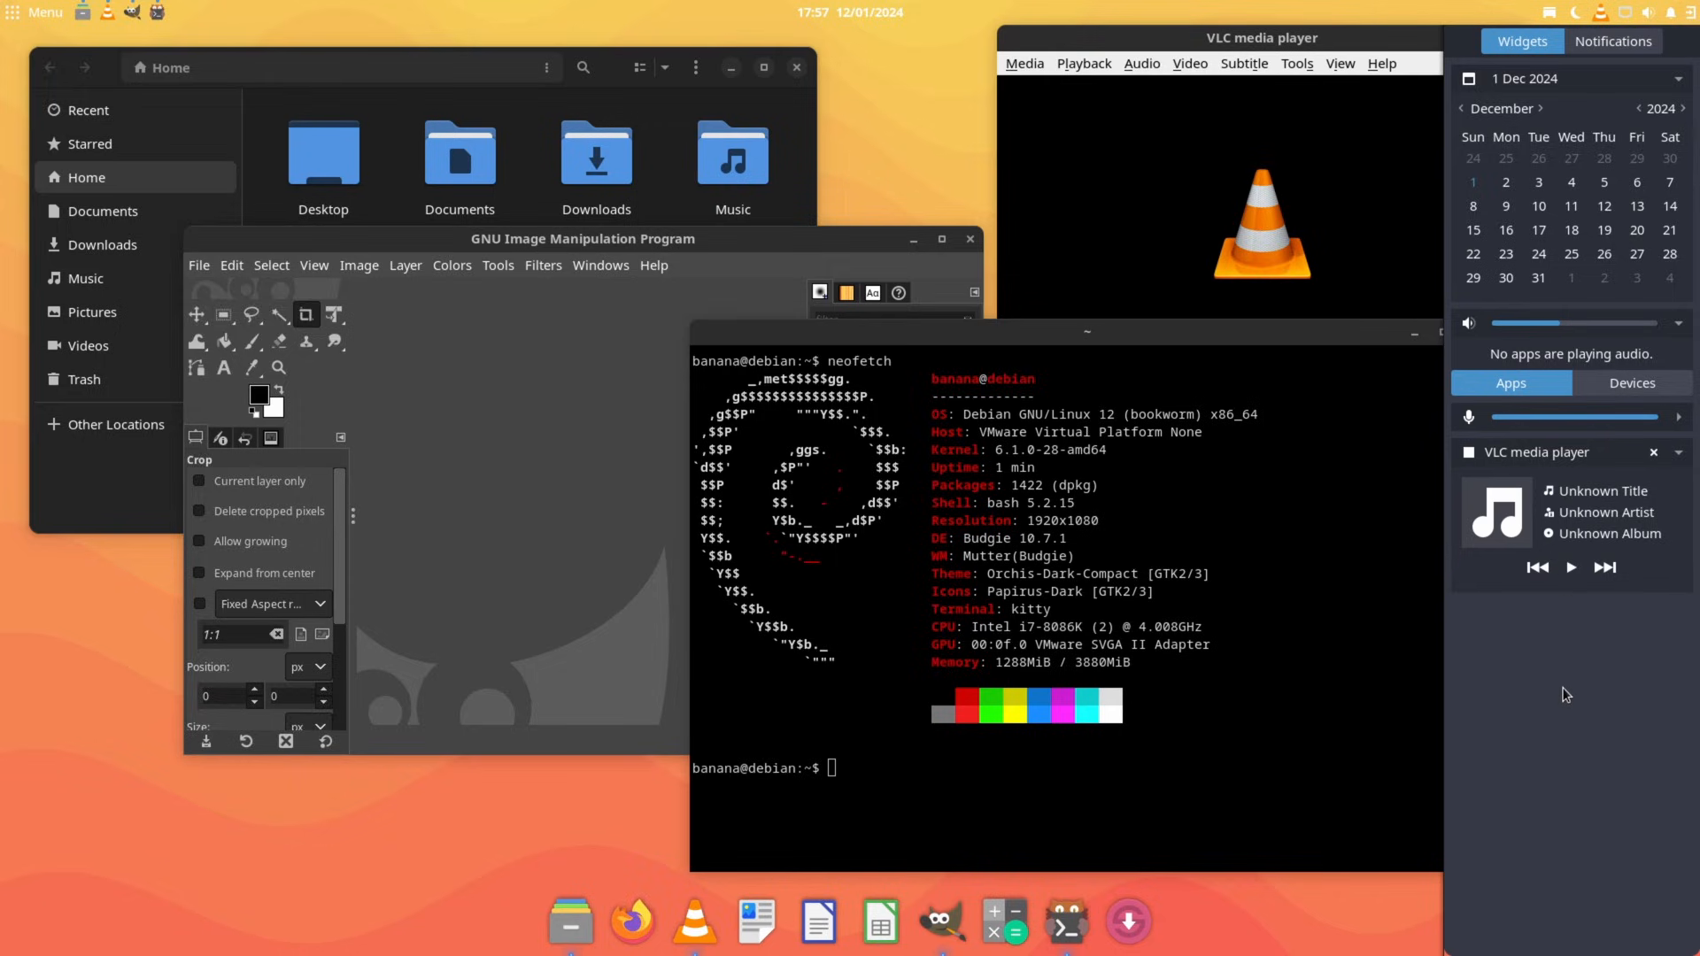
{"action": "mouse_move", "coordinate": [1558, 693]}
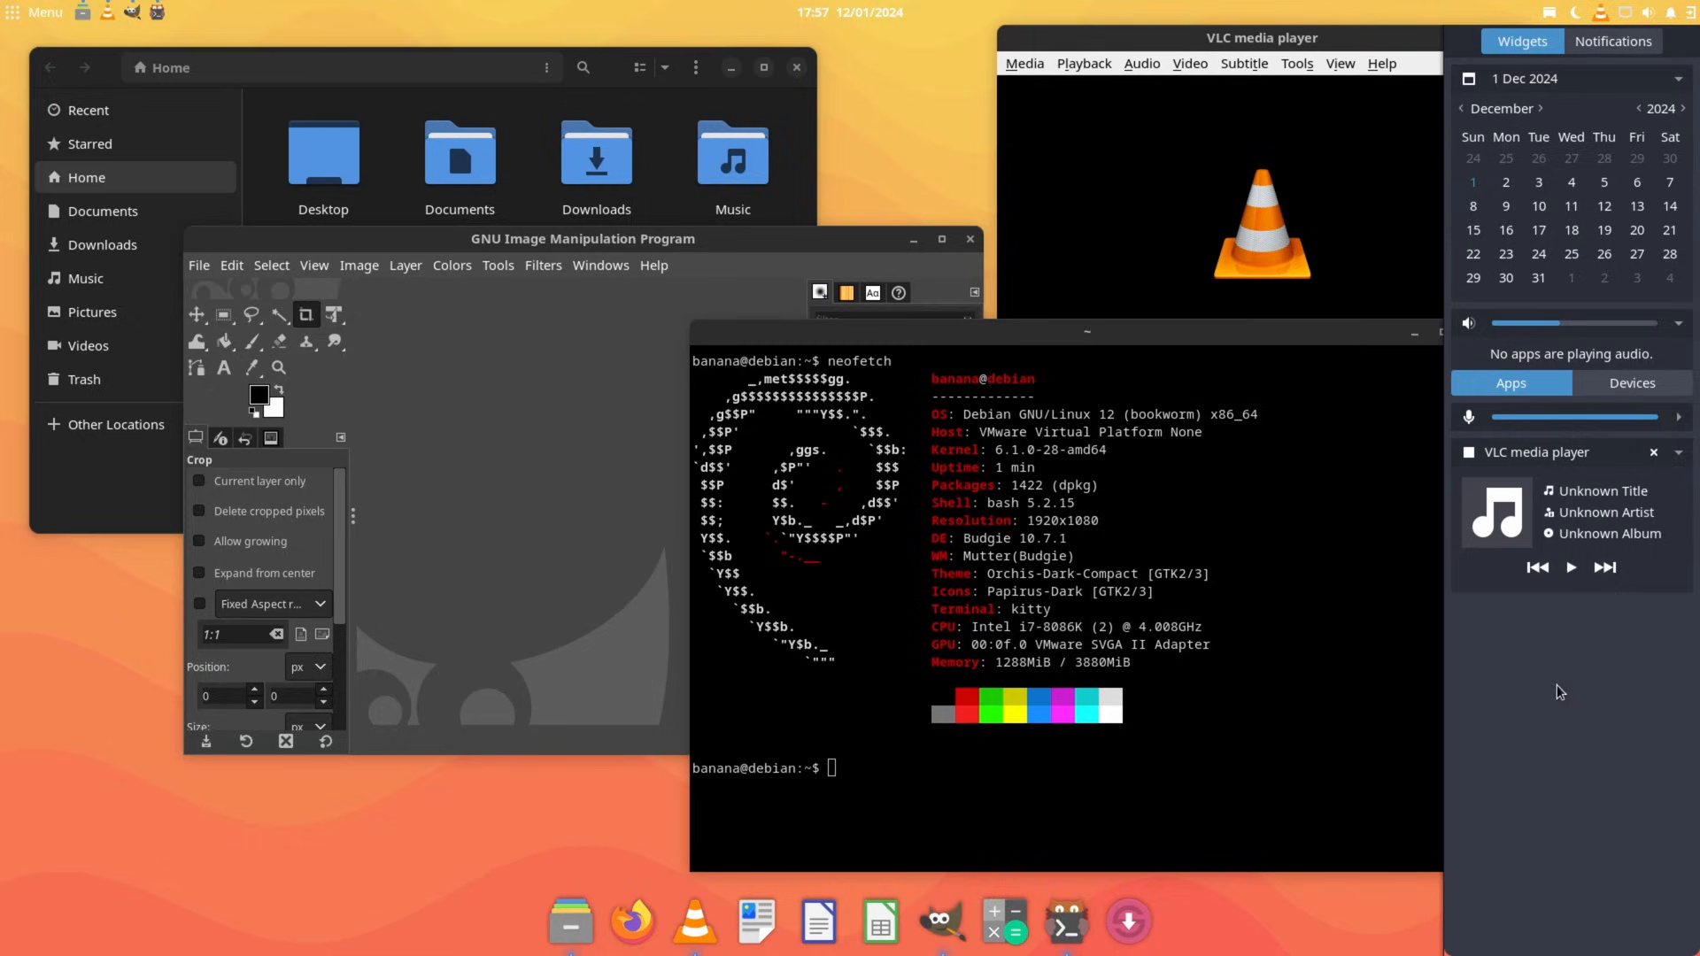